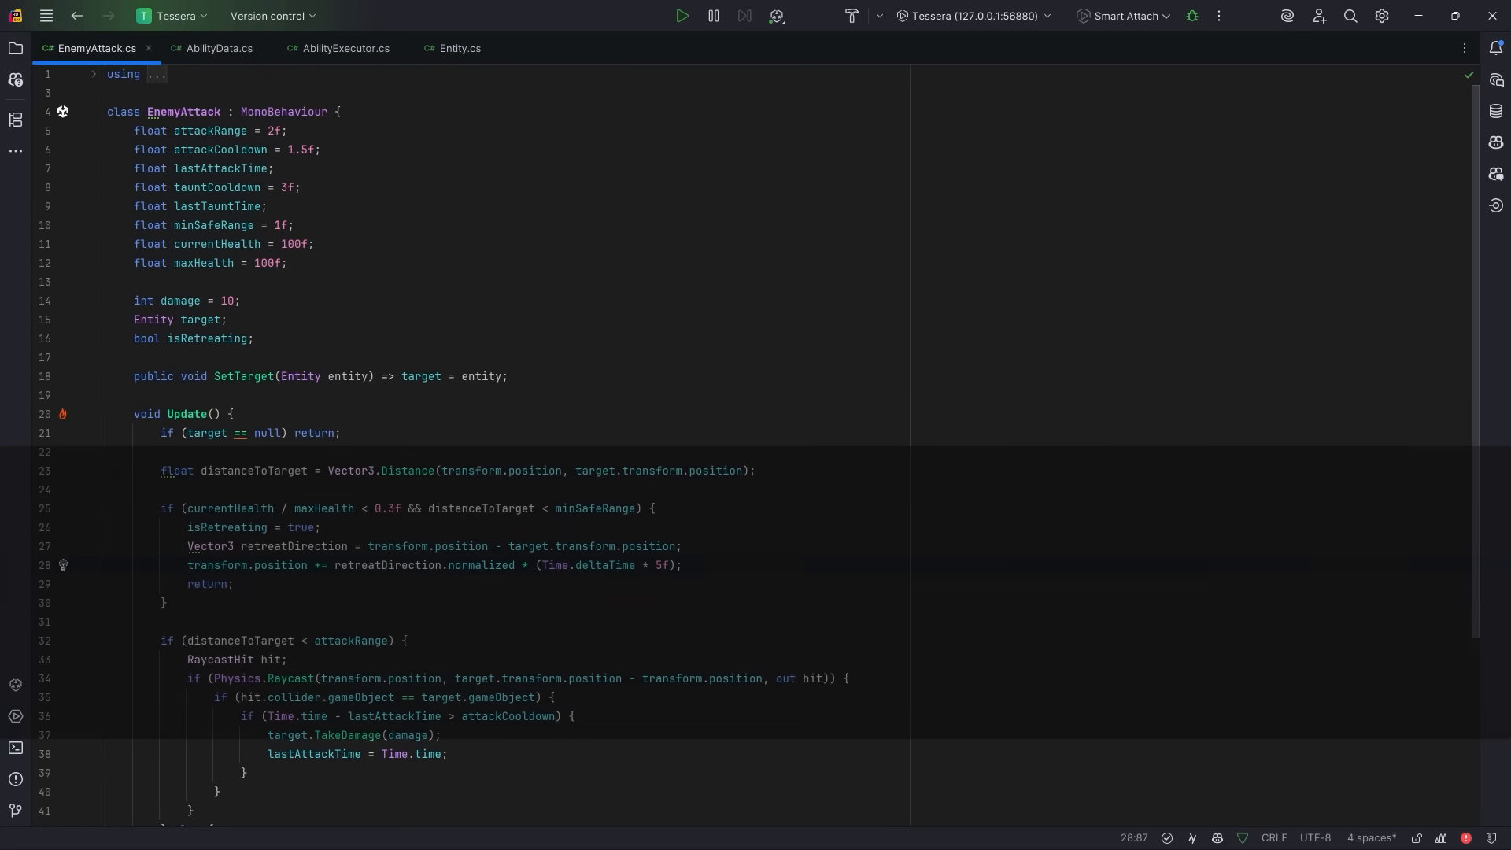
- Bring AbilityData.cs, holding only its using directives, into the editor on its own
left_click(682, 565)
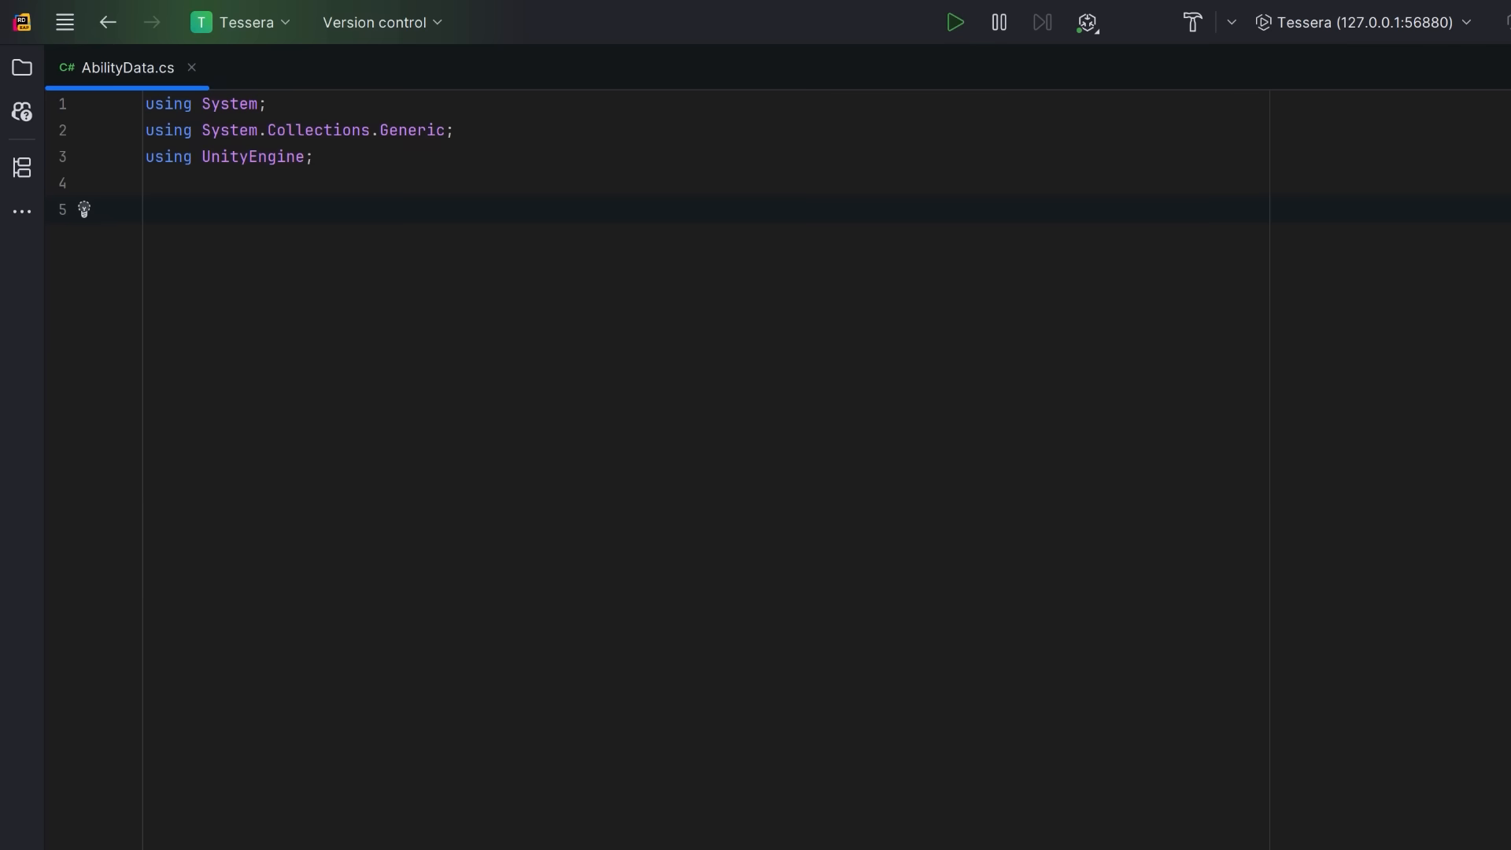
- Declare AbilityData : ScriptableObject with CreateAssetMenu 'ScriptableObjects/AbilityData' and a [Serializable] abstract AbilityEffect with Execute(caster, target)
type("class AbilityData : ScriptableObject {")
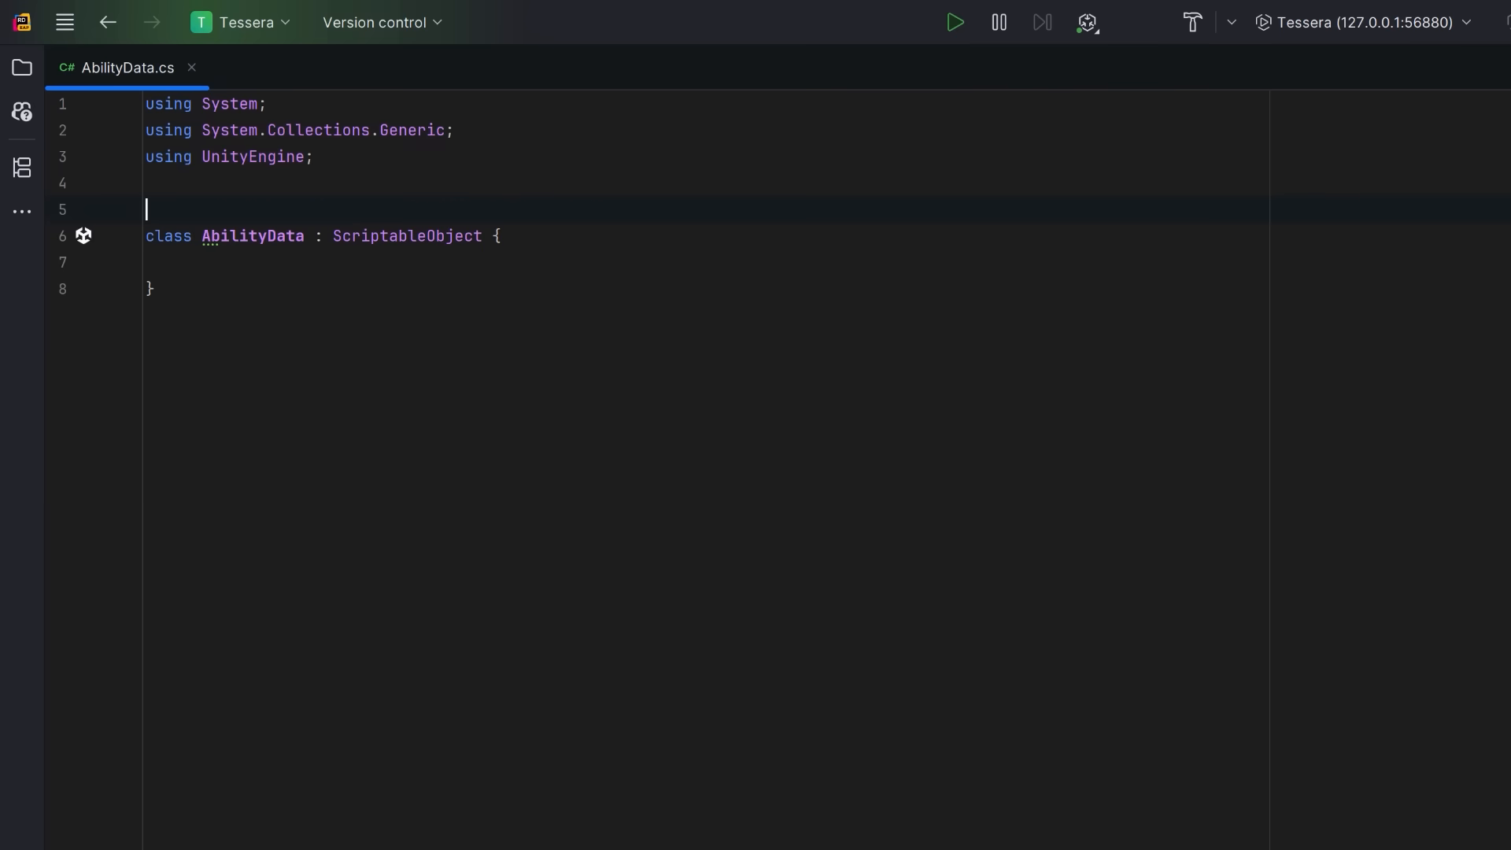
type("[CreateAssetMenu(fileName = \"AbilityData\", menuName = \"ScriptableObjects/AbilityData\")]")
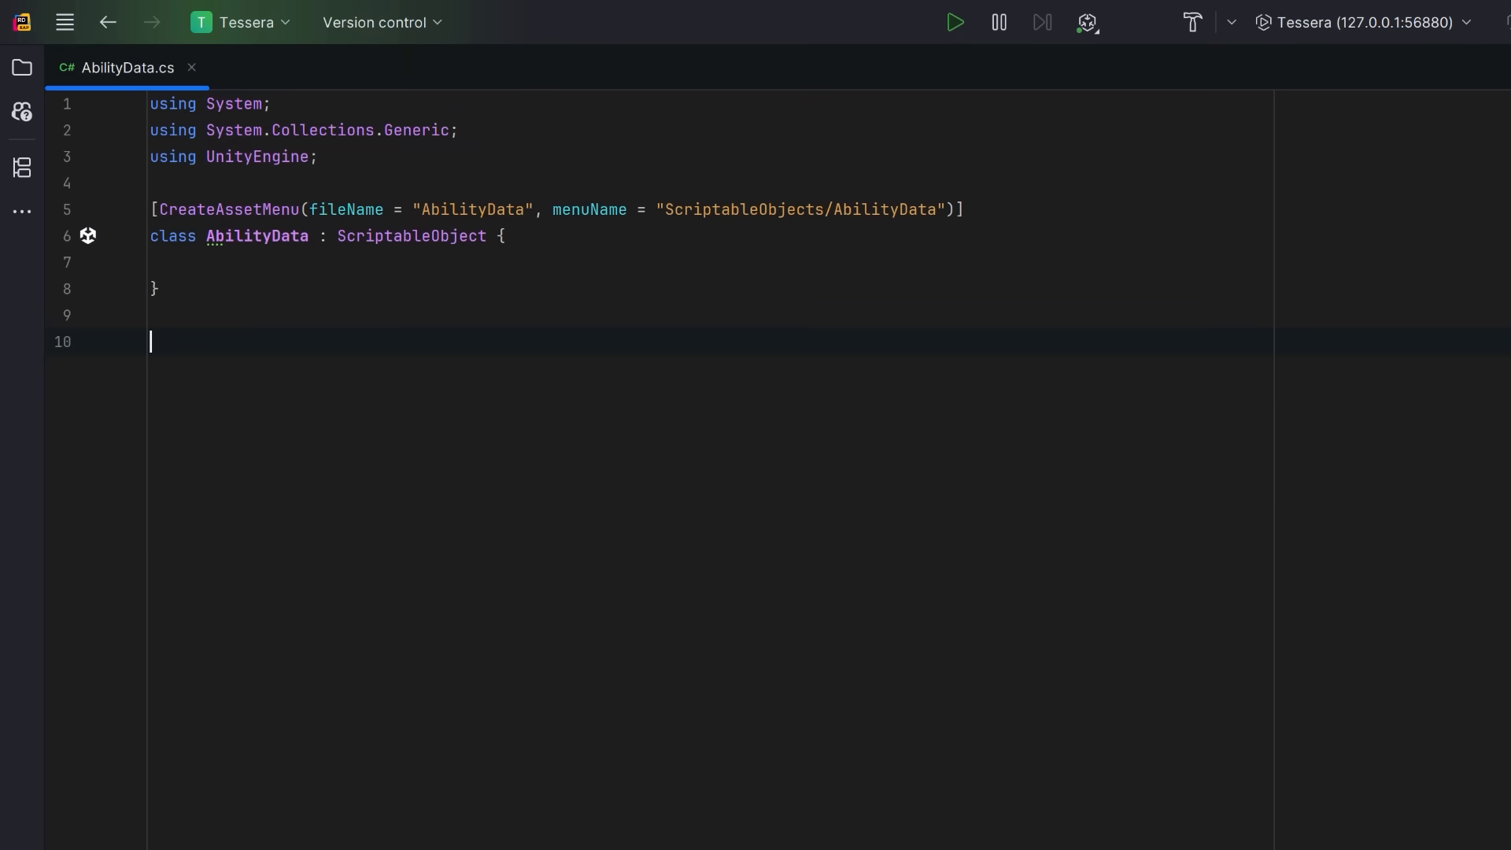
type("abstract class AbilityEffect {}")
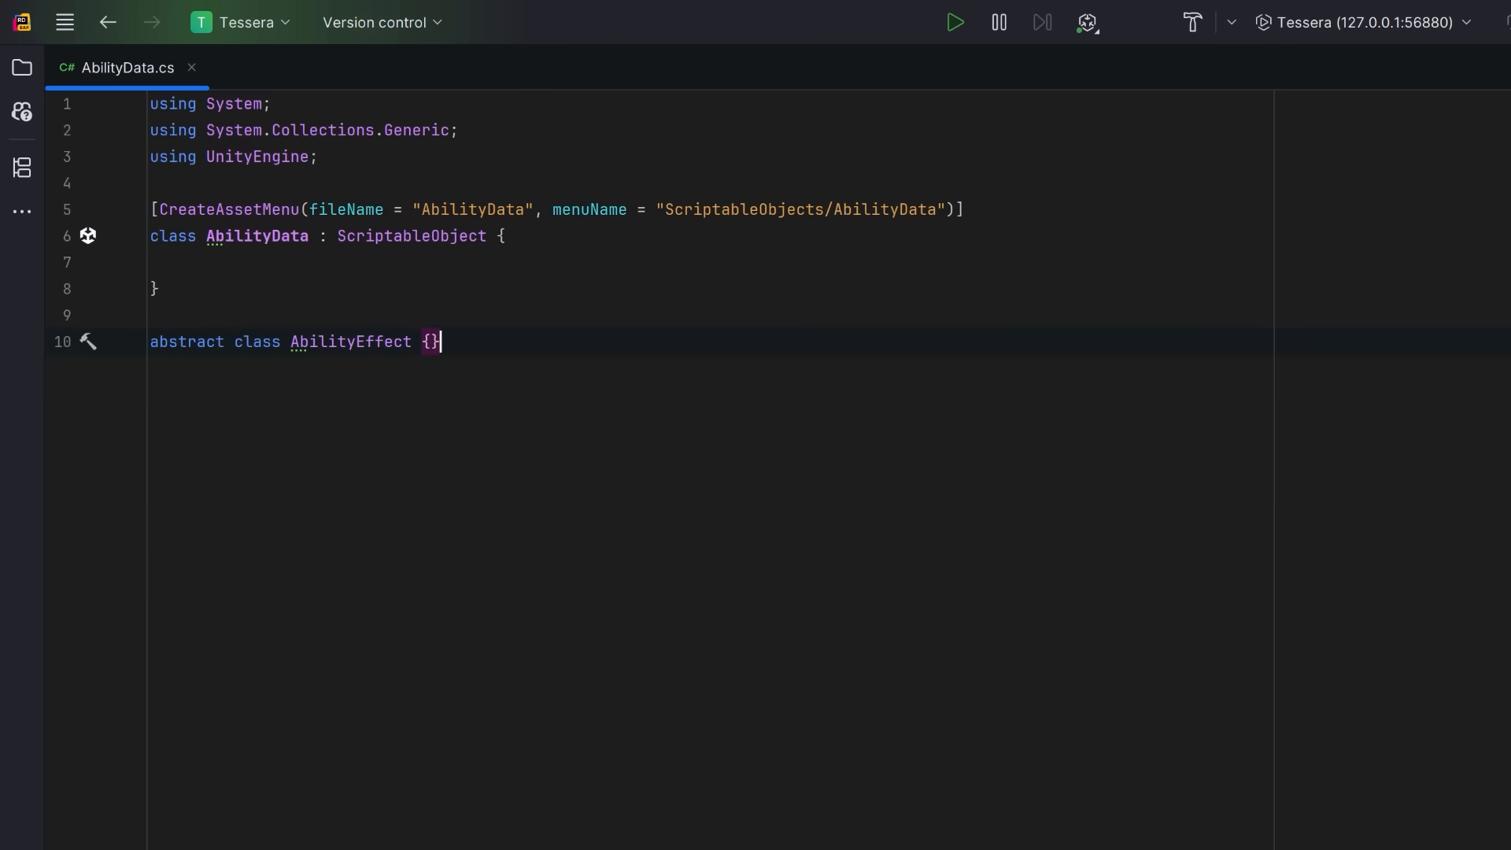
key("Enter")
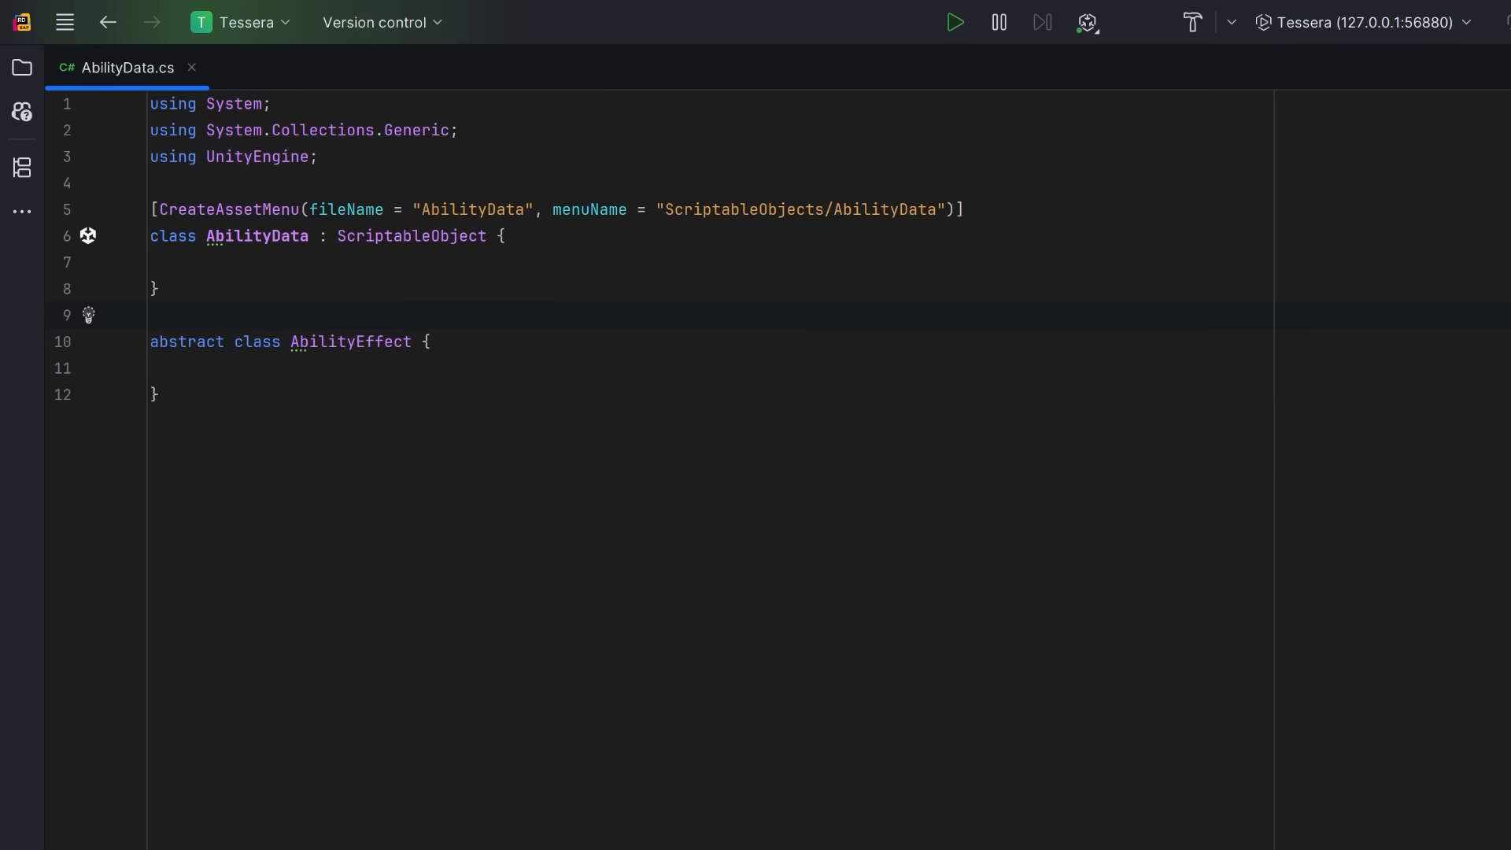
type("[Serializable]")
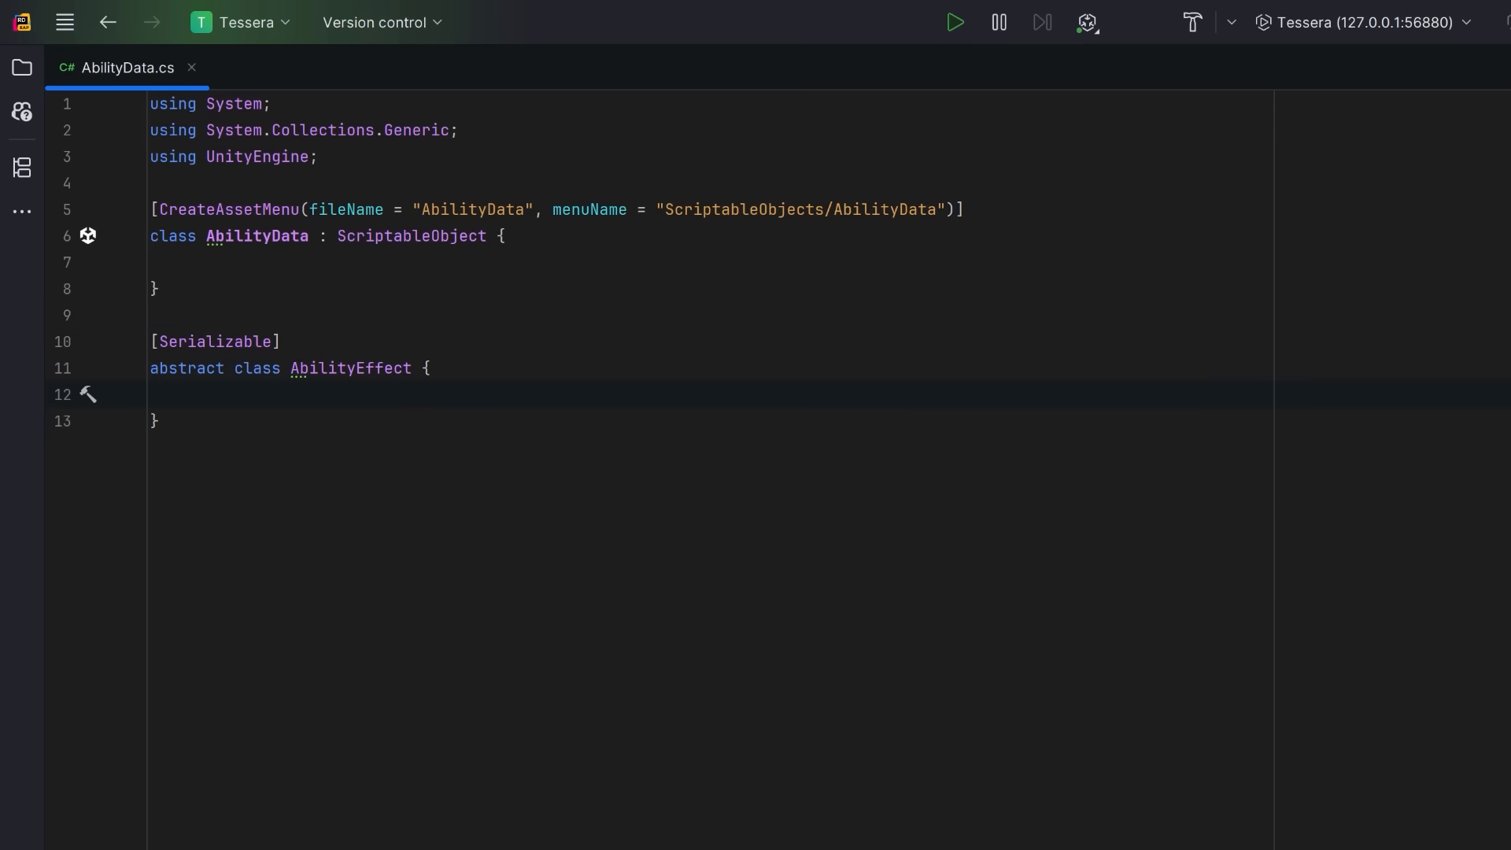
type("public abstract void Execute(GameObject caster, GameObject target);")
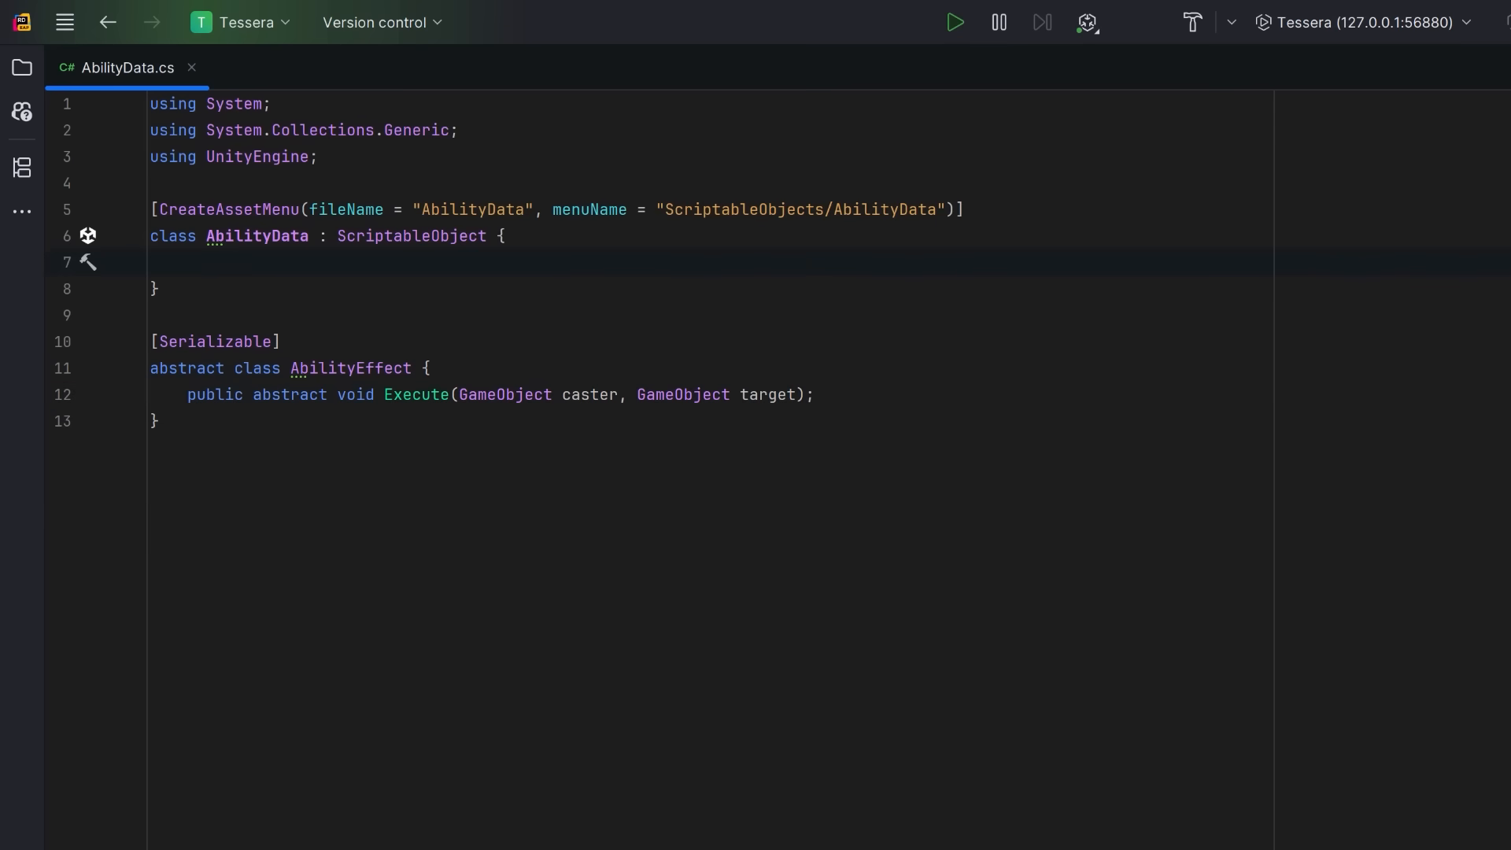
- Give AbilityData a label, a [SerializeReference] List<AbilityEffect> effects, and OnEnable defaulting label to name and effects to a new list
type("public string label;")
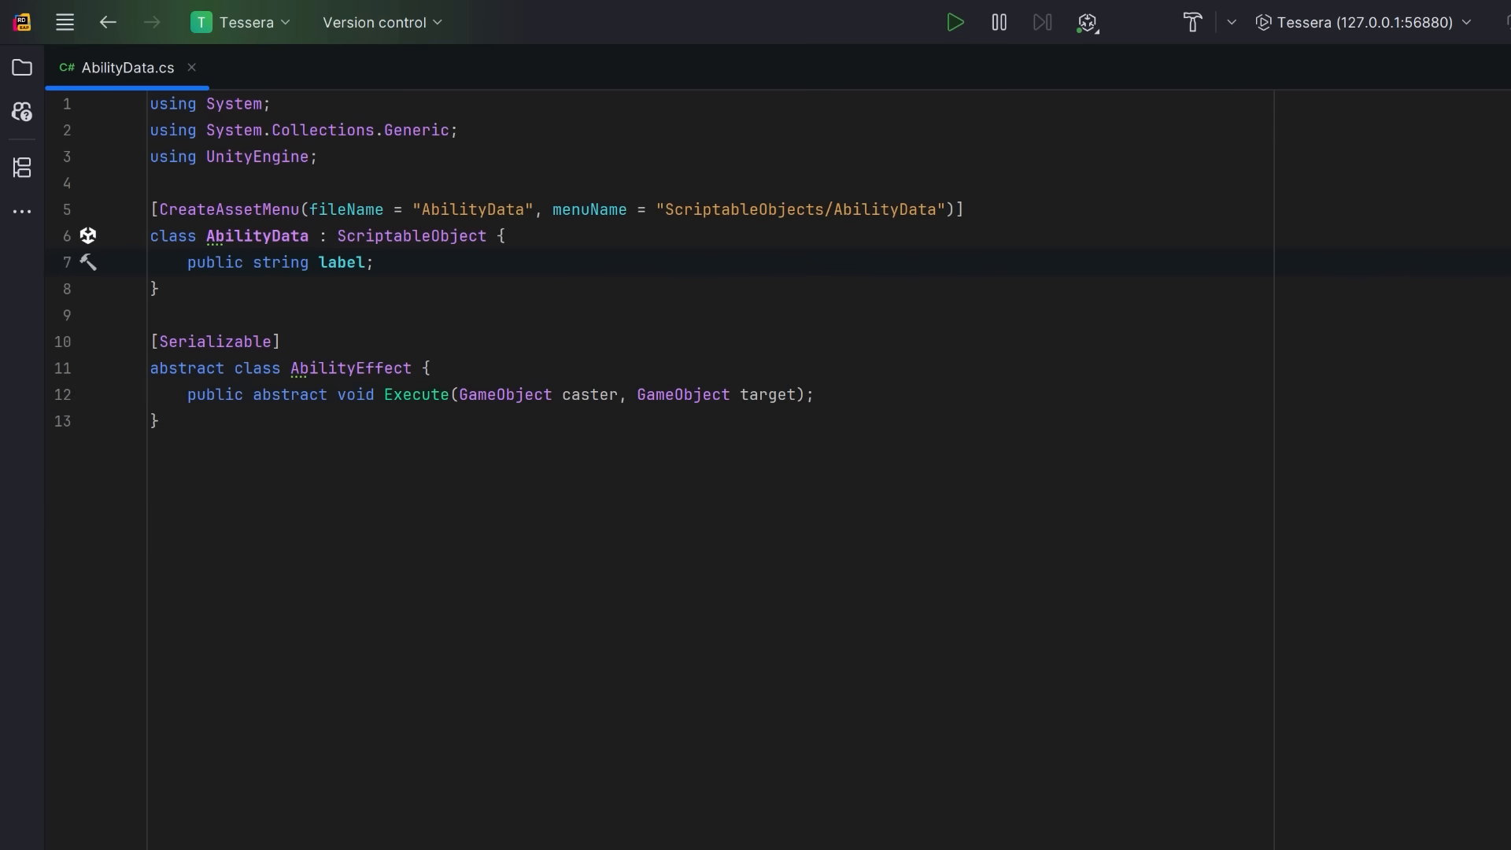
type("[SerializeReference] public List<AbilityEffect> effects;")
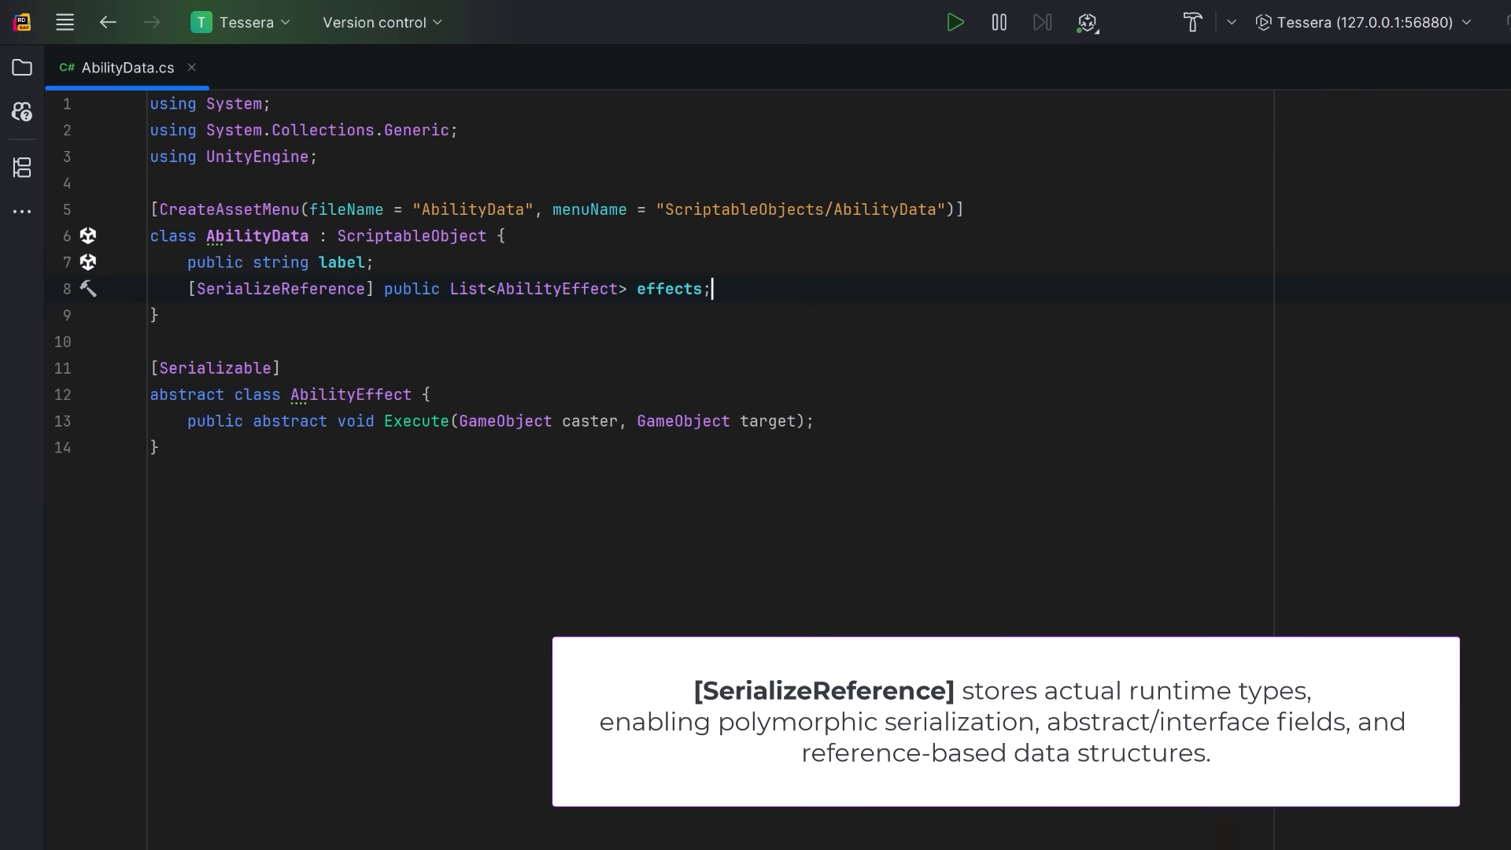
key("Enter")
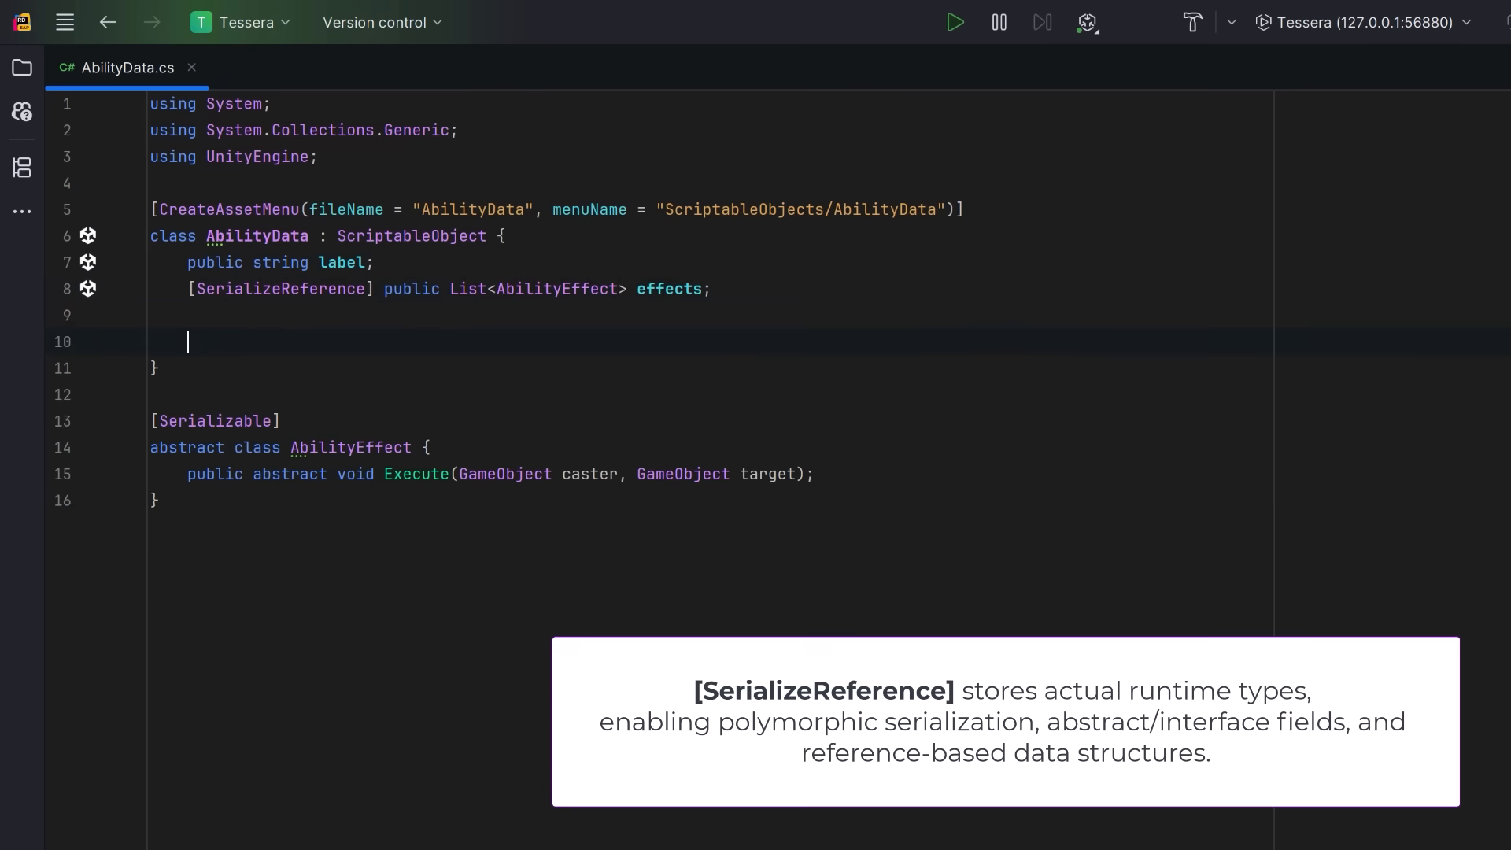
type("void OnEnable() {")
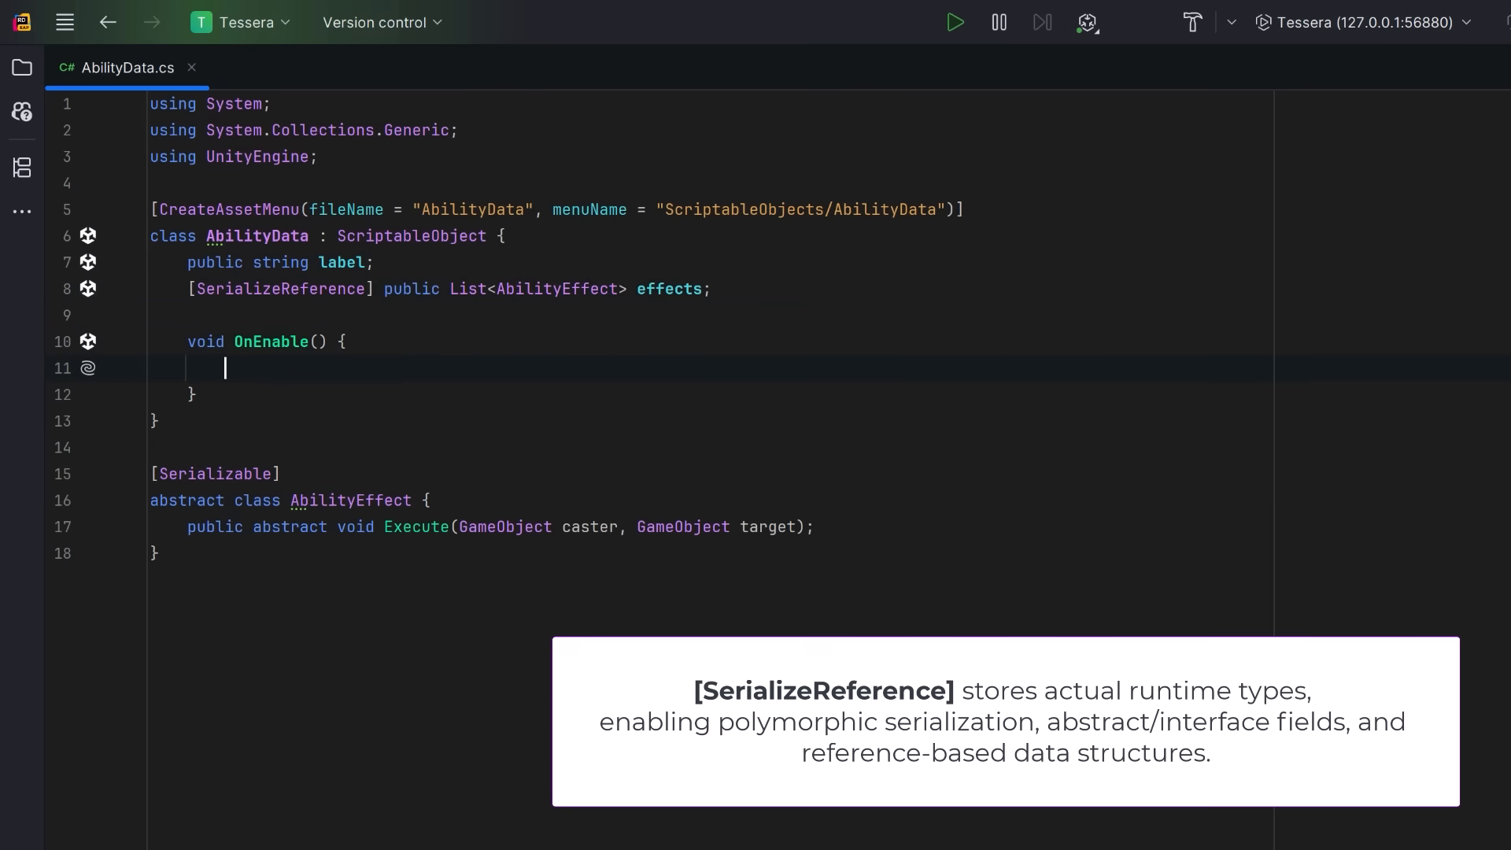
type("if (string.IsNullOrEmpty(label)) label = name;")
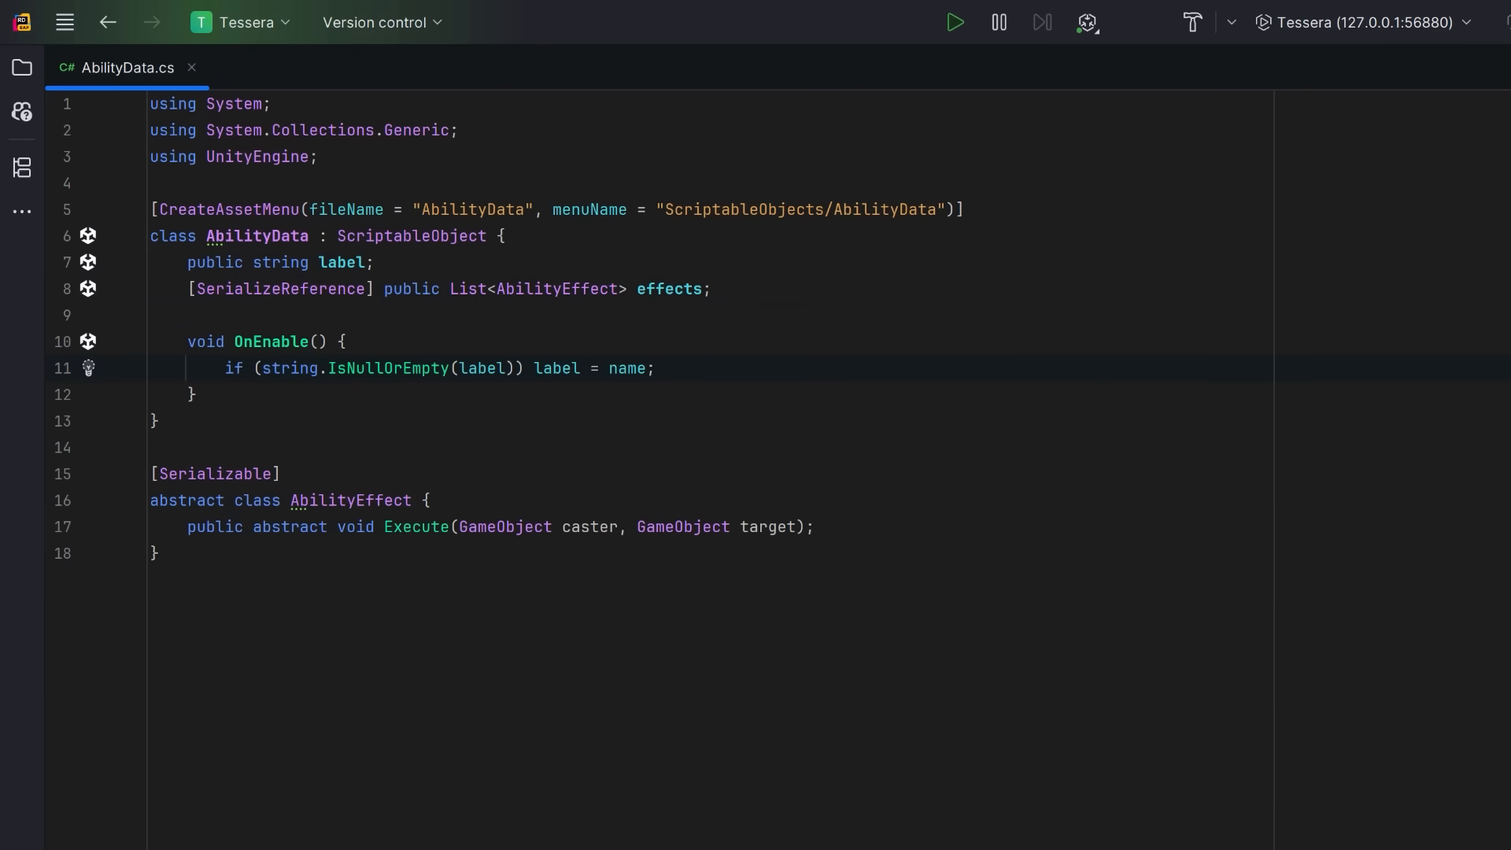
type("if (effects == null) effects = new List<AbilityEffect>();")
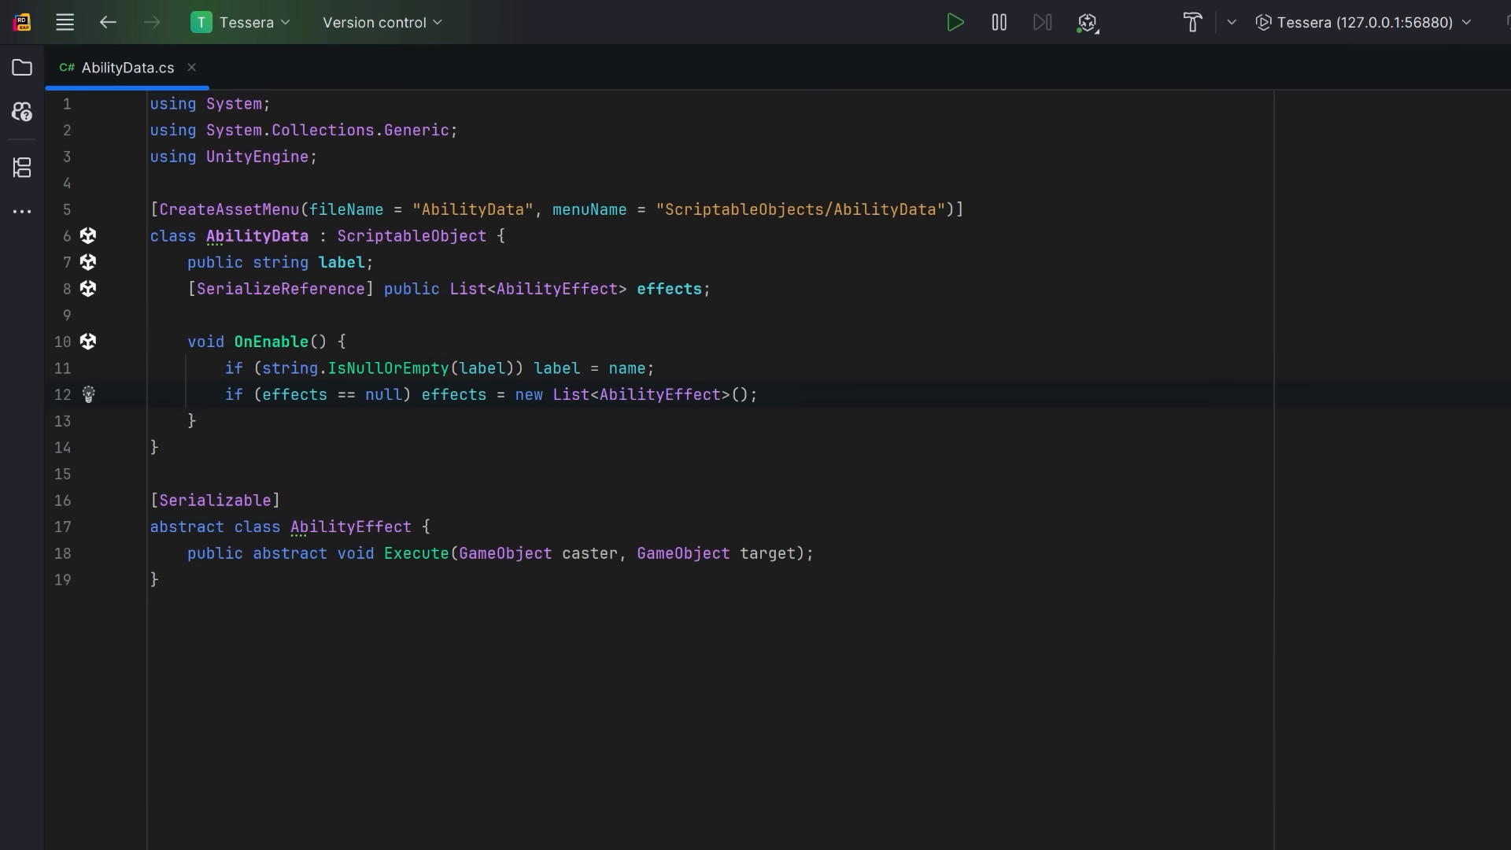
- Write a serializable DamageEffect with an int amount that damages the target and logs the damage dealt
scroll("down", 3)
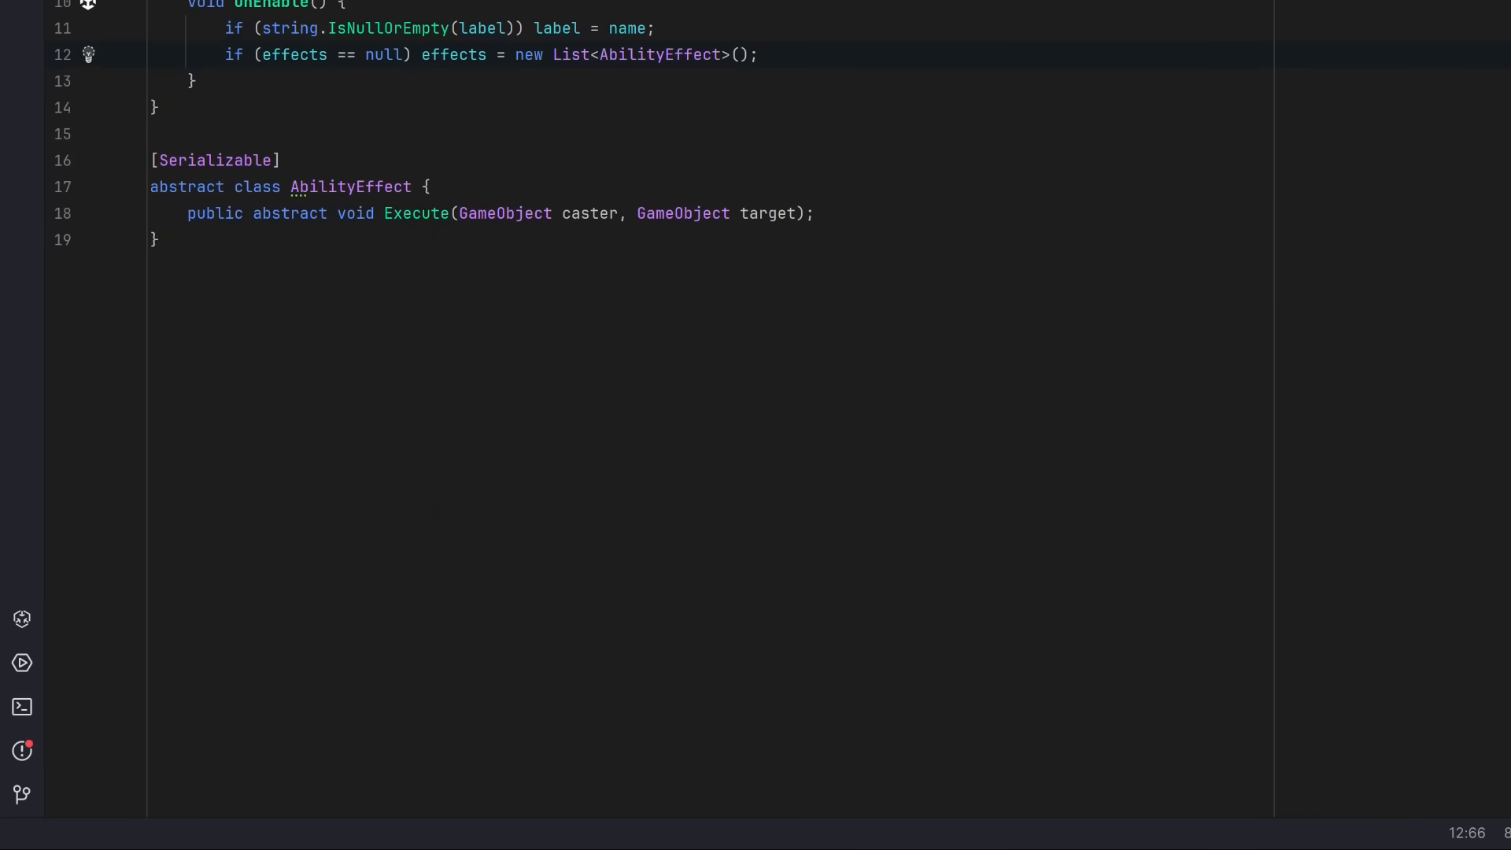
type("[Serializable]")
type("class DamageEffect : AbilityEffect {")
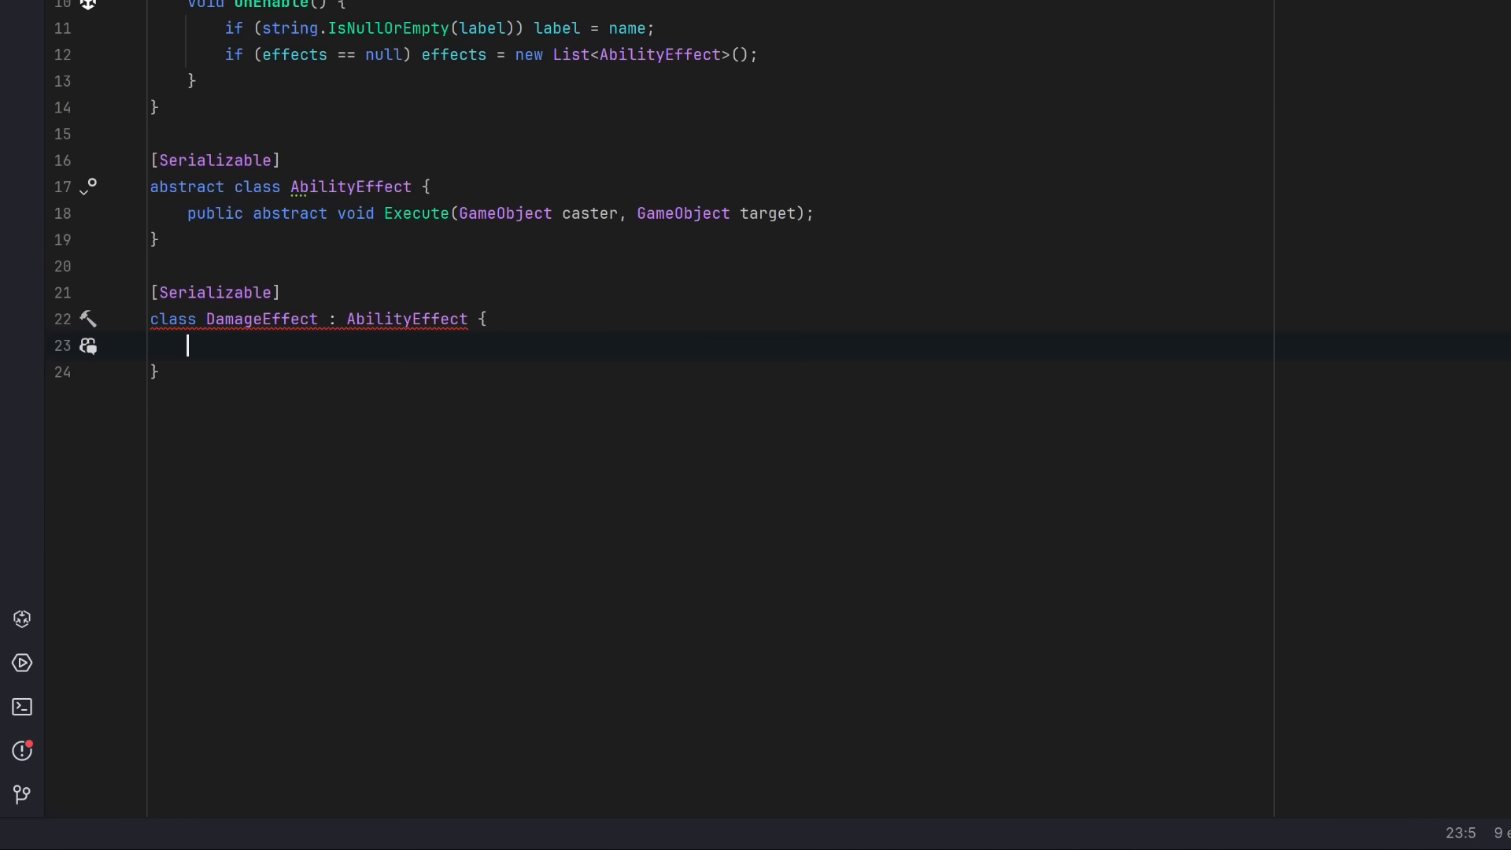
type("public int amount;")
type("target.GetComponent<Health>().ApplyDamage(amount);")
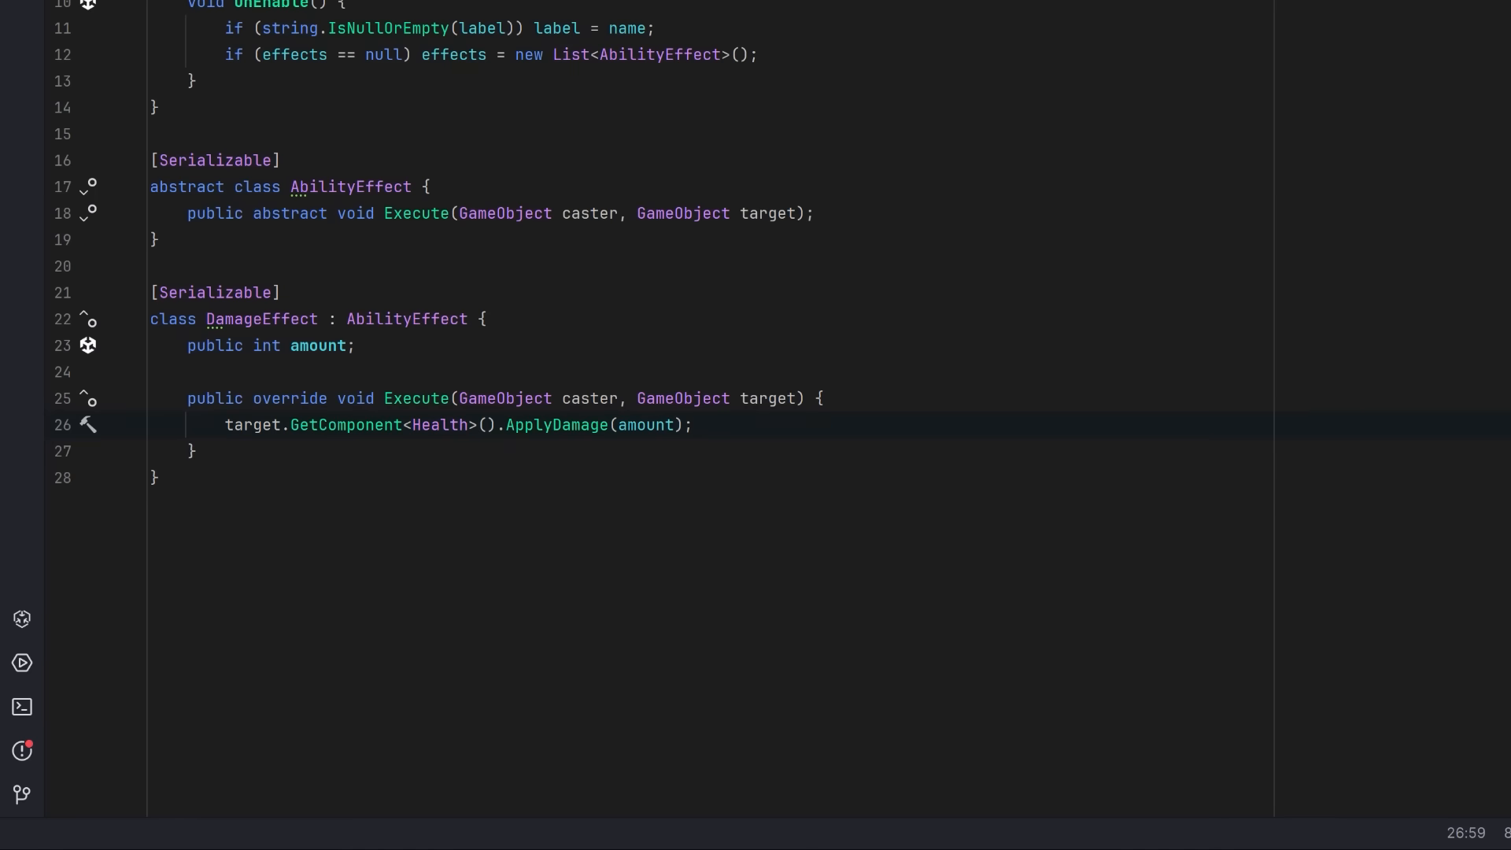
type("Debug.Log($\"{caster.name} dealt {amount} damage to {target.name}\");")
type("class KnockbackEffect : AbilityEffect {}")
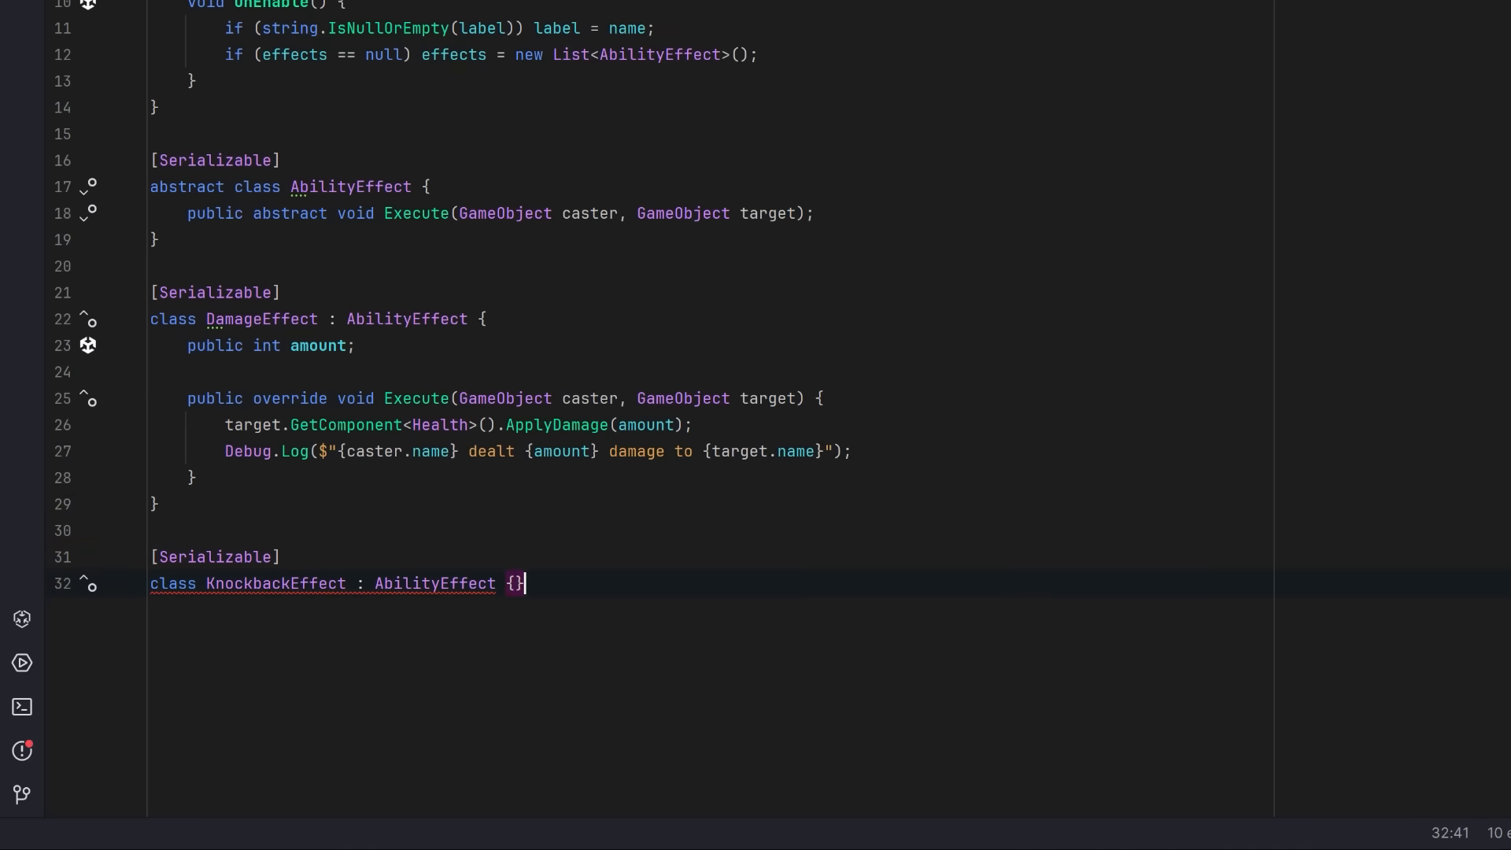
- Write KnockbackEffect pushing the target's Rigidbody away with AddForce(dir * force, Impulse) and logging it
key("Enter")
type("public override void Execute(GameObject caster, GameObject target) {")
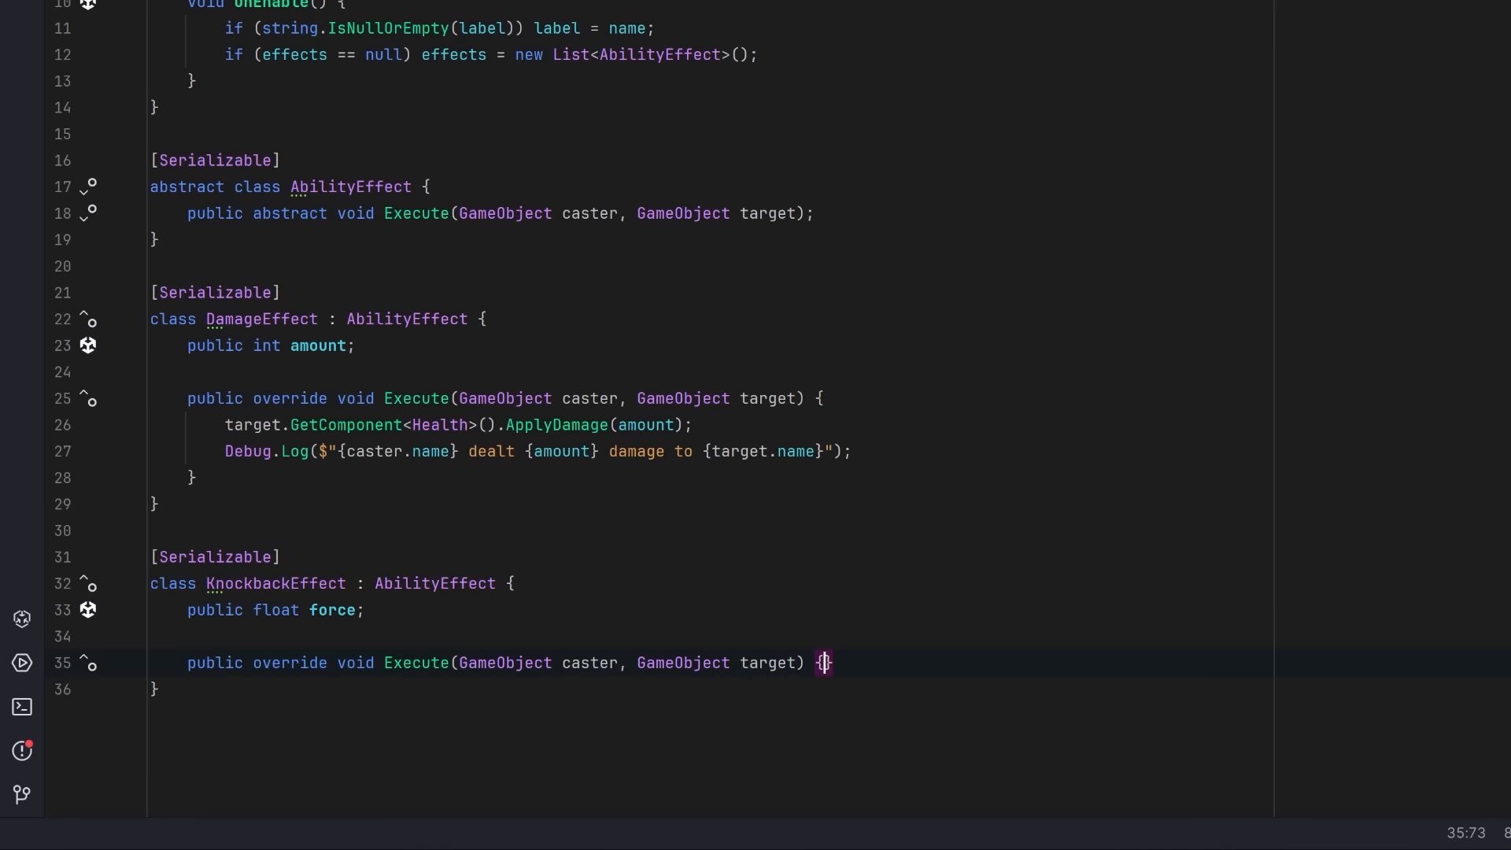
type("var dir = (target.transform.position - caster.transform.position).normalized;")
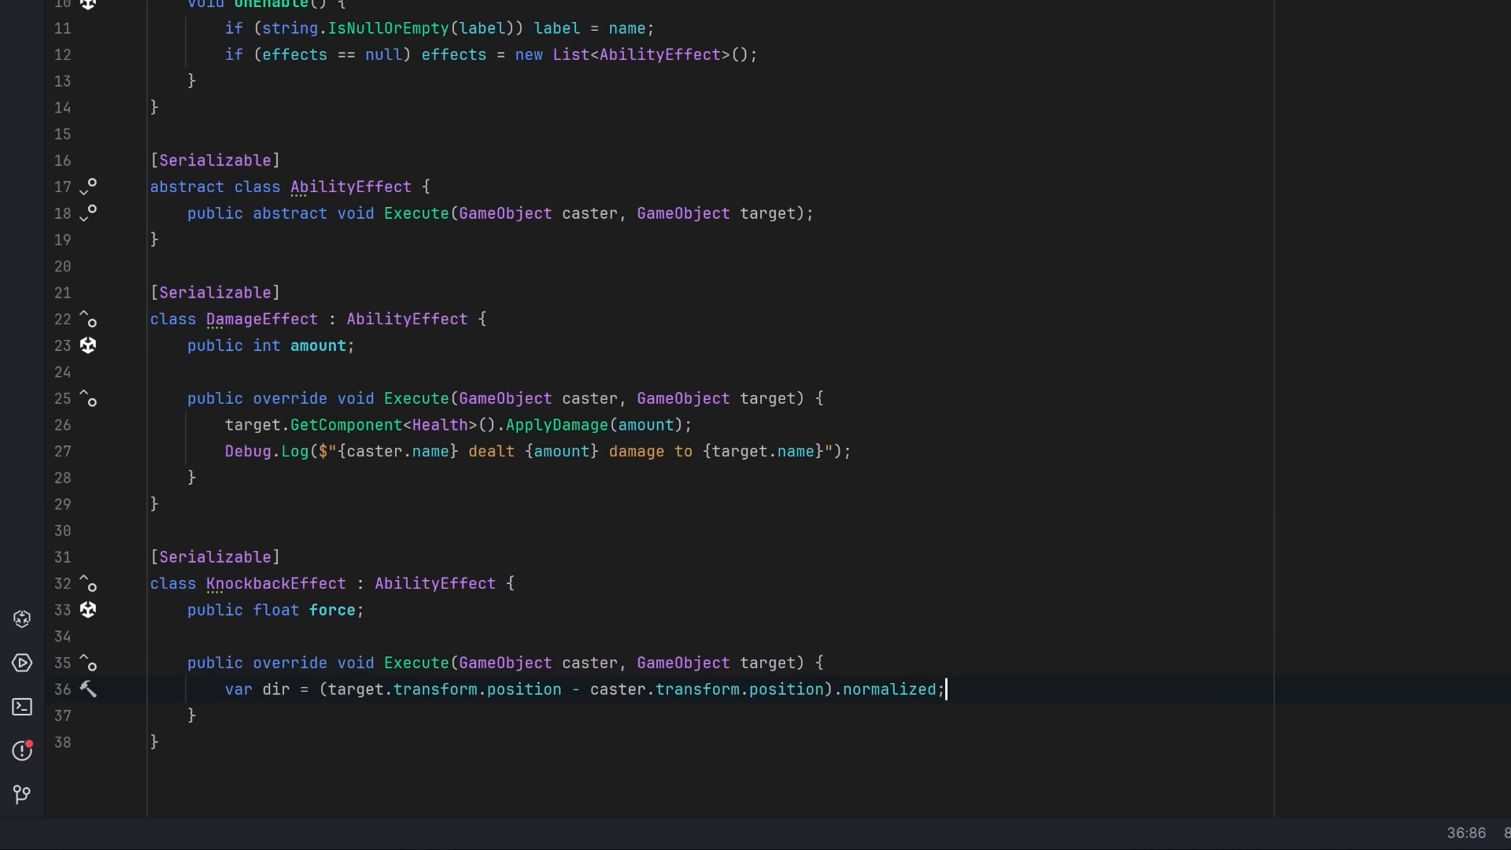
type("target.GetComponent<Rigidbody>().AddForce(dir * force, ForceMode.Impulse);")
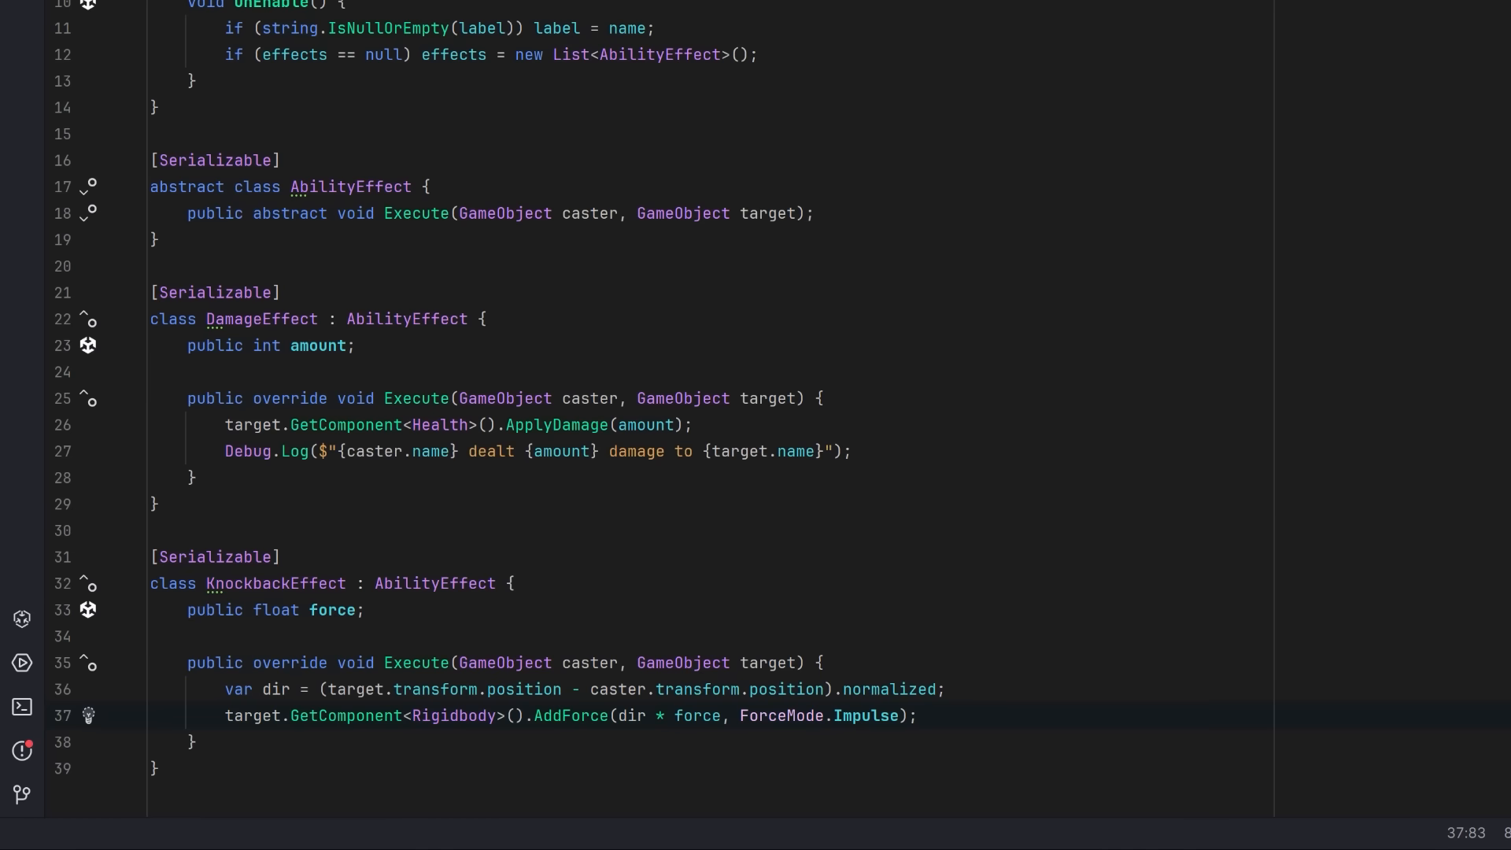
type("Debug.Log($\"{caster.name} knocked back {target.name} with force {force}\");")
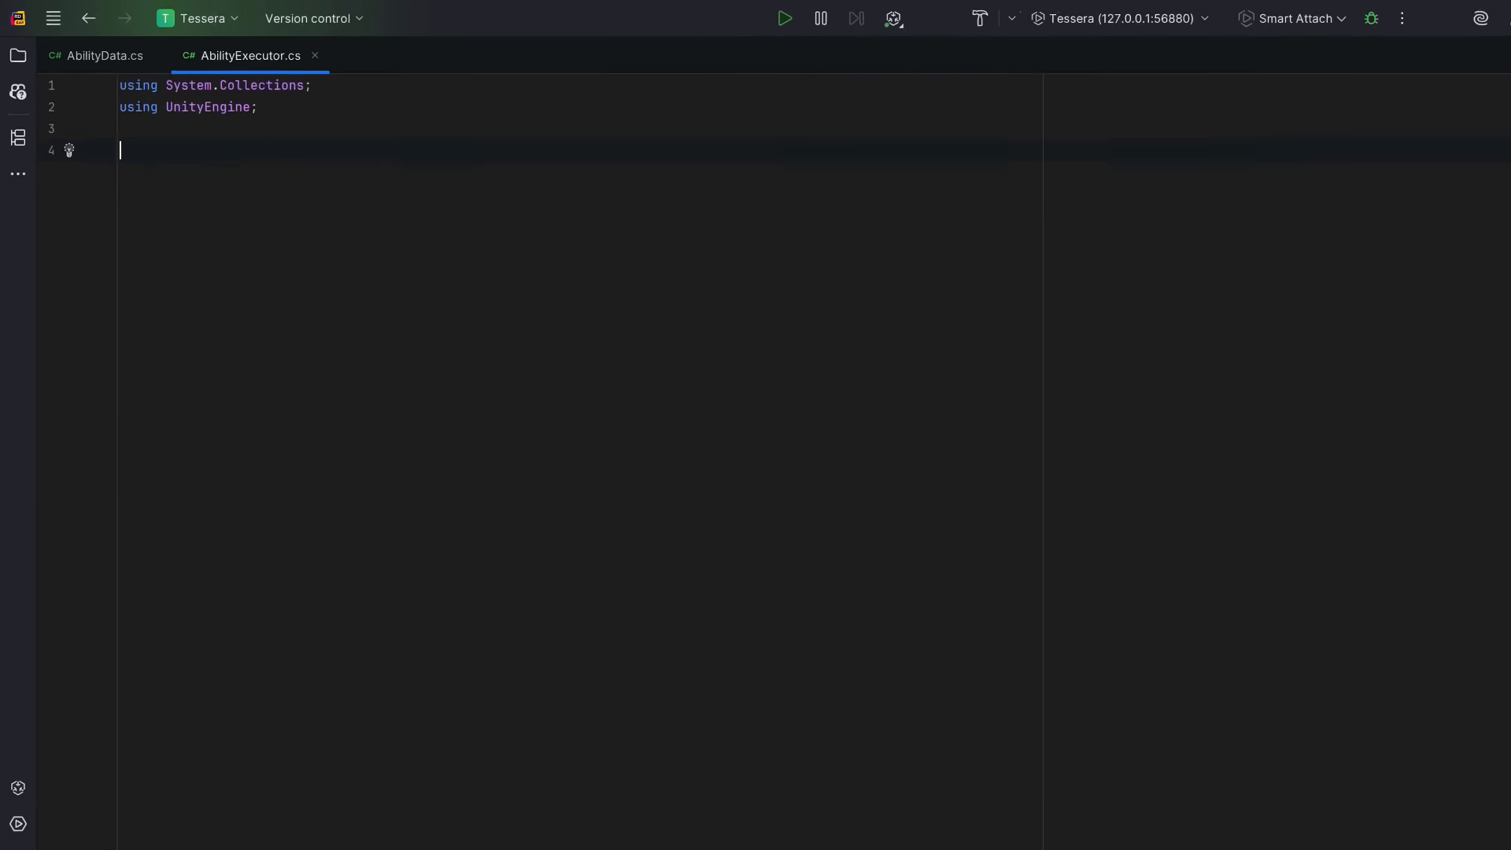
- Declare AbilityExecutor : MonoBehaviour with serialized AbilityData ability and GameObject target fields
type("class AbilityExecutor : MonoBehaviour {}")
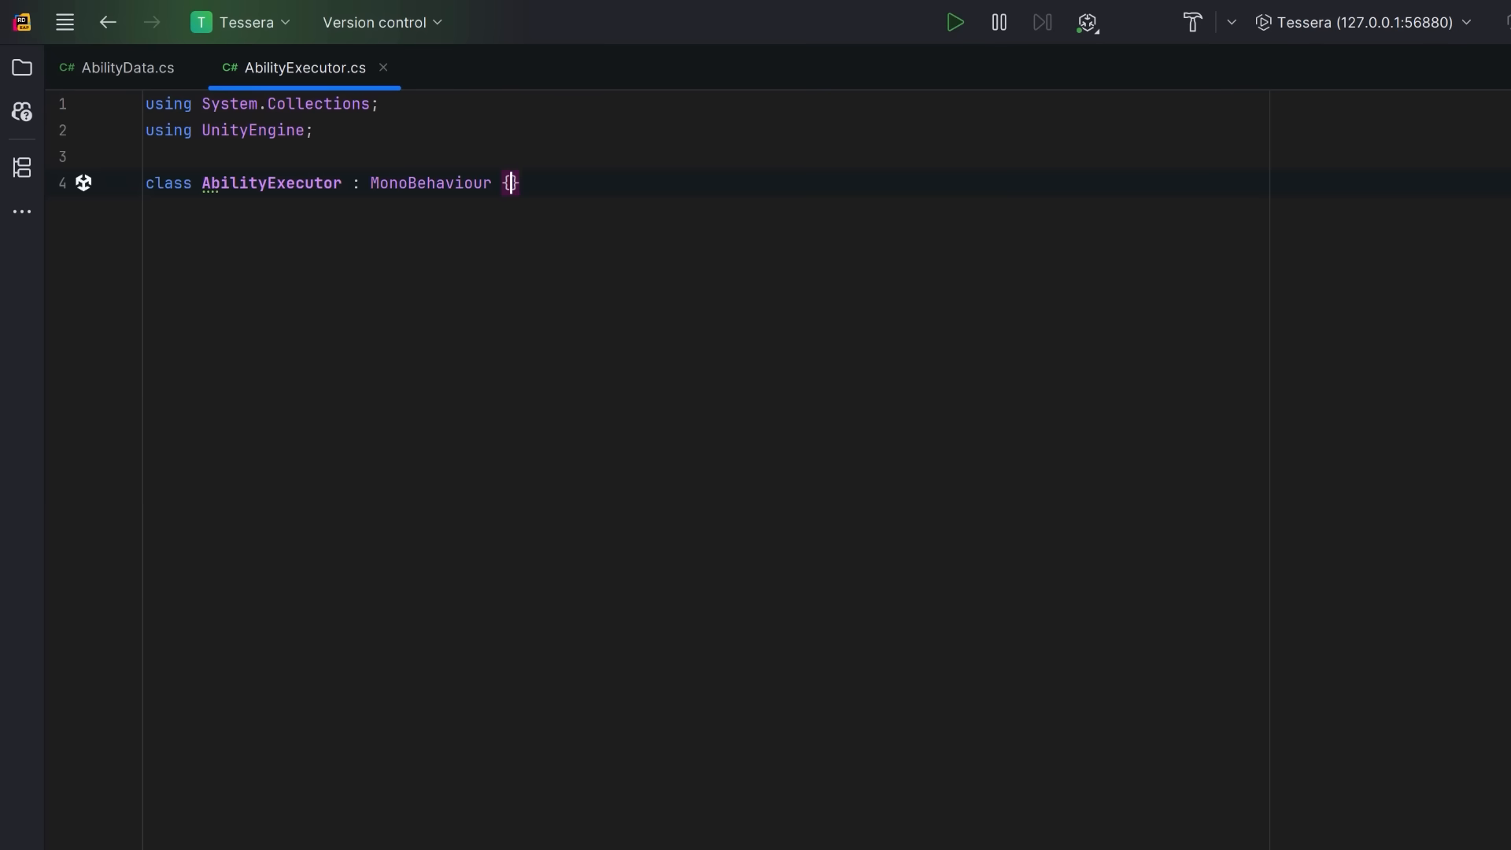
type("[SerializeField] AbilityData ability;")
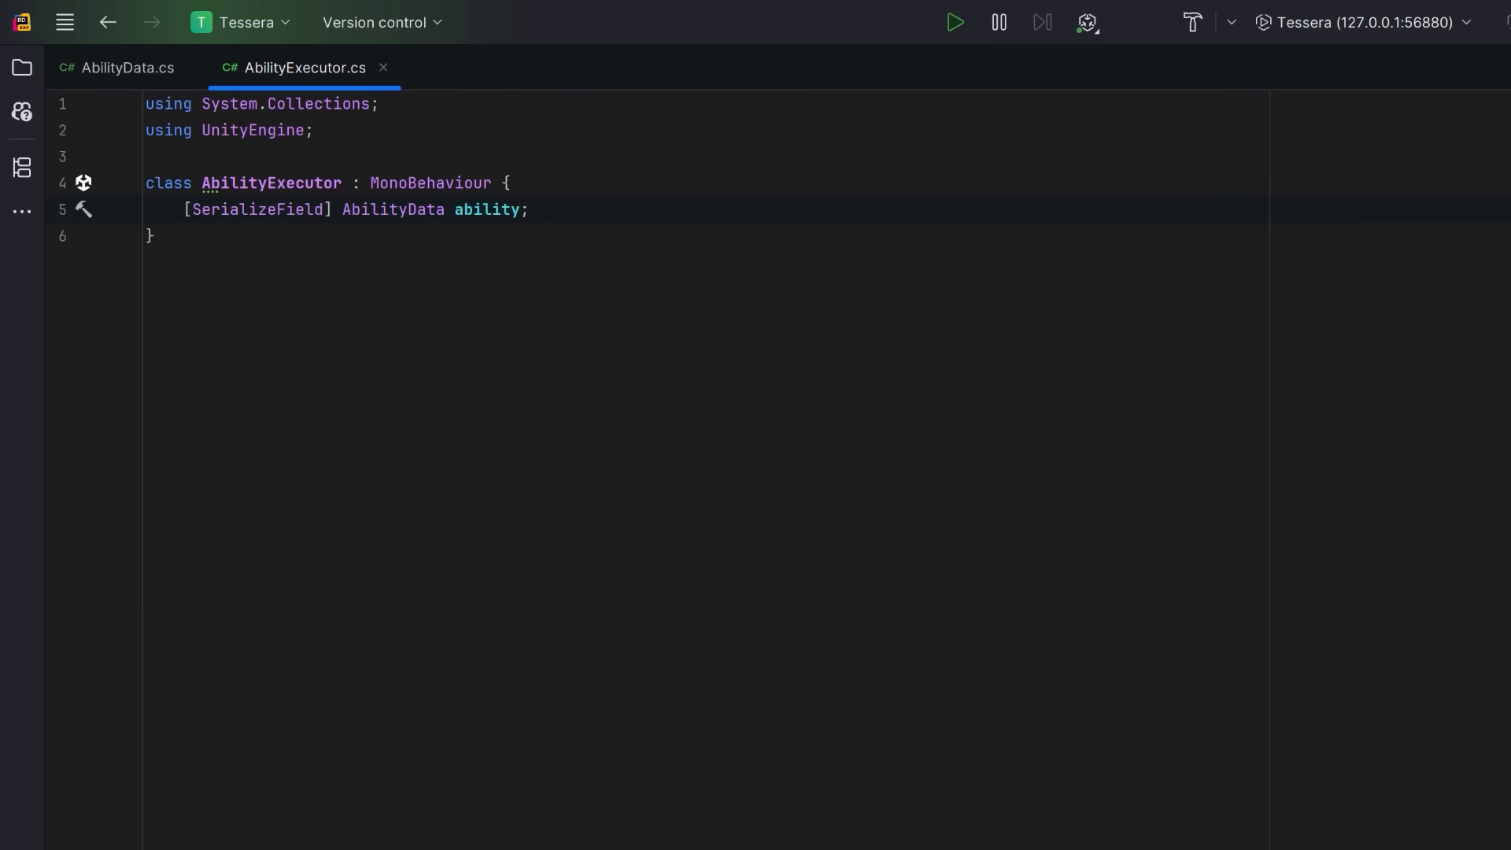
type("[SerializeField] GameObject target;")
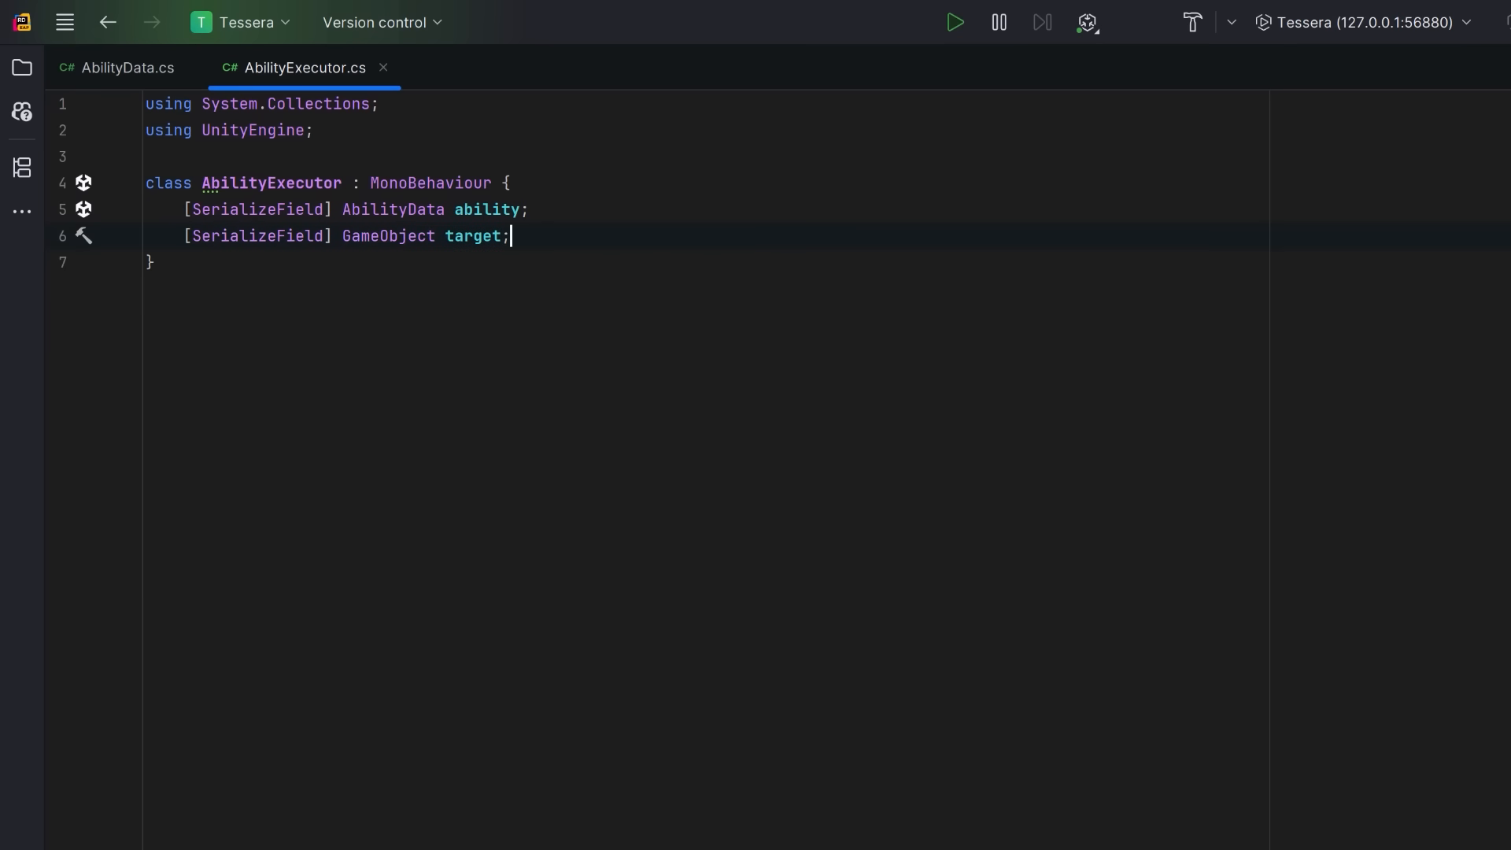
key("Enter")
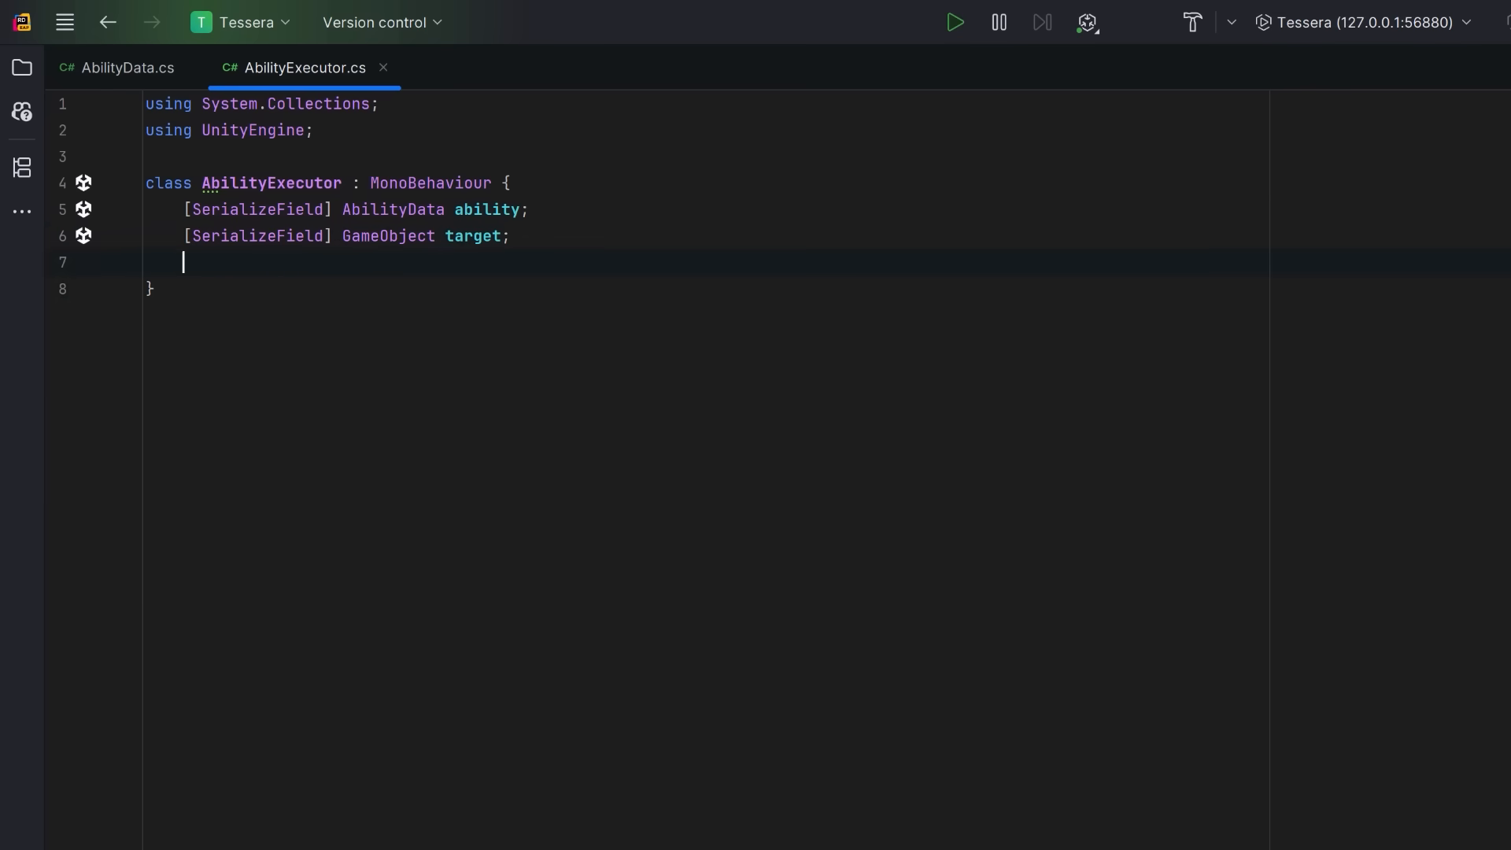
- Add Execute(target) looping ability.effects and calling effect.Execute(gameObject, target)
type("public void Execute(GameObject target) {")
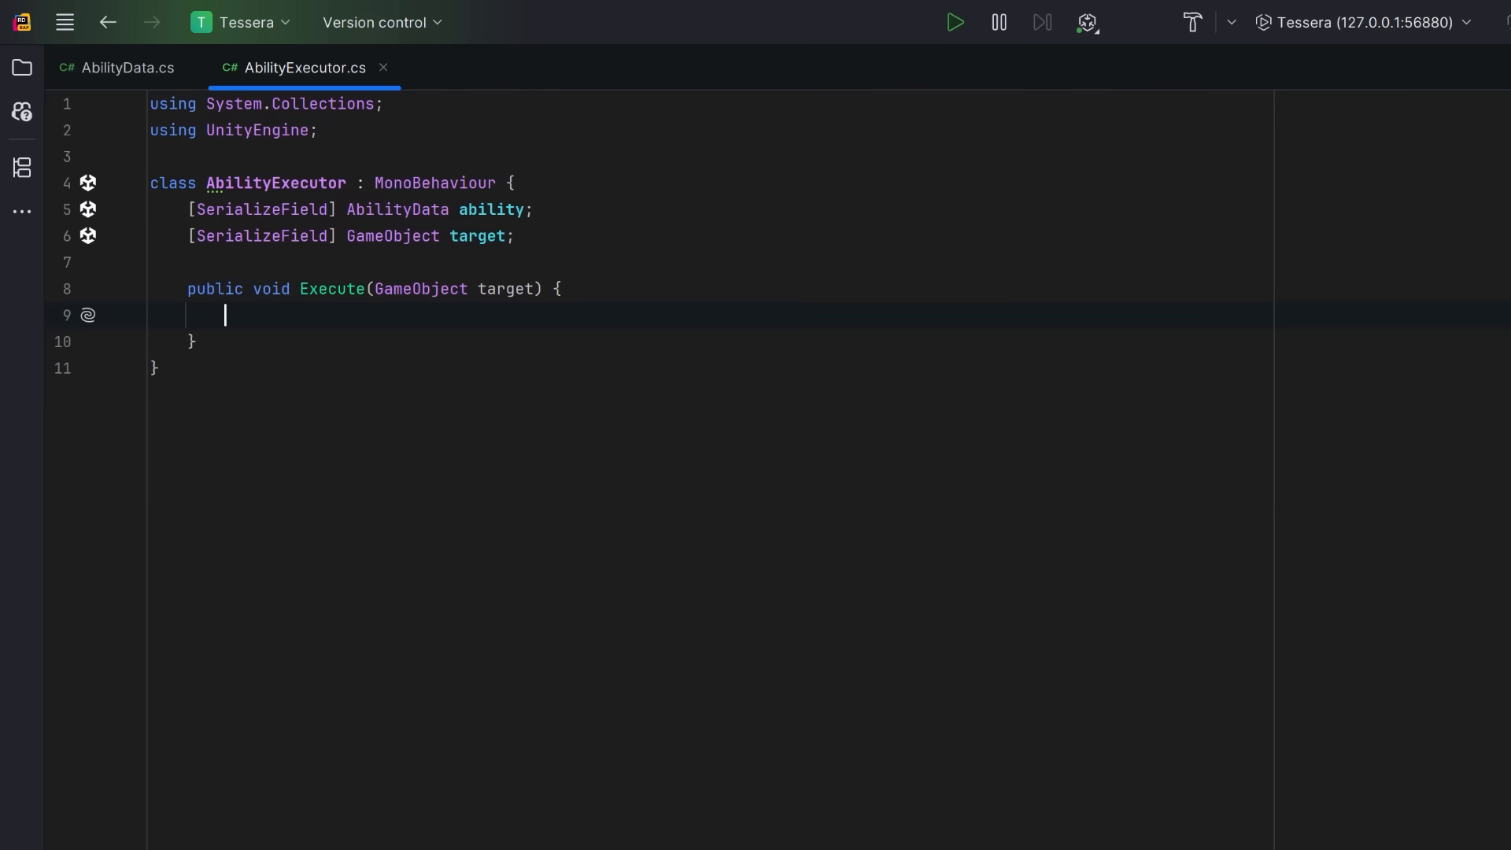
type("foreach (var effect in ability.effects) {}")
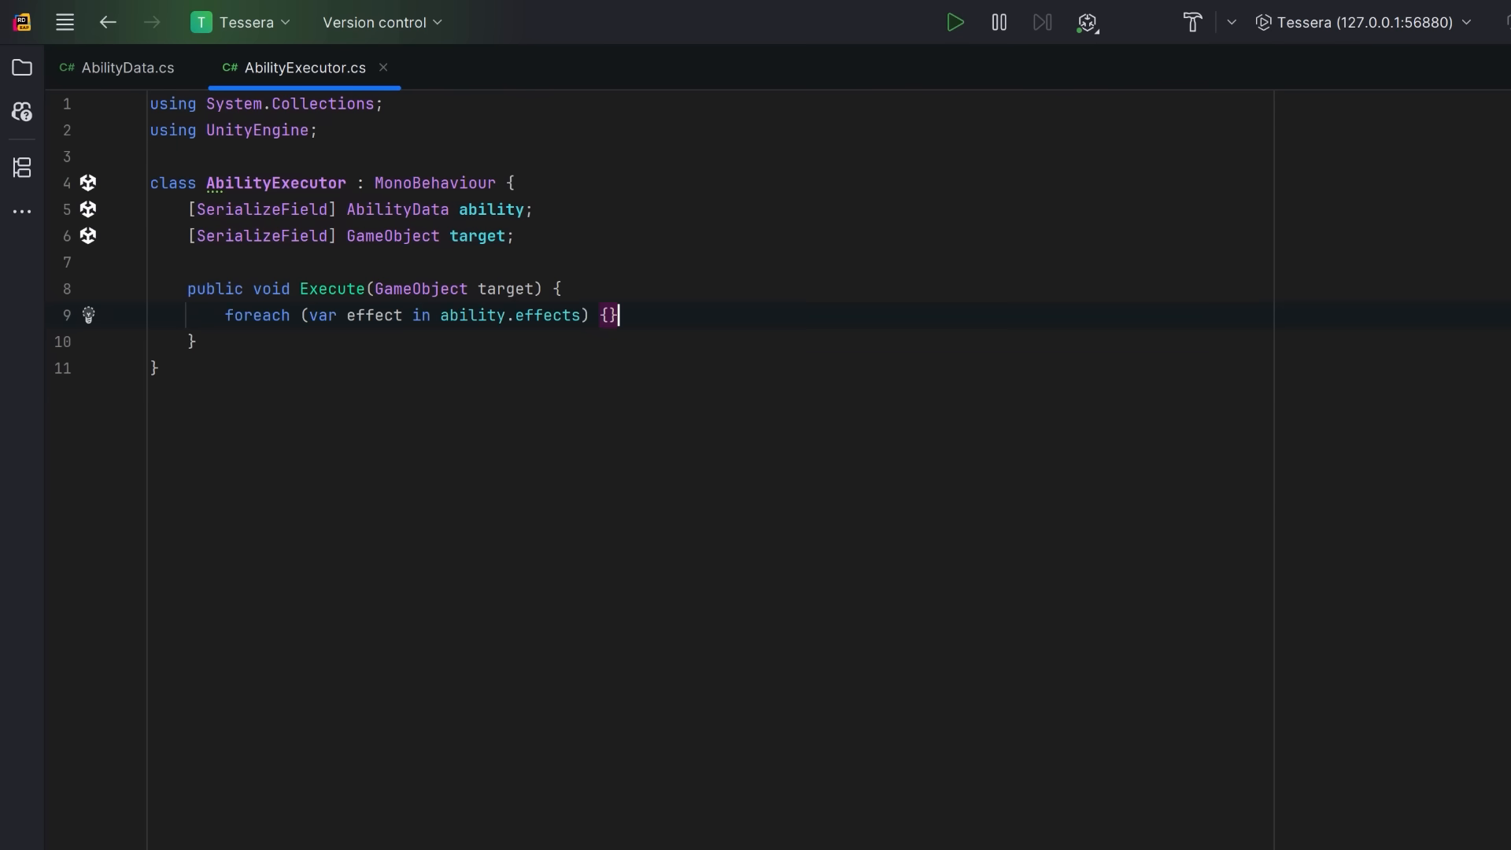
key("Enter")
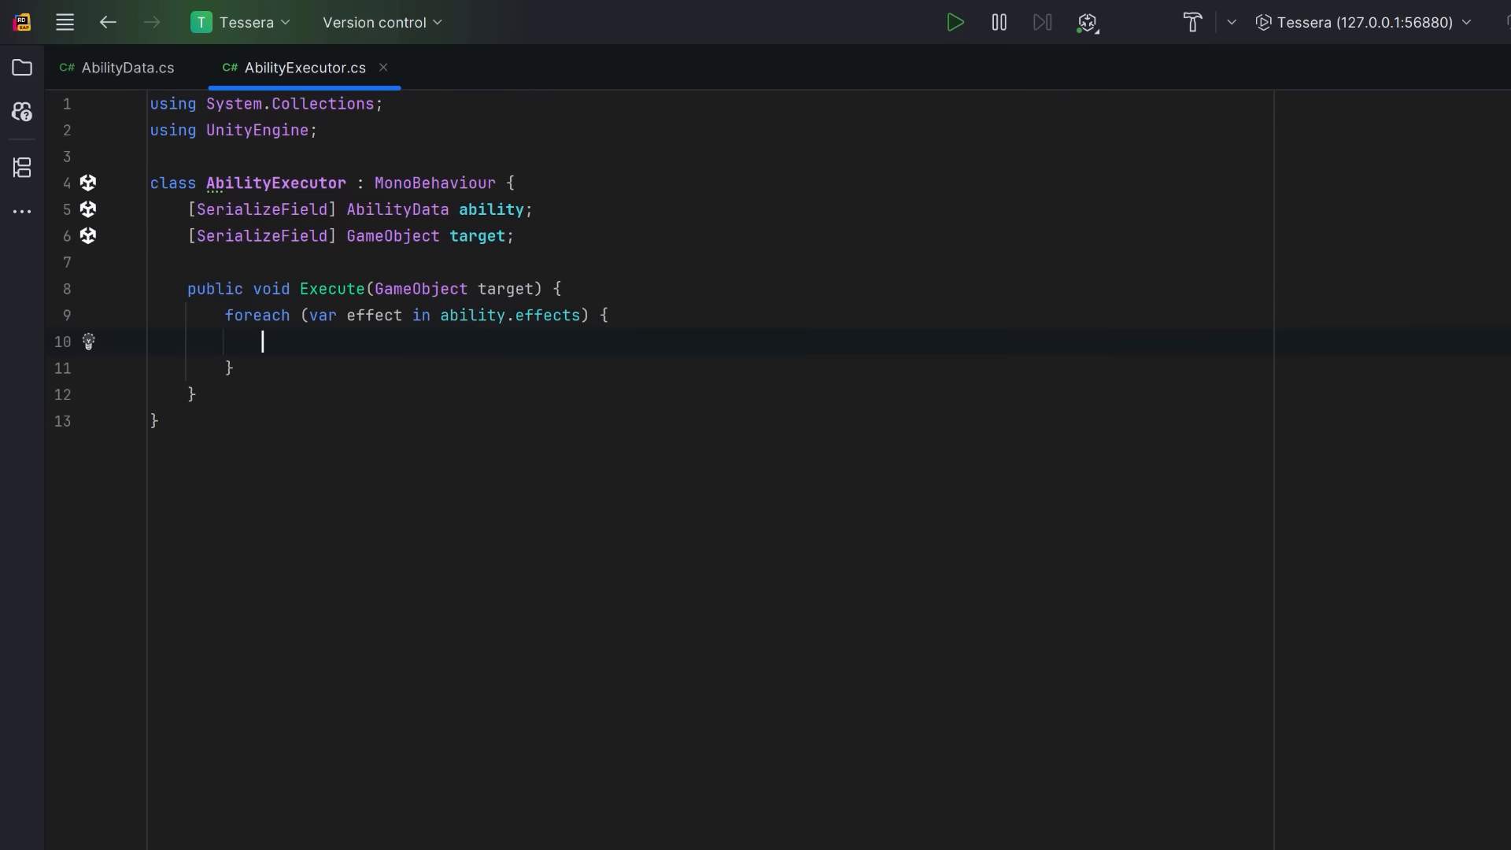
type("effect.Execute(gameObject, target);")
type("void Update() {")
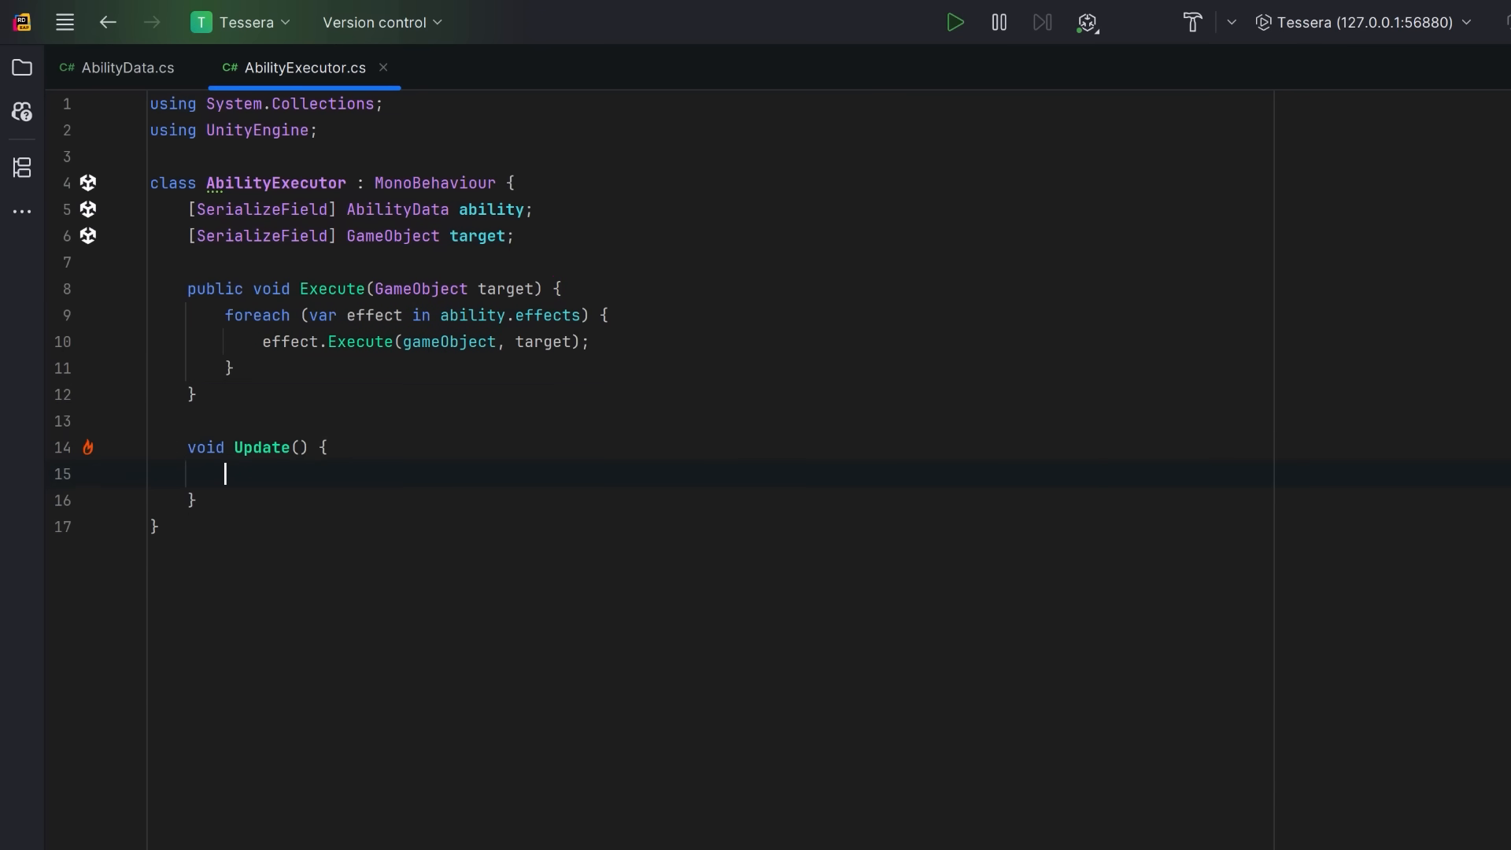
- In Update, call Execute(target) when Keyboard.current.spaceKey.wasPressedThisFrame
type("if (Keyboard.current.spaceKey.wasPressedThisFrame) {}")
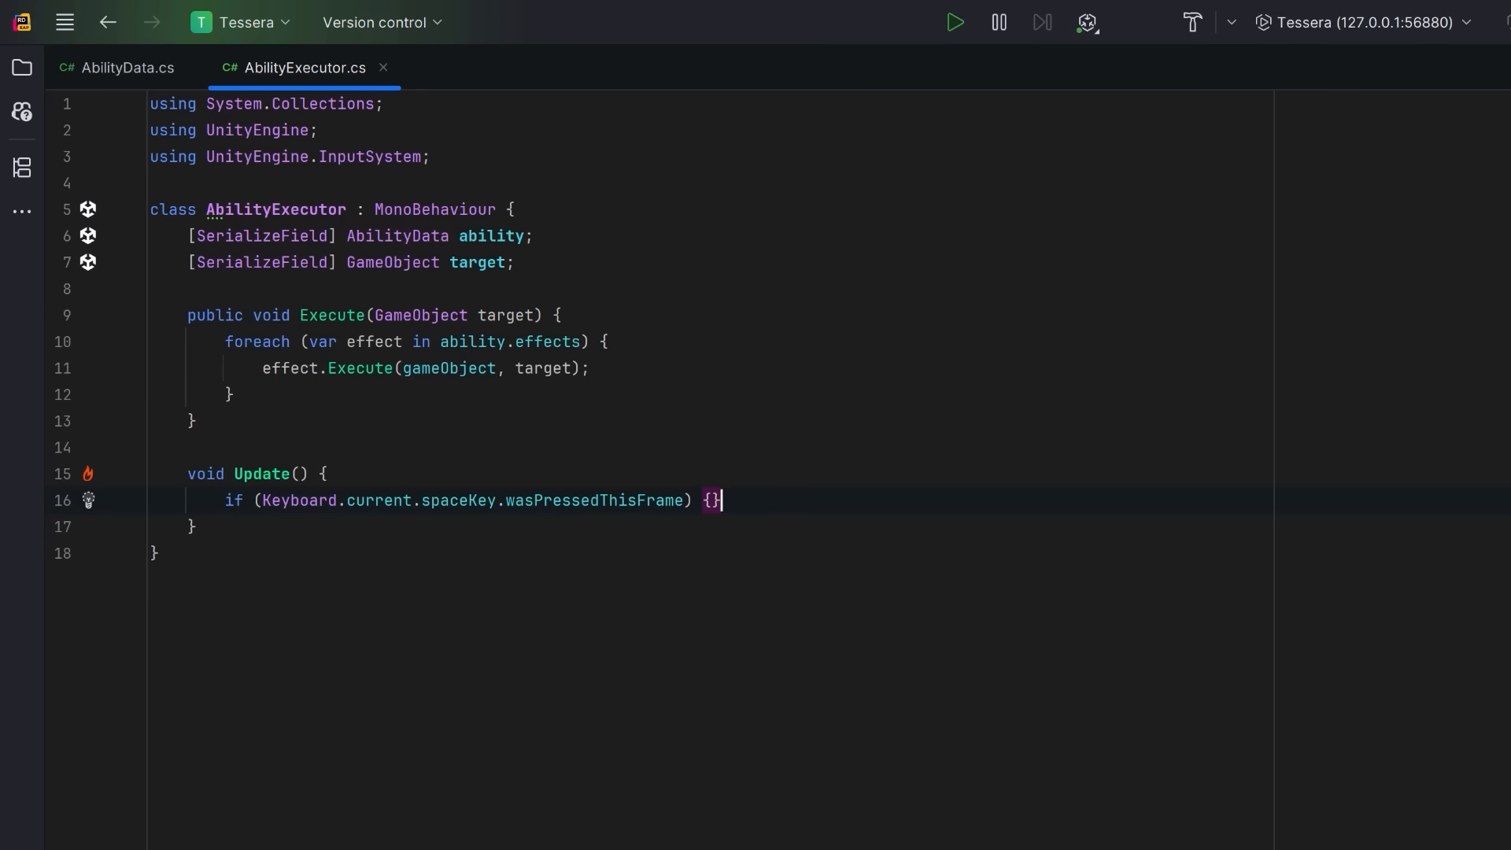
key("Enter")
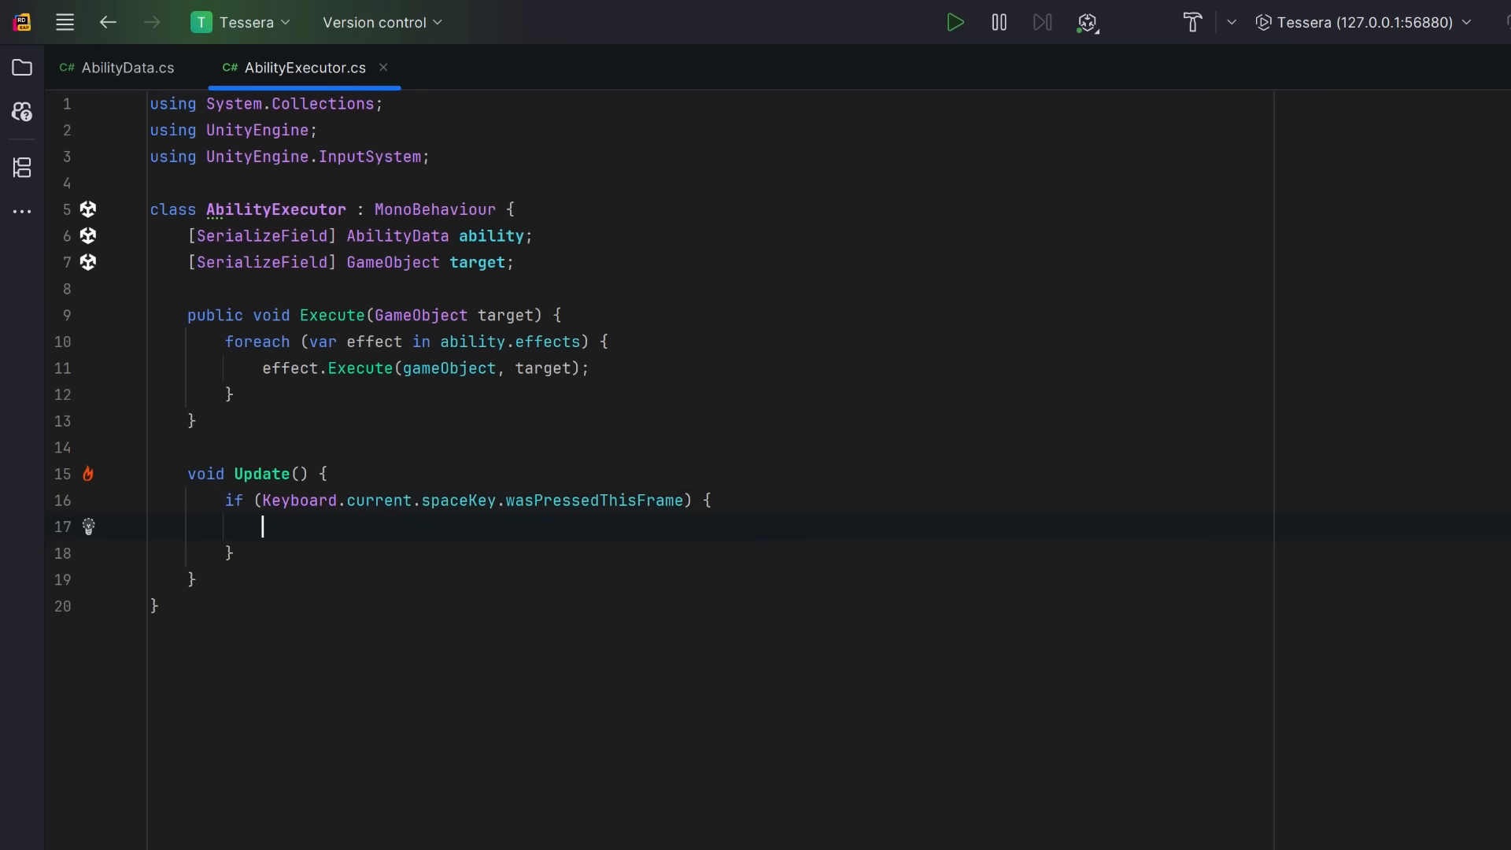
type("Execute(target);")
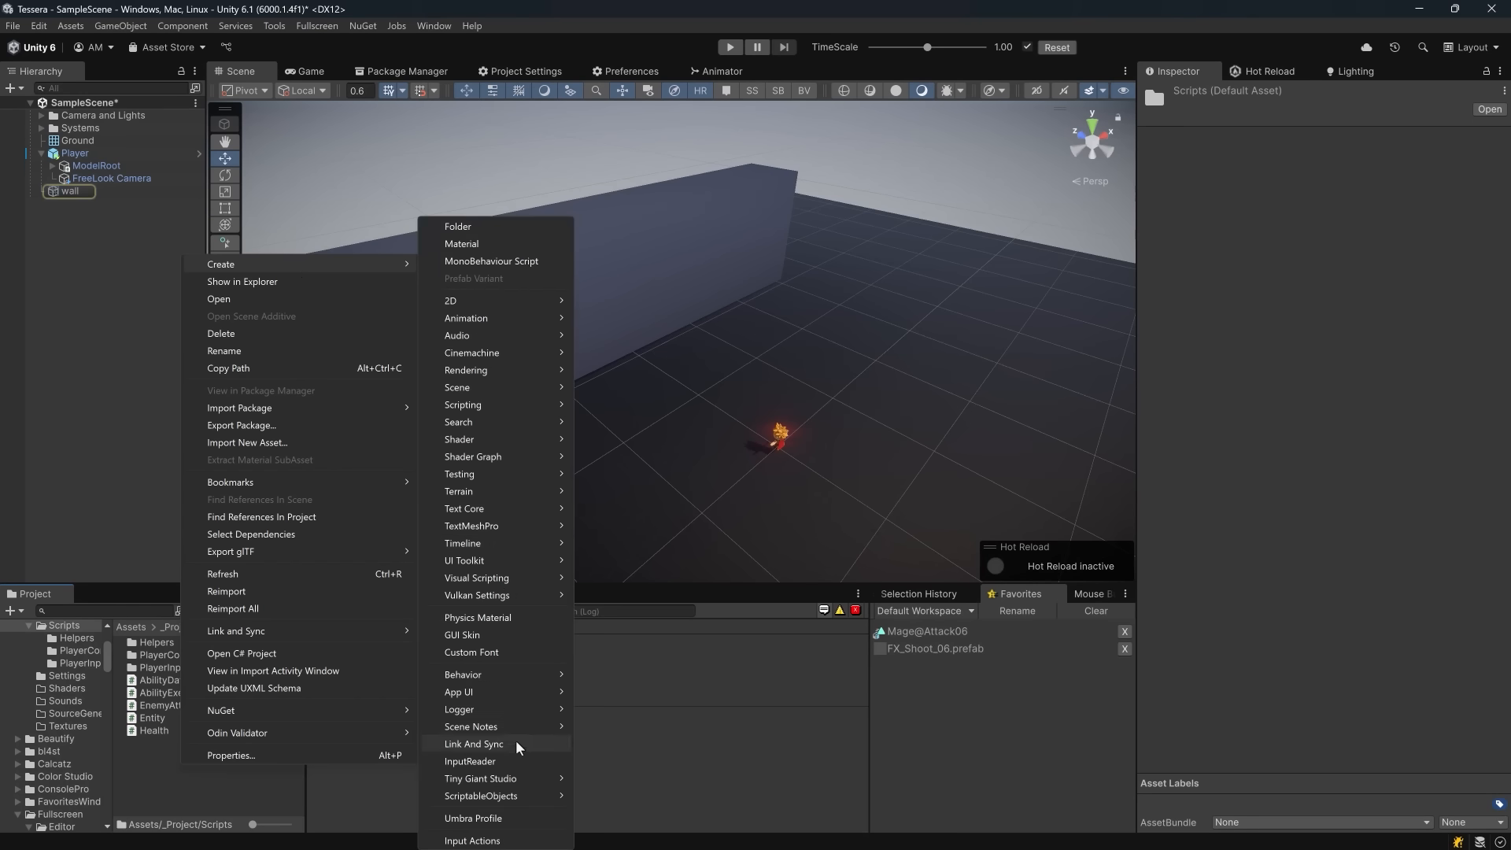
mouse_move(495, 796)
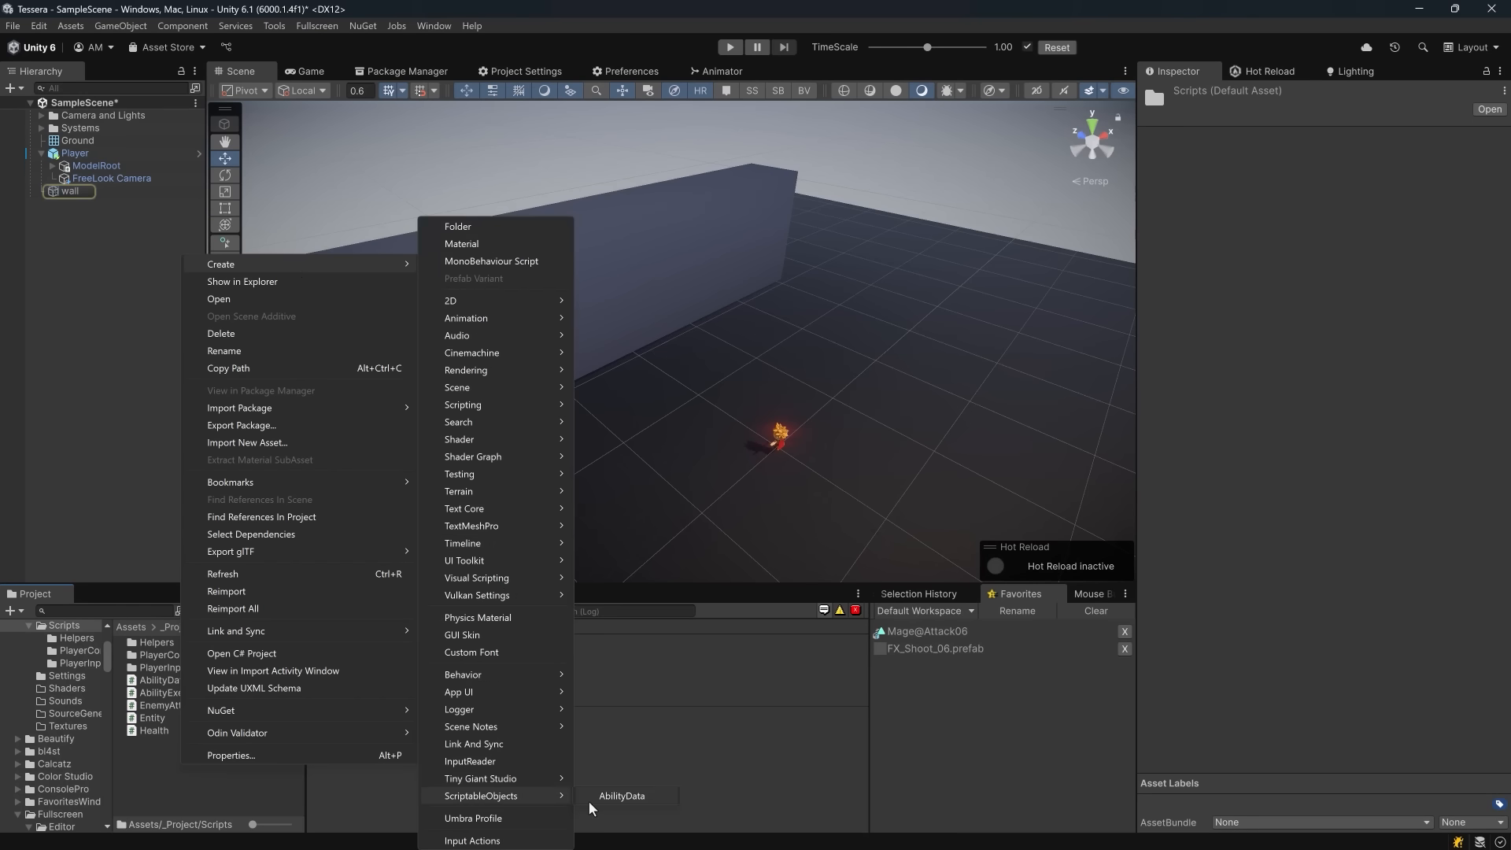
- Create a new AbilityData asset in the Project and name it Fireball
left_click(624, 796)
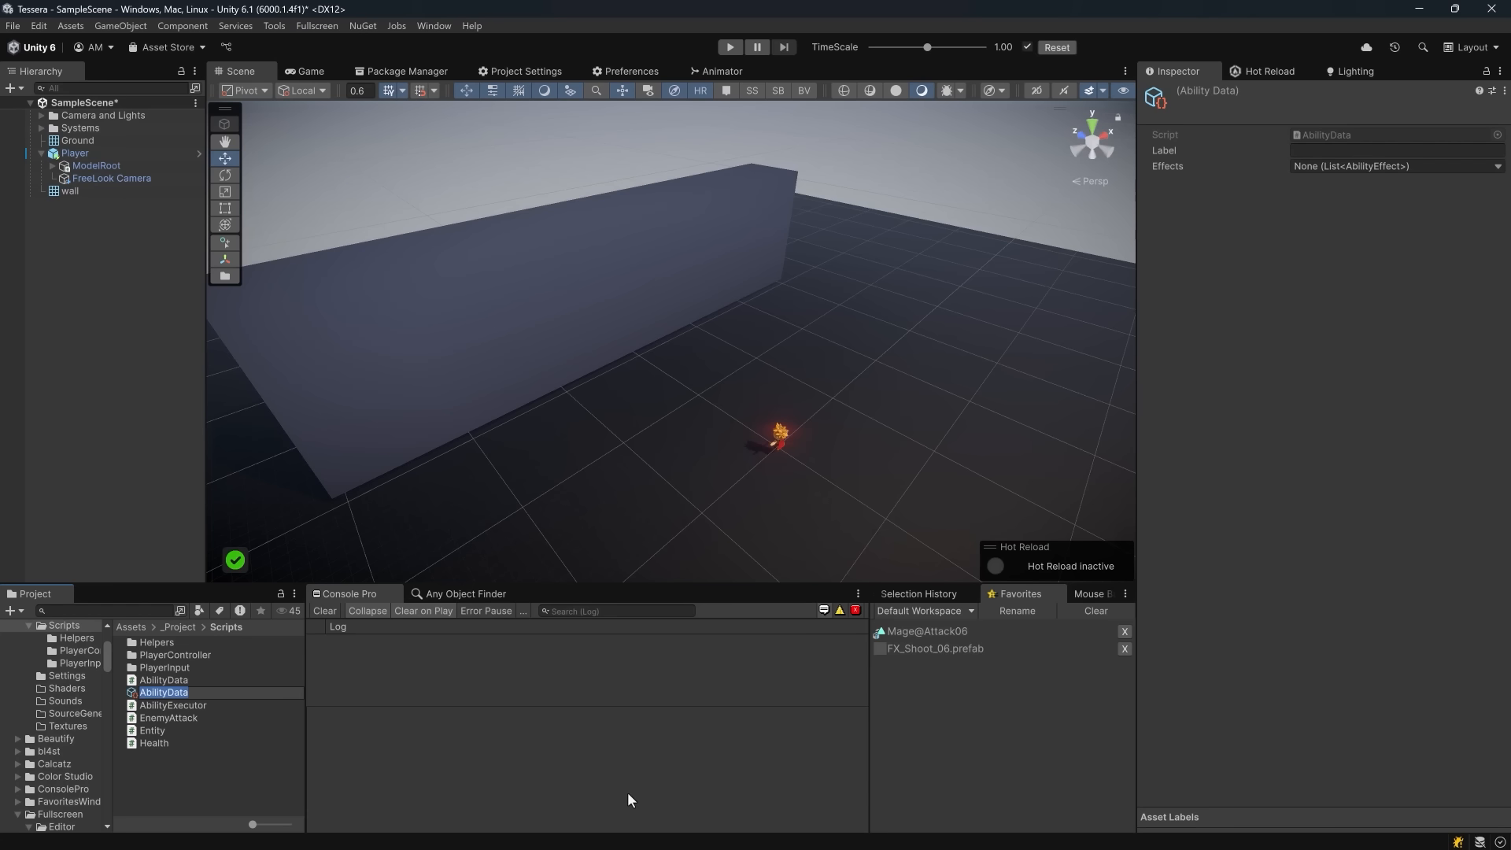
mouse_move(641, 828)
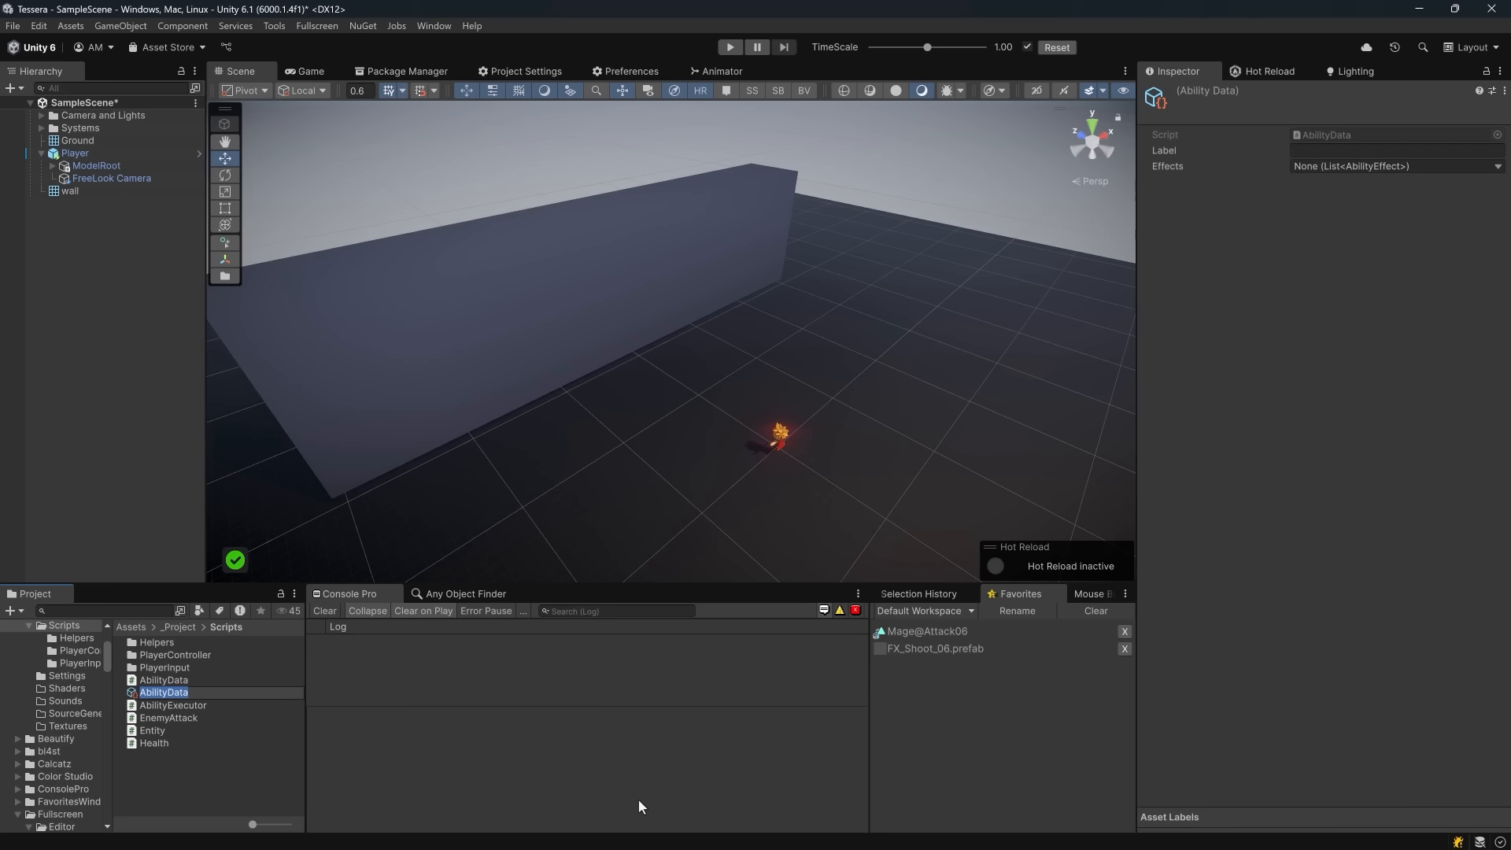
type("Fireball")
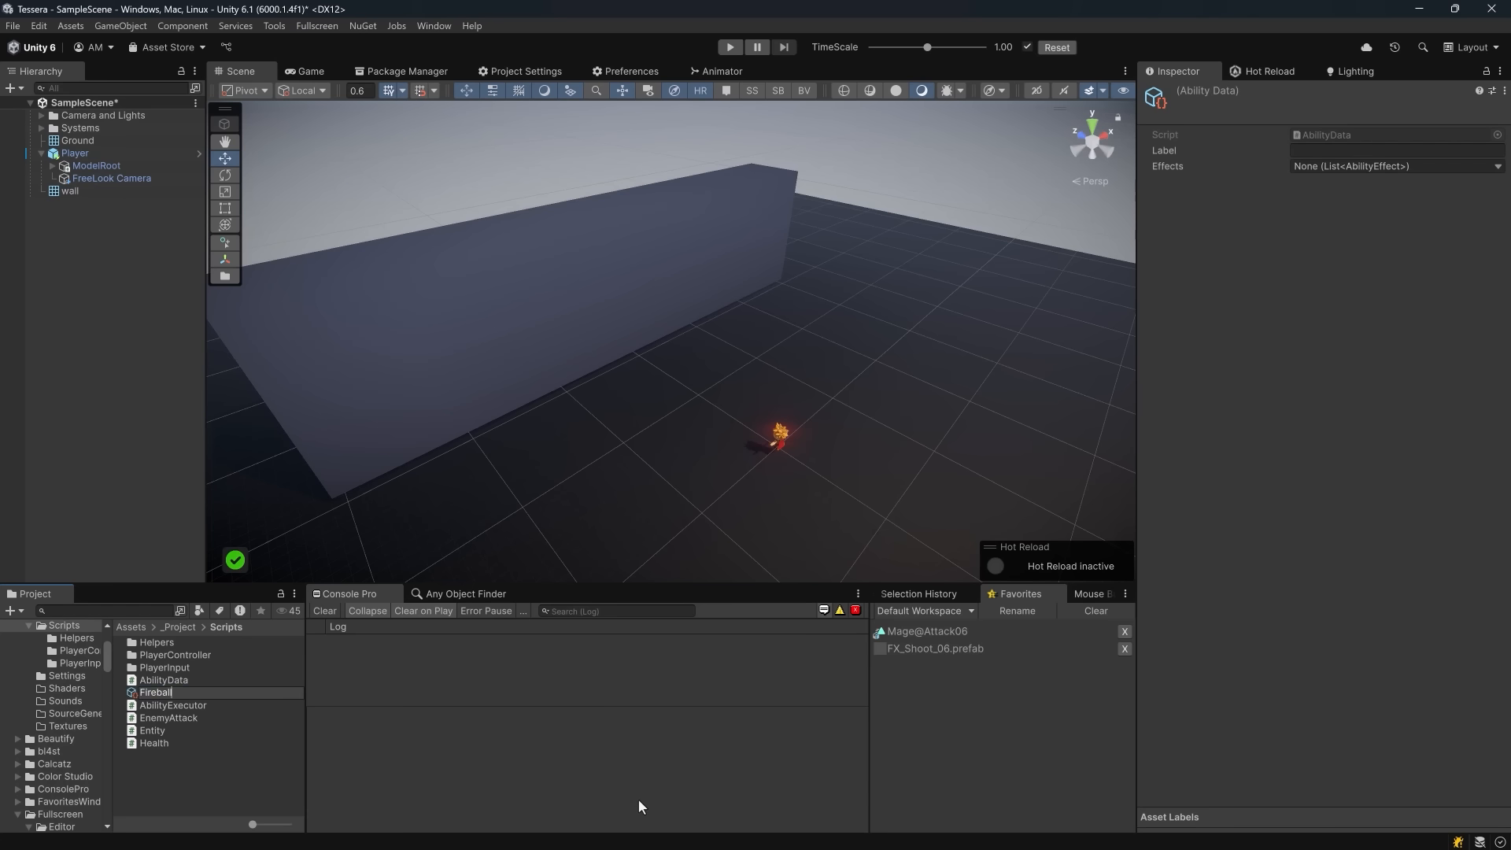
left_click(156, 730)
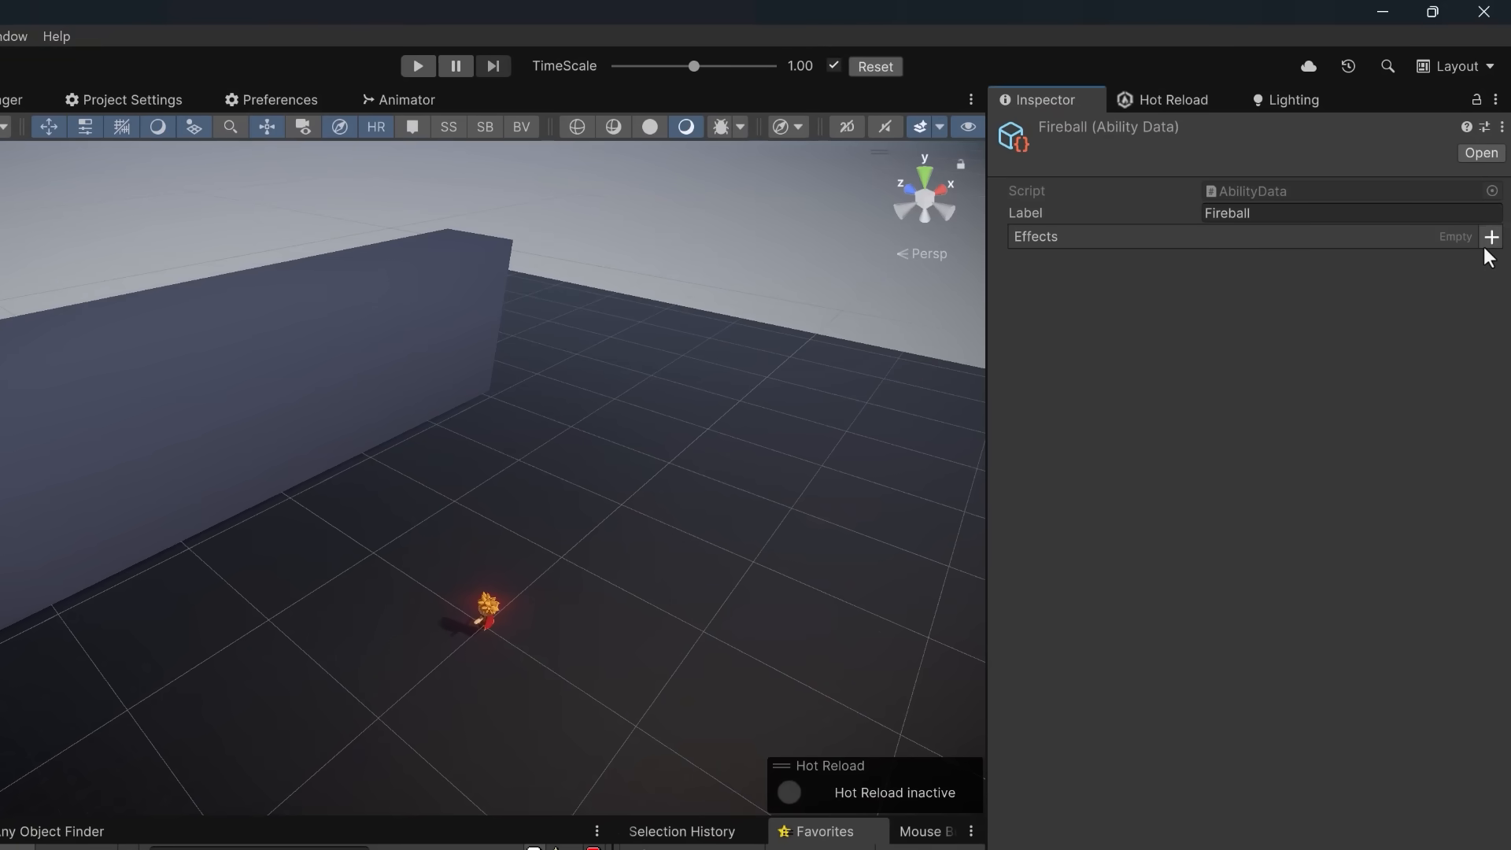
- Add a DamageEffect with amount 10 and a KnockbackEffect with its force value to Fireball's effects list
left_click(1492, 235)
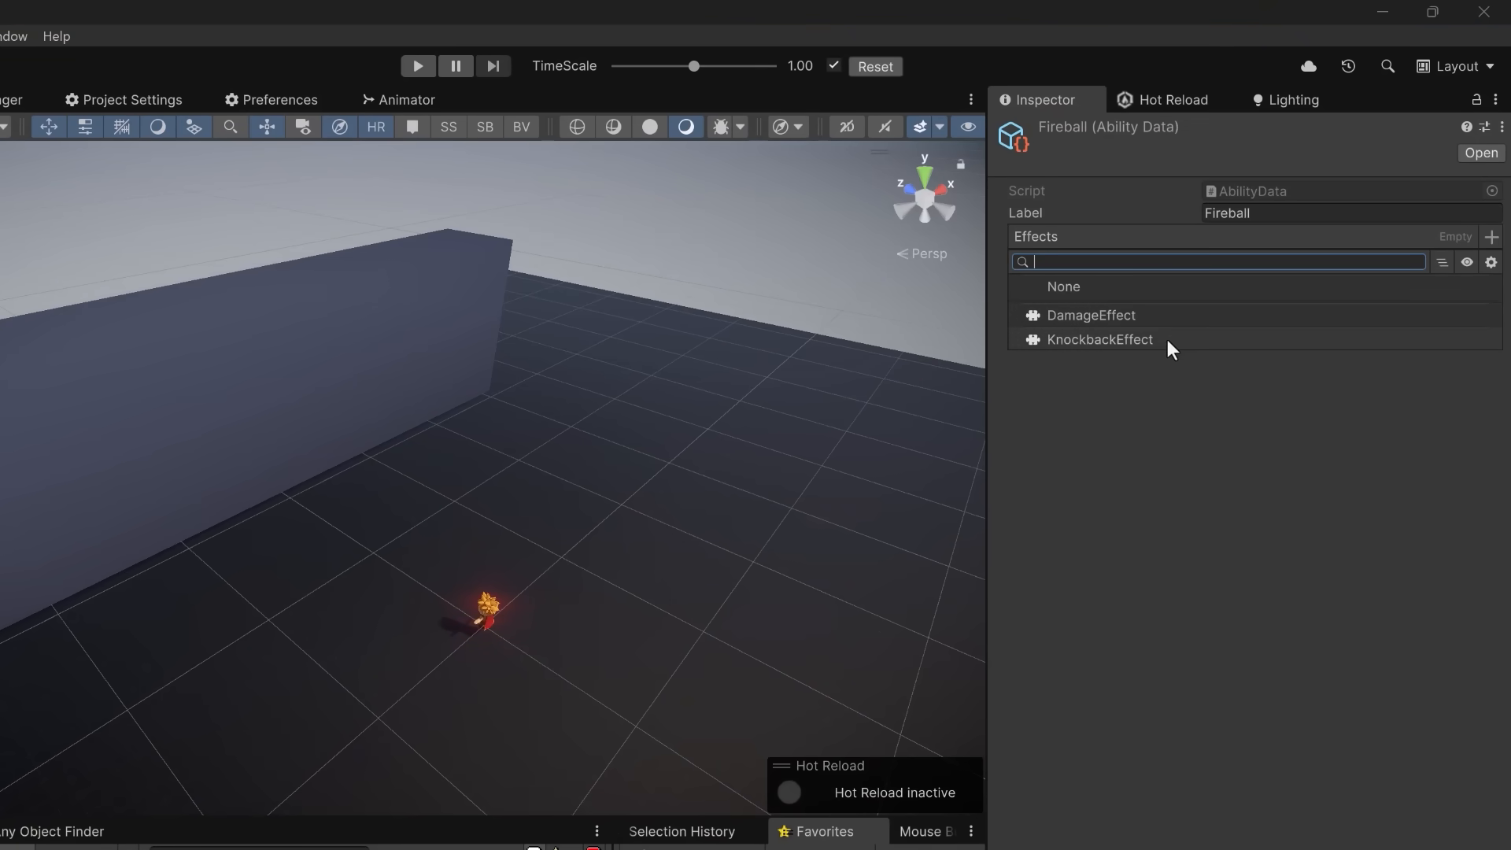
left_click(1092, 315)
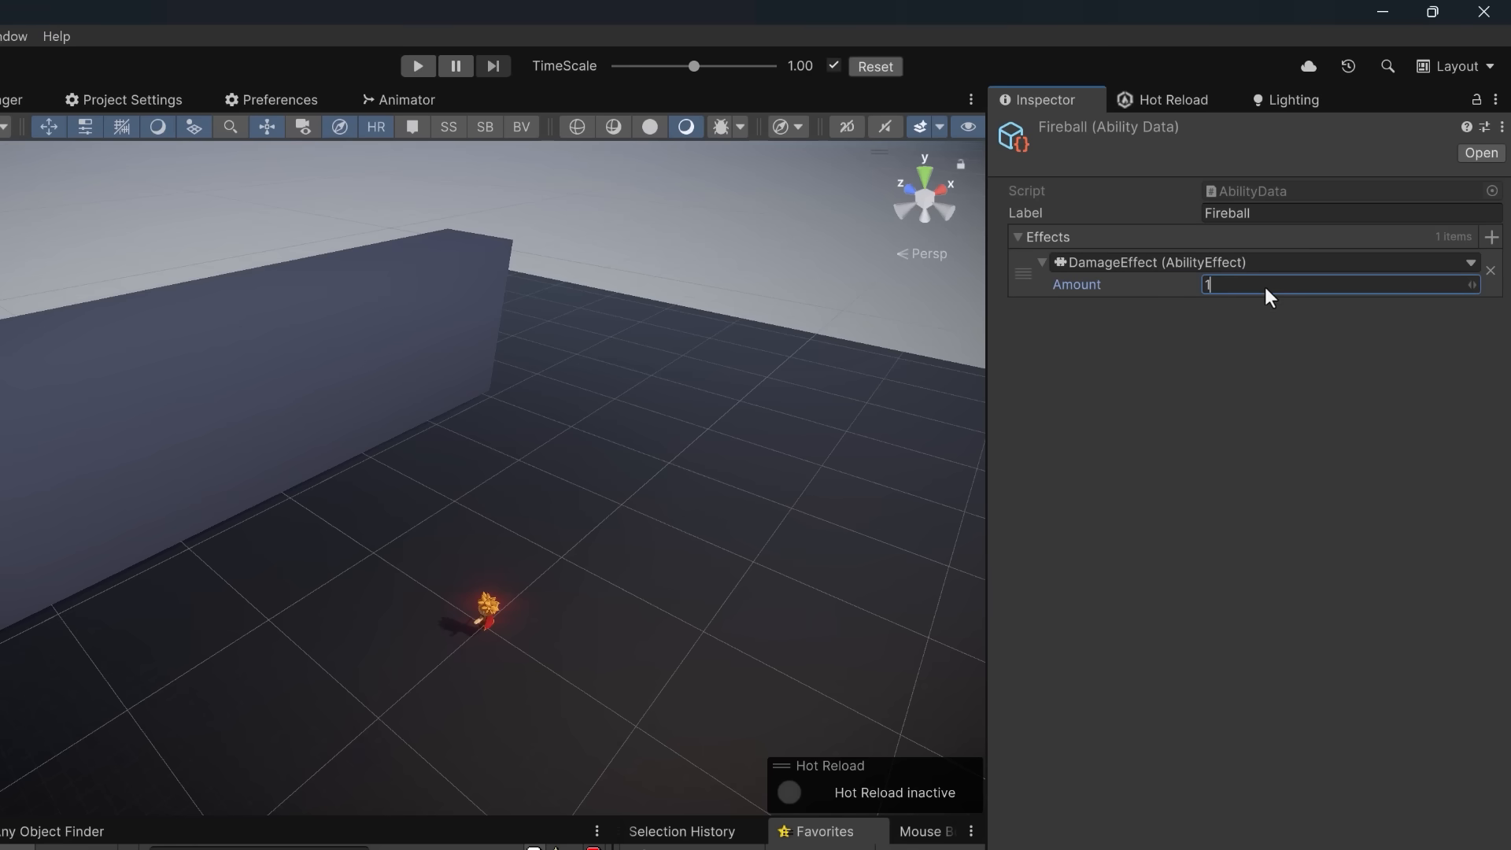
type("10")
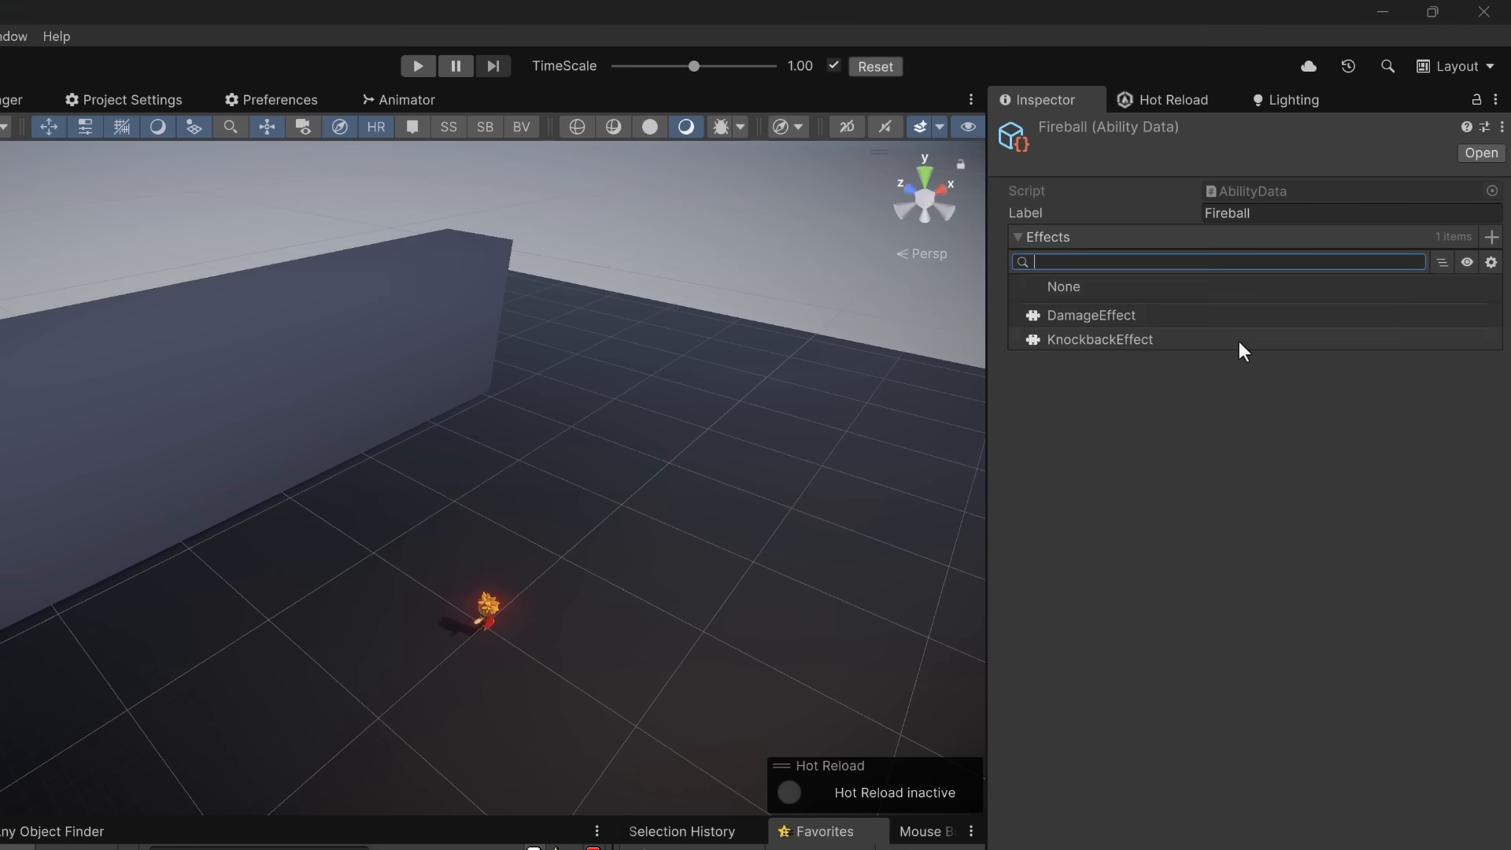
left_click(1099, 339)
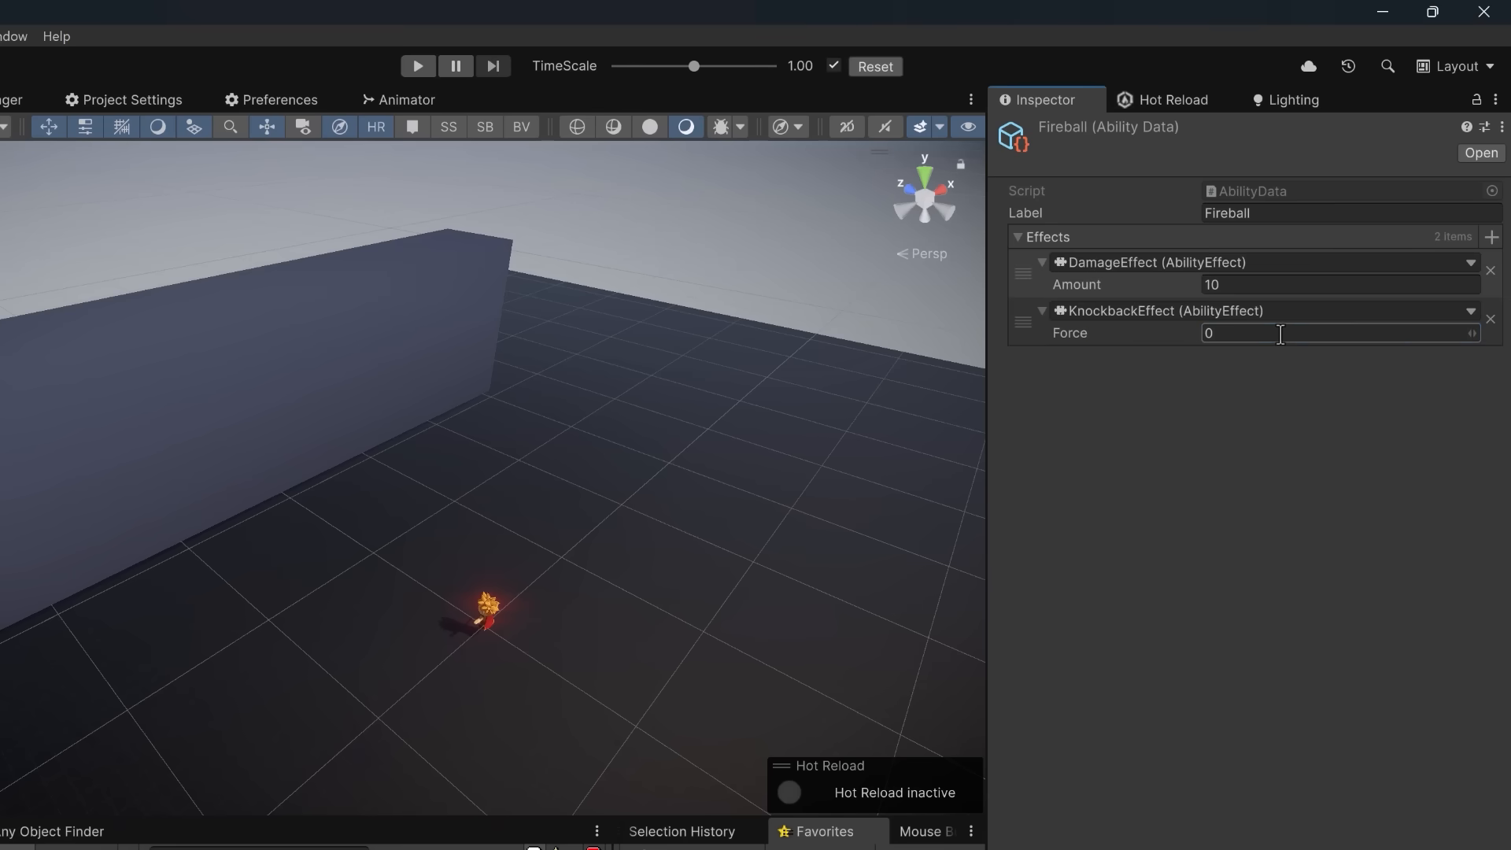
type("20")
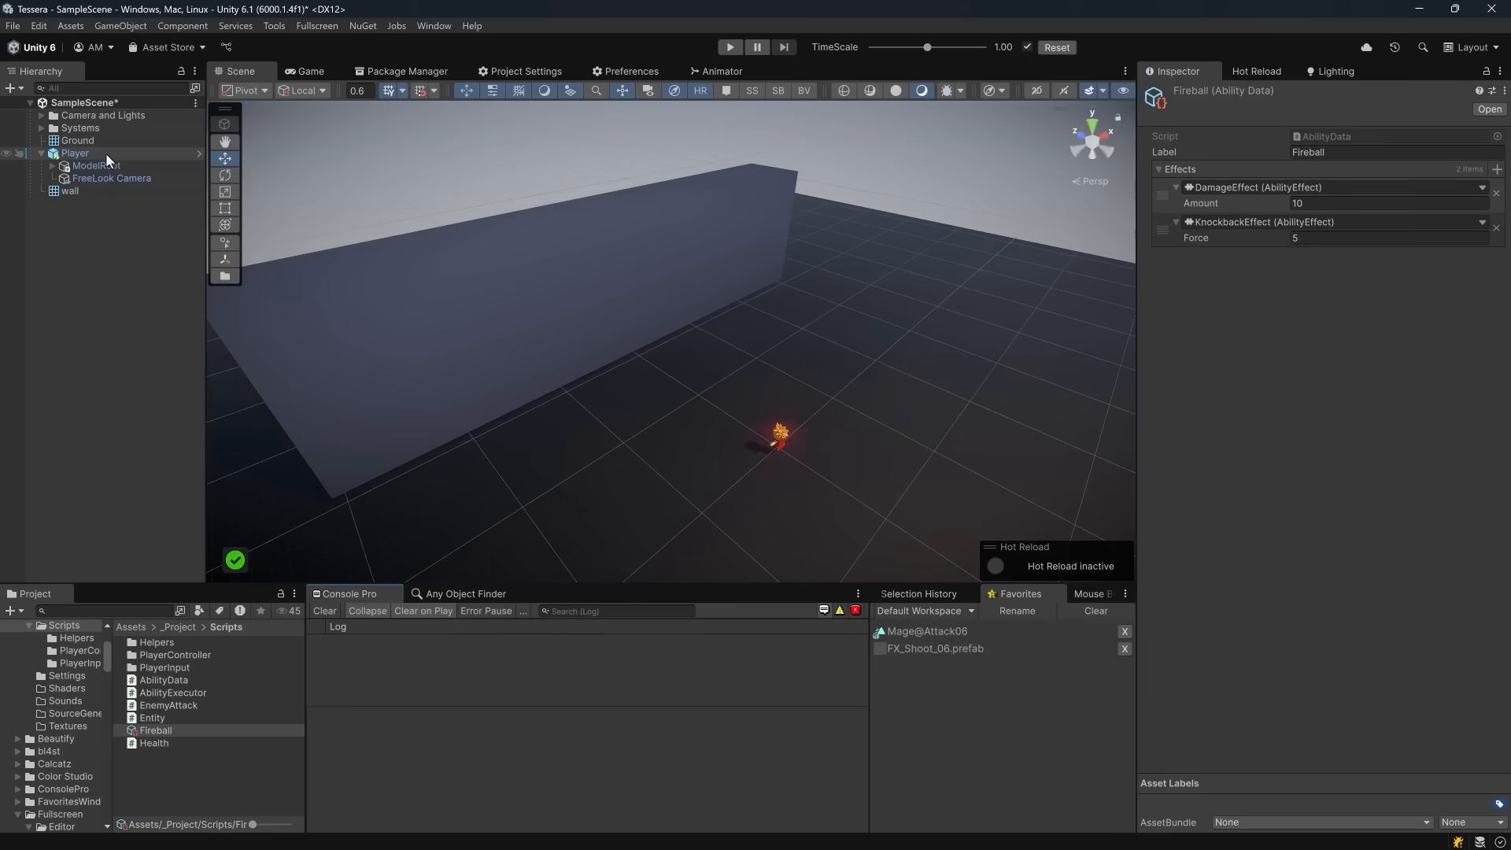
- Select Player to show its Ability Executor using Fireball against the wall, then return to Rider
left_click(75, 153)
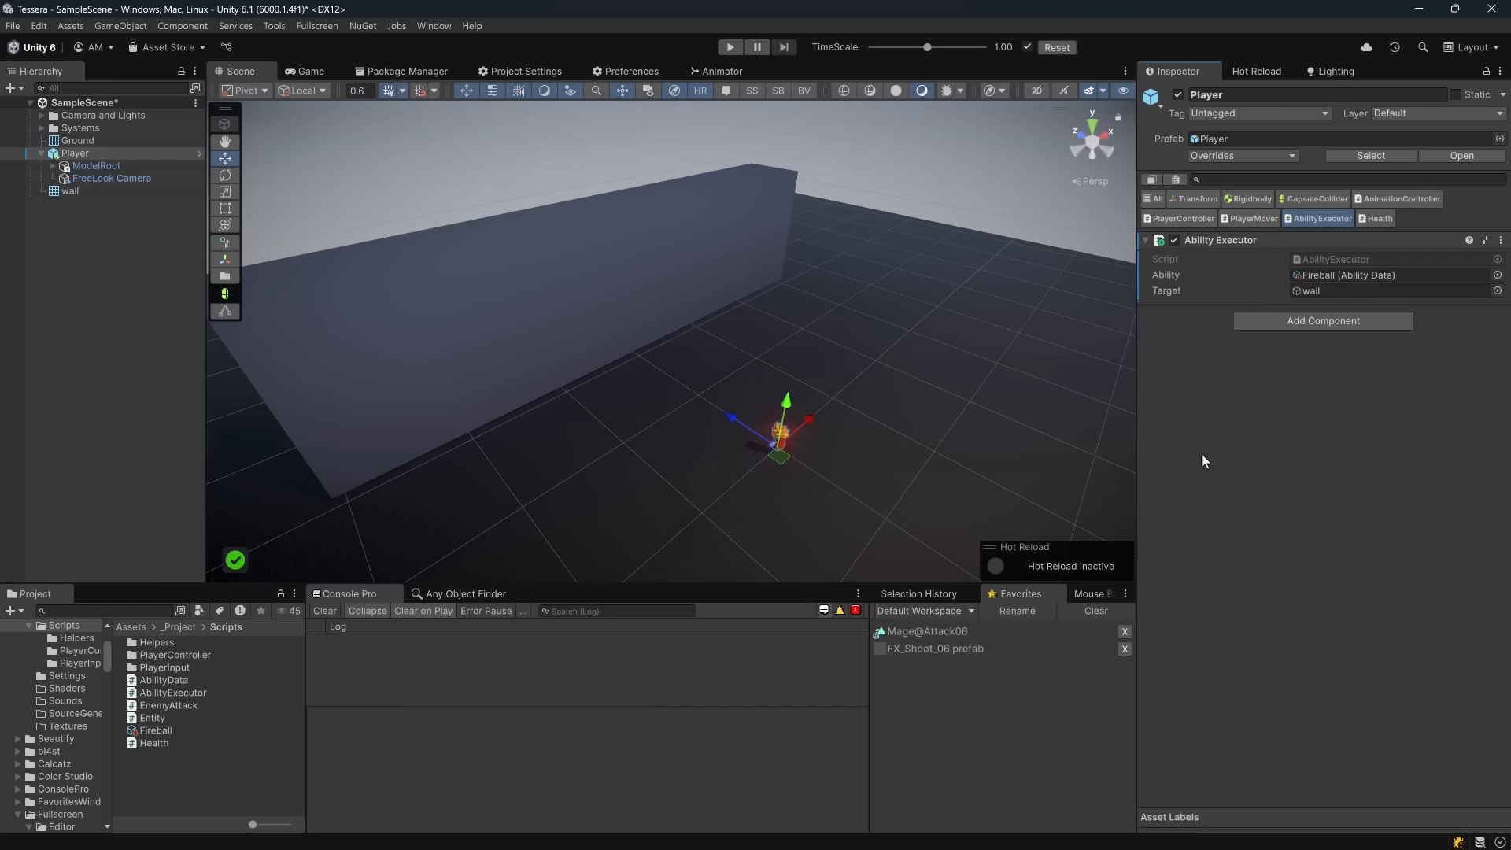
left_click(734, 46)
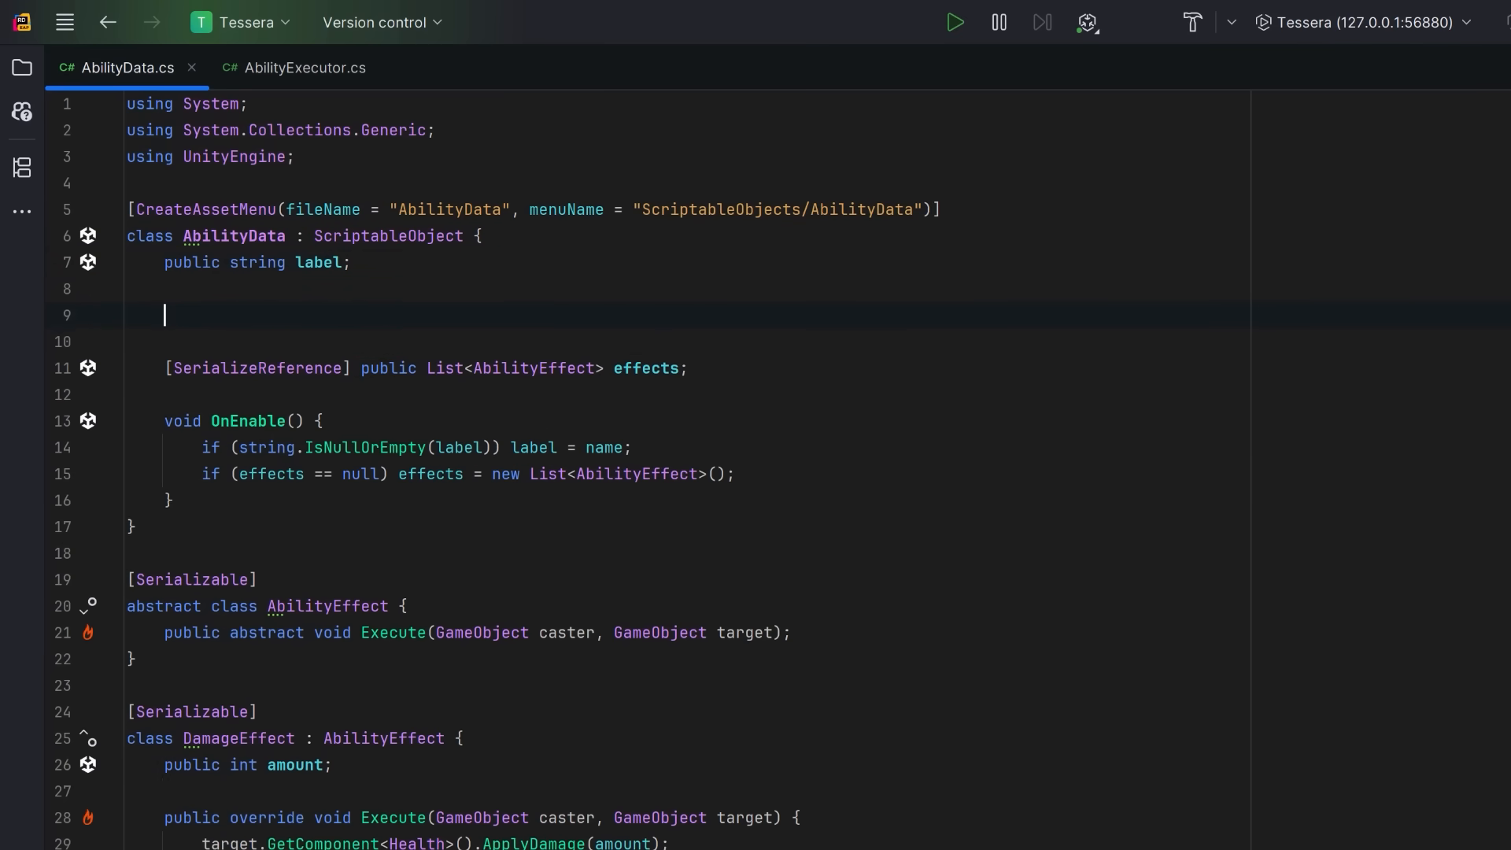
- Add animationClip, [Range(0.1f, 4f)] castTime = 2f and ProjectileMove vfxPrefab fields to AbilityData
type("public AnimationClip animationClip;")
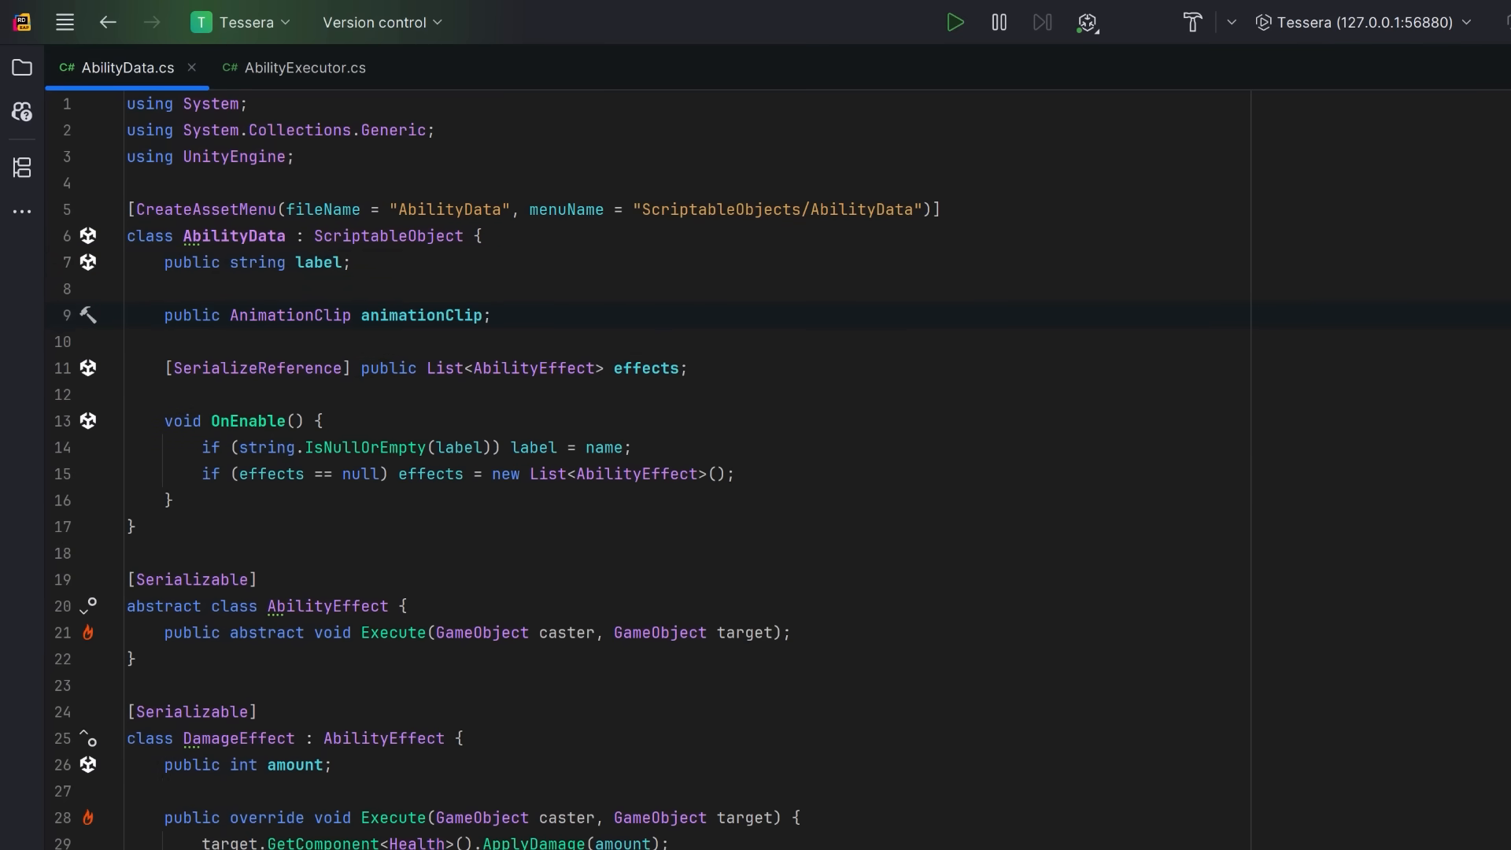
key("Enter")
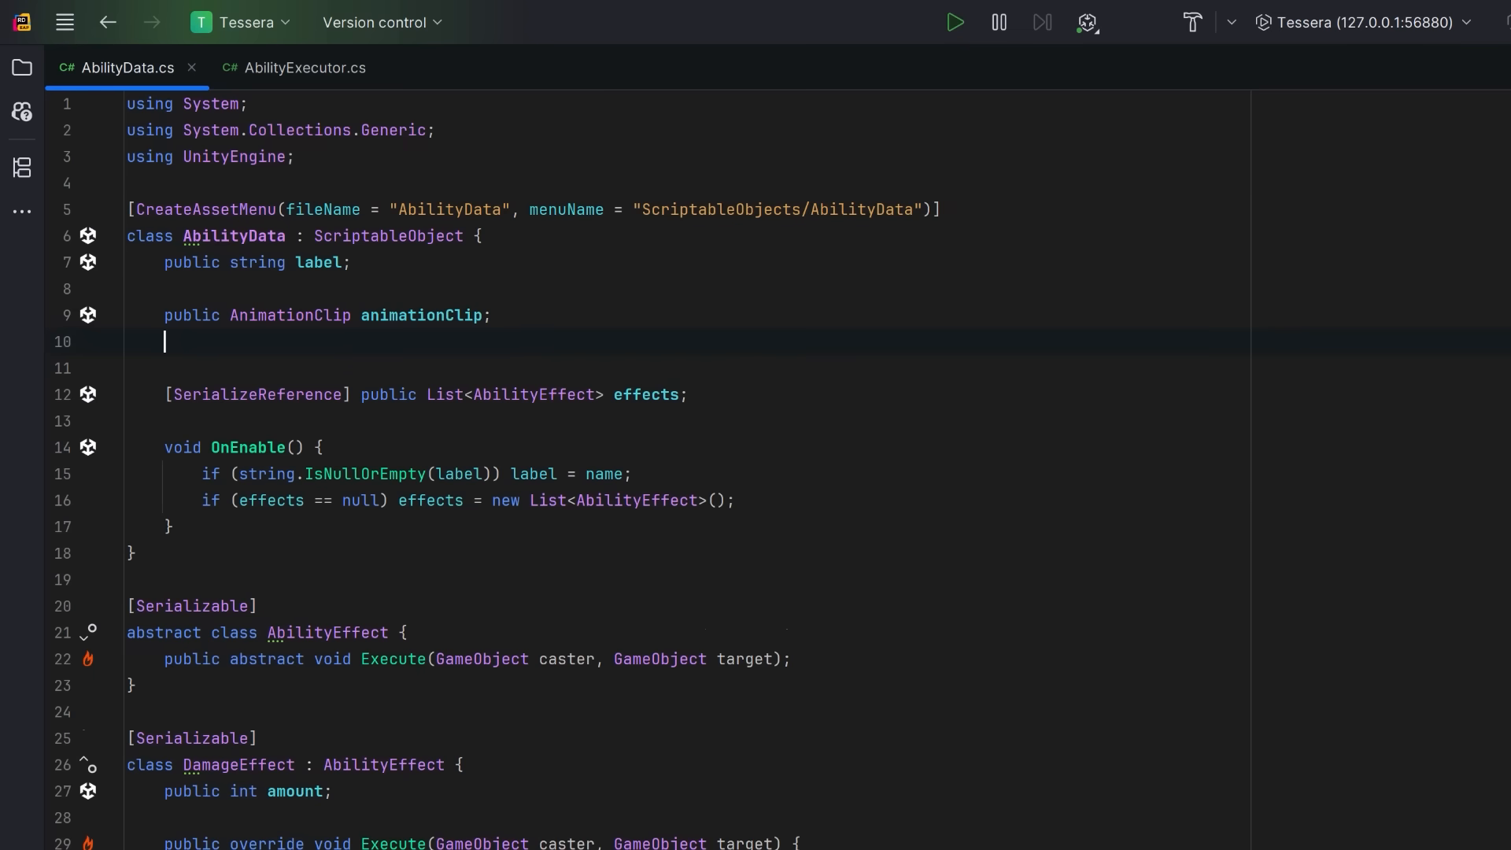
type("[Range(0.1f, 4f)] public float castTime = 2f;")
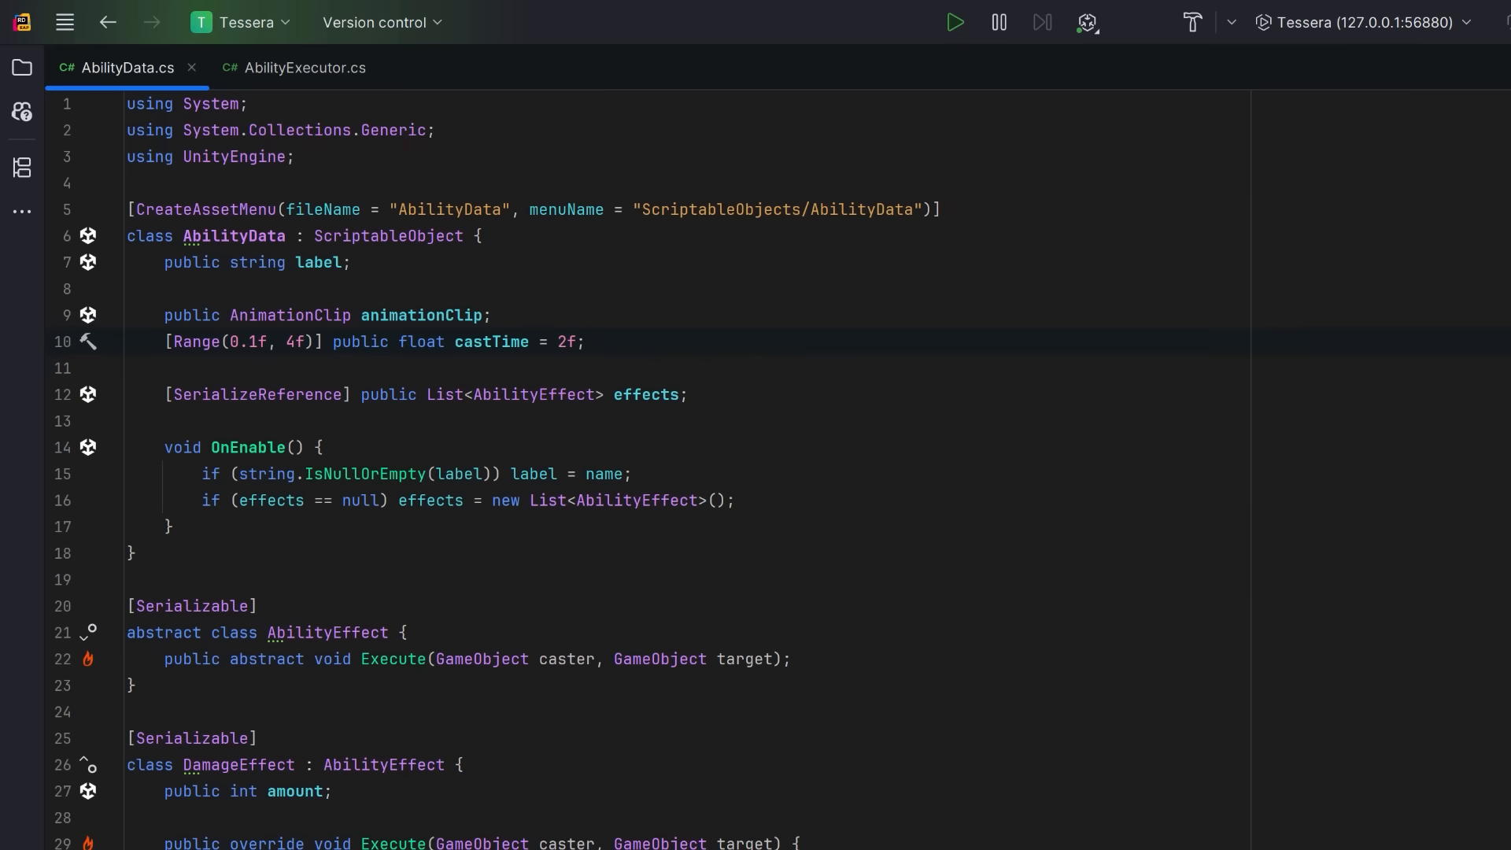
type("public ProjectileMove vfxPrefab;")
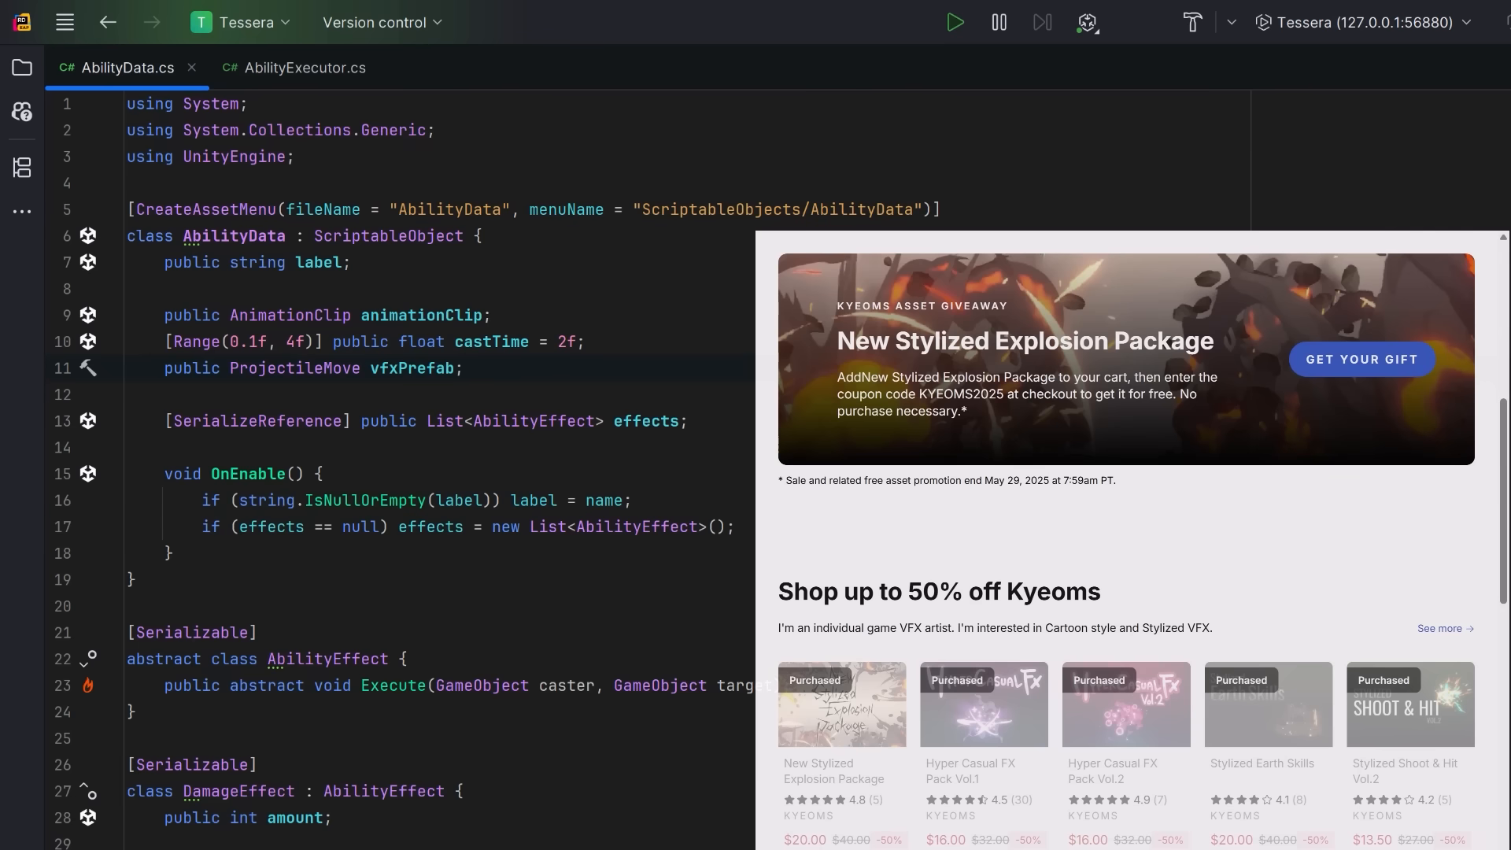
- In AbilityExecutor add AdvancedController and ImprovedTimers usings plus animationController and castTimer fields
left_click(303, 67)
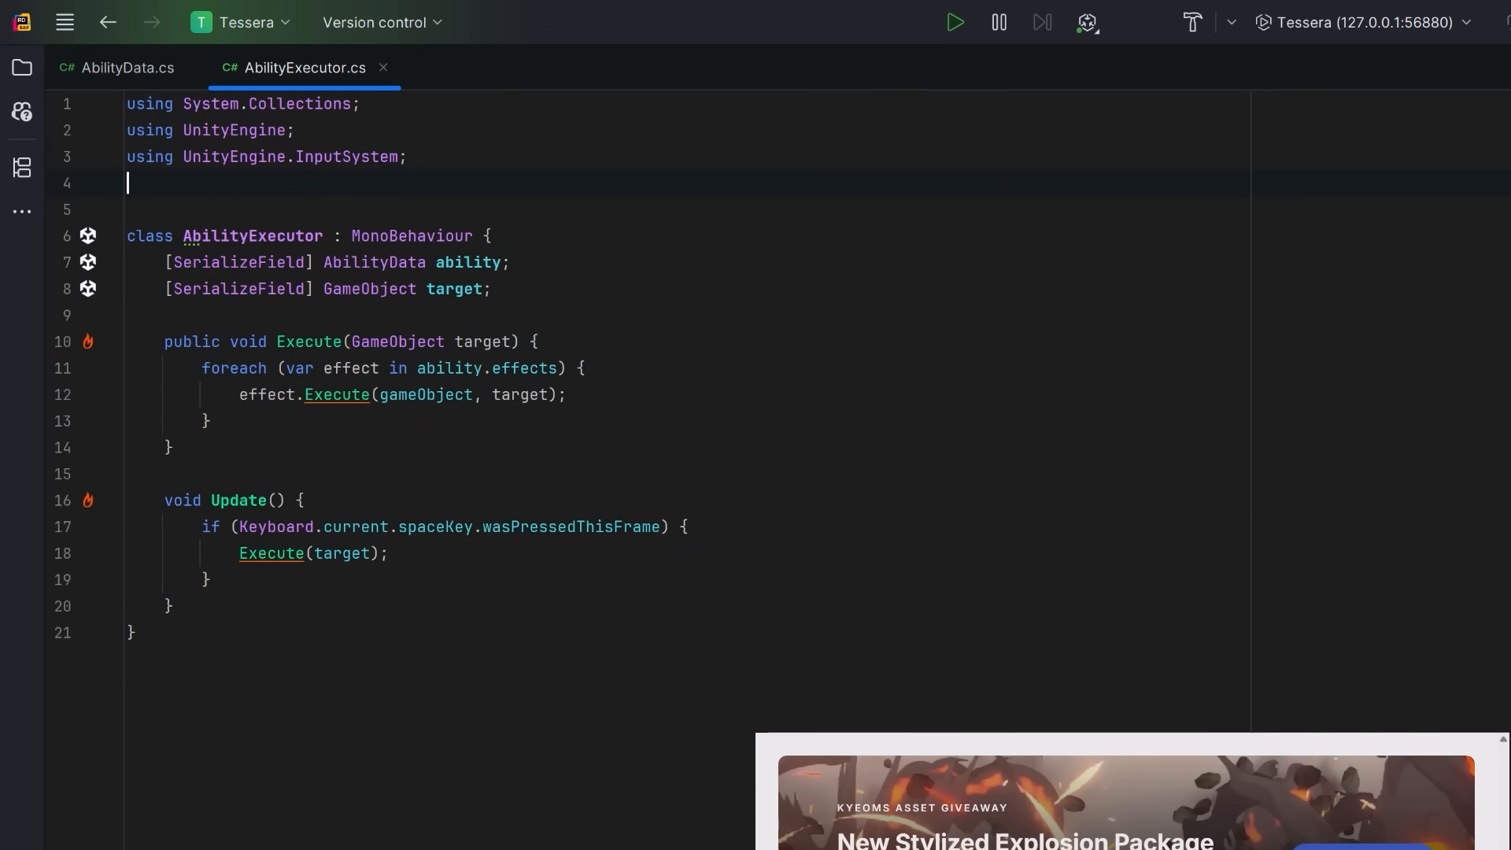
type("using AdvancedController;")
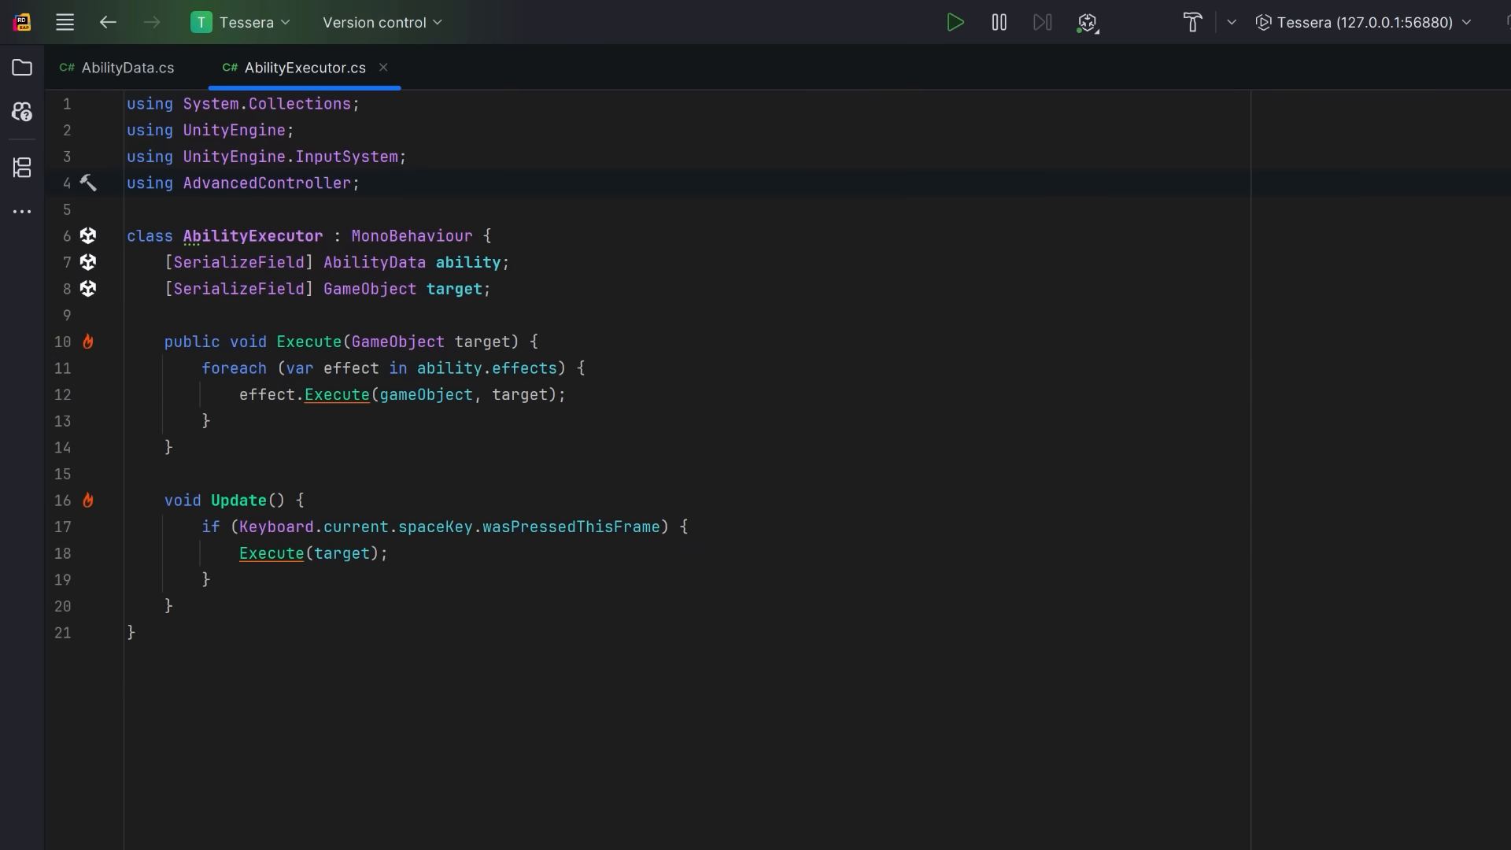
type("using ImprovedTimers;")
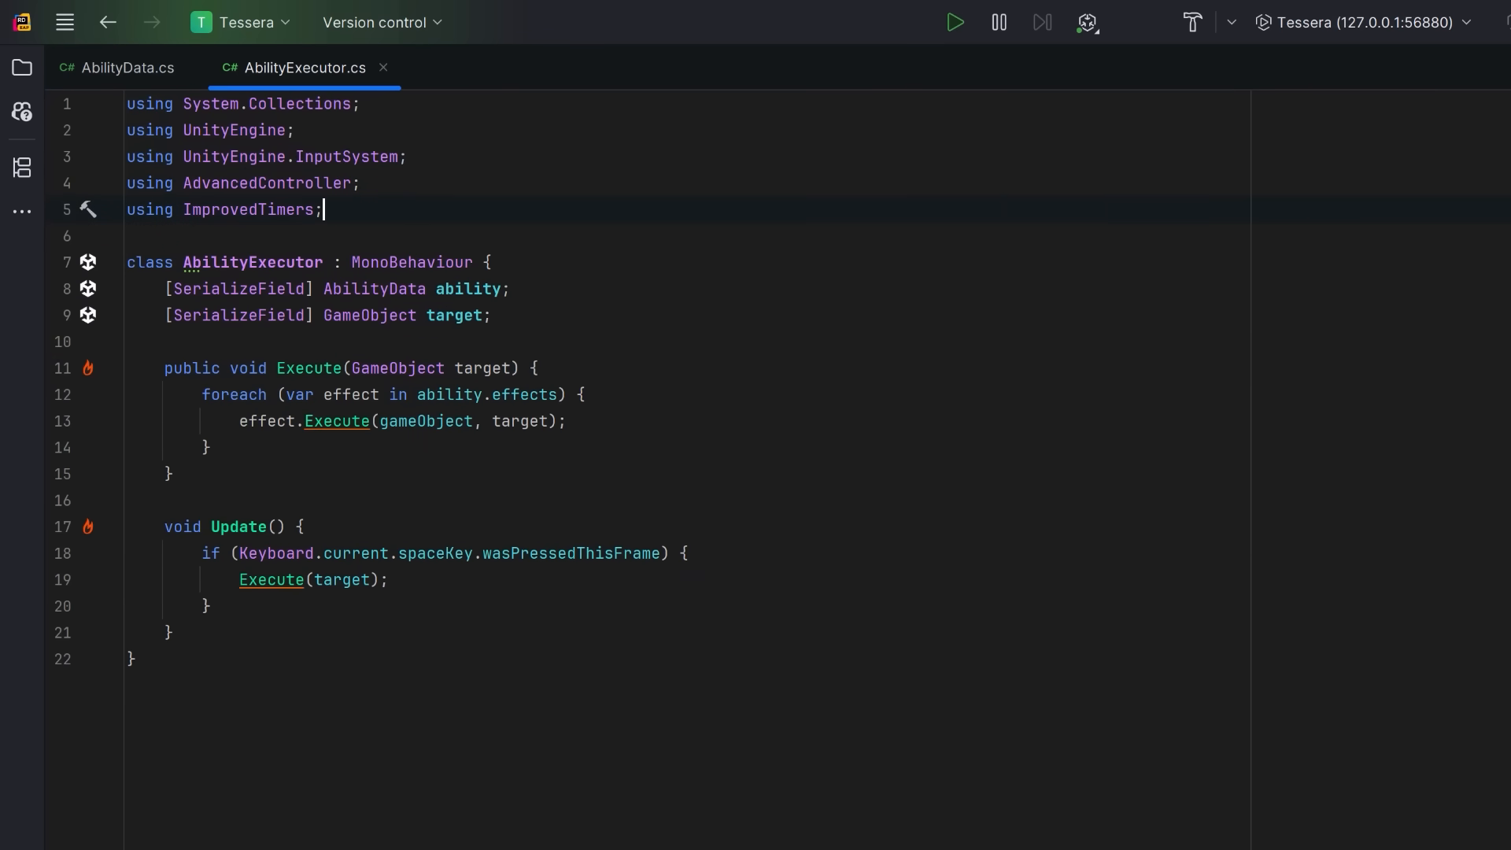
type("AnimationController animationController;")
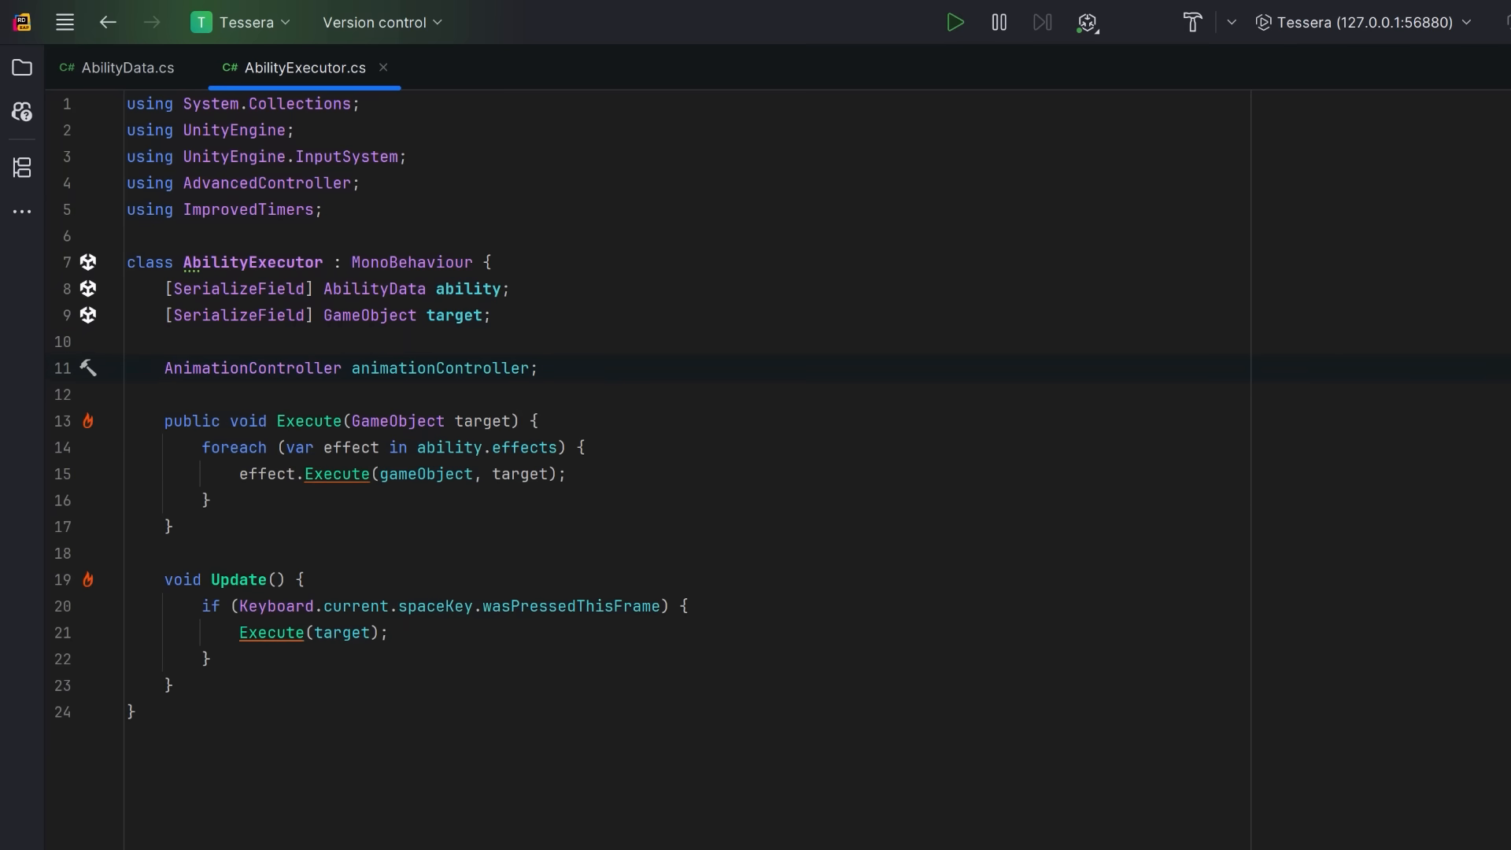
type("CountdownTimer castTimer;")
type("void Awake() {")
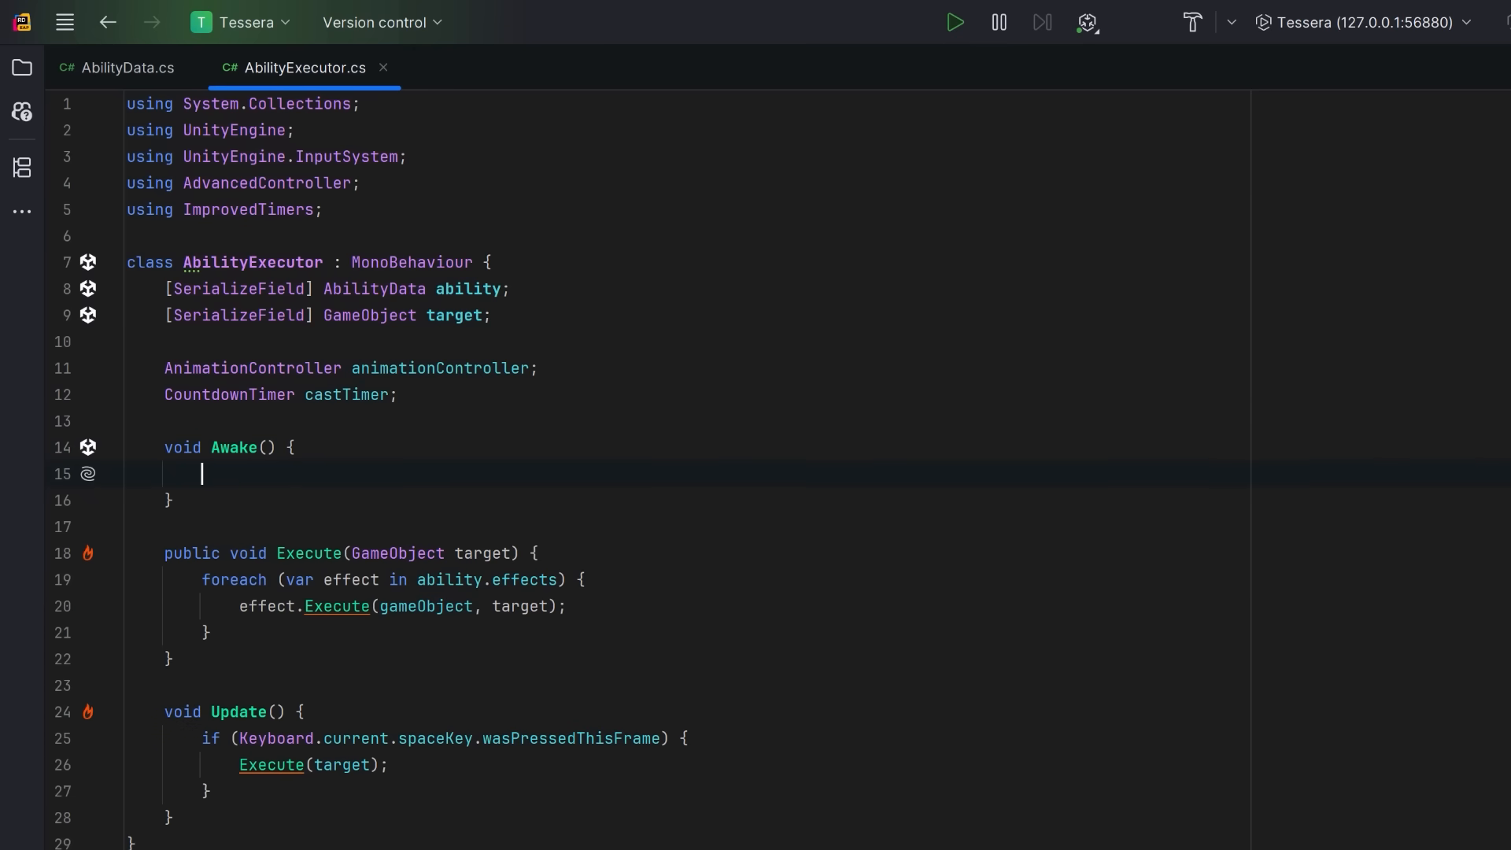
- In Awake get the AnimationController, create CountdownTimer(ability.castTime), play the clip on start and SpawnVFX on stop
type("animationController = GetComponent<AnimationController>();")
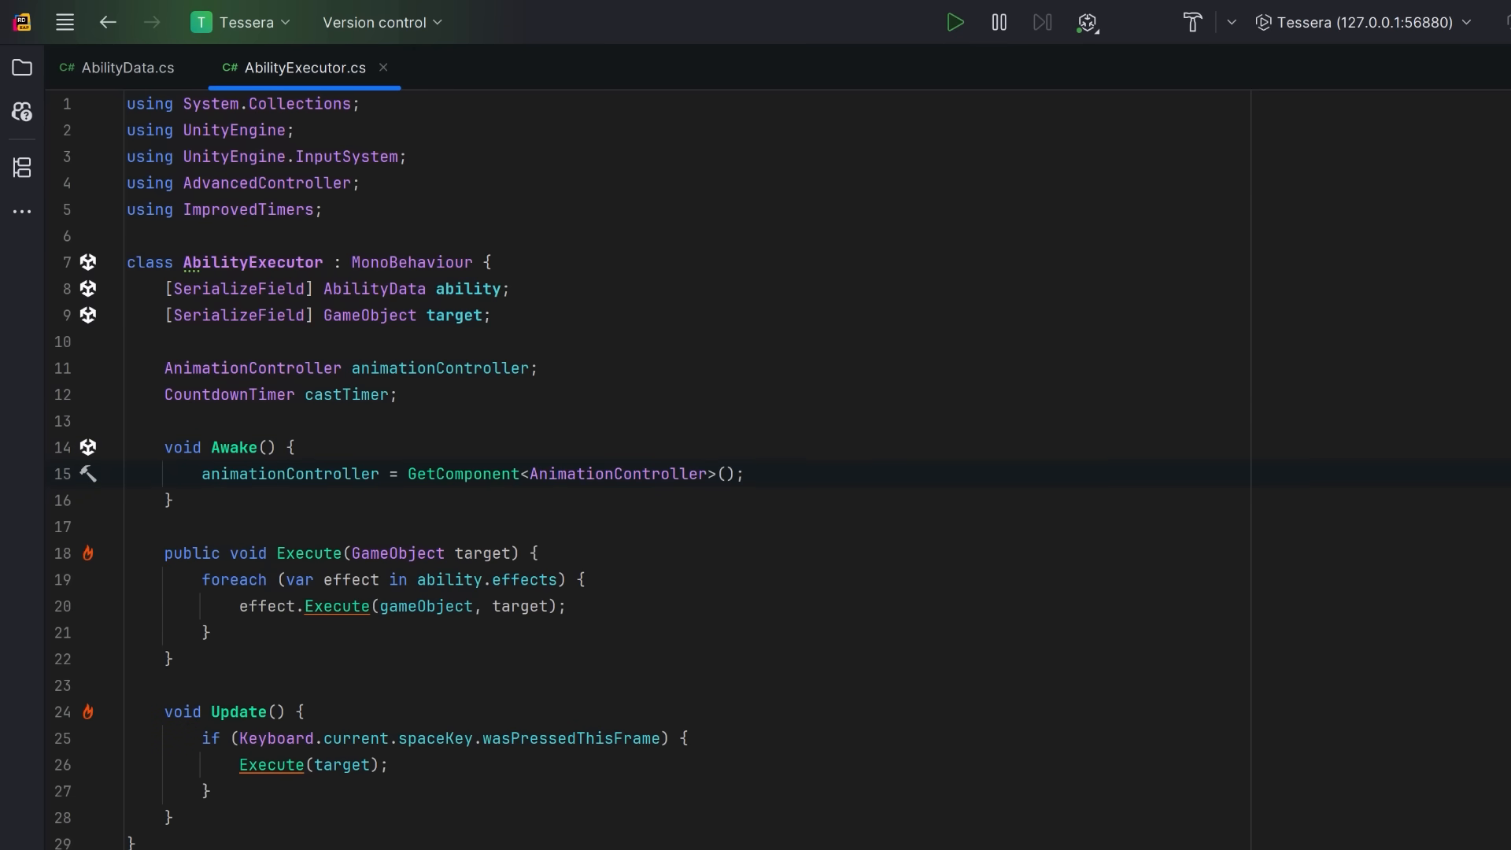
type("castTimer = new CountdownTimer(ability.castTime);")
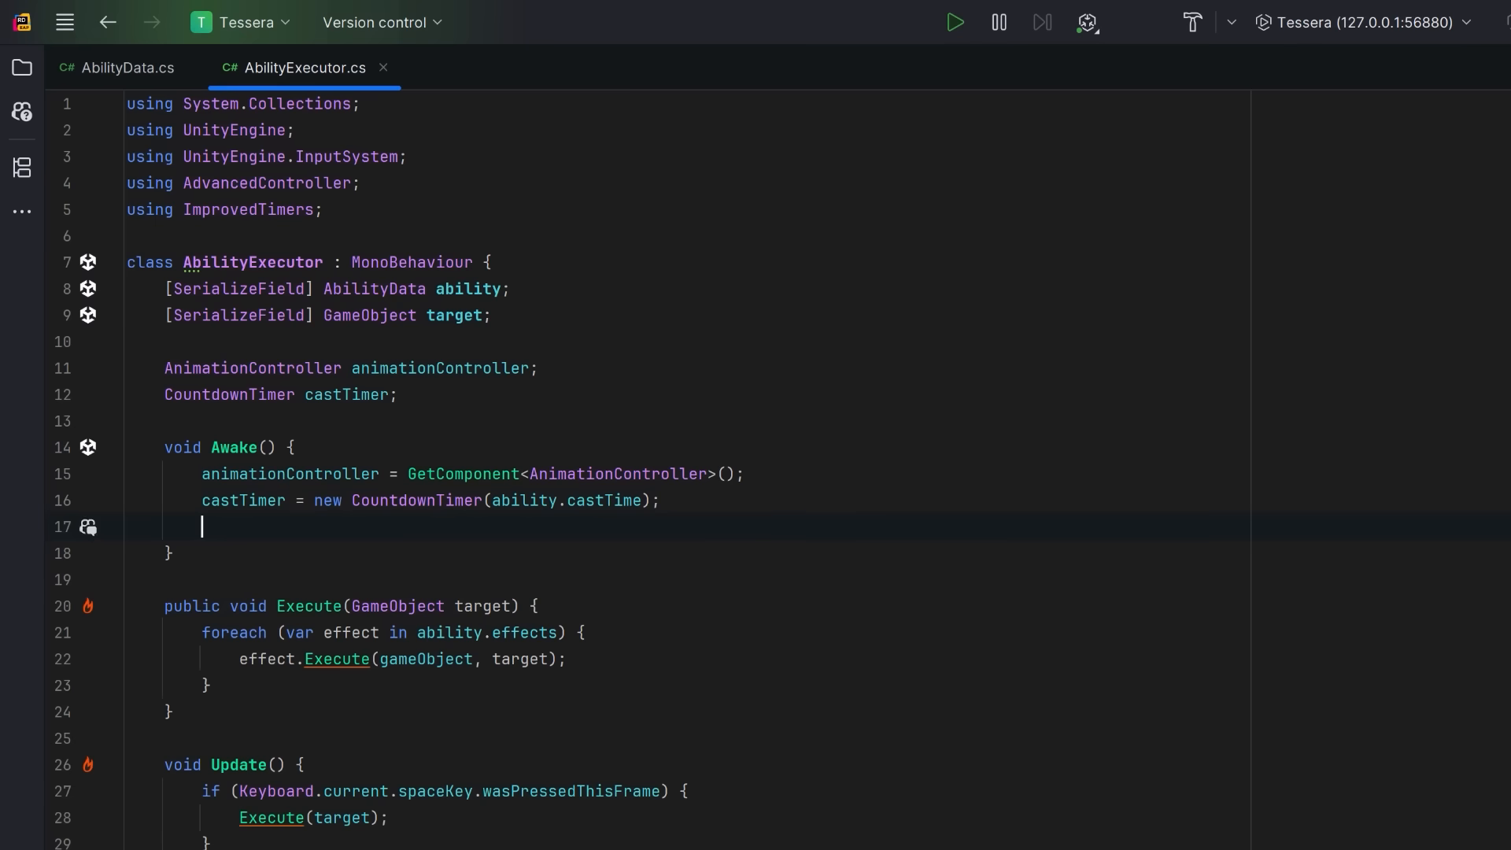
type("castTimer.OnTimerStart = () => animationController.OrNull()?.PlayOneShot(ability.animationClip);")
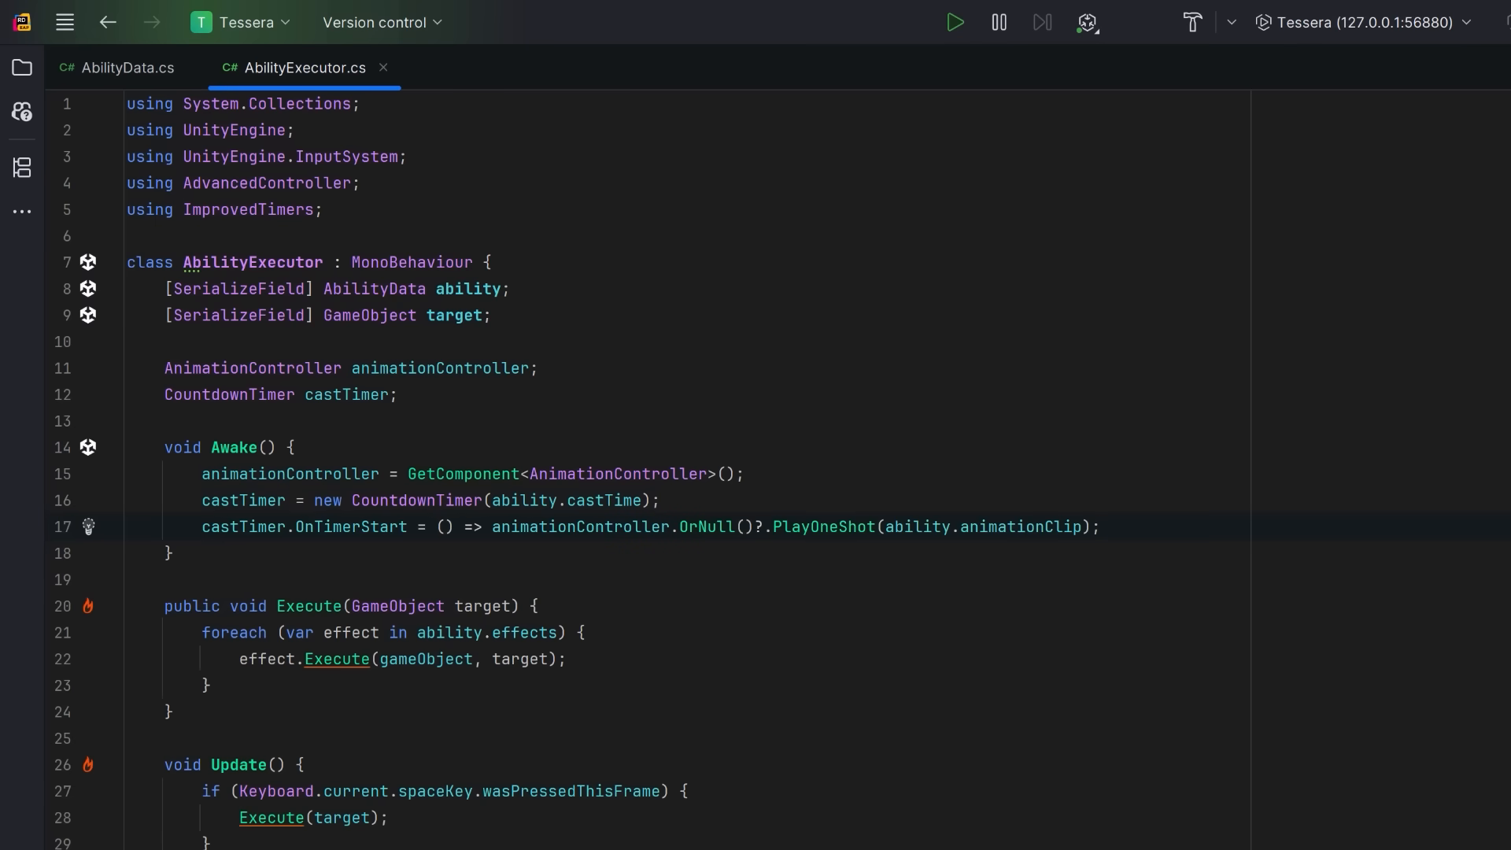
key("Enter")
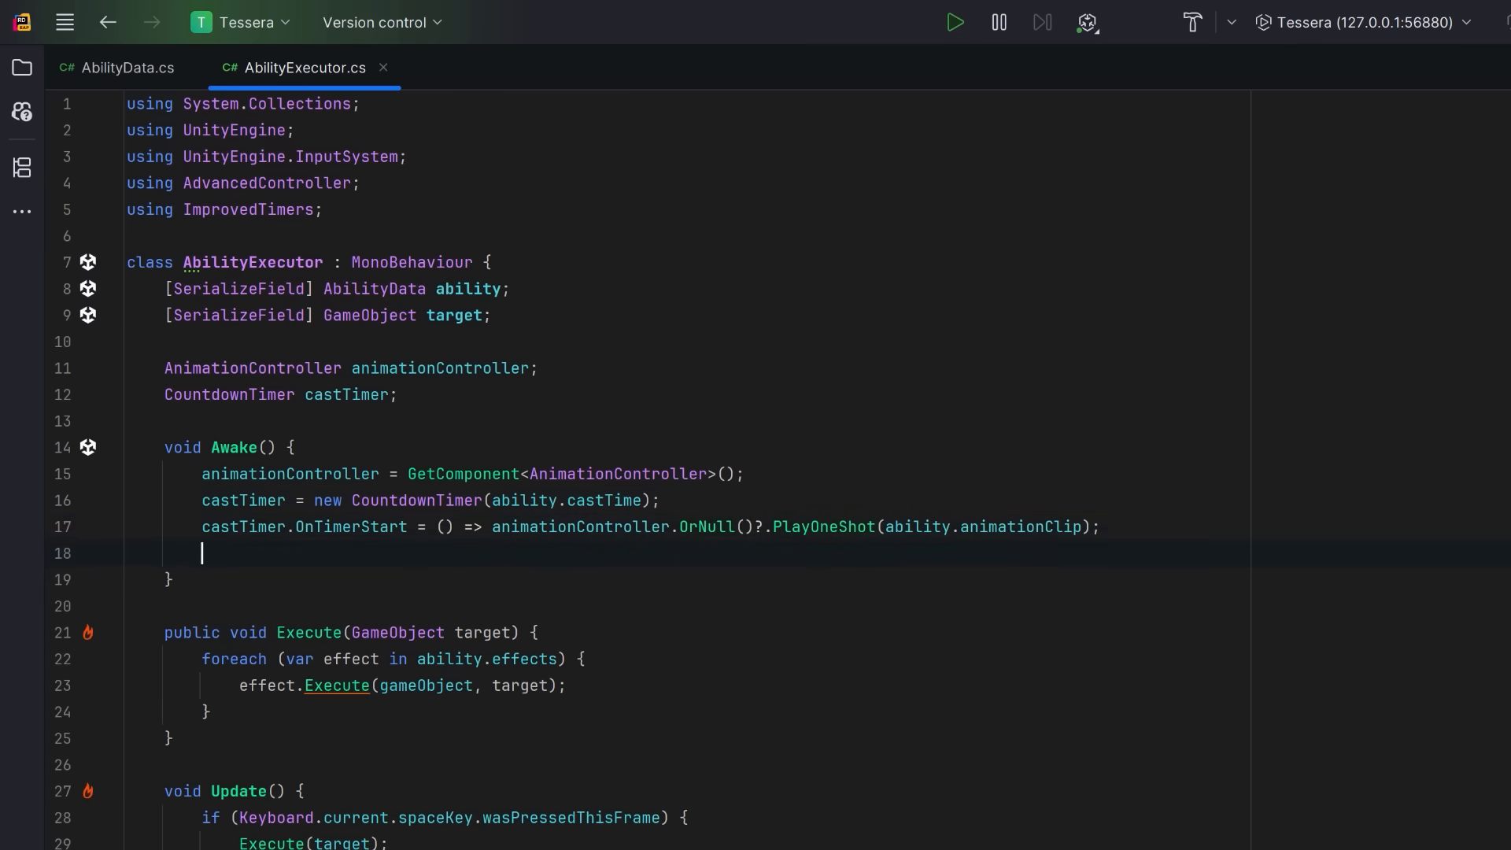
type("castTimer.OnTimerStop = () => SpawnVFX();")
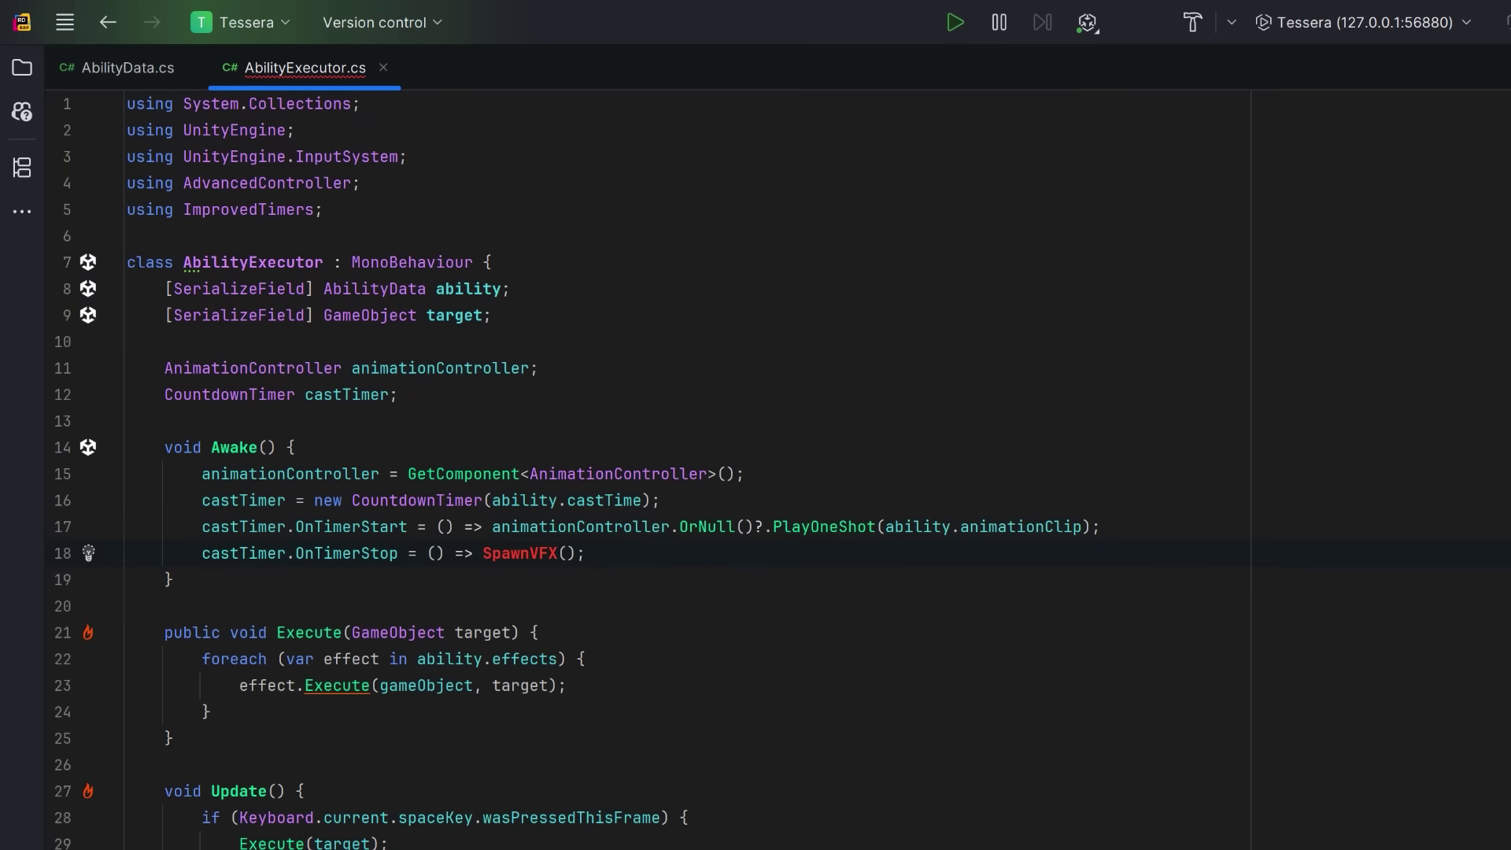
- Write SpawnVFX instantiating ability.vfxPrefab at the transform and setting a Collision callback on it
scroll("down", 3)
type("if (ability.vfxPrefab == null) return;")
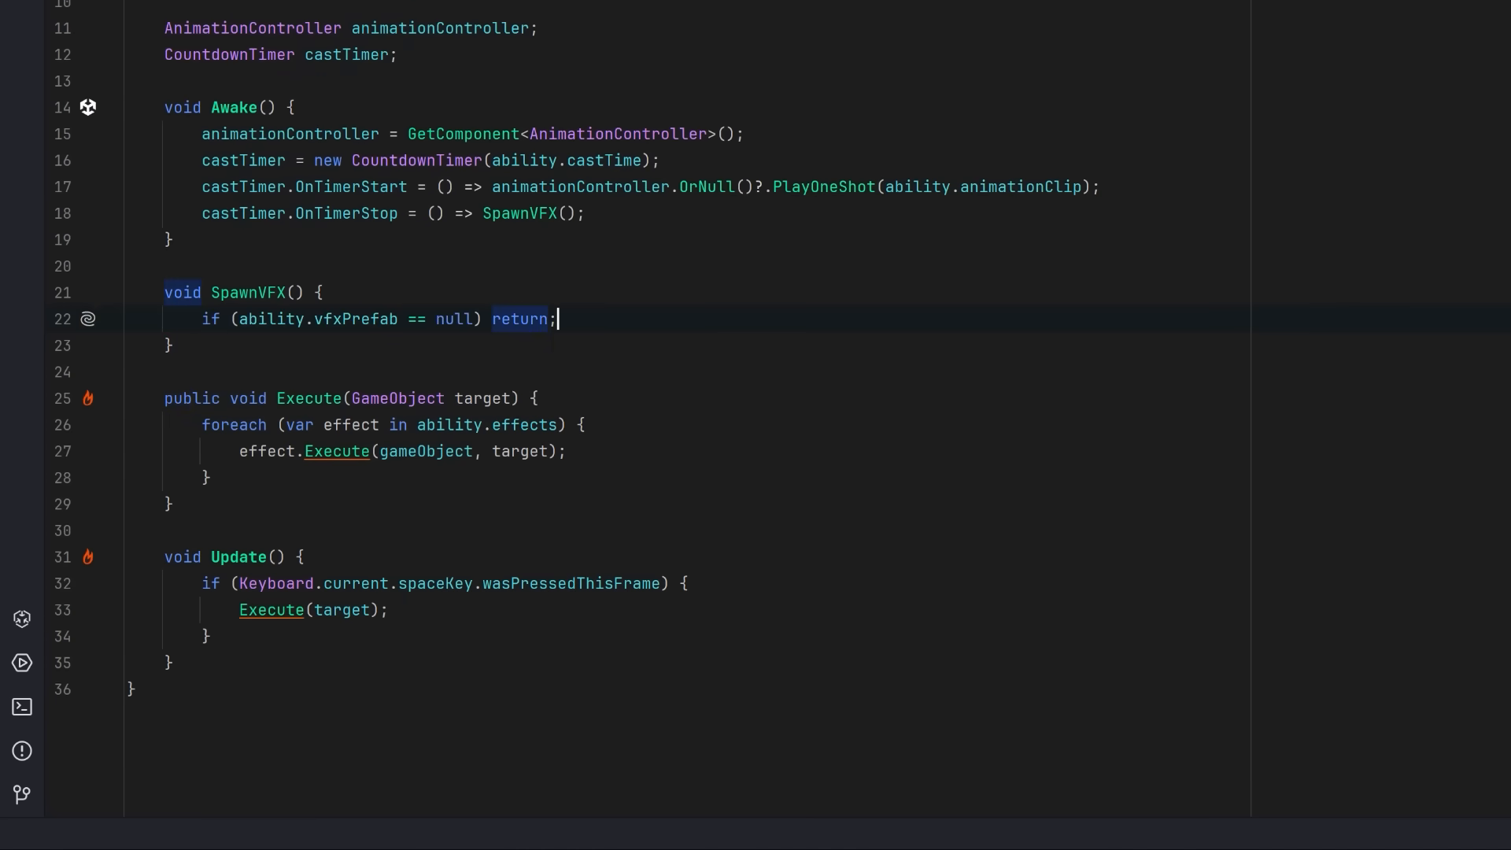
key("Enter")
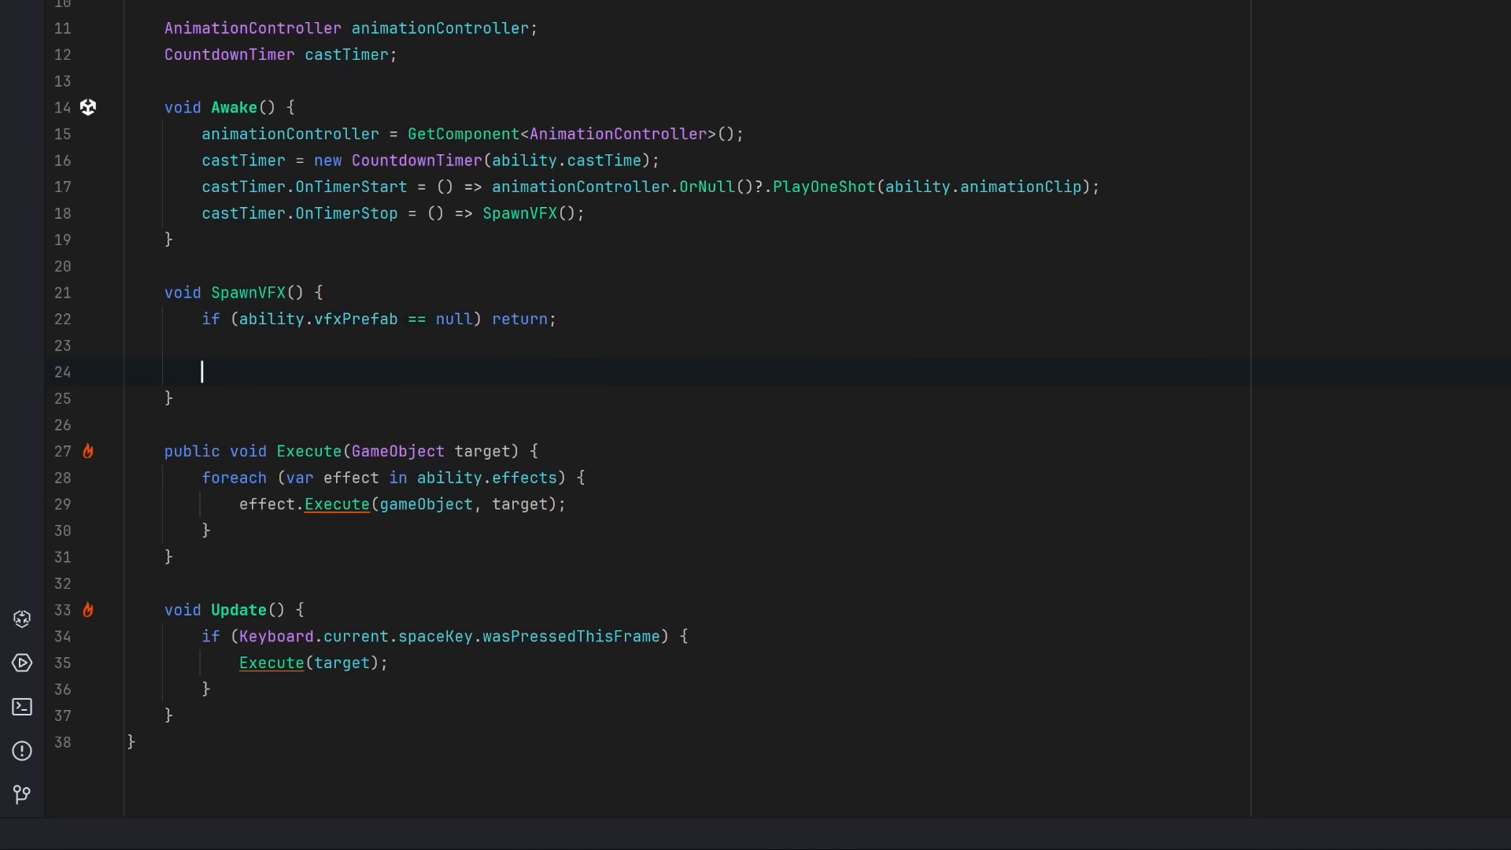
type("var vfx = Instantiate(ability.vfxPrefab, transform.position, transform.rotation);")
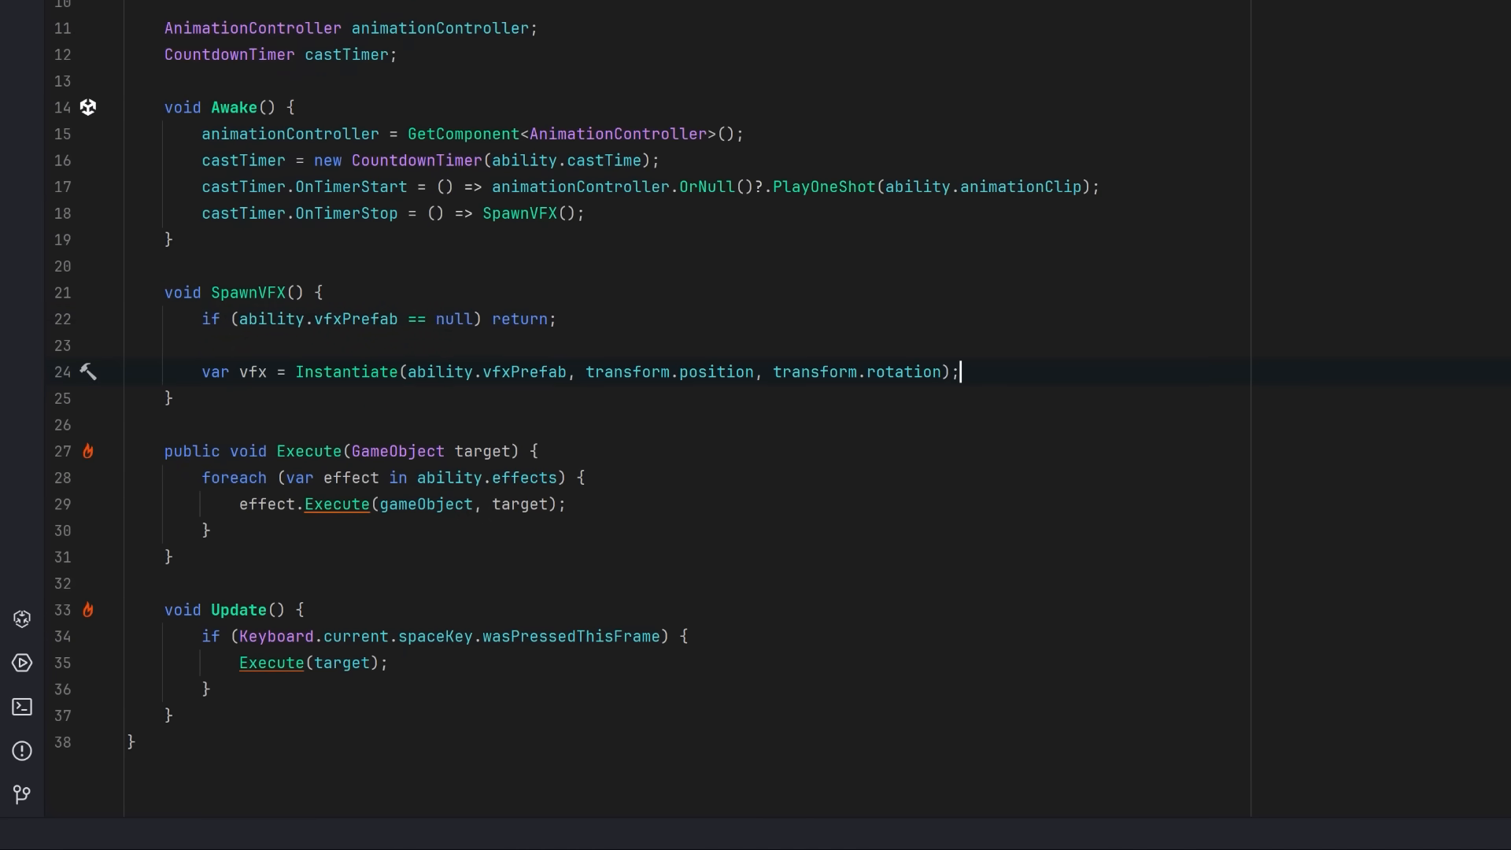
key("Enter")
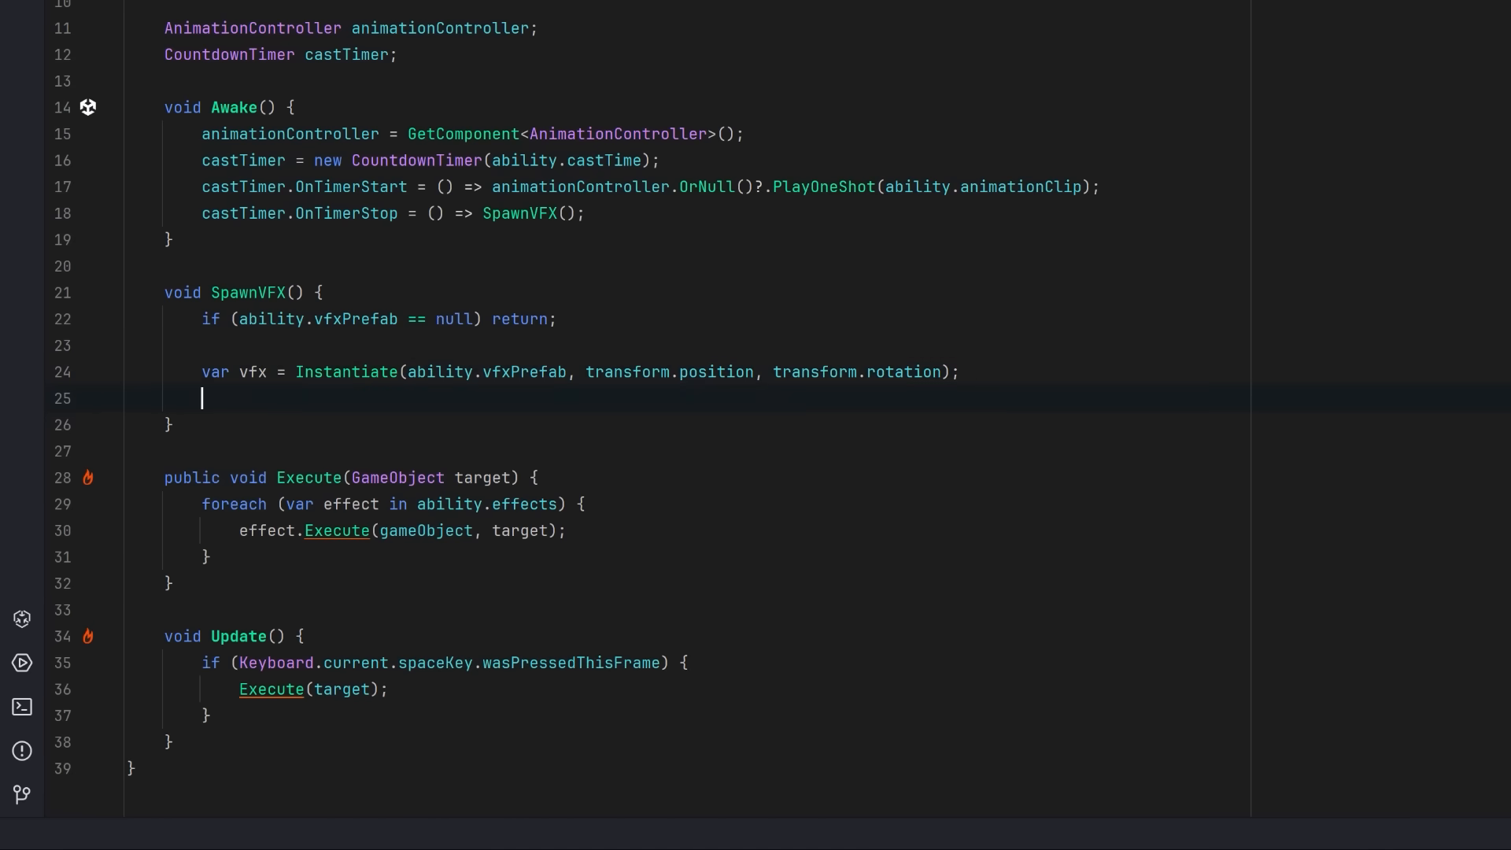
type("vfx.SetCallback((Collision co) => {")
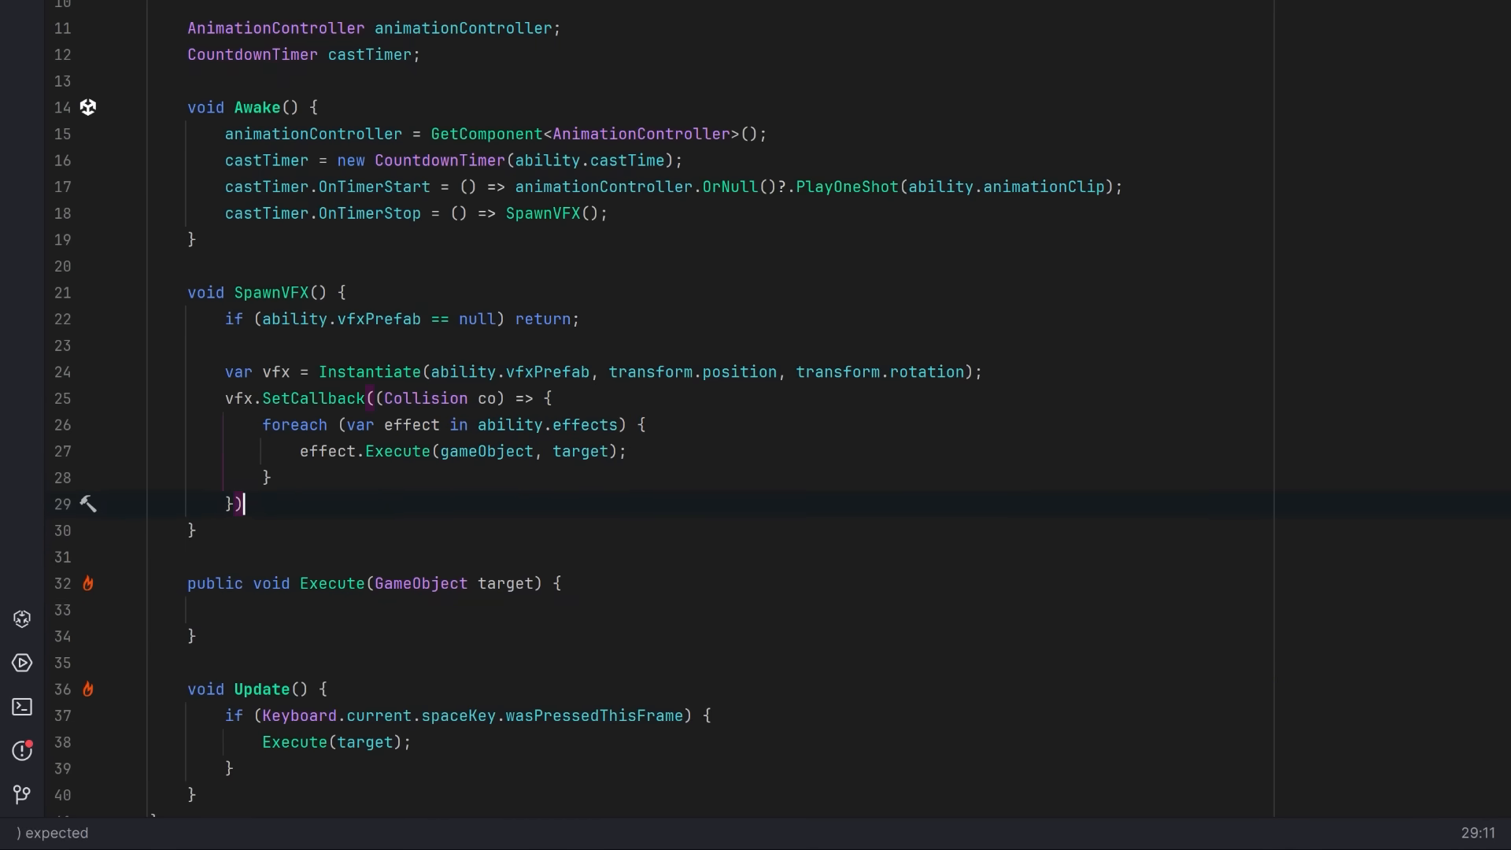
- Close the effects callback and make Execute simply call castTimer.Start()
type(";")
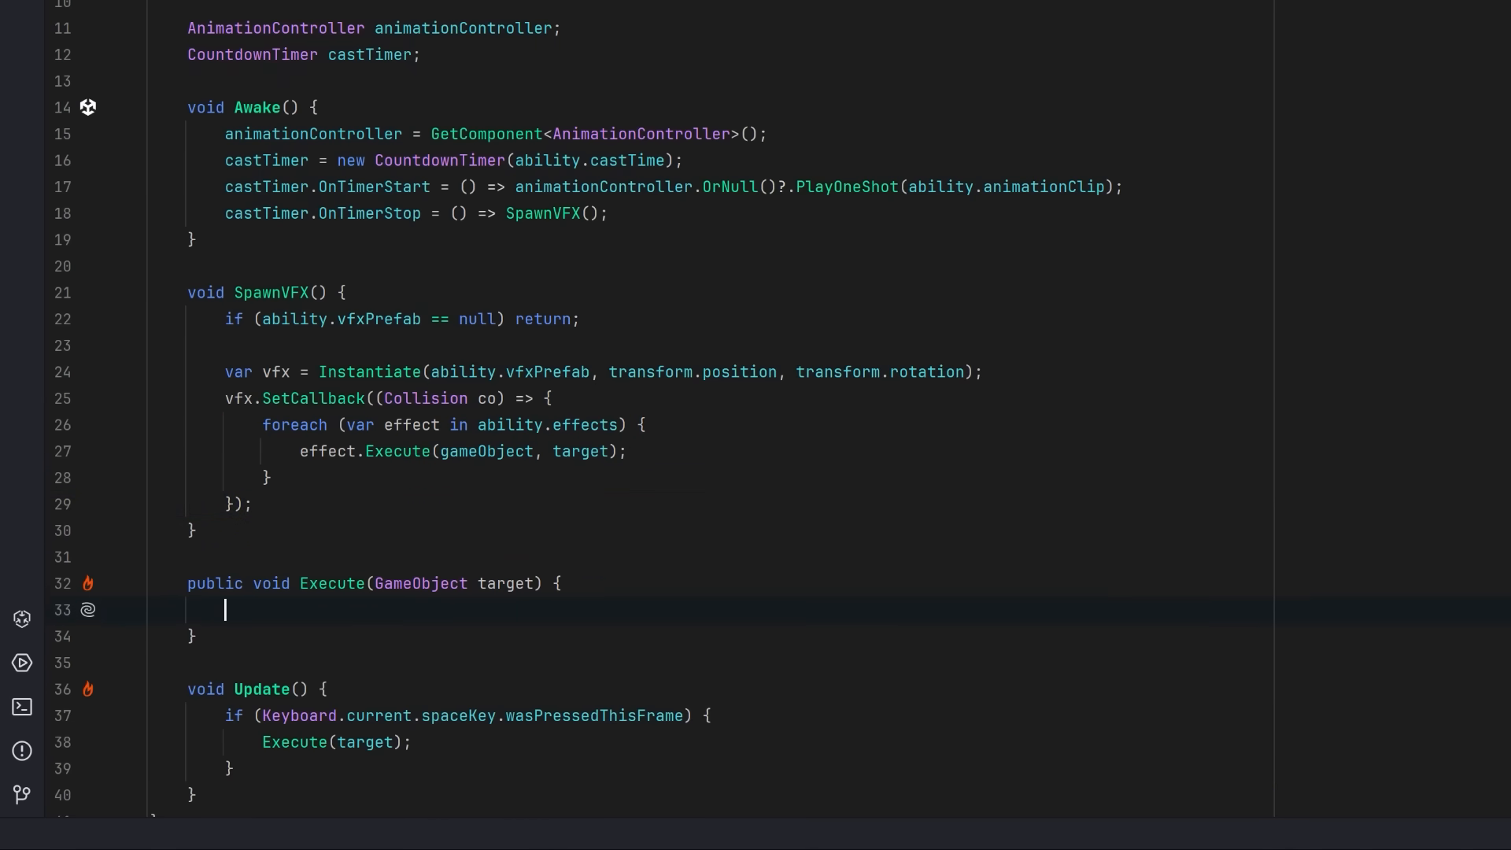
type("castTimer.Start();")
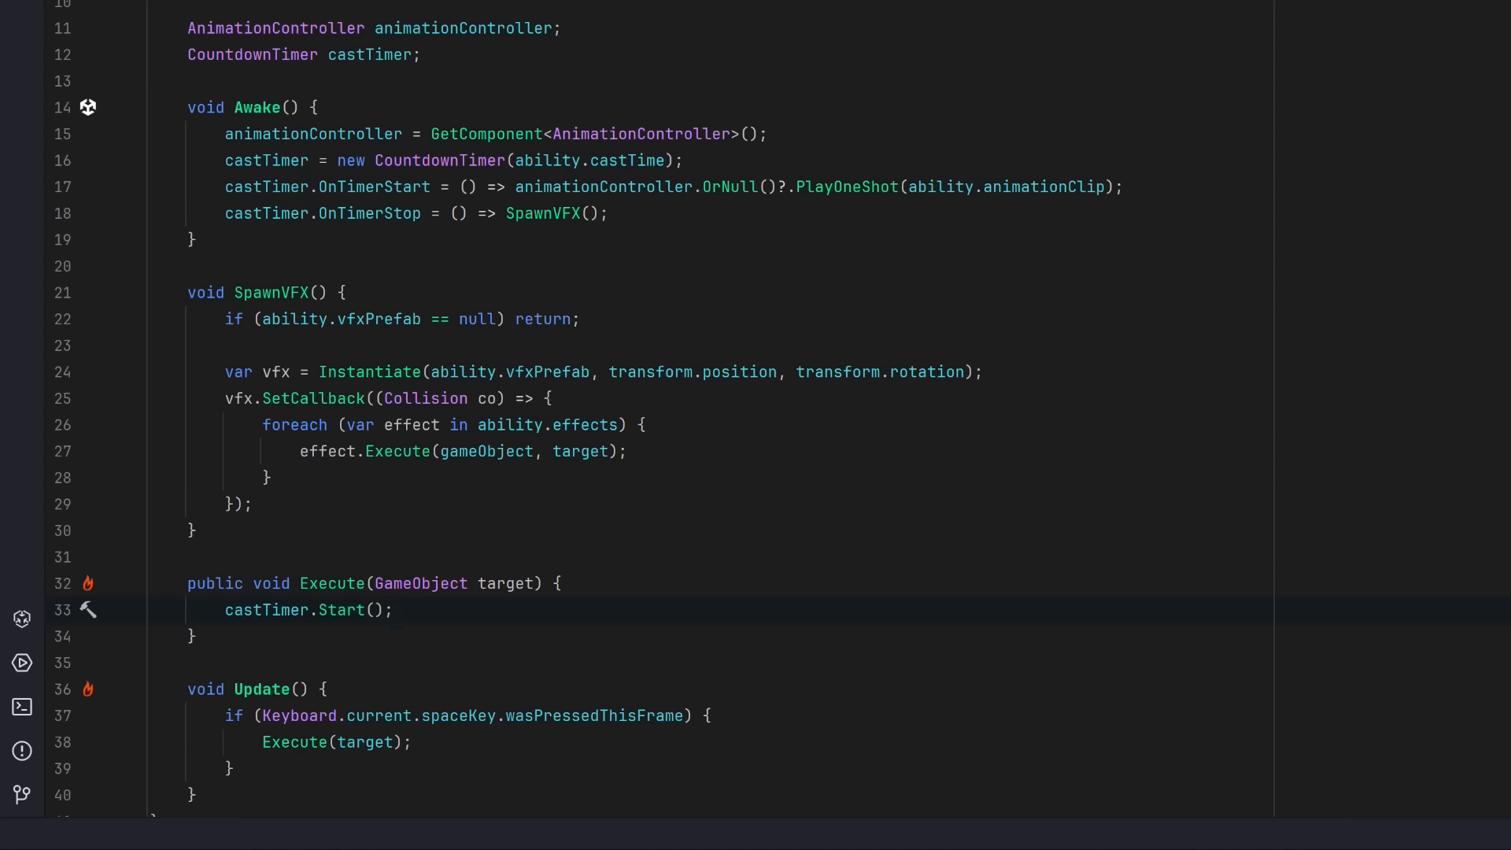
left_click(392, 610)
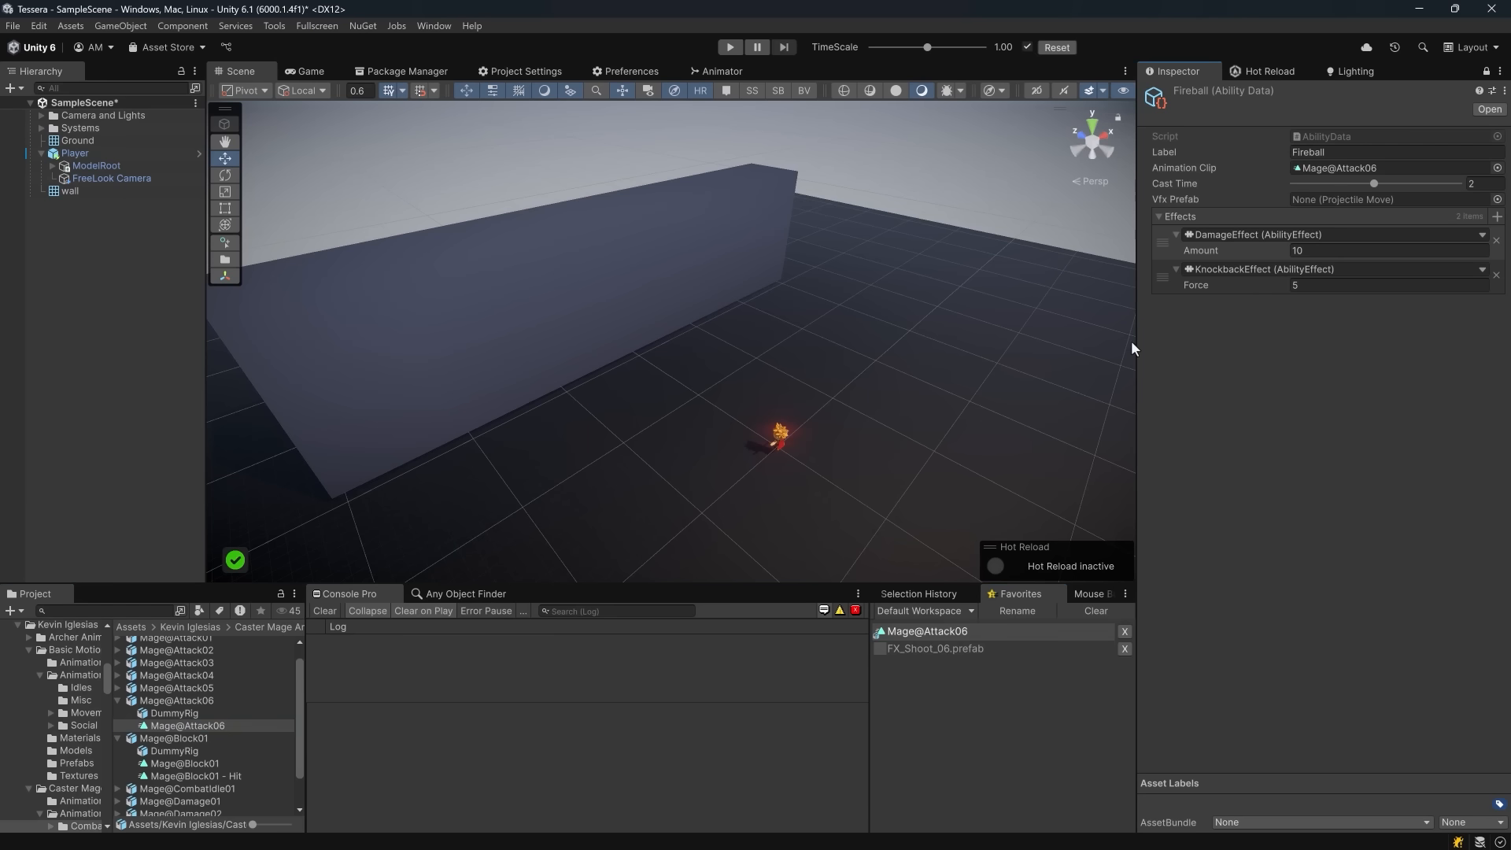
- Assign the FX_Shoot_06 projectile prefab as Fireball's Vfx Prefab
left_click(935, 648)
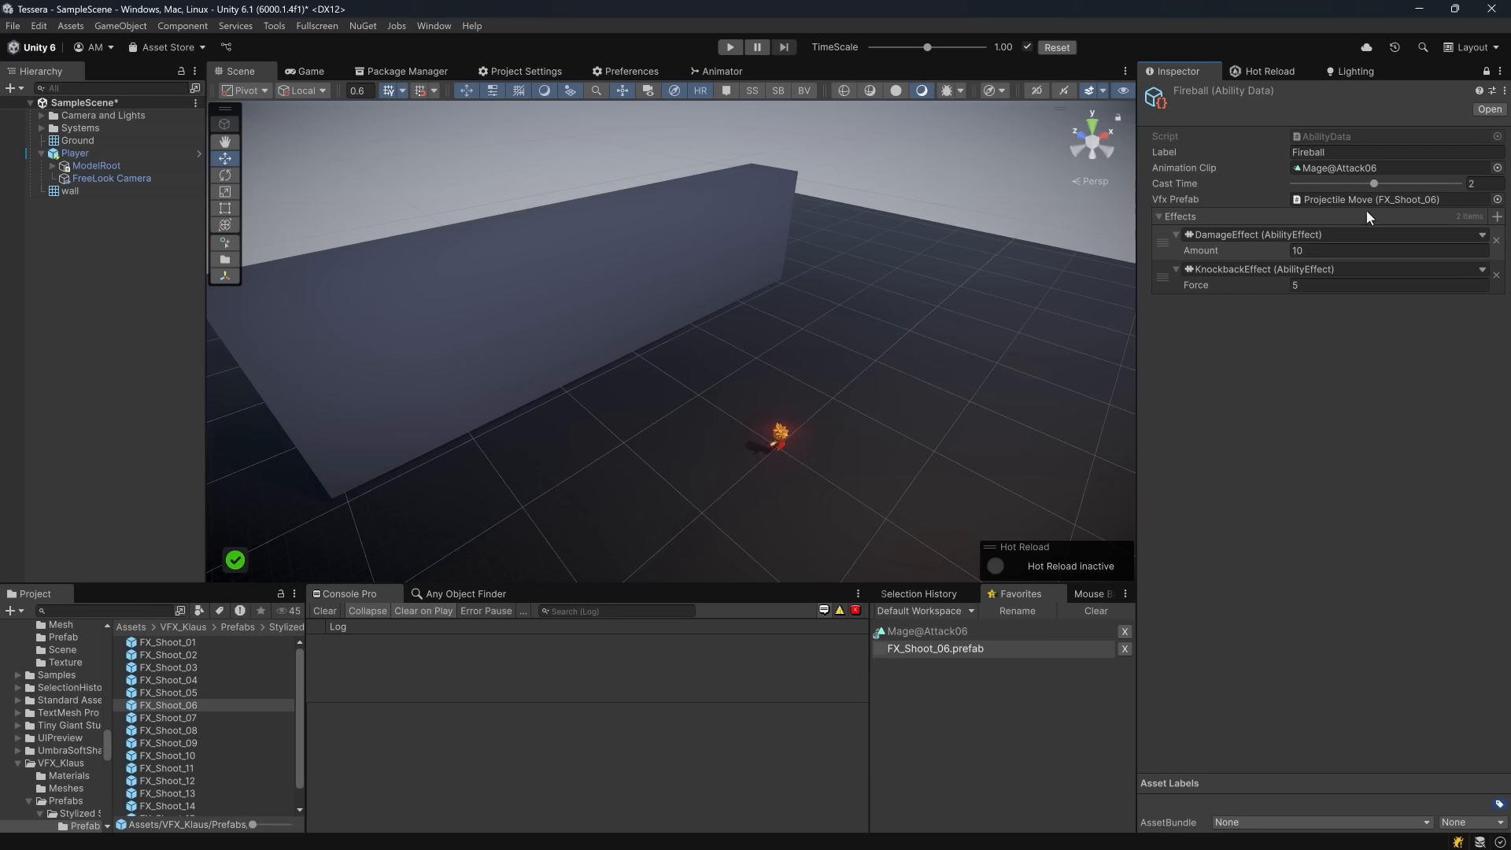
mouse_move(1348, 224)
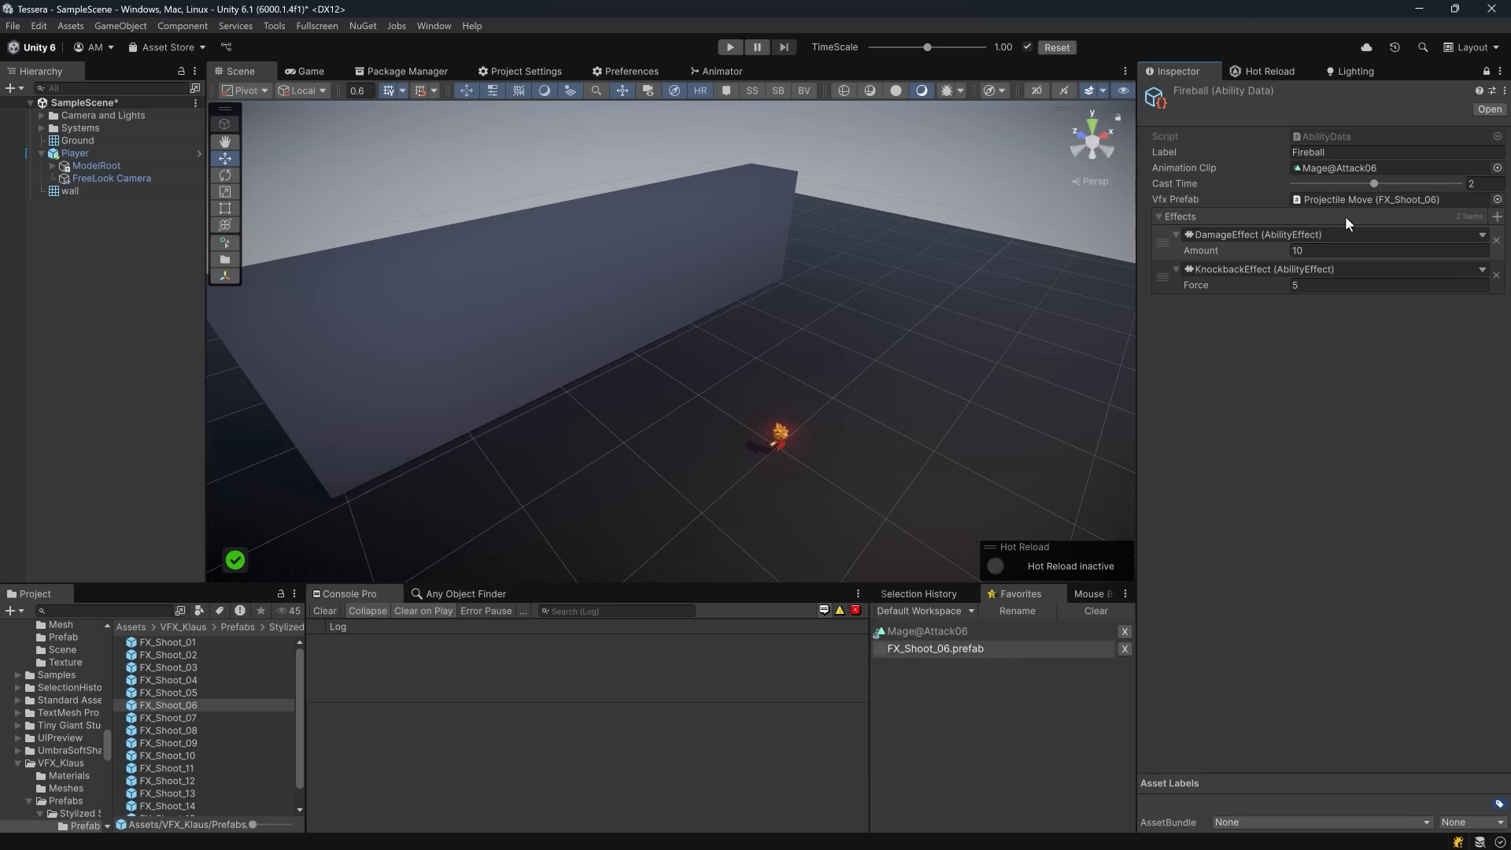
left_click(735, 47)
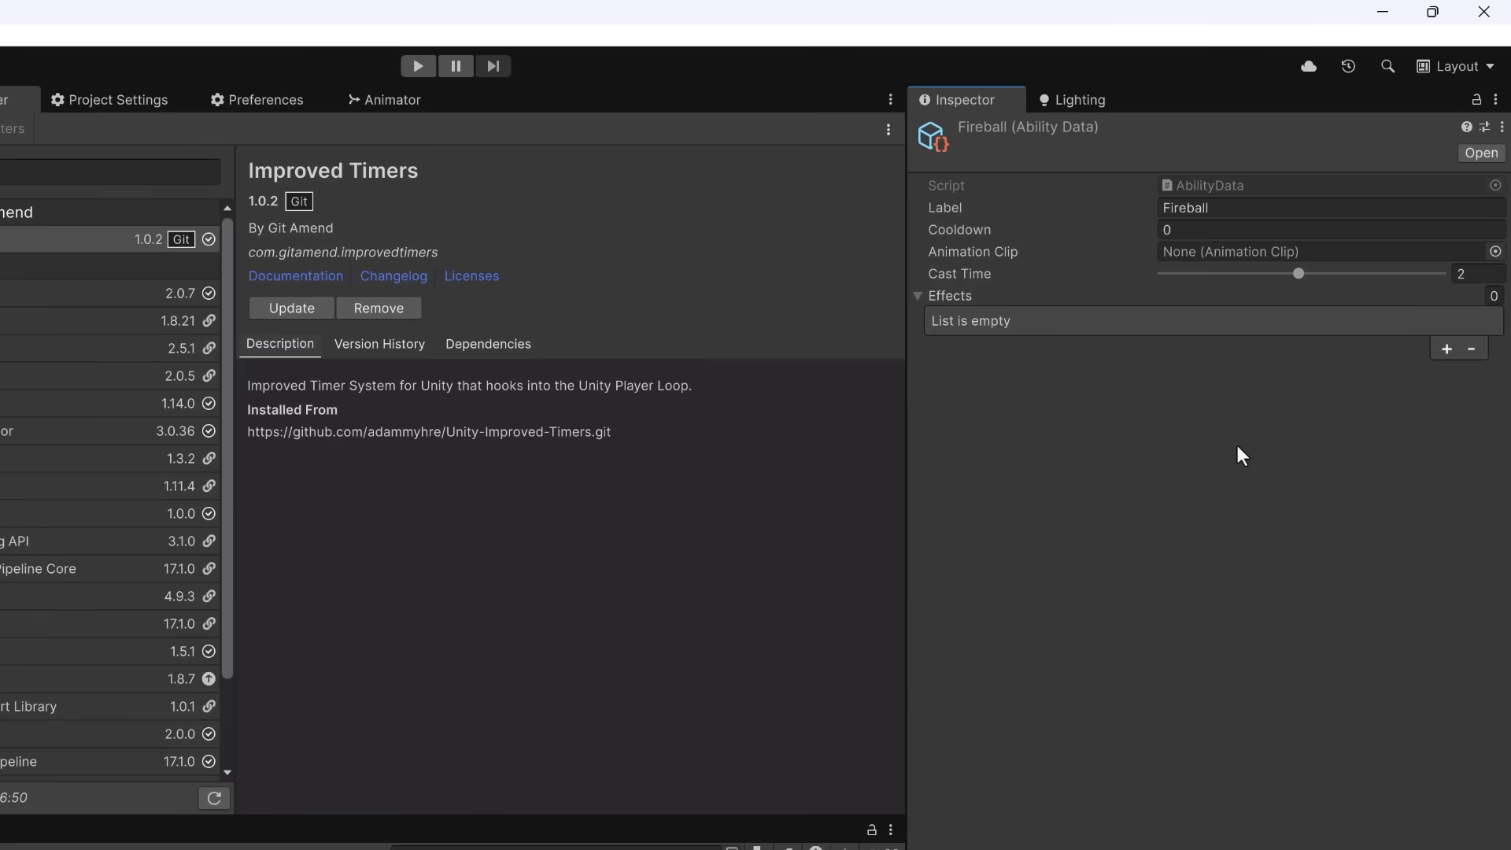
mouse_move(1475, 381)
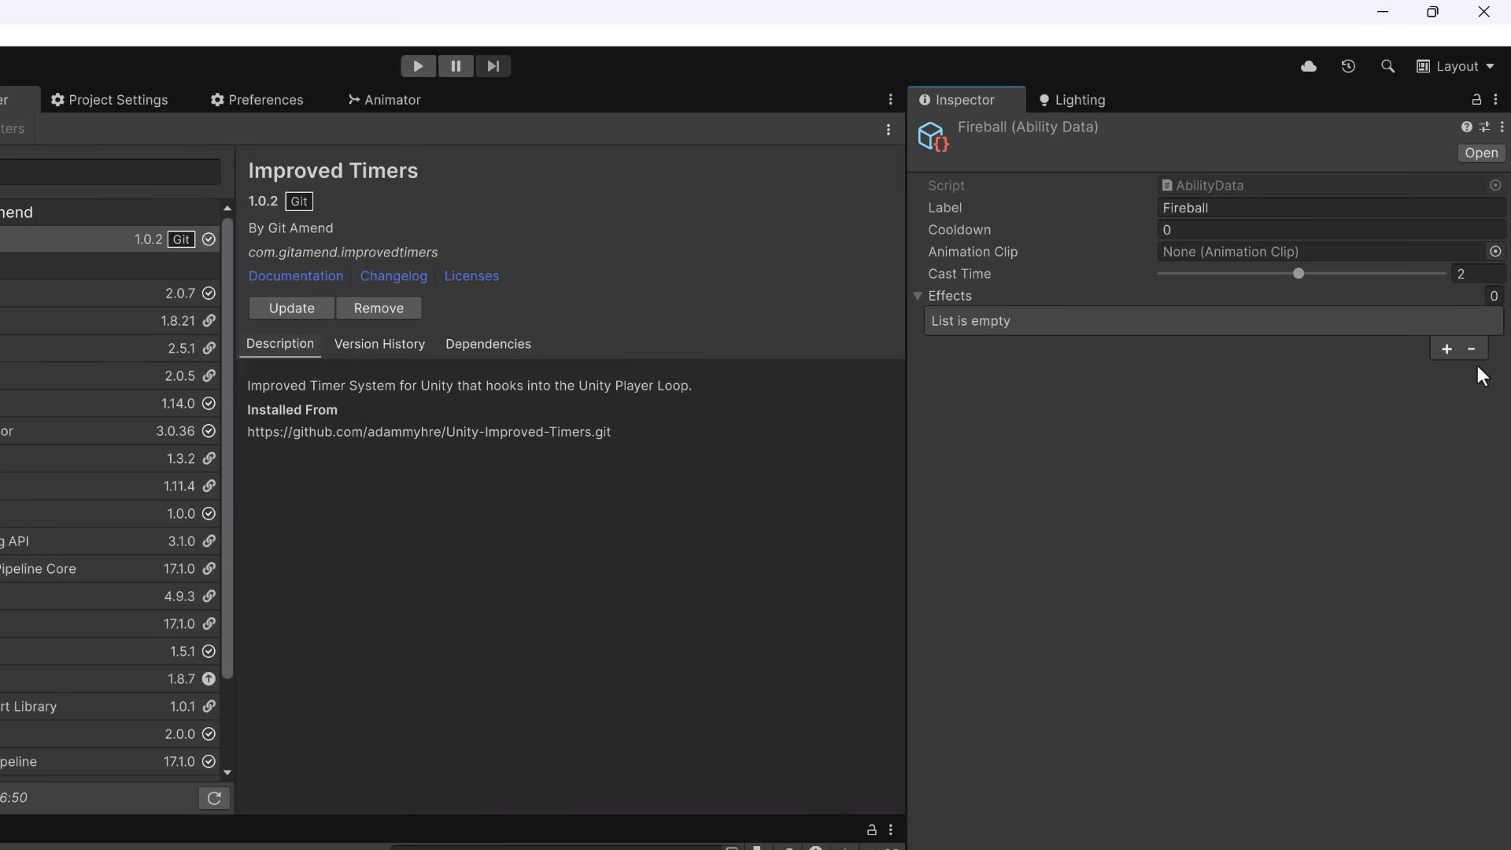
- Add two elements to Fireball's Effects list, then remove Element 1, leaving one blank entry
left_click(1449, 348)
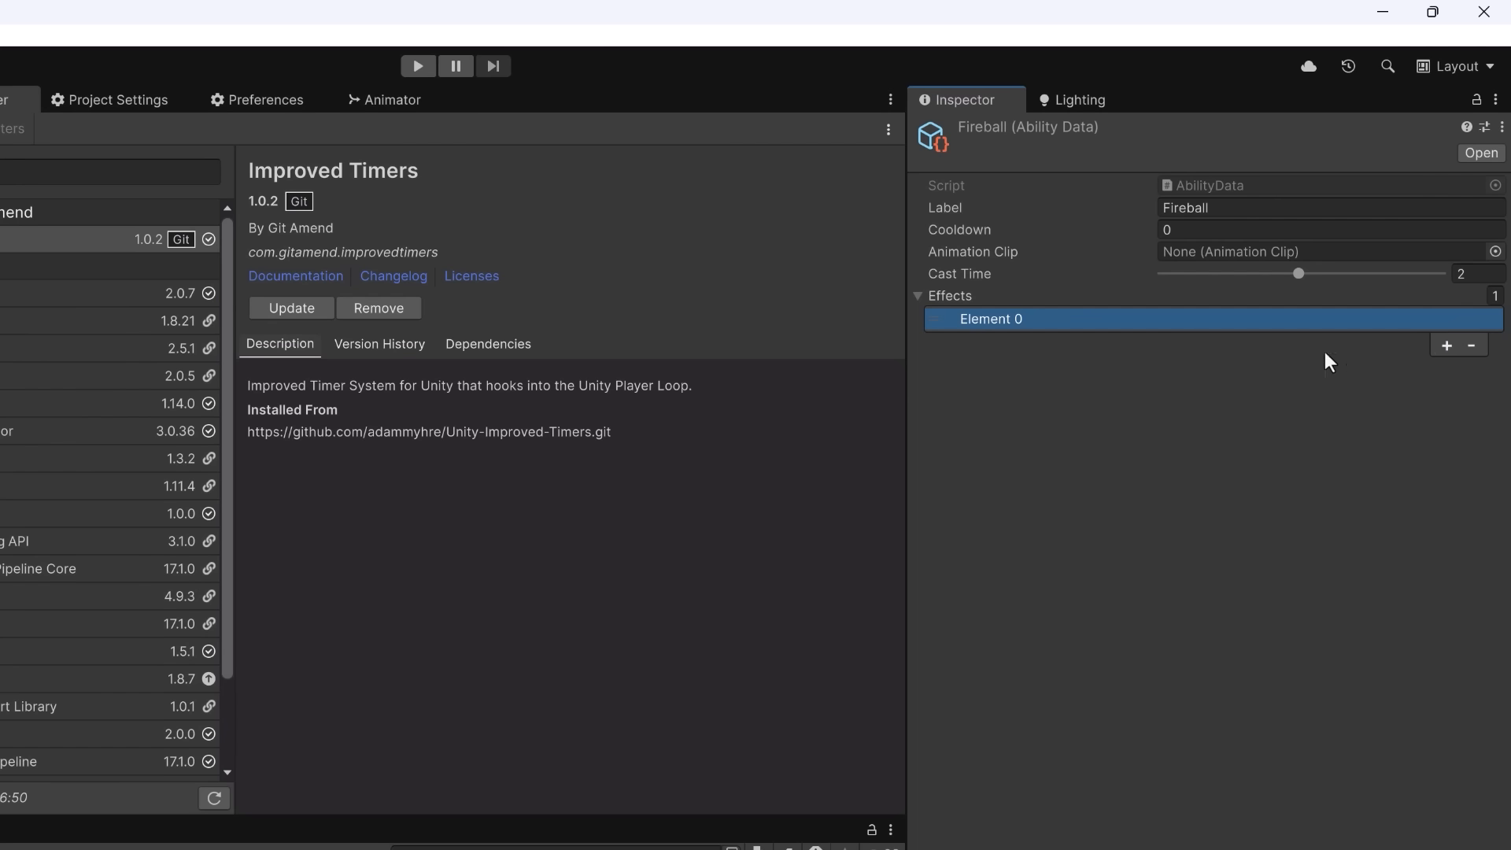
mouse_move(1228, 386)
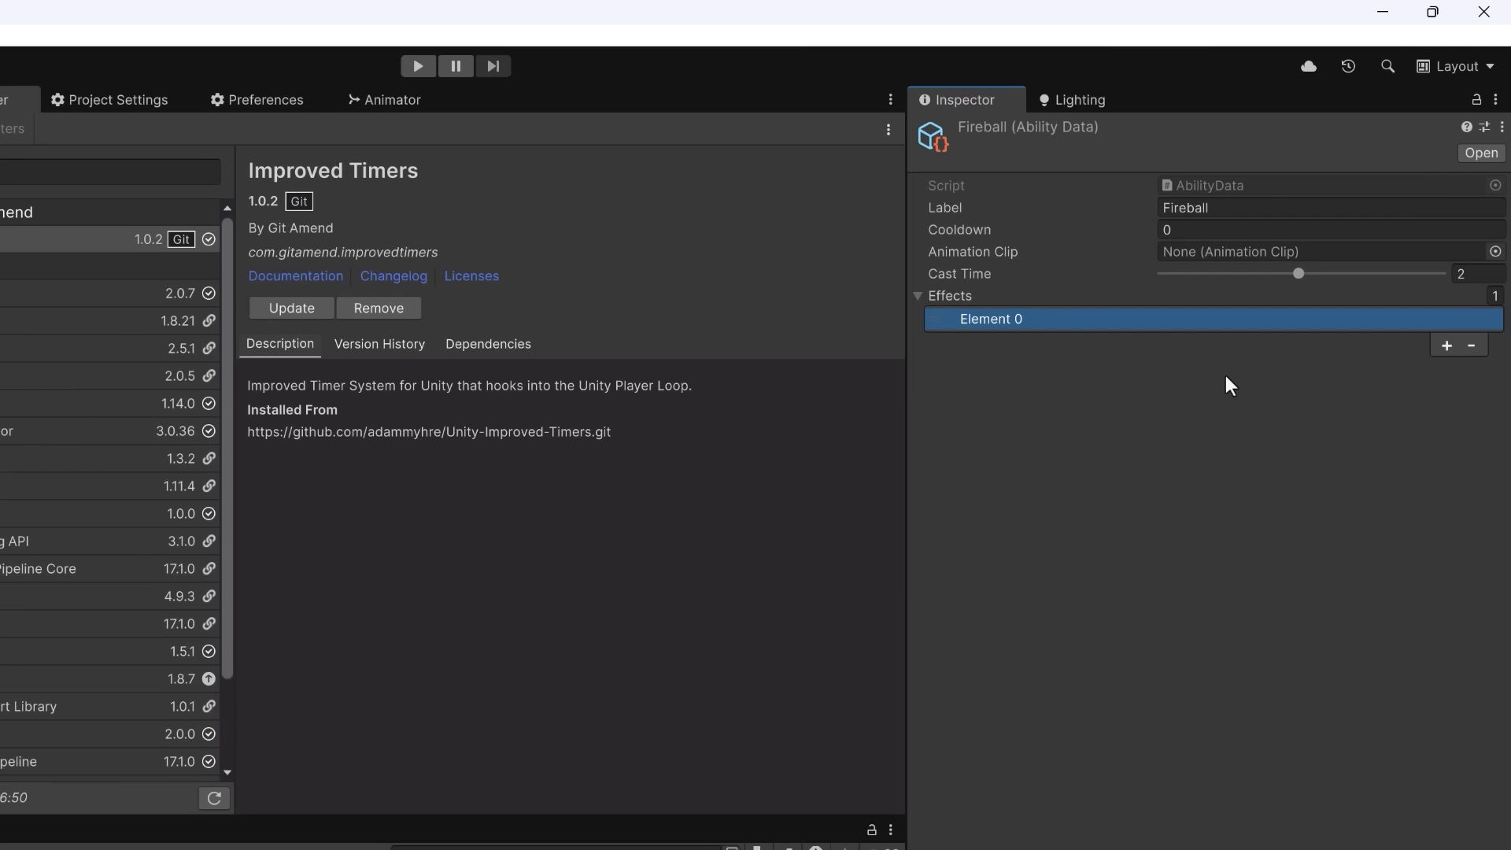
mouse_move(1428, 377)
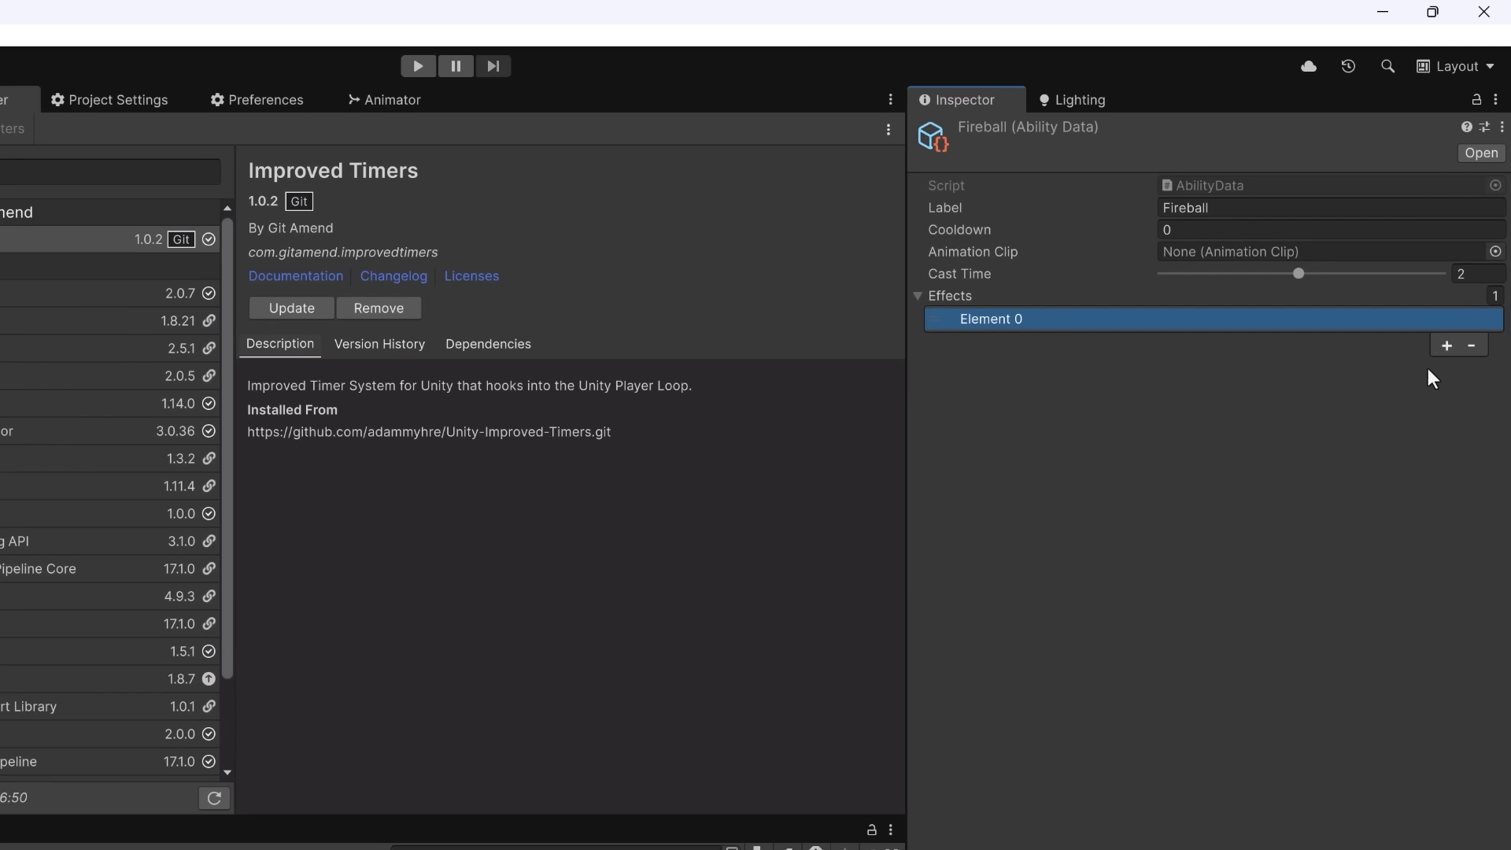
left_click(1453, 345)
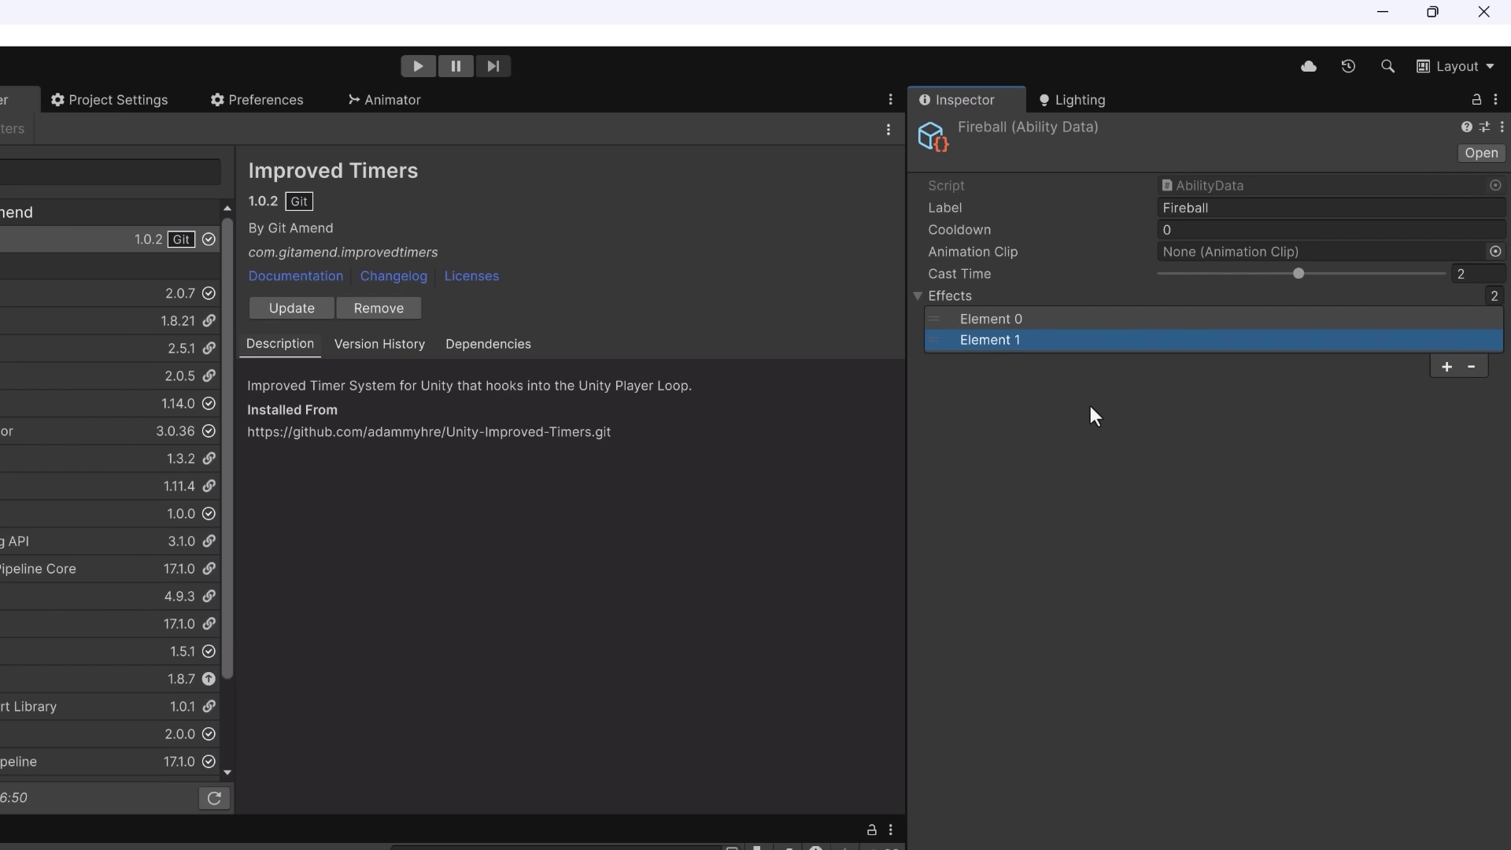
mouse_move(1472, 368)
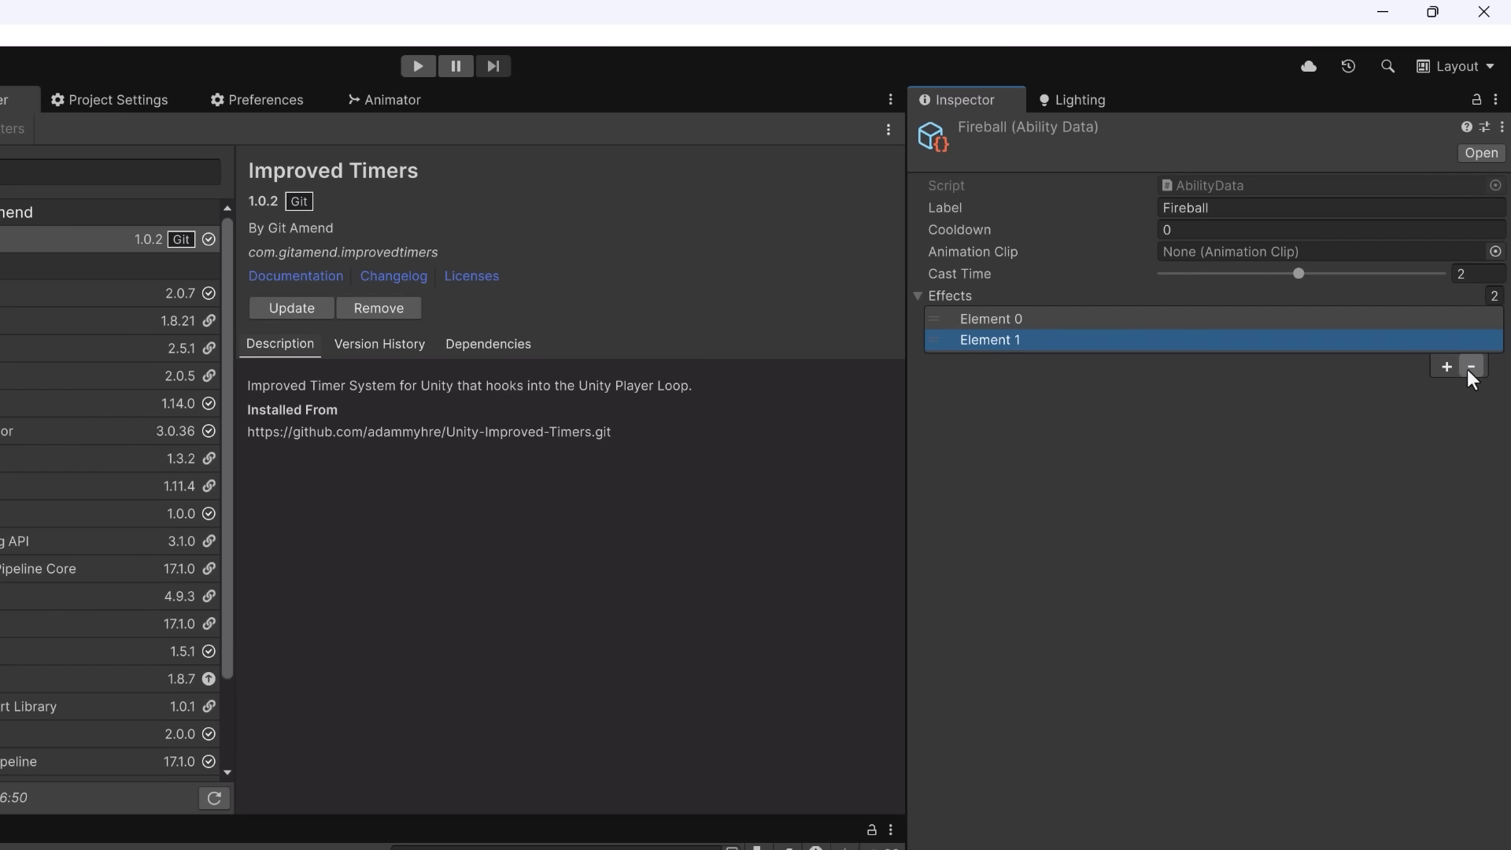
left_click(1472, 368)
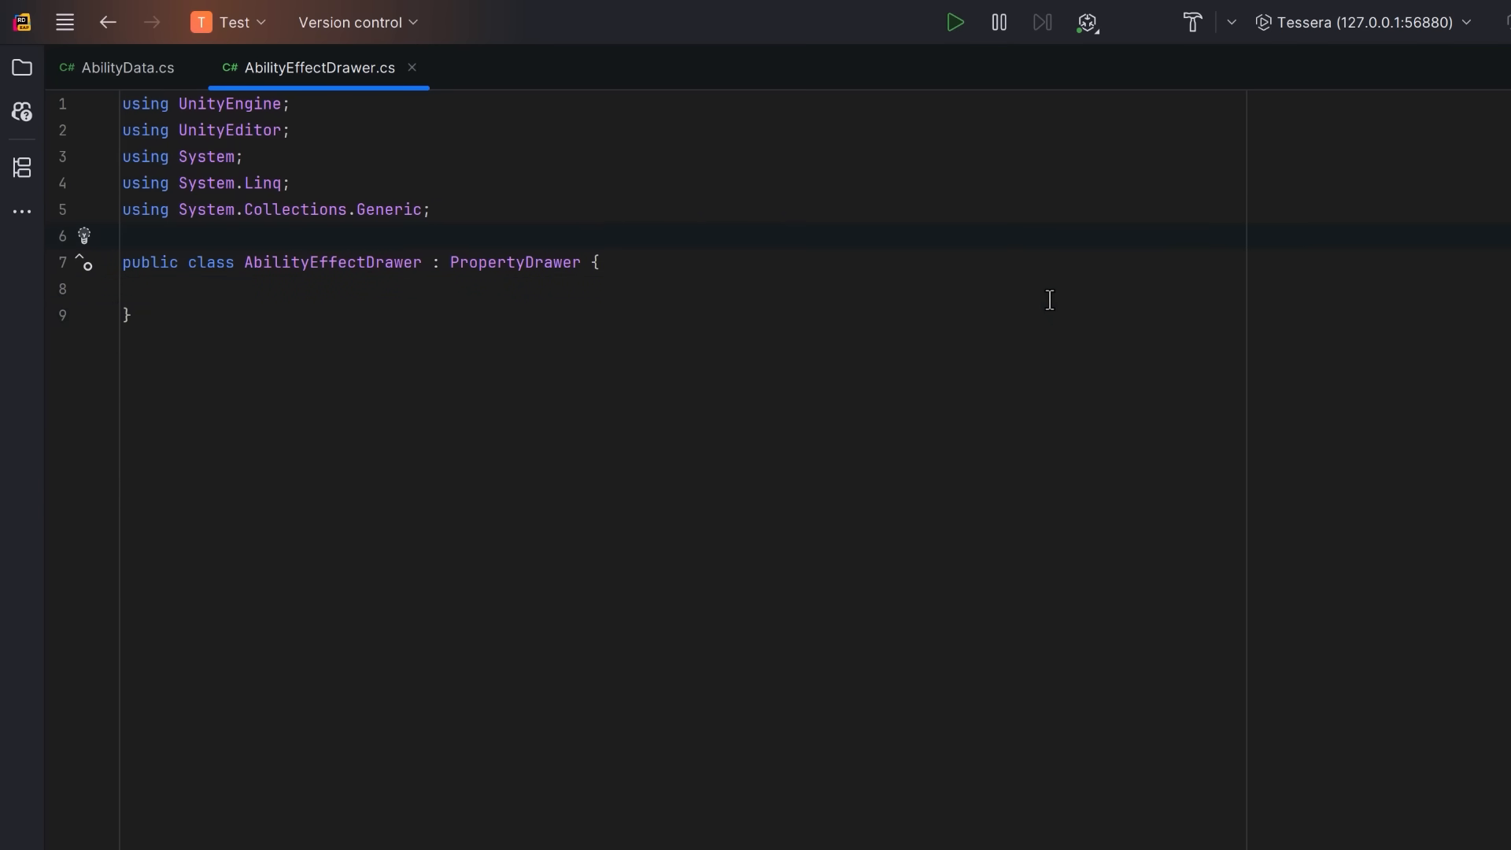
- Add the CustomPropertyDrawer attribute, a static typeMap dictionary and a GetPropertyHeight override adding one line height
type("[CustomPropertyDrawer(typeof(AbilityEffect), true)]")
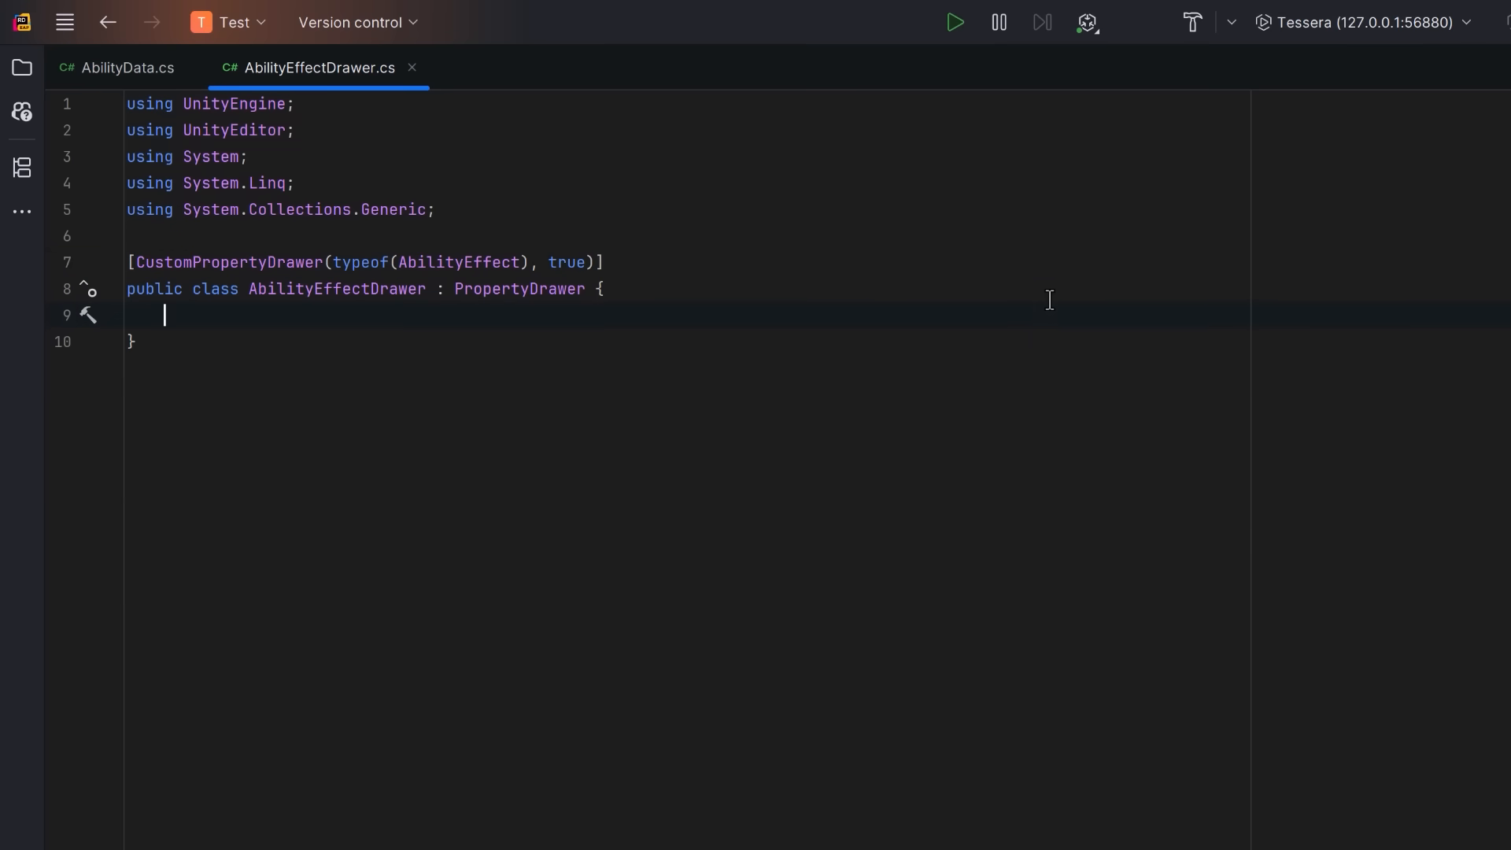
type("static Dictionary<string, Type> typeMap;")
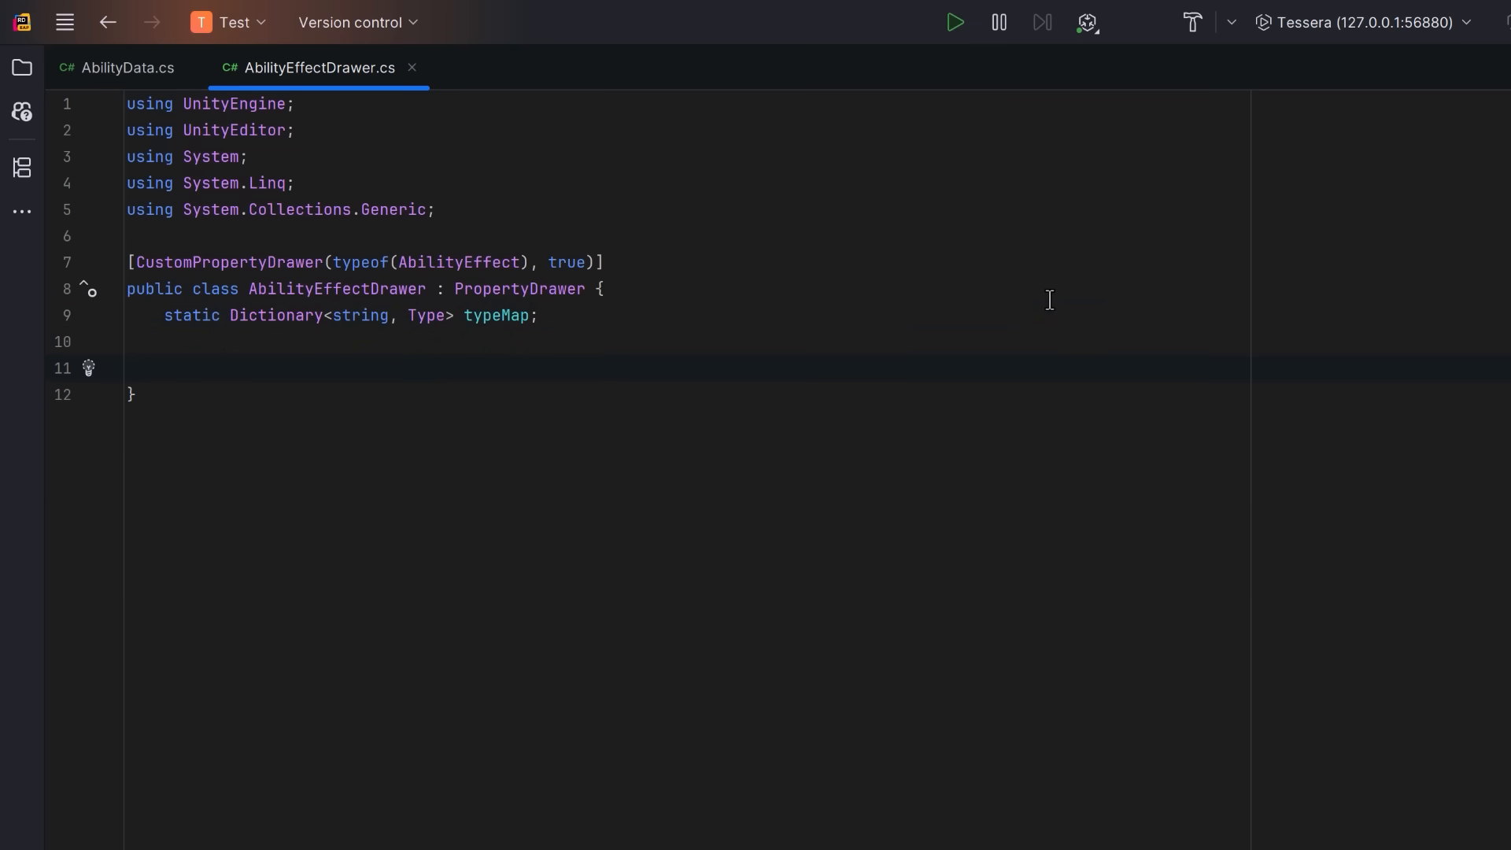
type("public override float GetPropertyHeight(SerializedProperty property, GUIContent label) {")
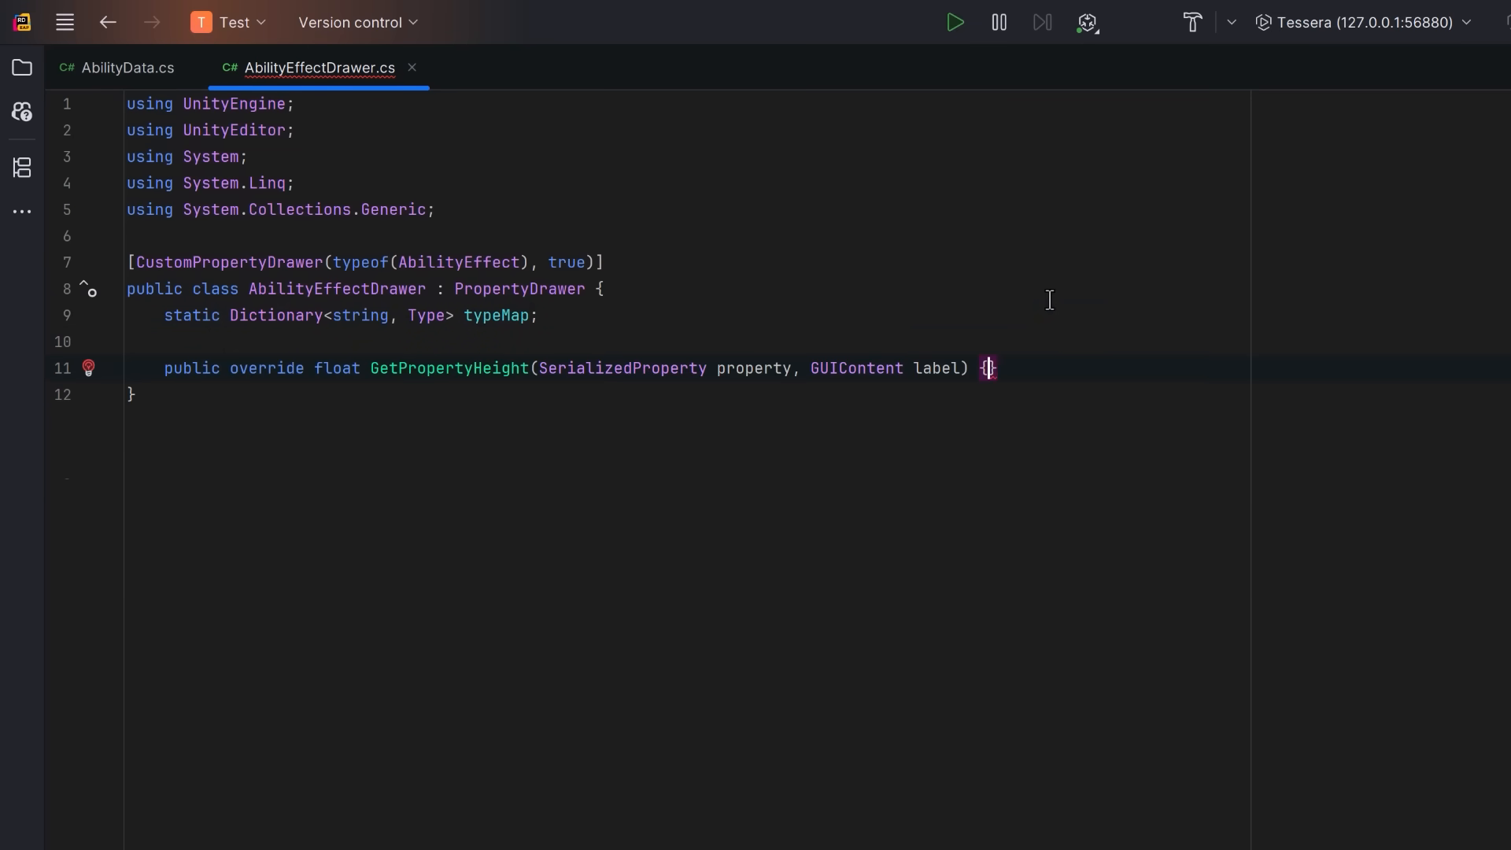
type("return EditorGUI.GetPropertyHeight(property, label, true) + EditorGUIUtility.singleLineHeight;")
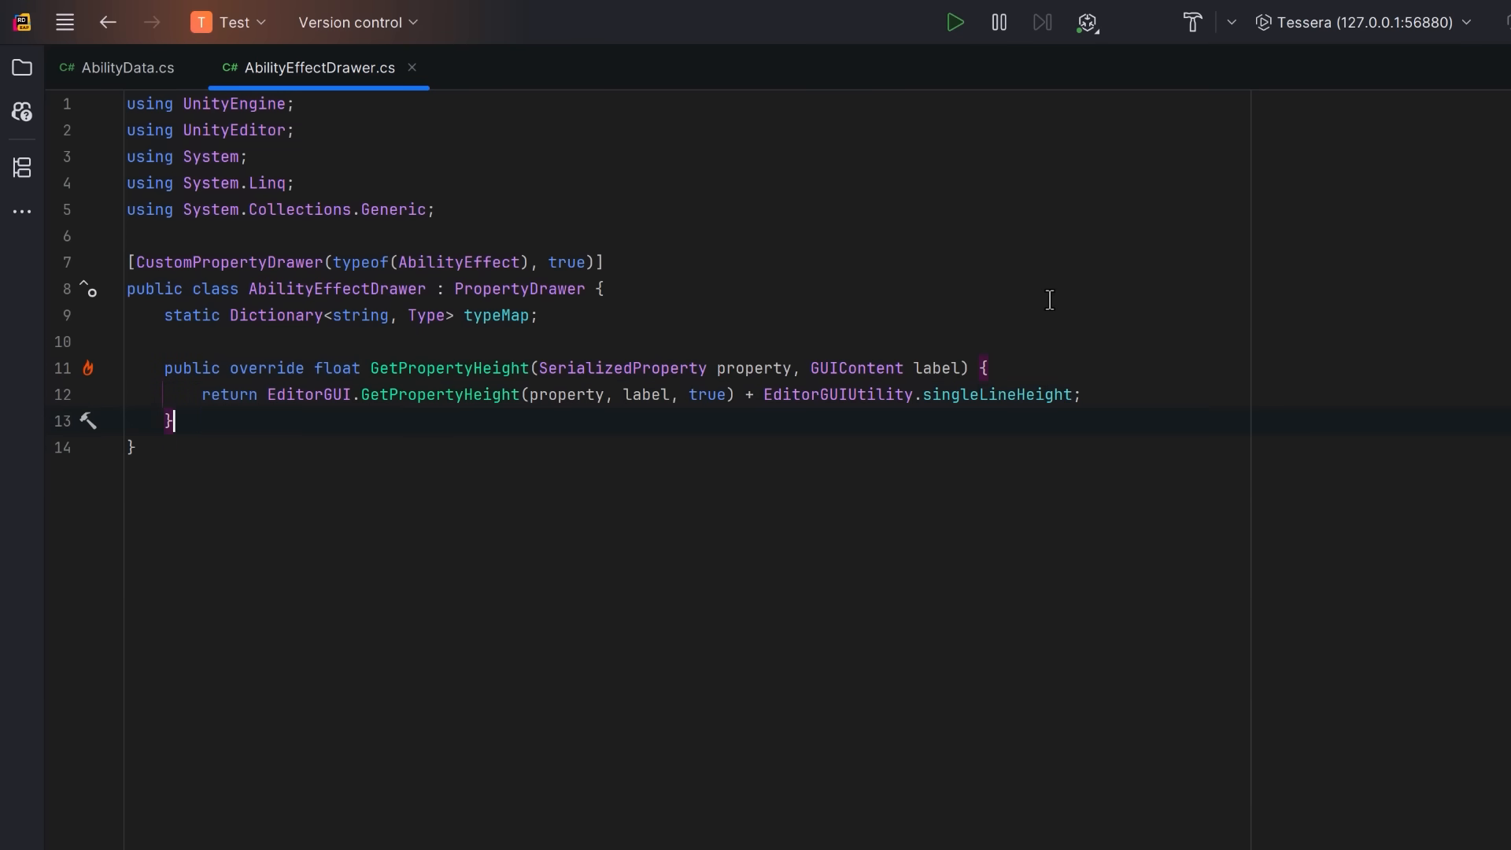
- Write BuildTypeMap mapping nicified names to all non-abstract AbilityEffect types across loaded assemblies
key("Enter")
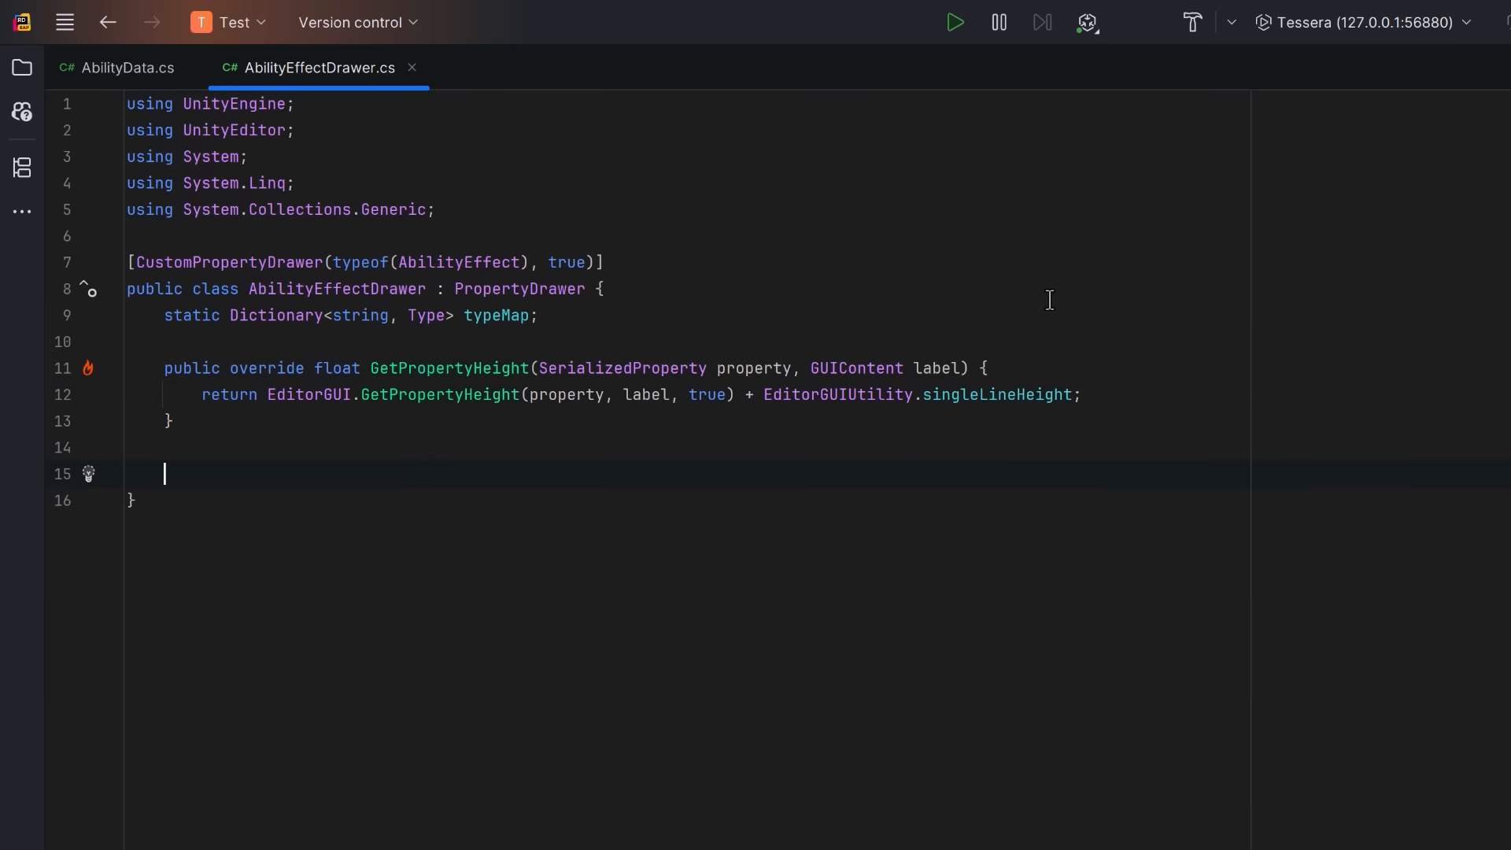
type("static void BuildTypeMap() {")
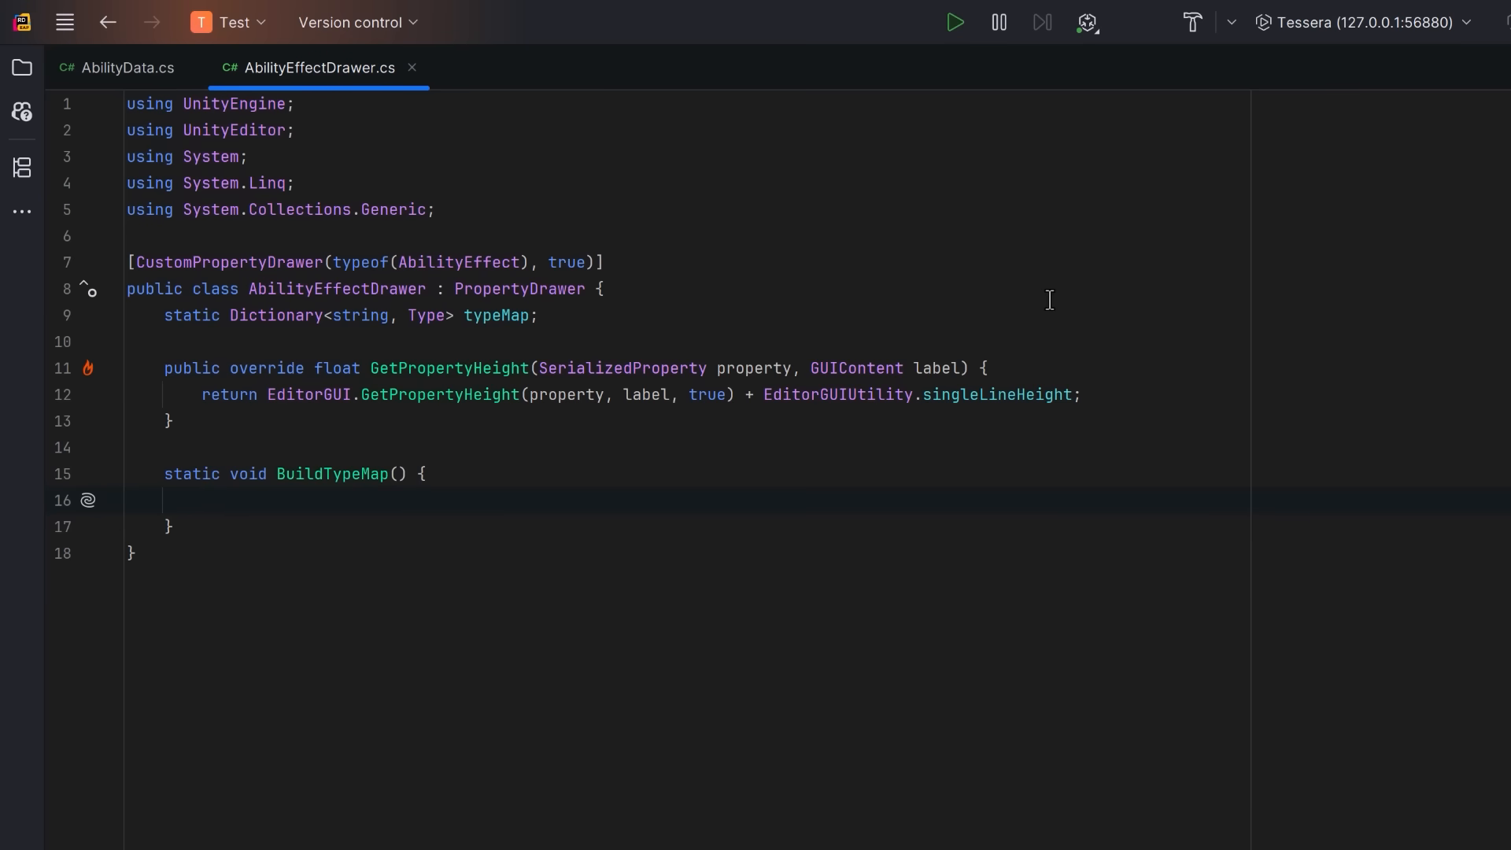
type("var baseType = typeof(AbilityEffect);")
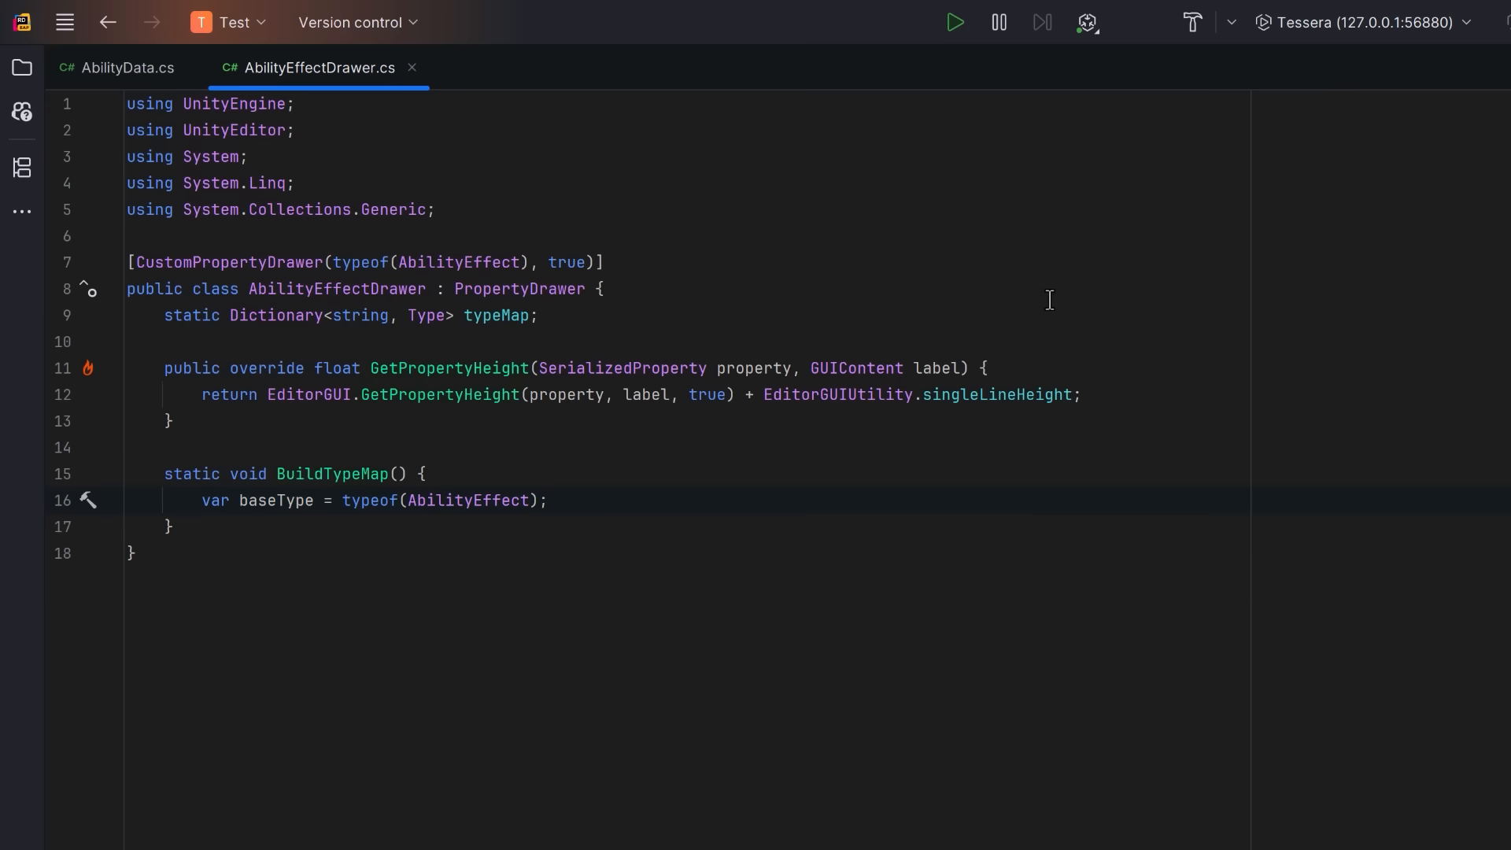
type("typeMap = AppDomain.CurrentDomain.GetAssemblies()")
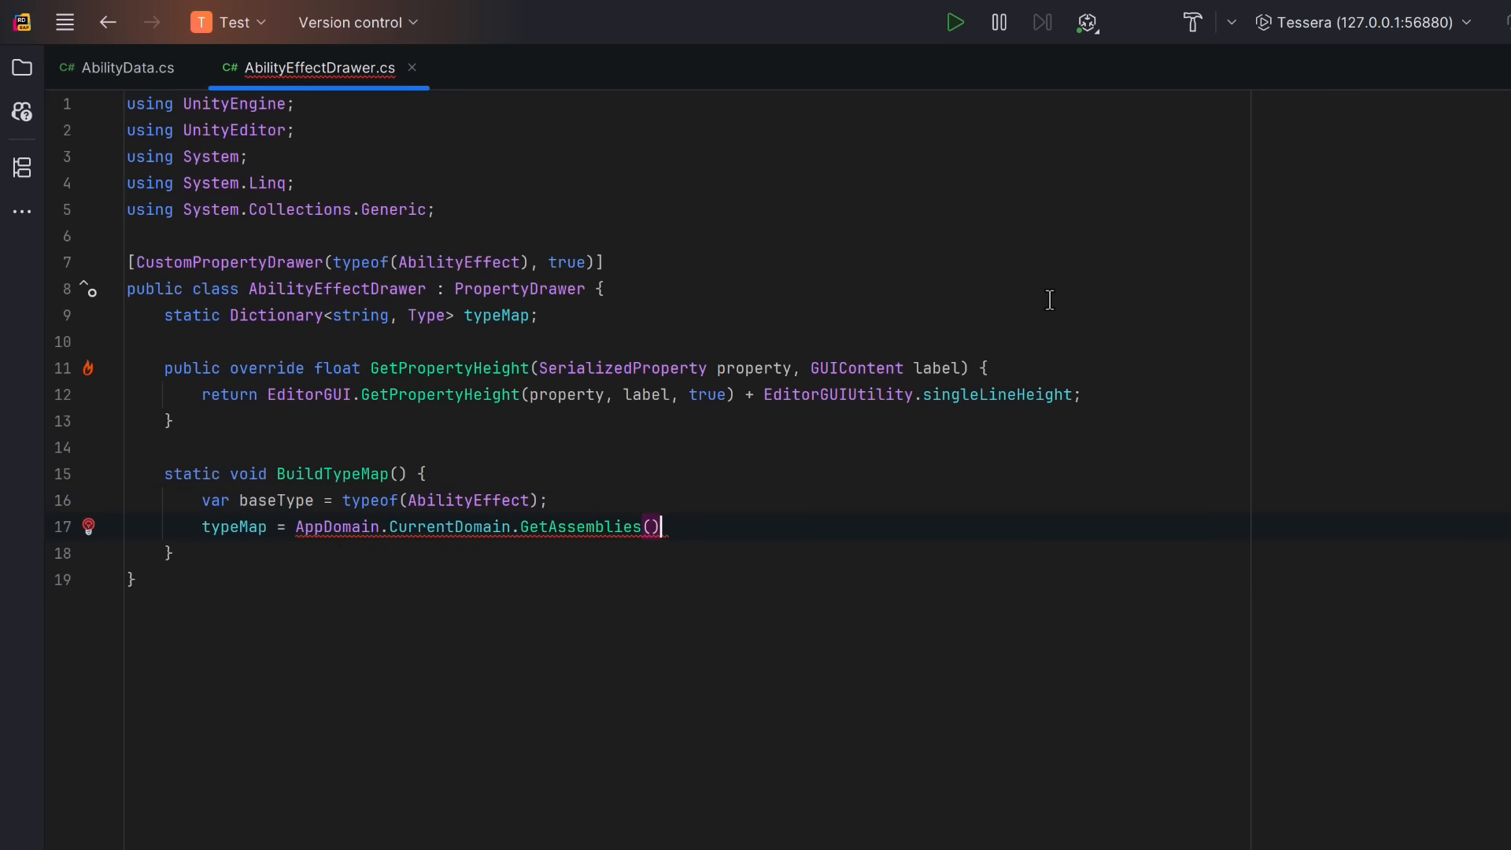
key("Enter")
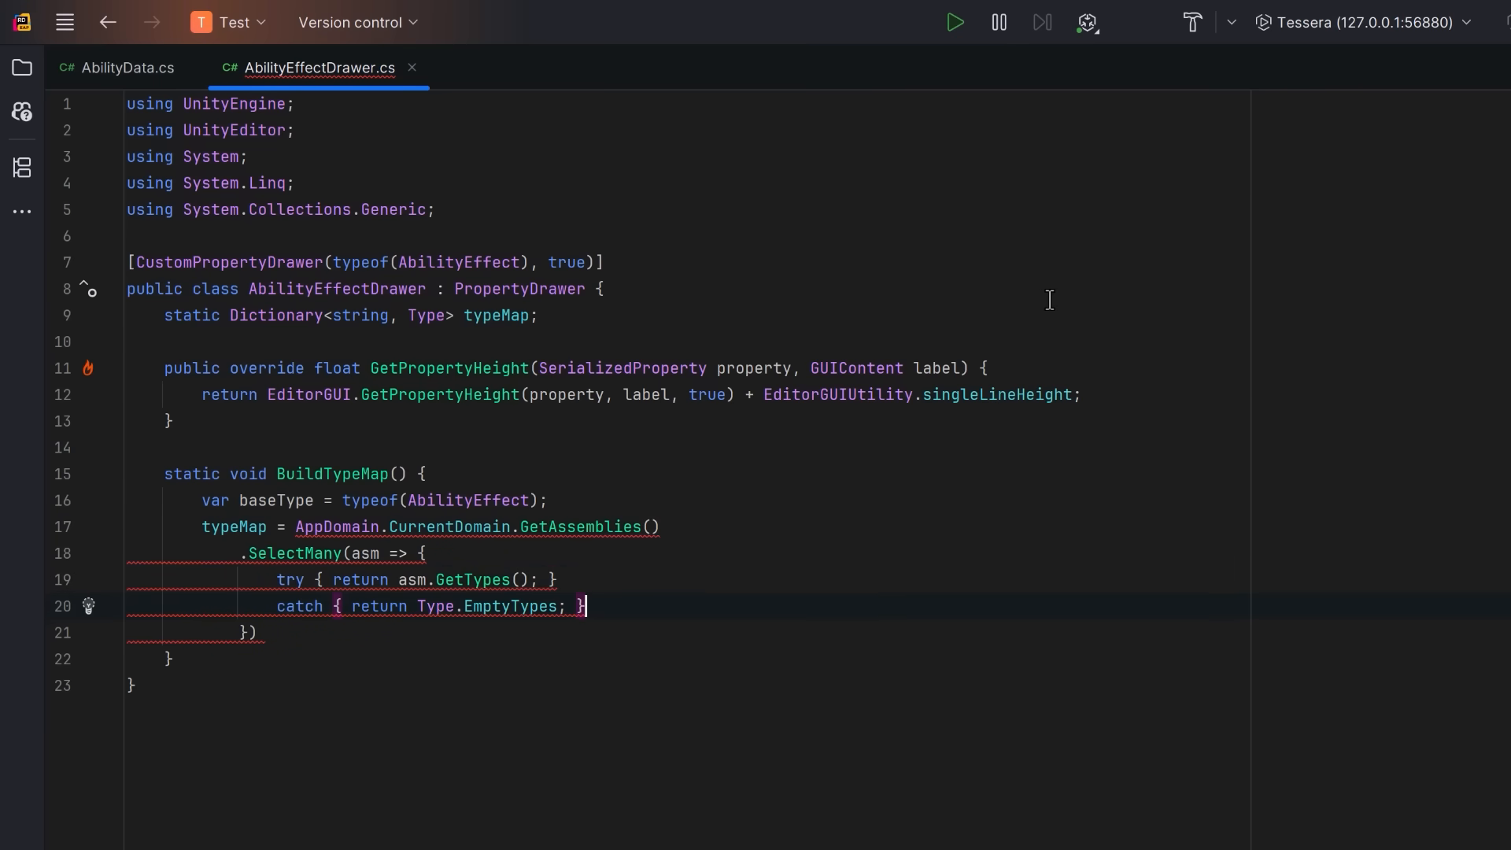
type(".Where(t => !t.IsAbstract && baseType.IsAssignableFrom(t))")
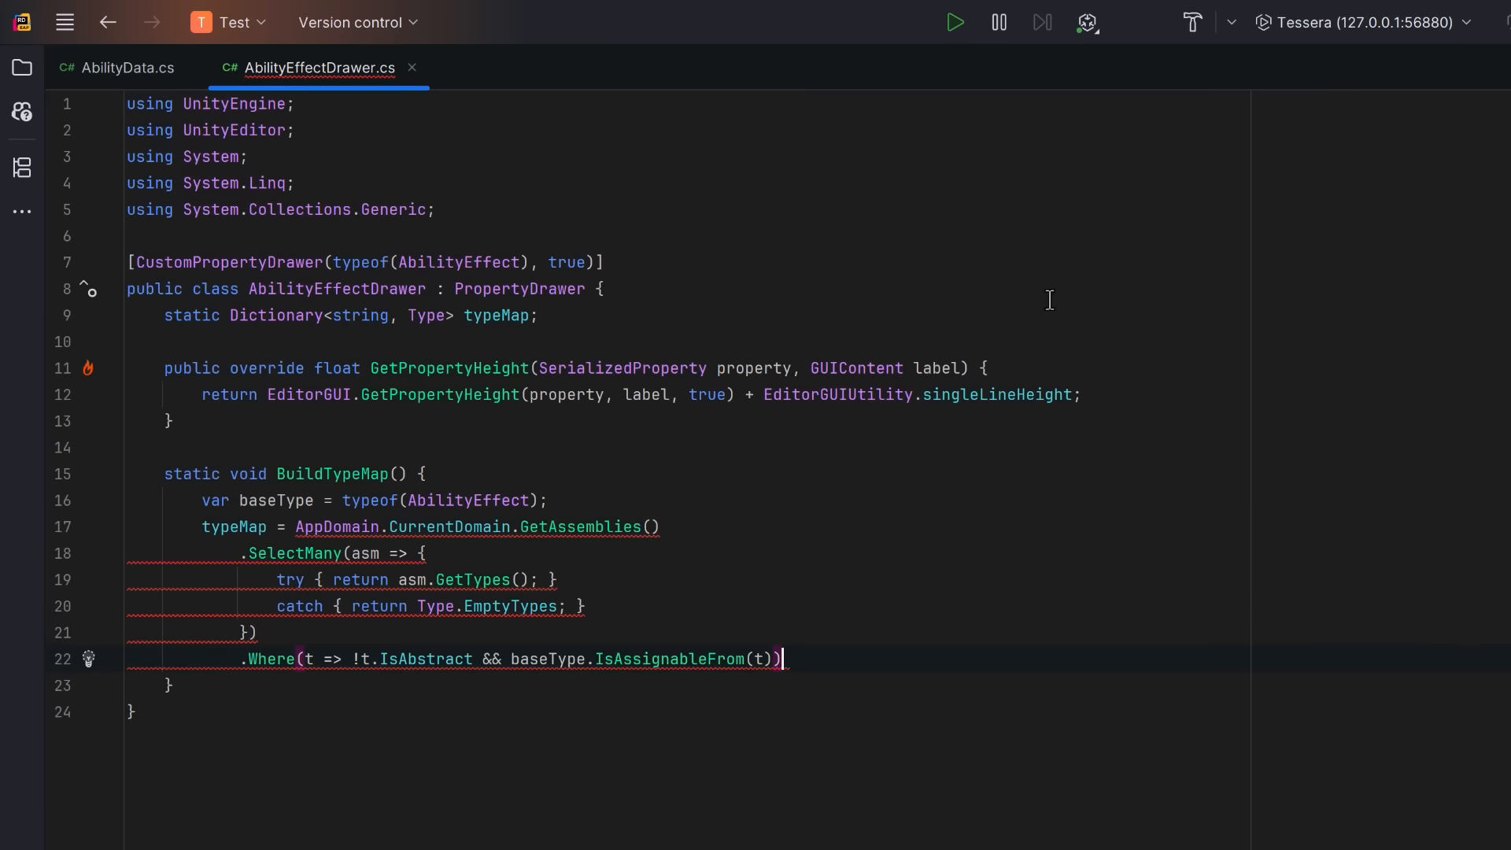
key("Enter")
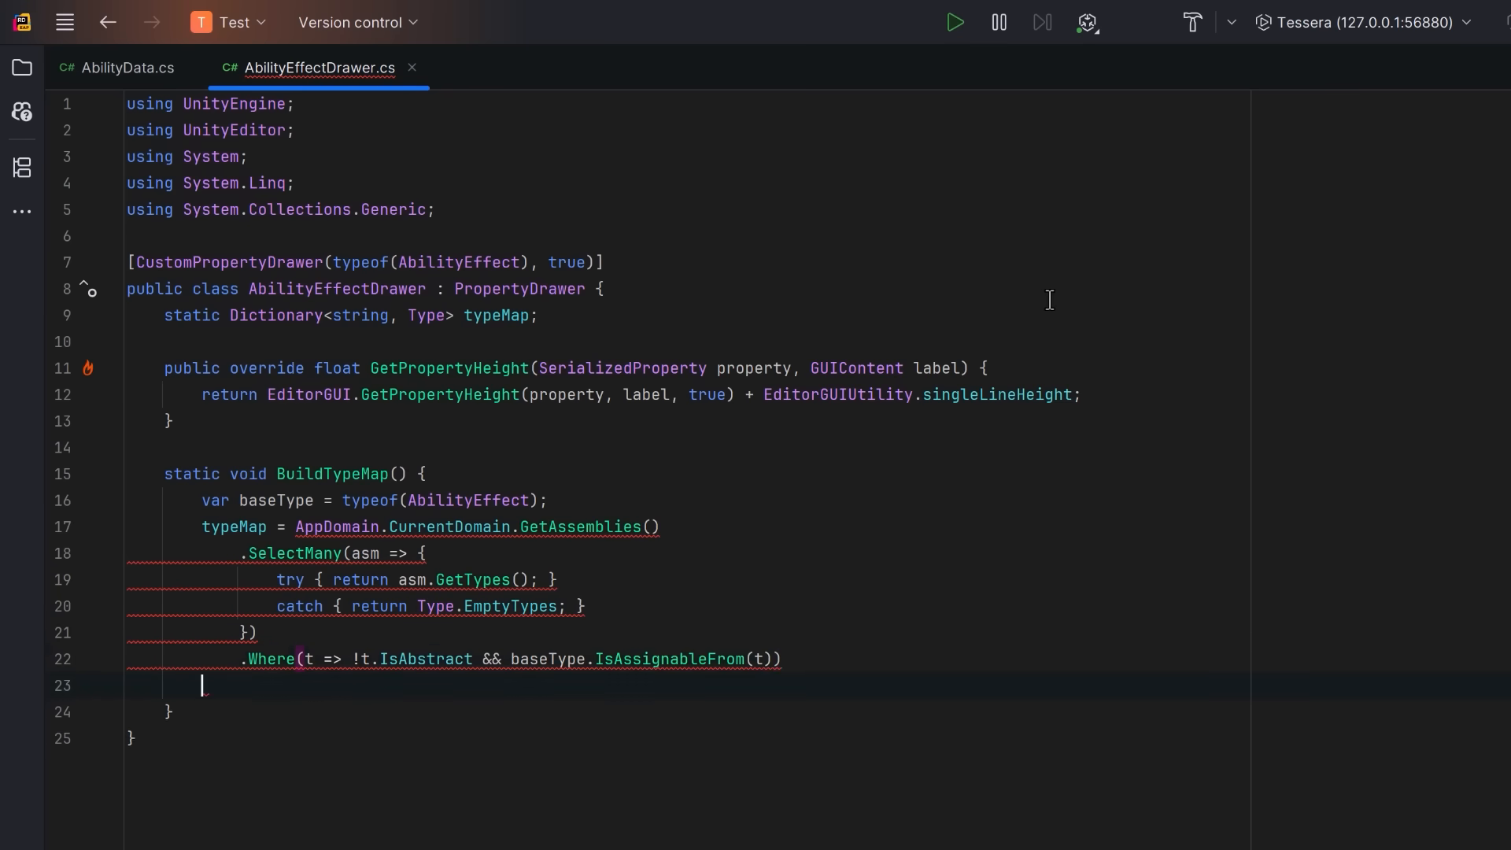
type(".ToDictionary(t => ObjectNames.NicifyVariableName(t.Name), t => t);")
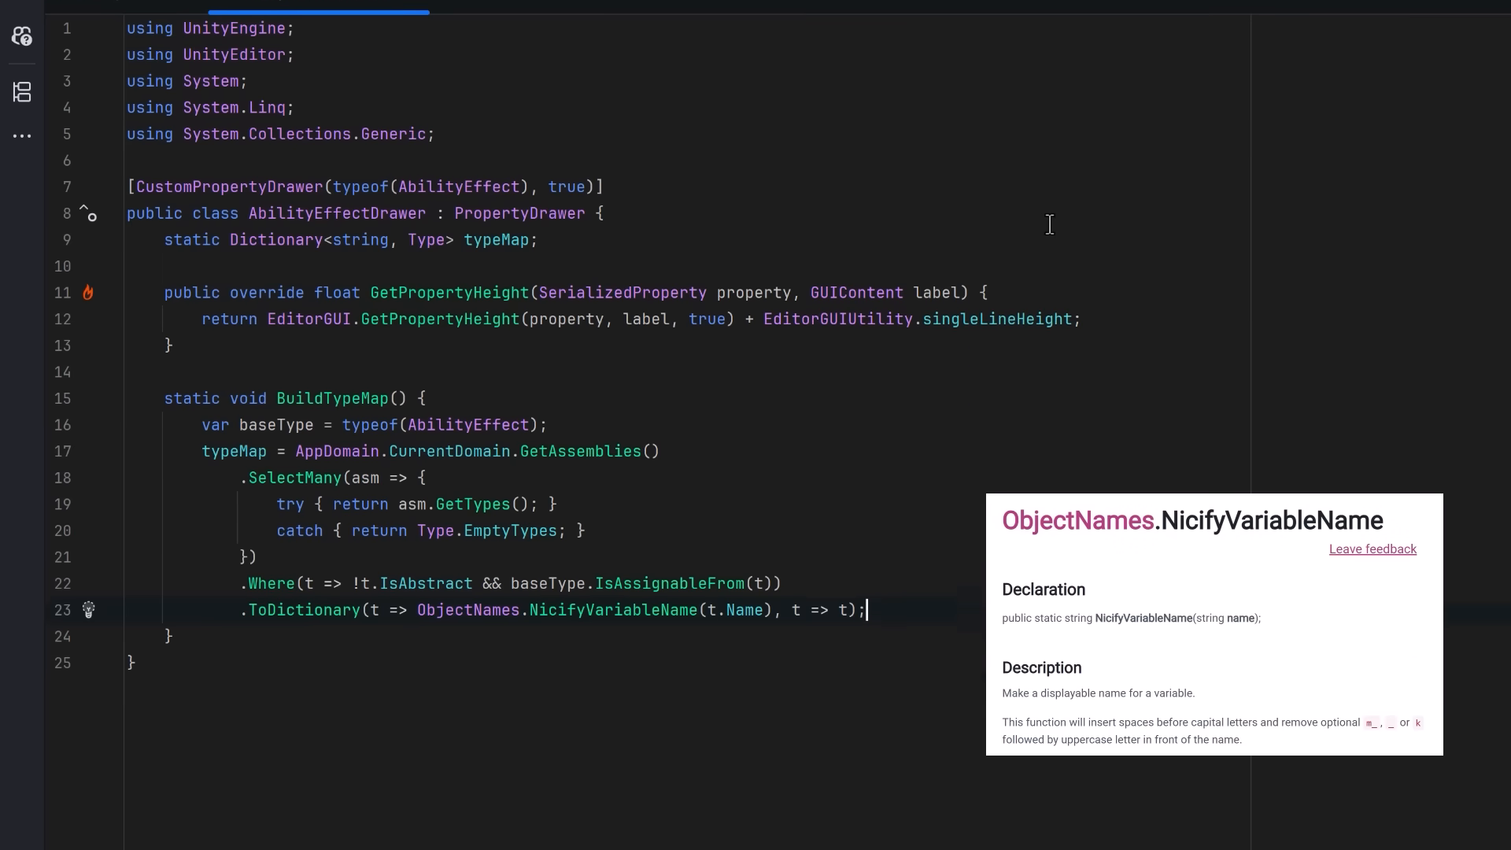
- Write GetShortTypeName returning the last class-name part of a managed-reference full type name
scroll("down", 3)
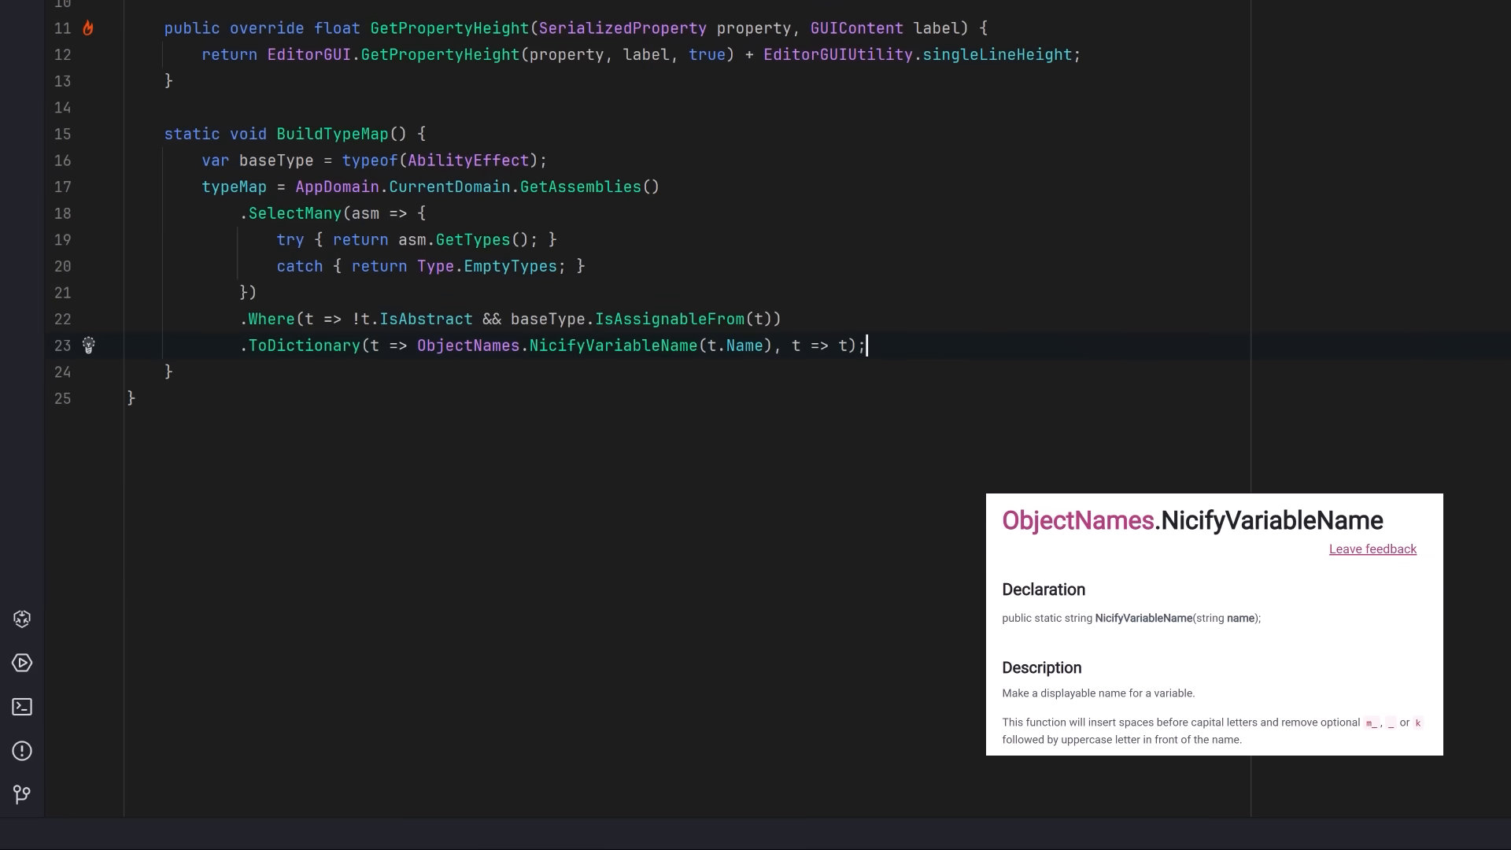
key("Enter")
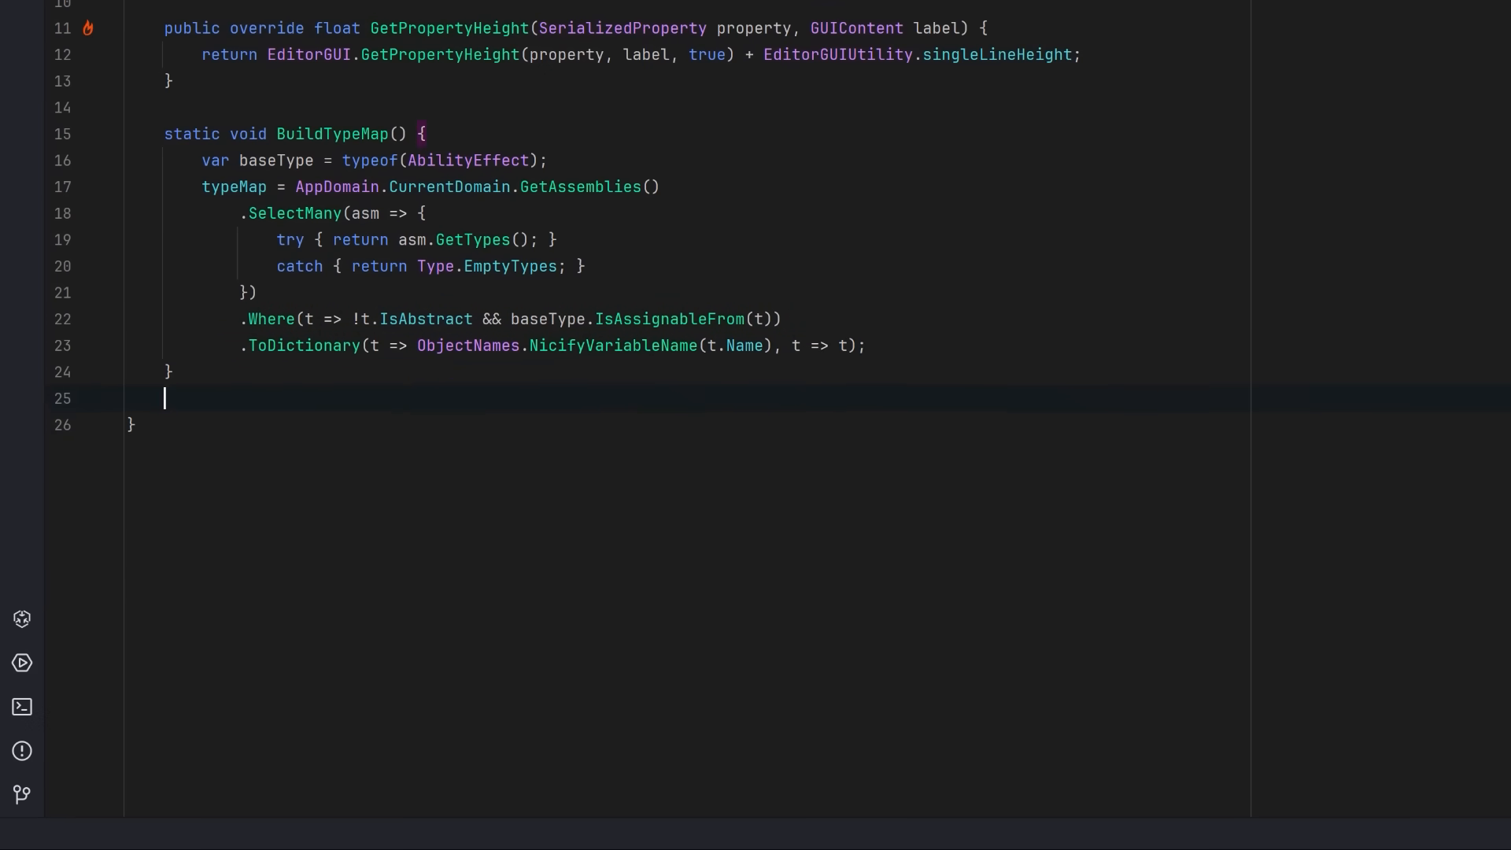
type("static string GetShortTypeName(string fullTypeName) {")
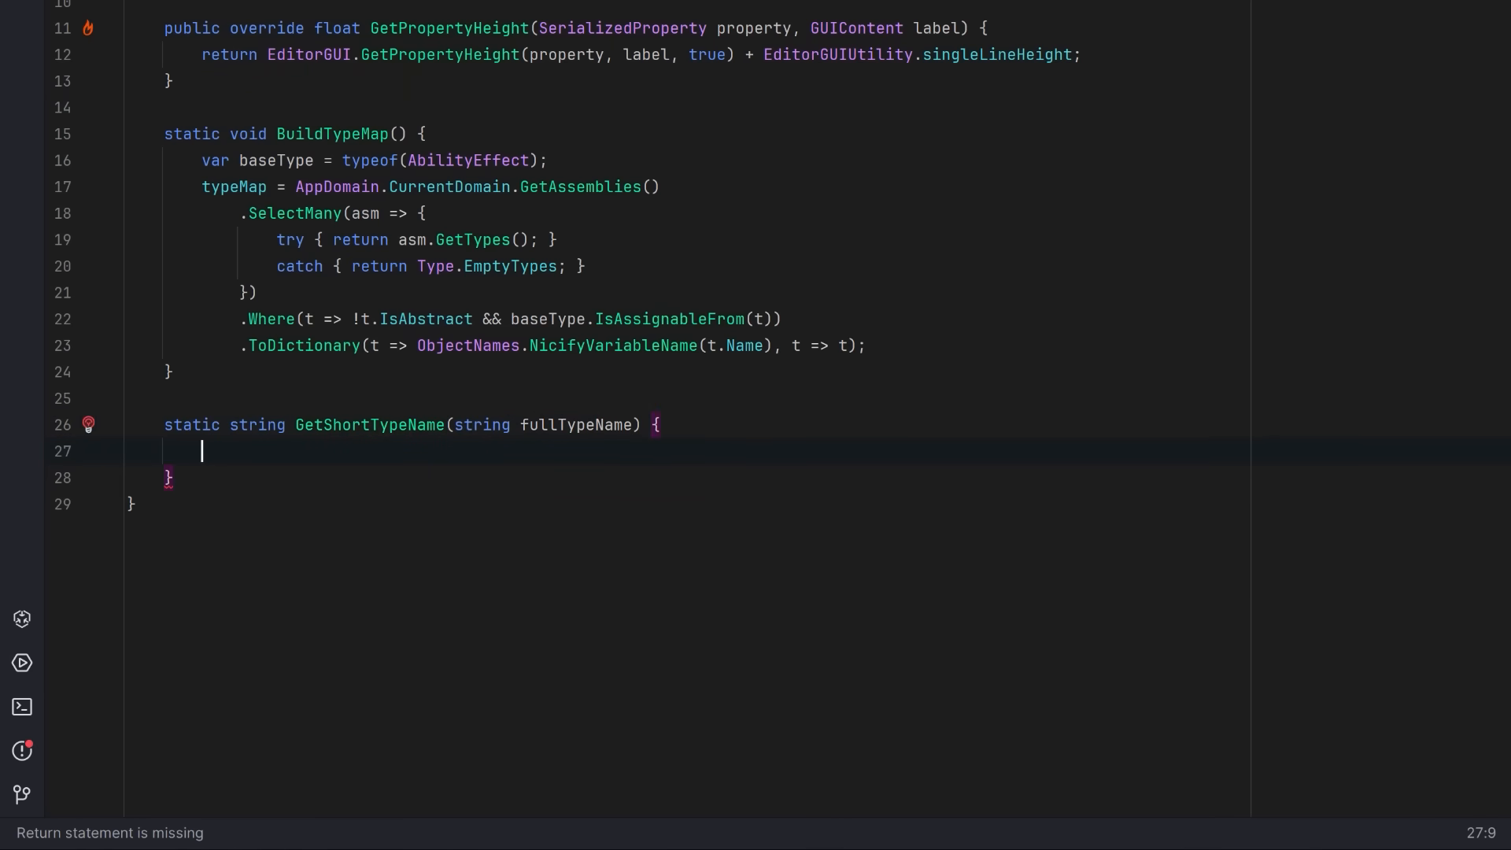
type("if (string.IsNullOrEmpty(fullTypeName)) return null;")
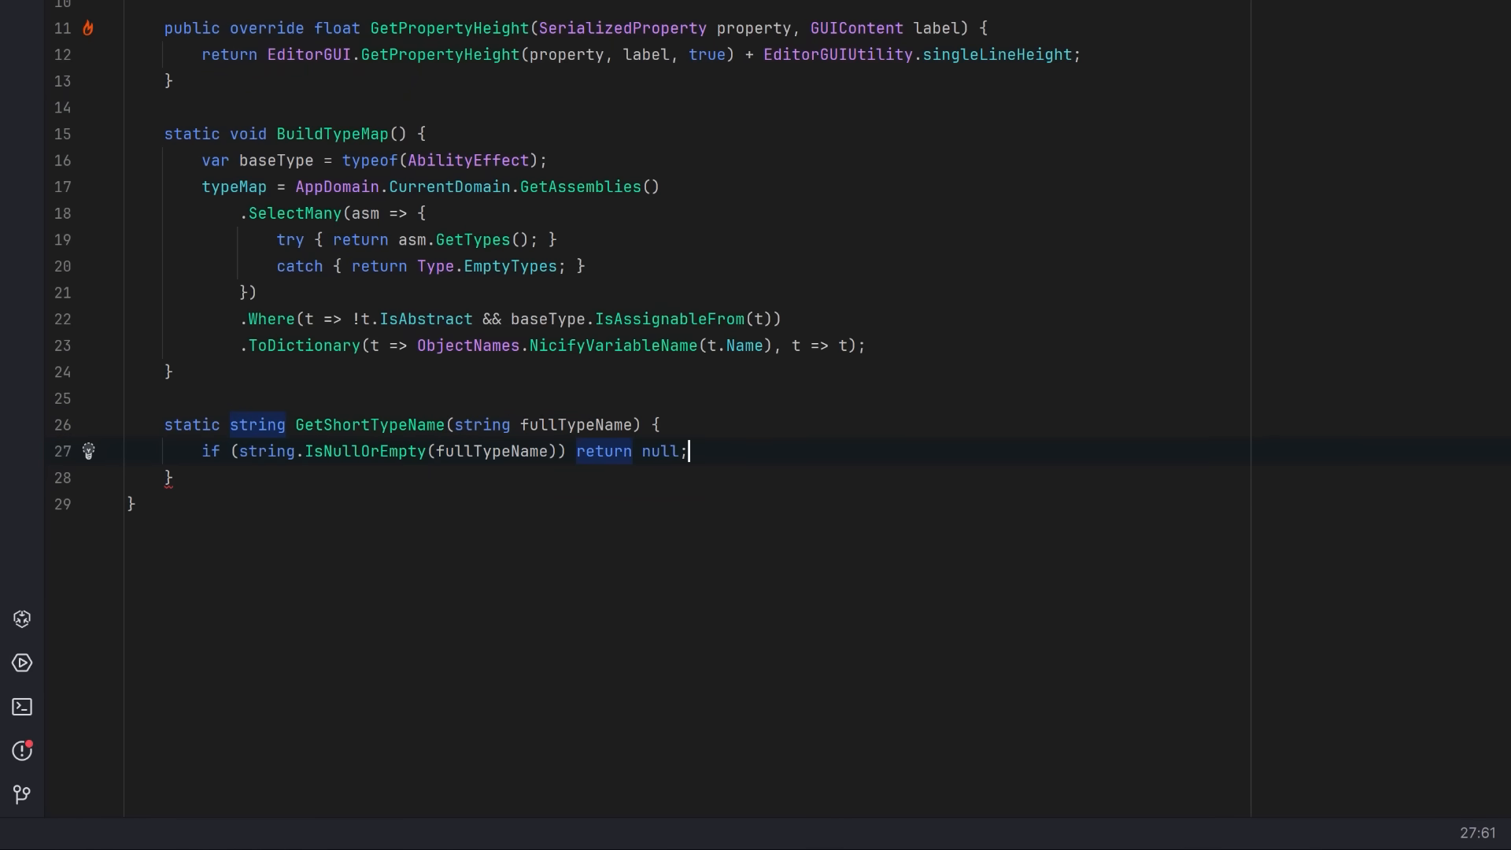
type("var parts = fullTypeName.Split(' ');")
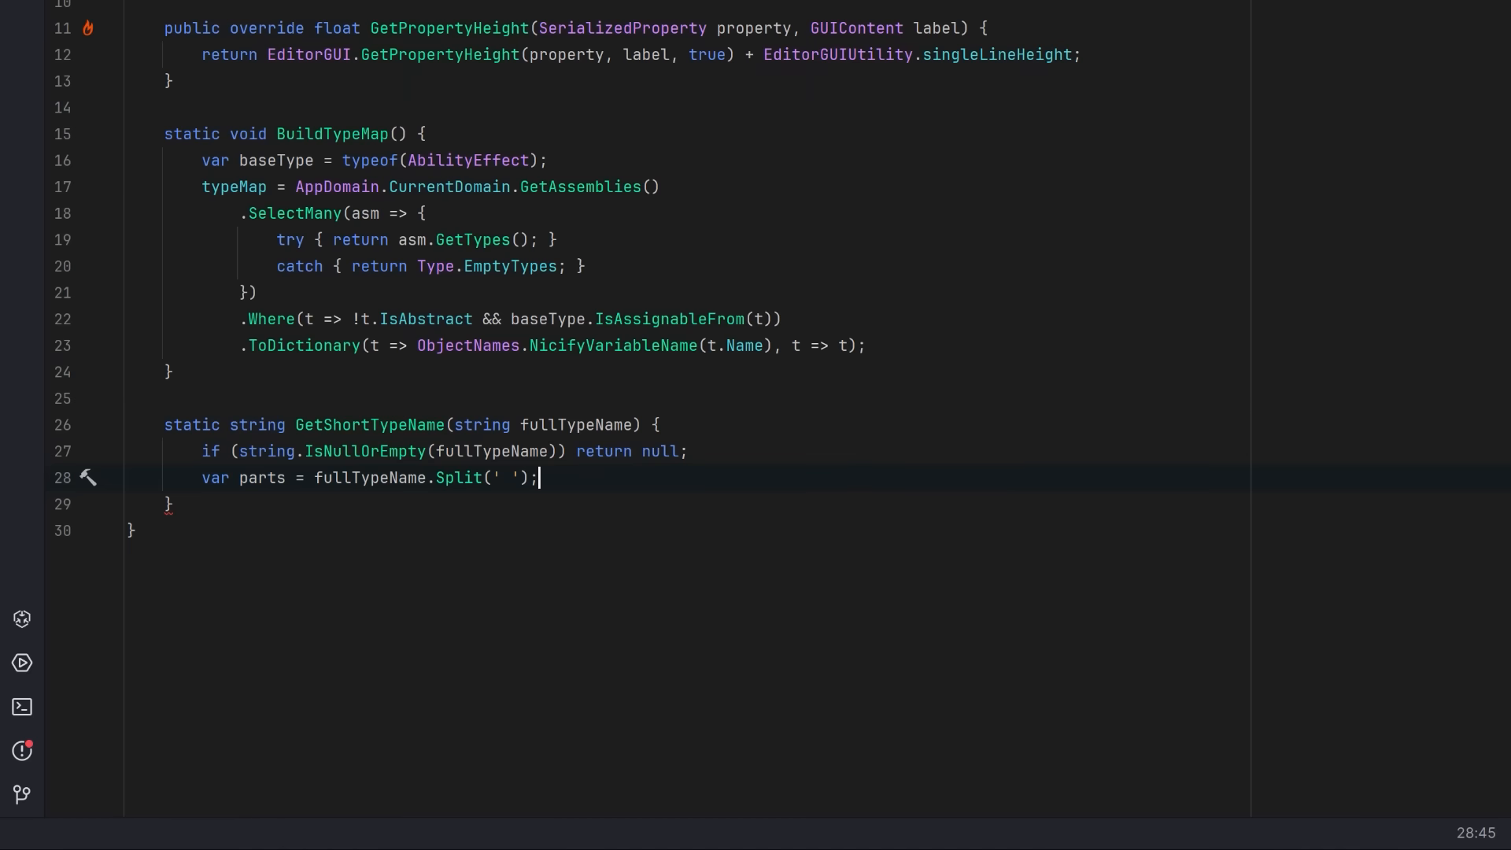
key("Enter")
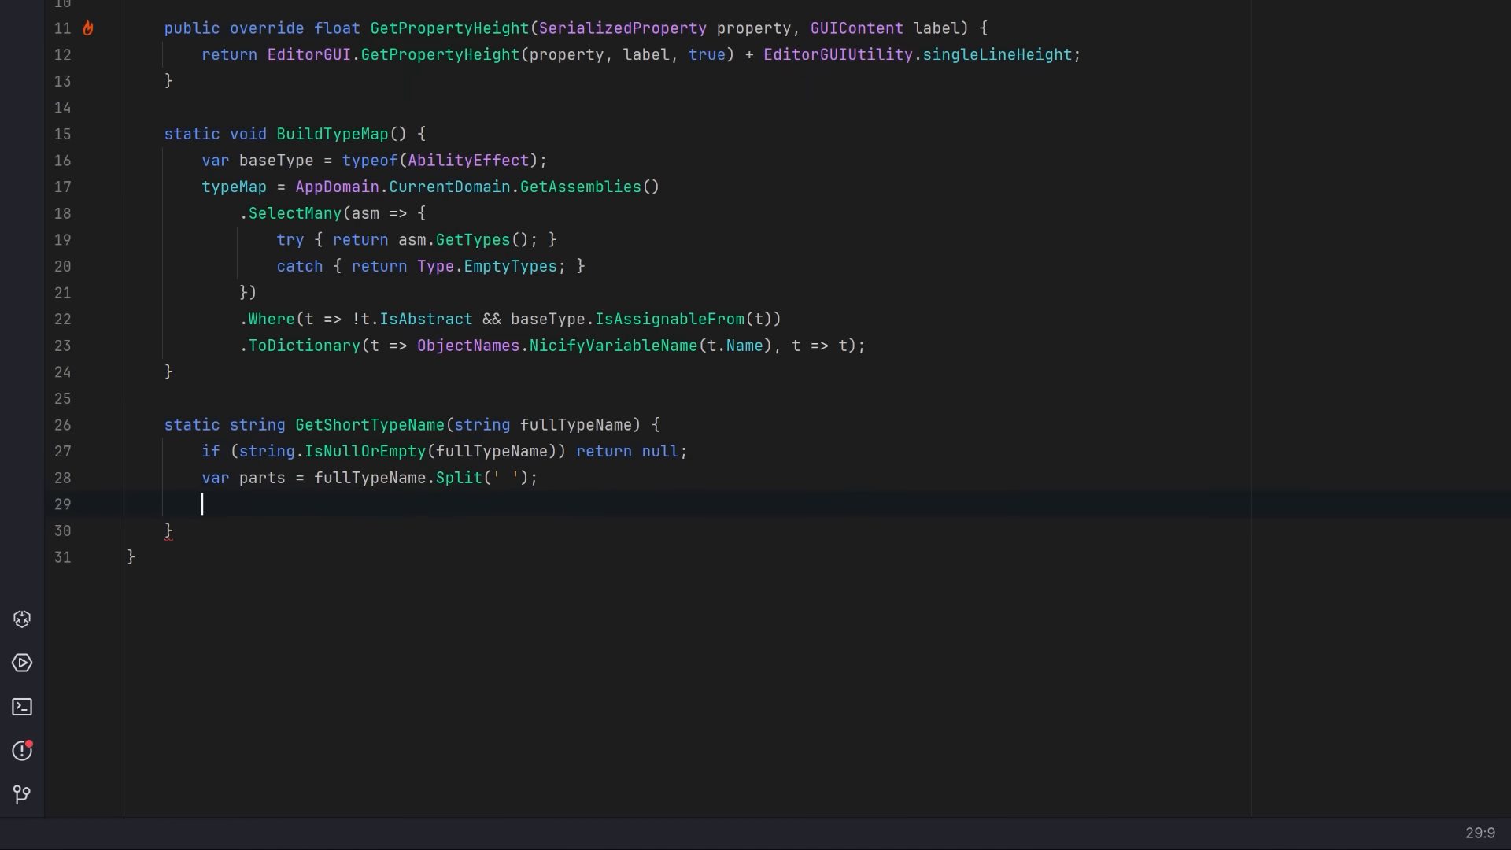
type("return parts.Length > 1 ? parts[1].Split('.').Last() : fullTypeName;")
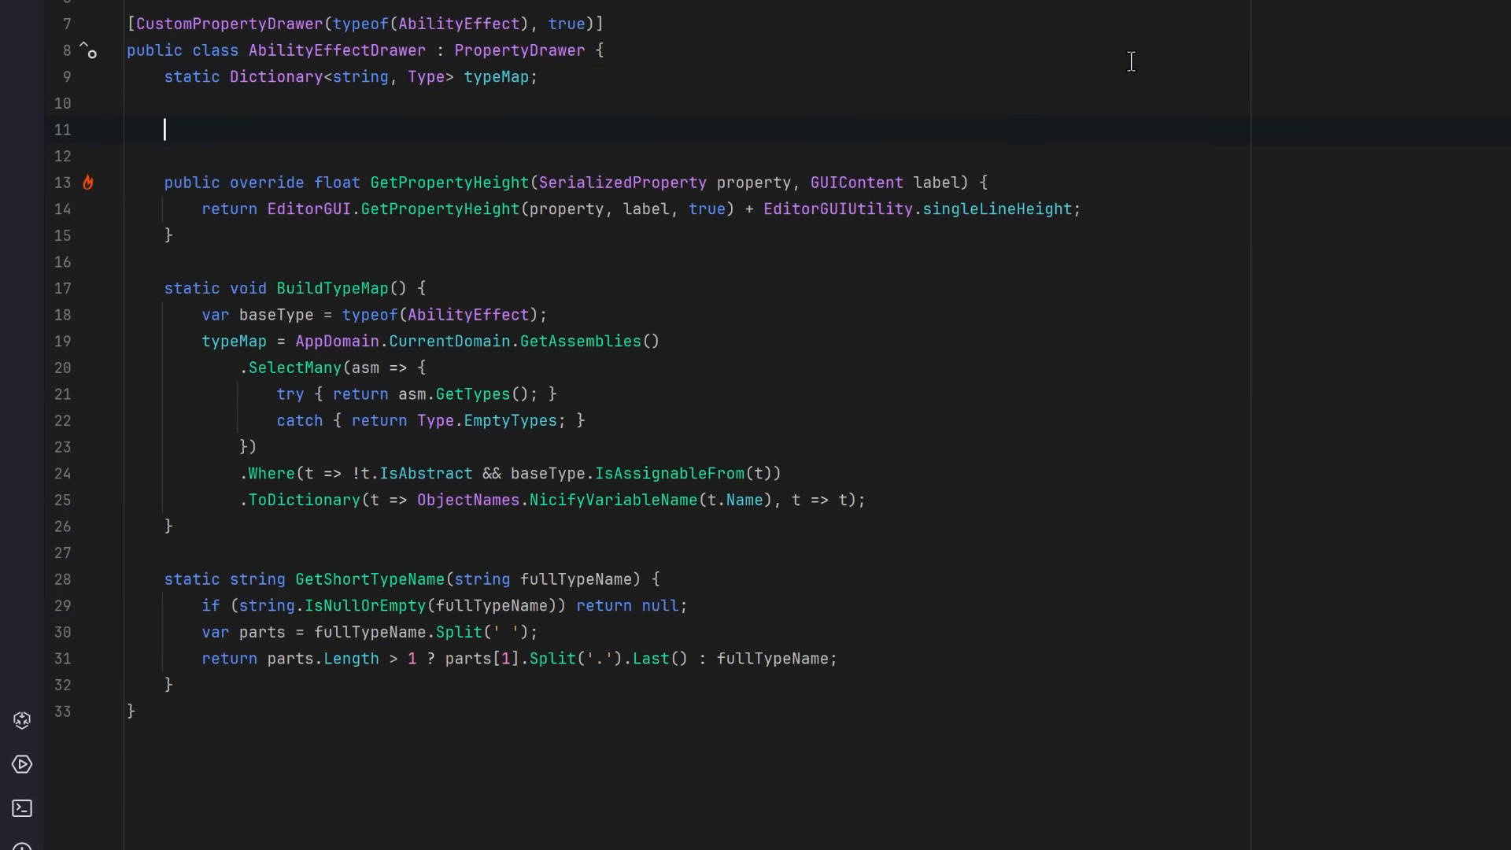
- Start OnGUI: build the type map, compute typeRect and contentRect, begin the property and get the display name
type("public override void OnGUI(Rect position, SerializedProperty property, GUIContent label) {")
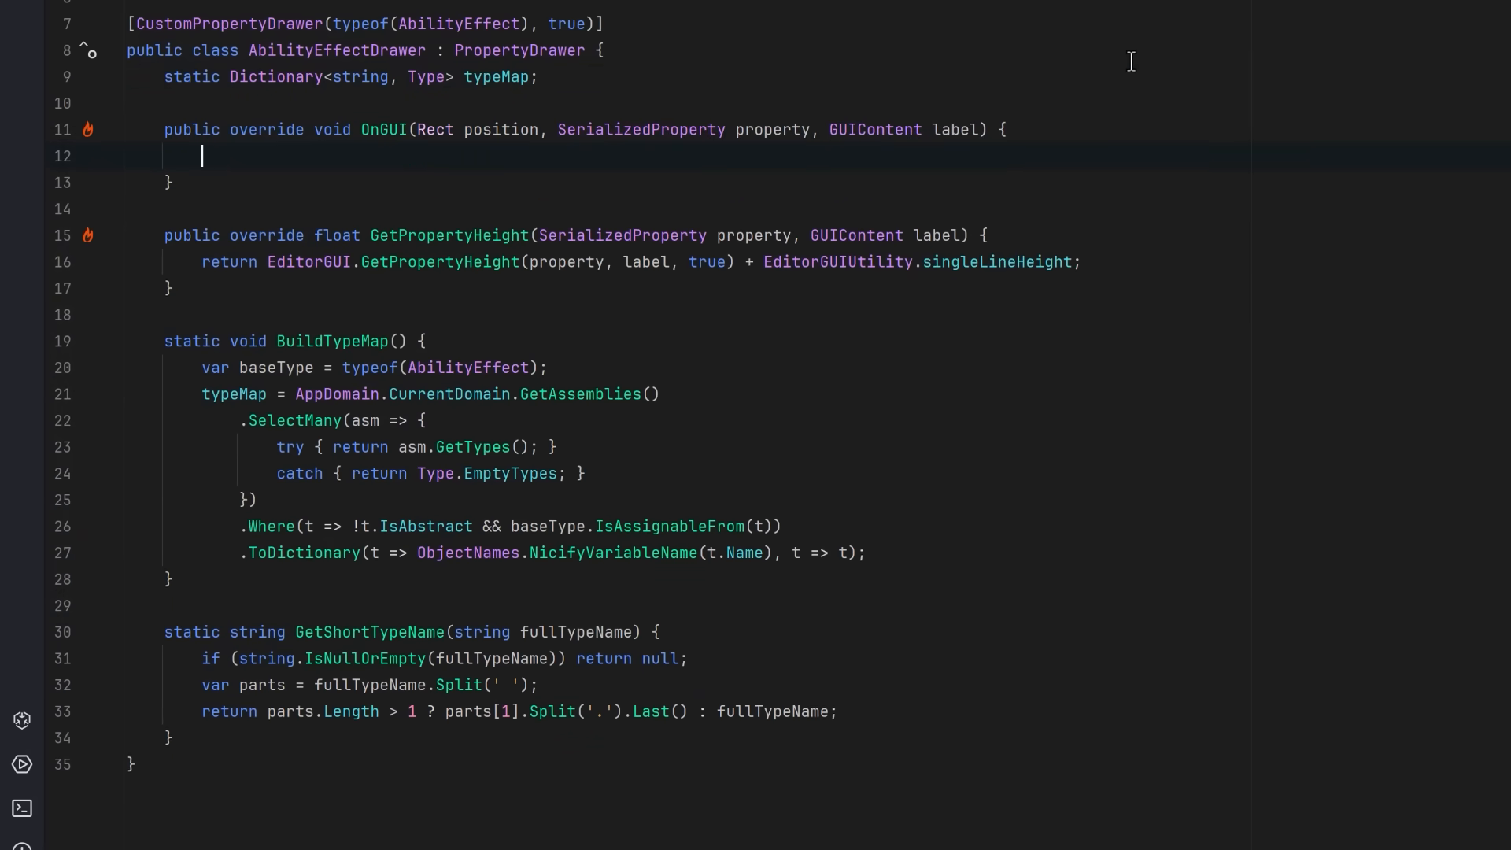
type("if (typeMap == null) BuildTypeMap();")
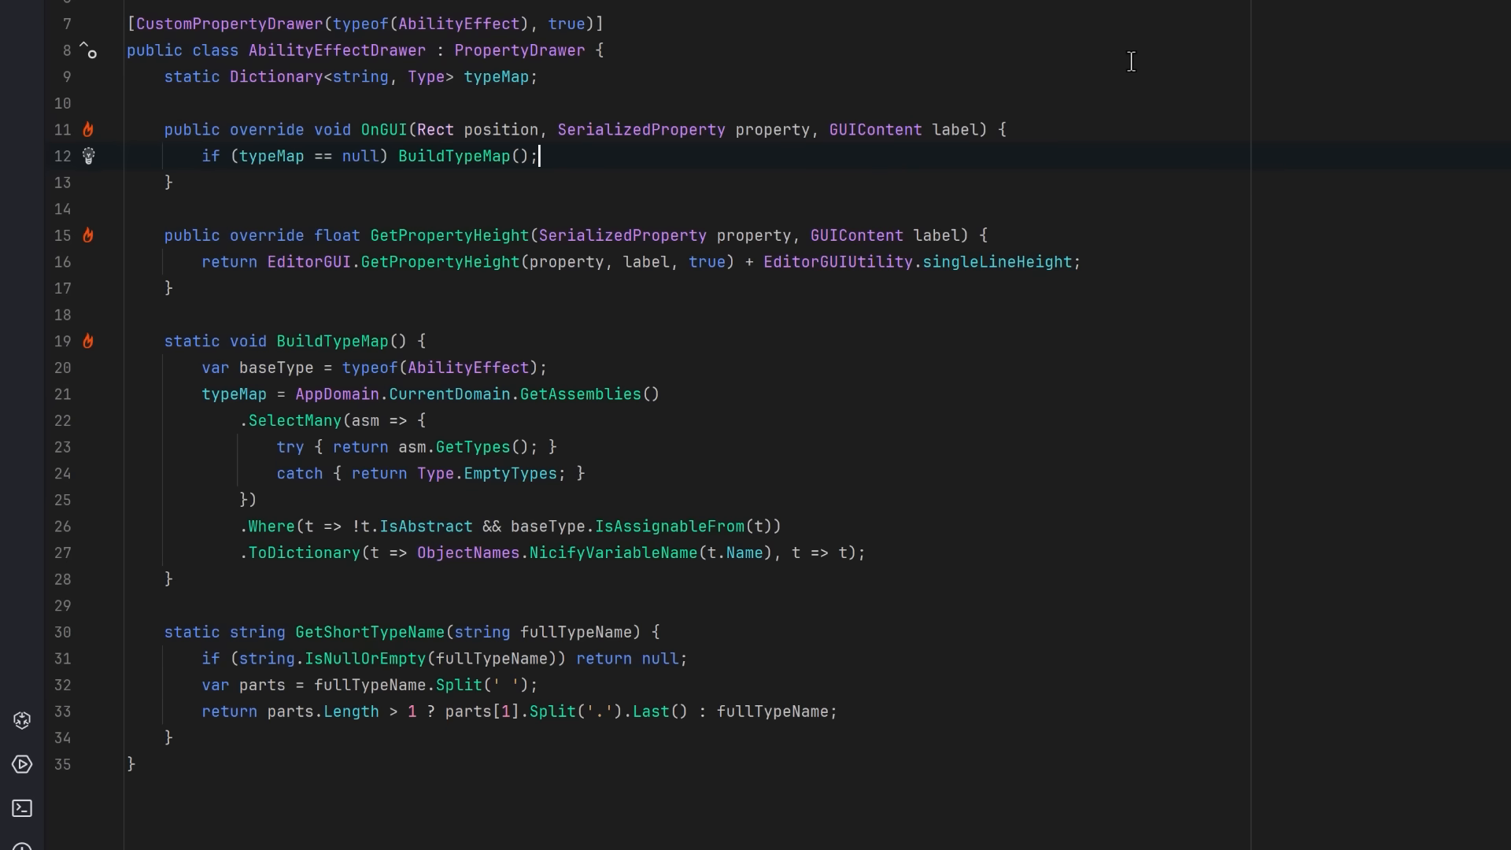
key("Enter")
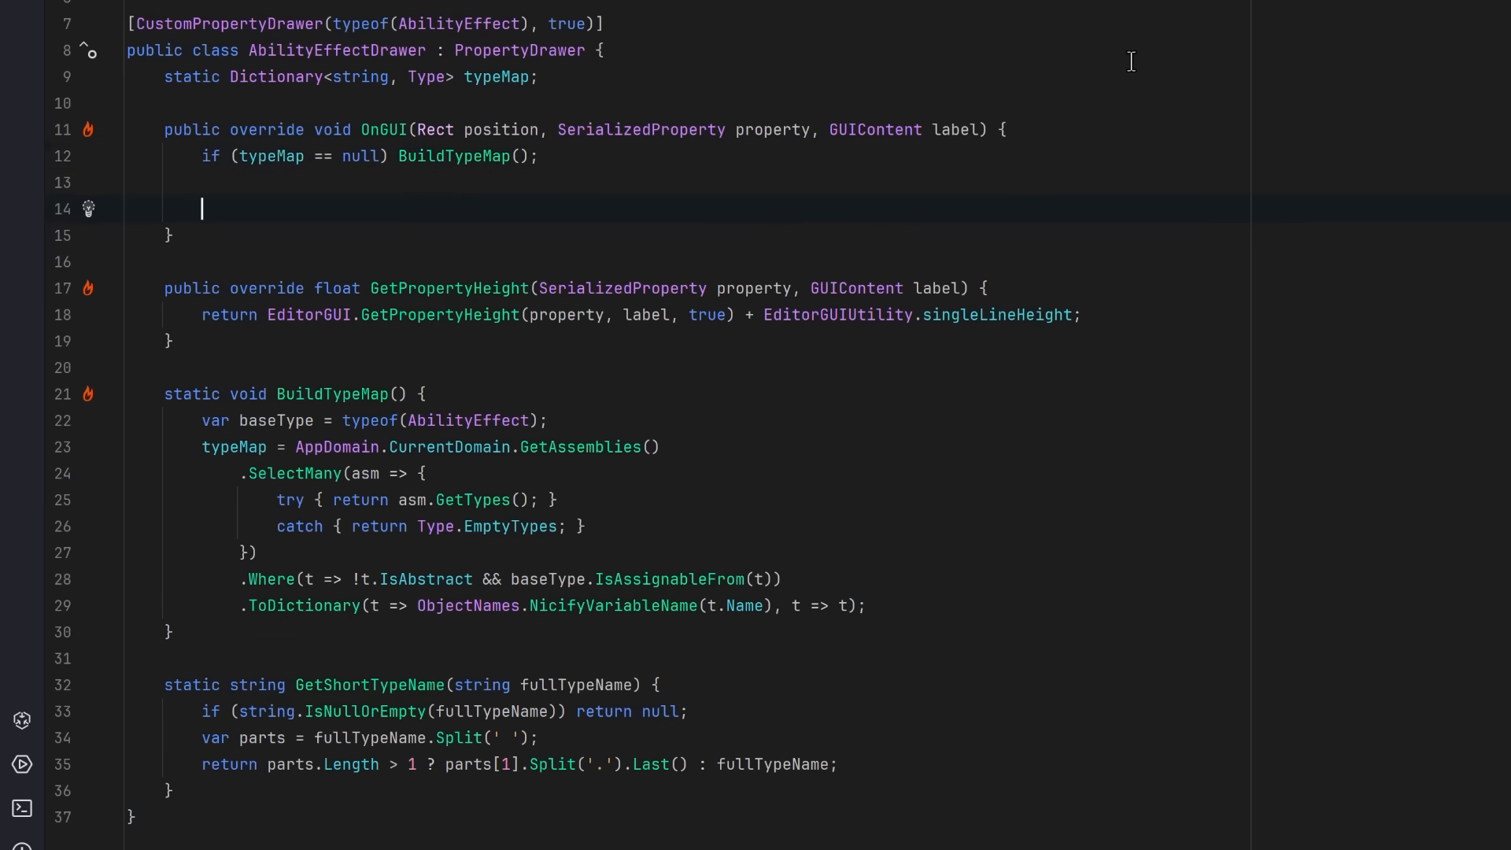
type("var typeRect = new Rect(position.x, position.y, position.width, EditorGUIUtility.singleLineHeight);")
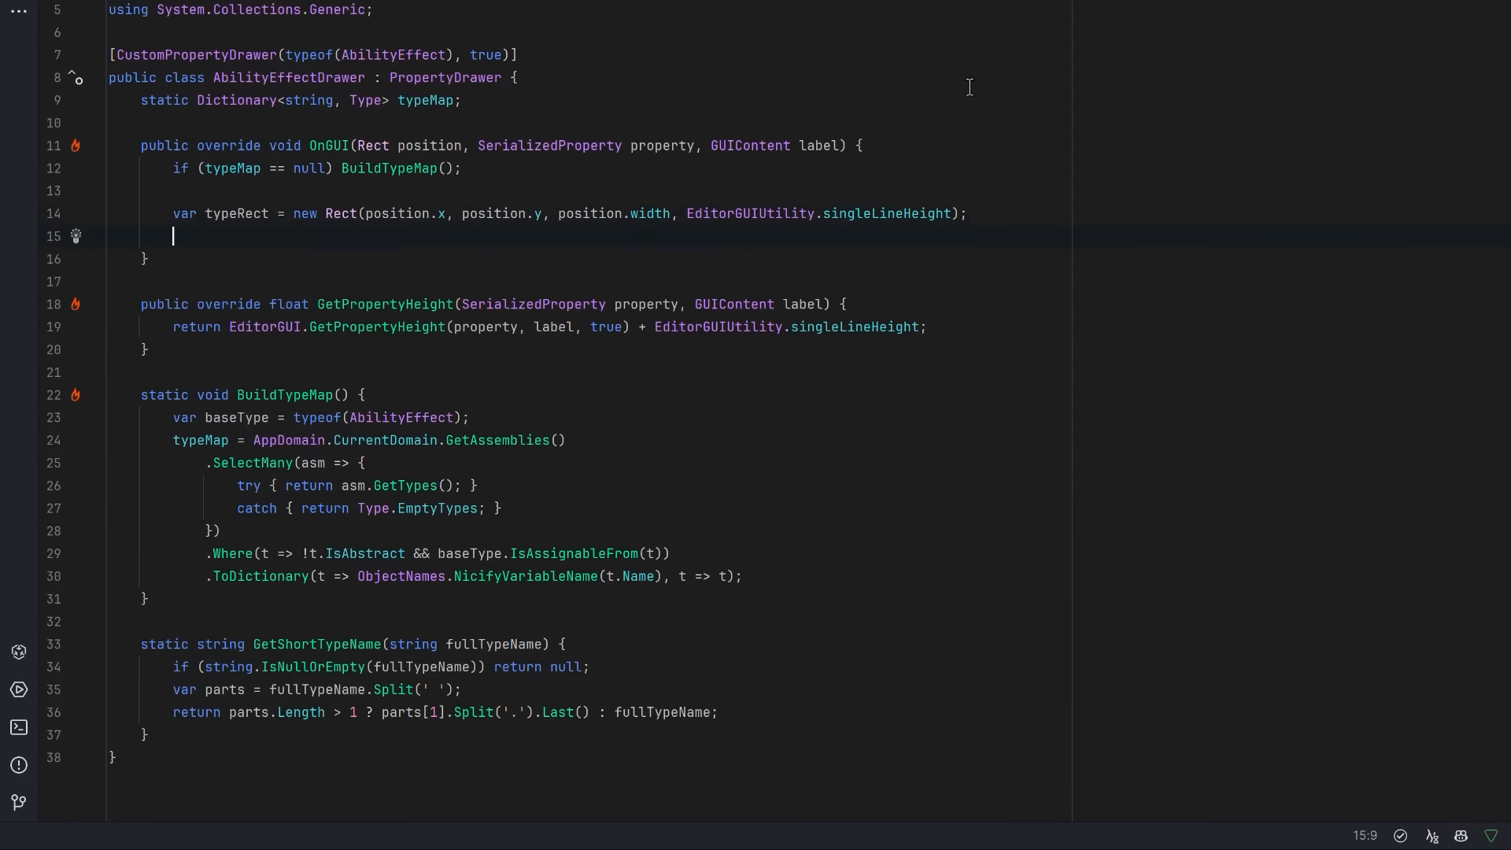
type("var contentRect = new Rect(position.x, position.y + EditorGUIUtility.singleLineHeight, position.width, position.height - EditorGUIUtility.singleLineHeight);")
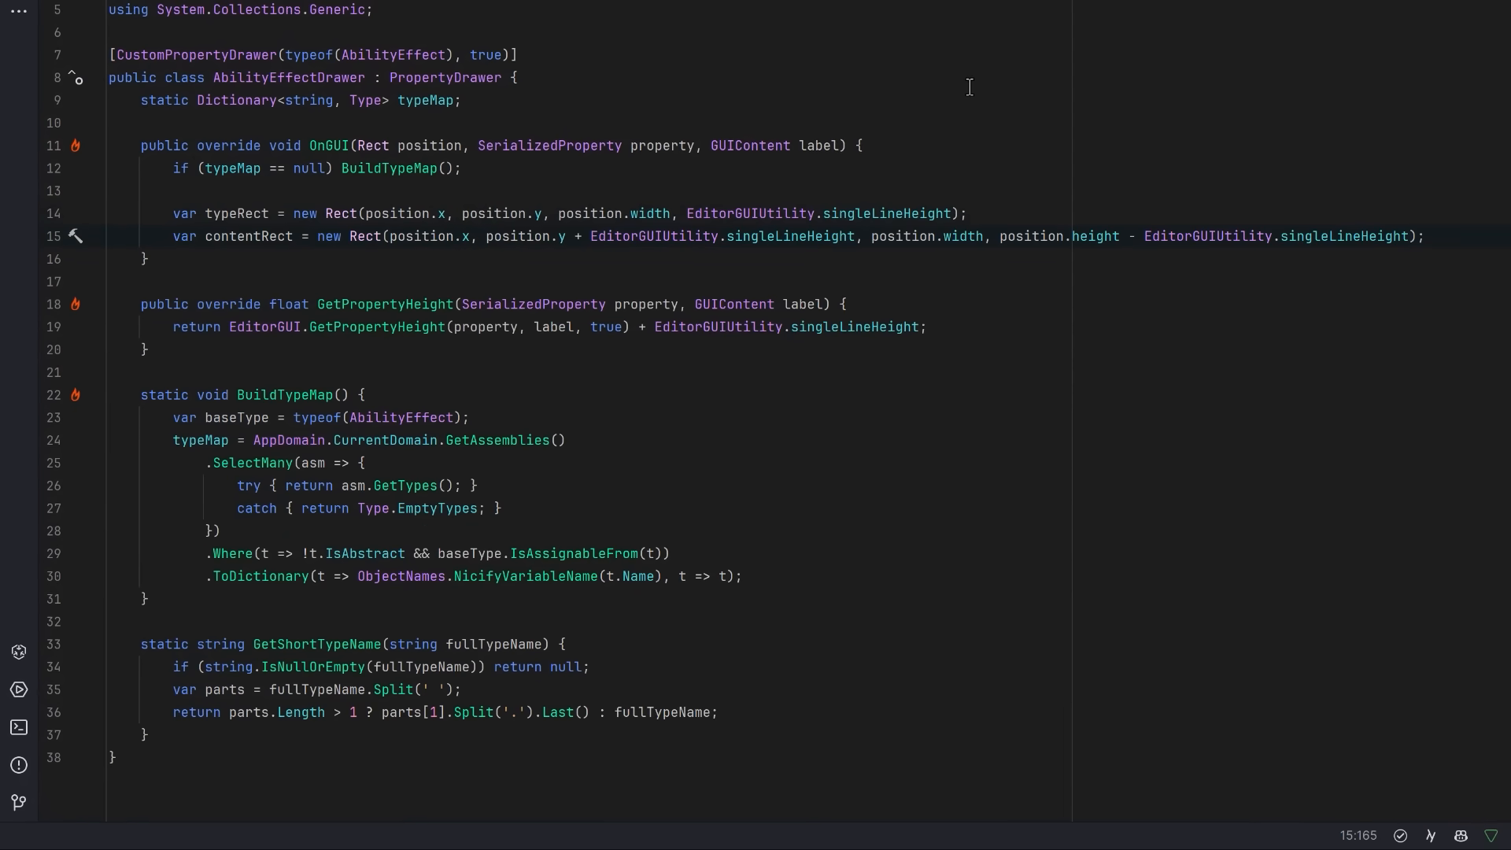
type("EditorGUI.BeginProperty(position, label, property);")
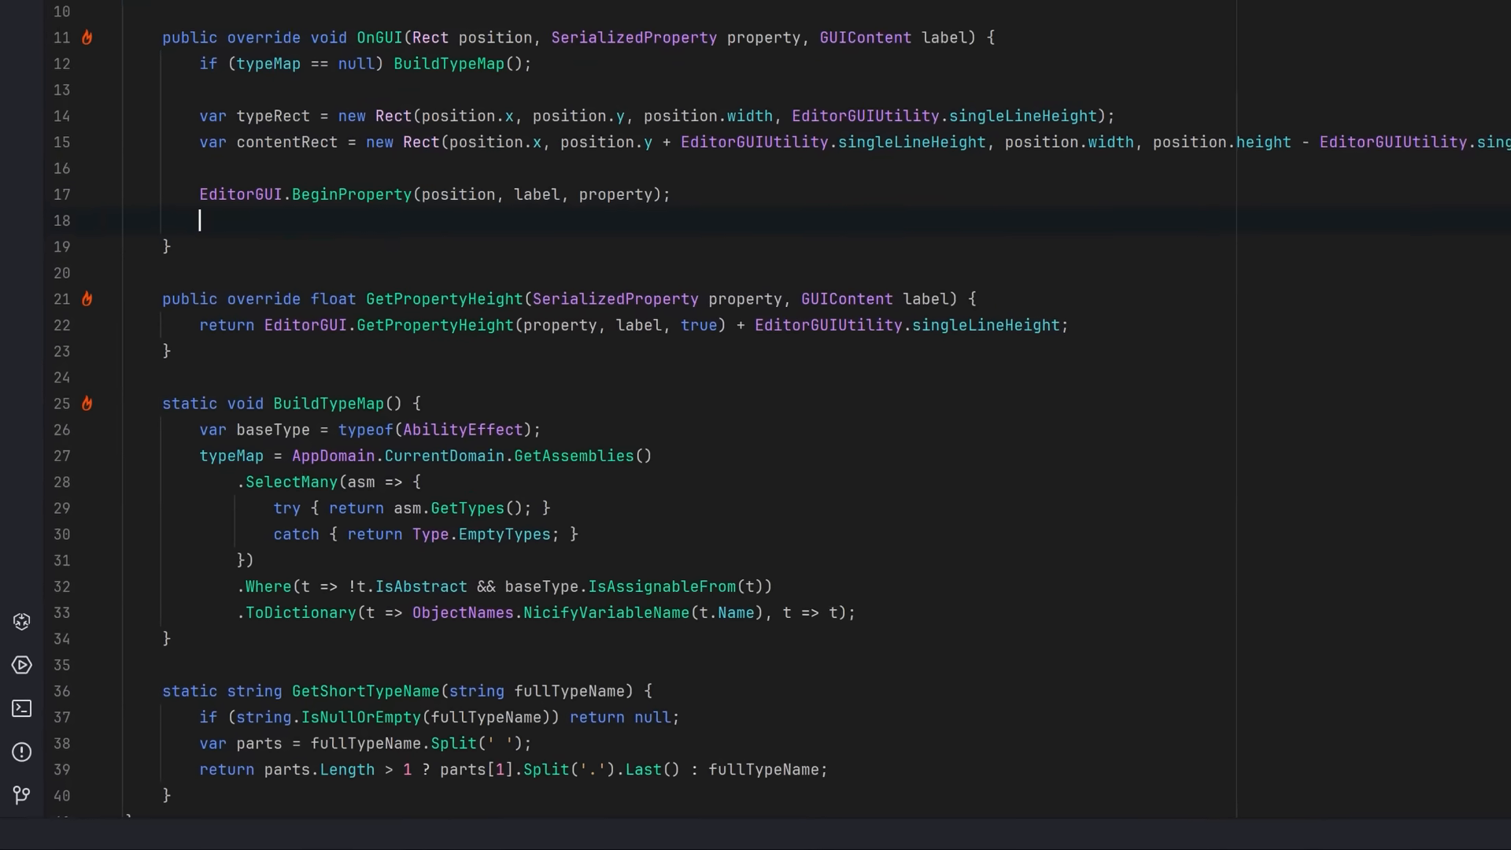
type("var typeName = property.managedReferenceFullTypename;")
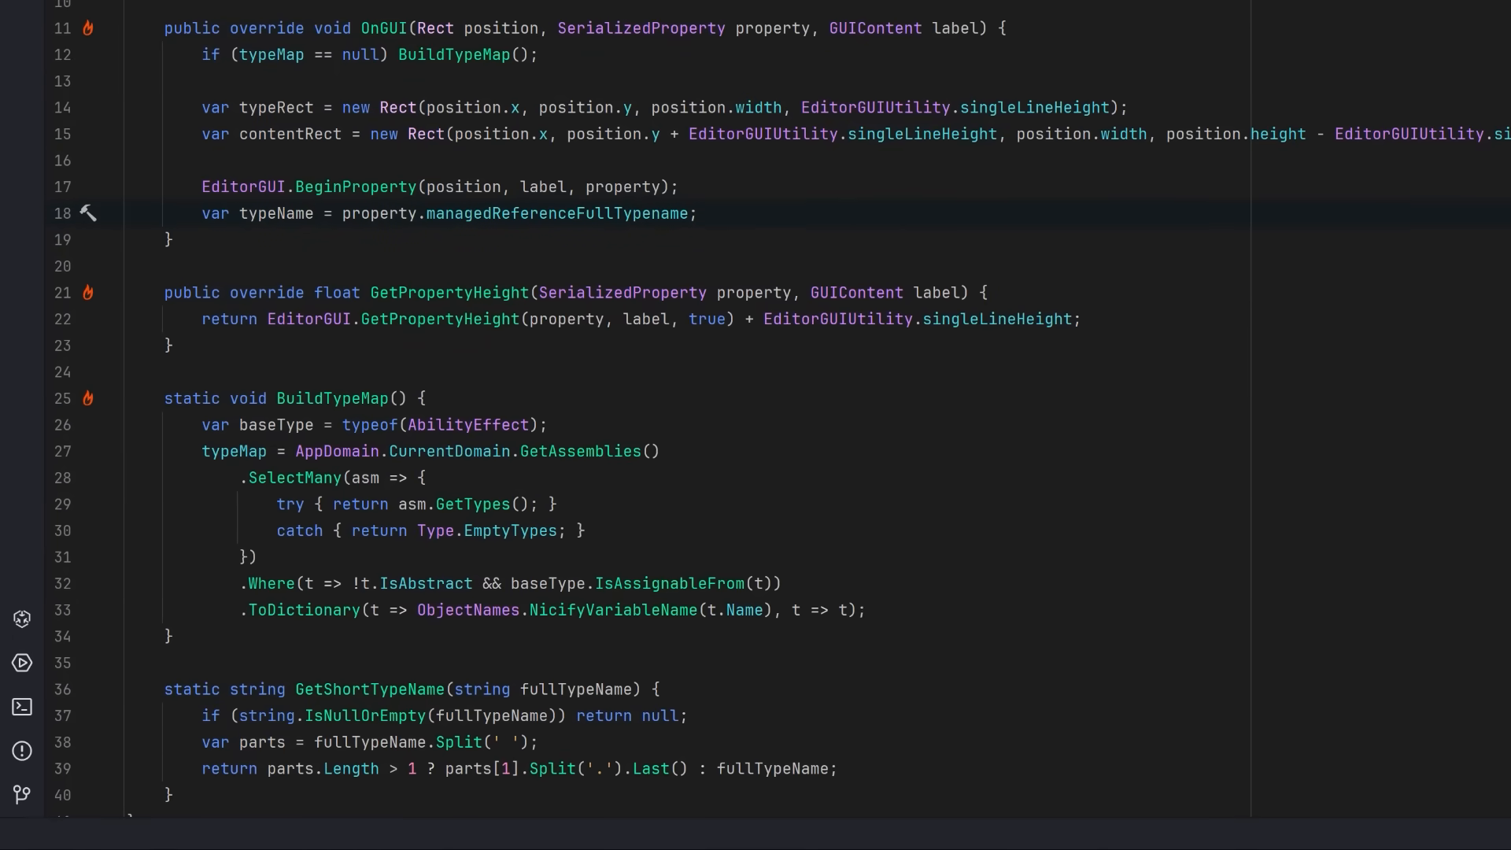
type("var displayName = GetShortTypeName(typeName);")
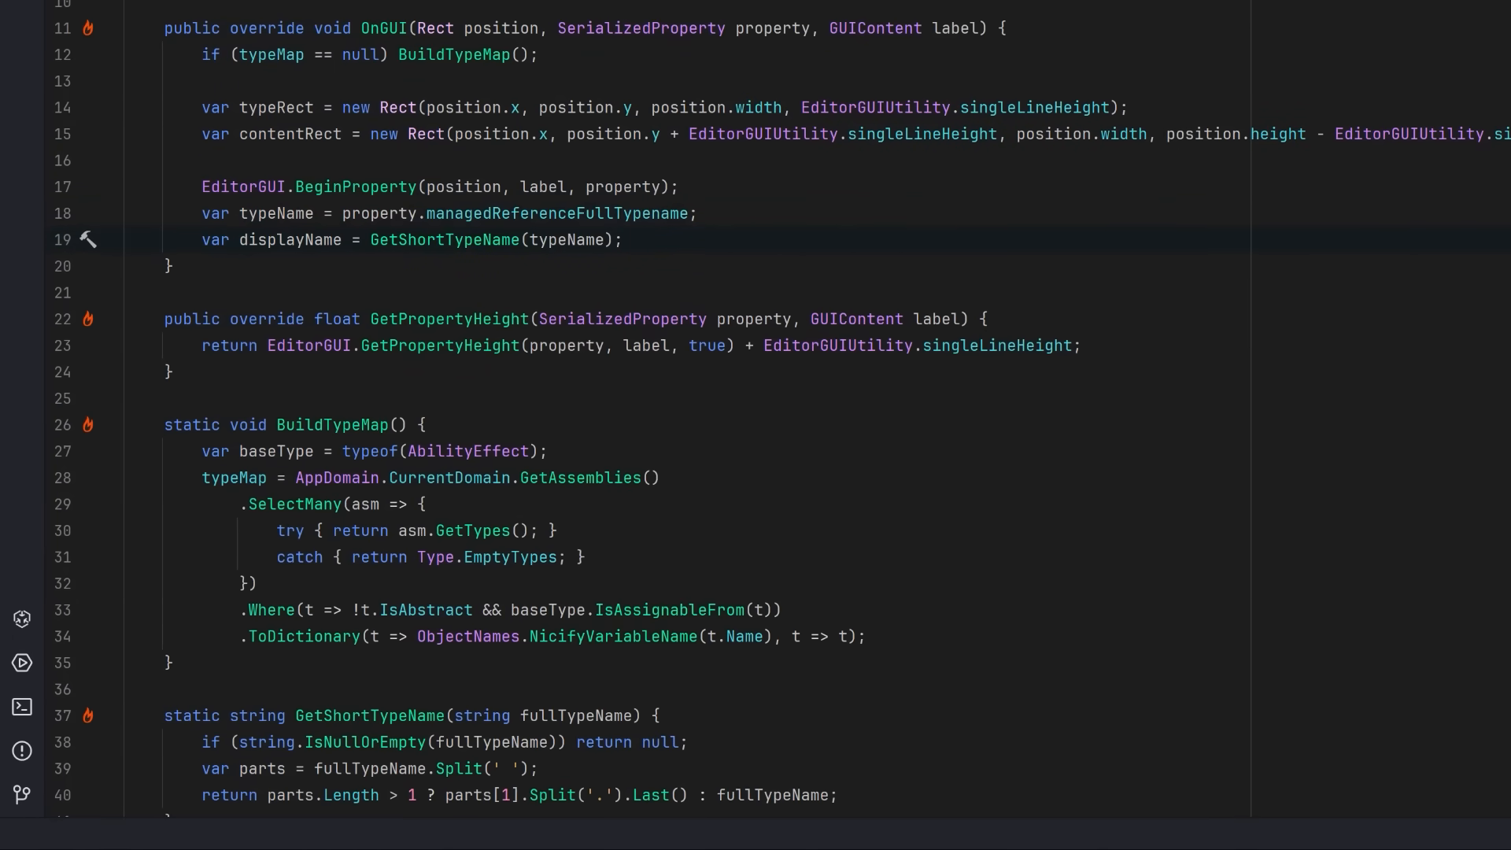
- Add a 'Select Effect Type' dropdown whose GenericMenu shows a disabled 'No Ability Effects available' item and returns when empty
type("if (EditorGUI.DropdownButton(typeRect, new GUIContent(displayName ?? \"Select Effect Type\"), FocusType.Keyboard)) {}")
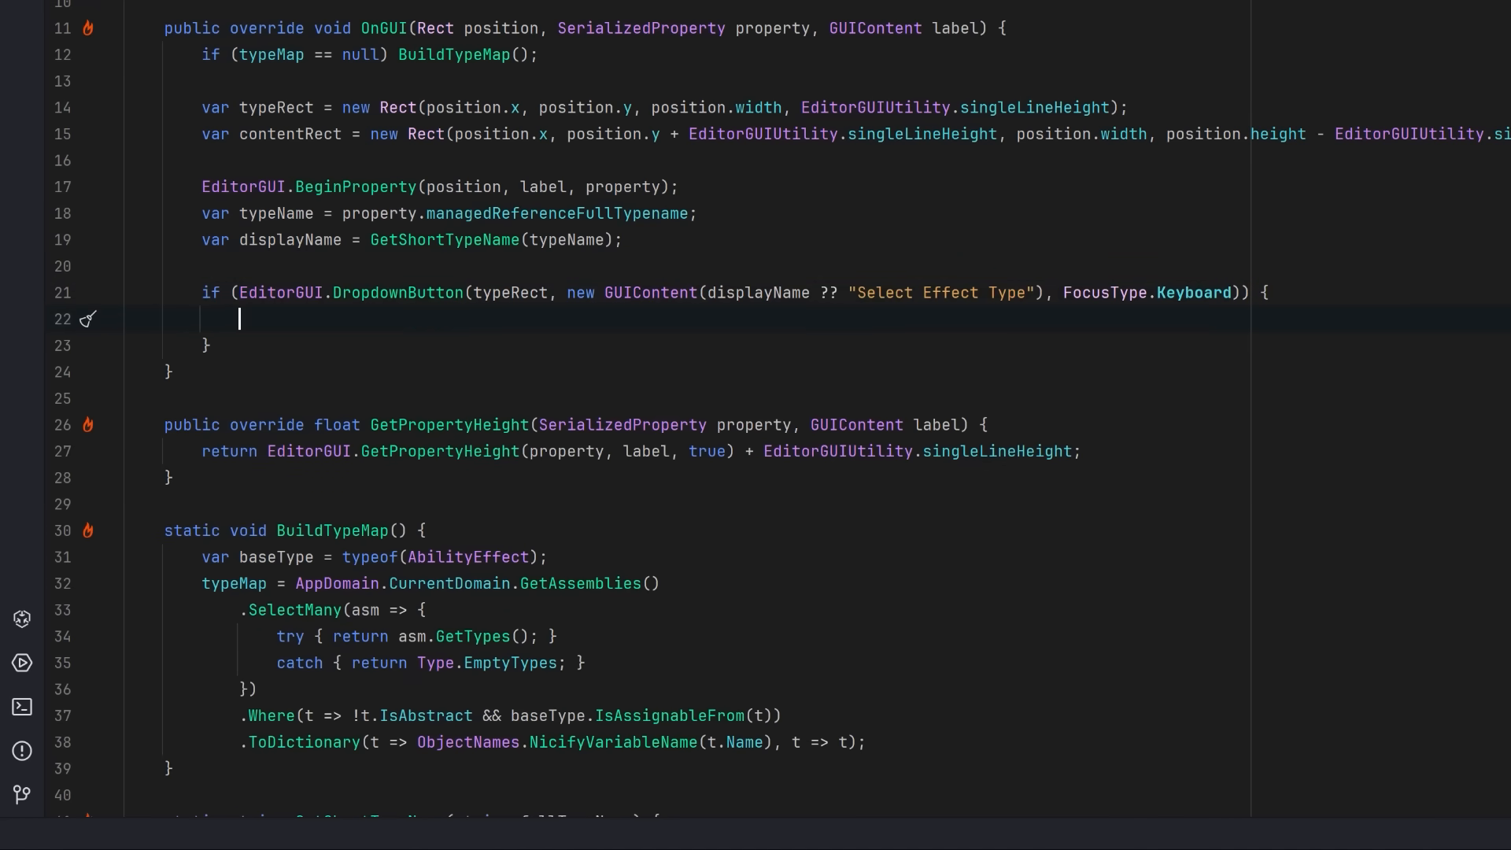
type("var menu = new GenericMenu();")
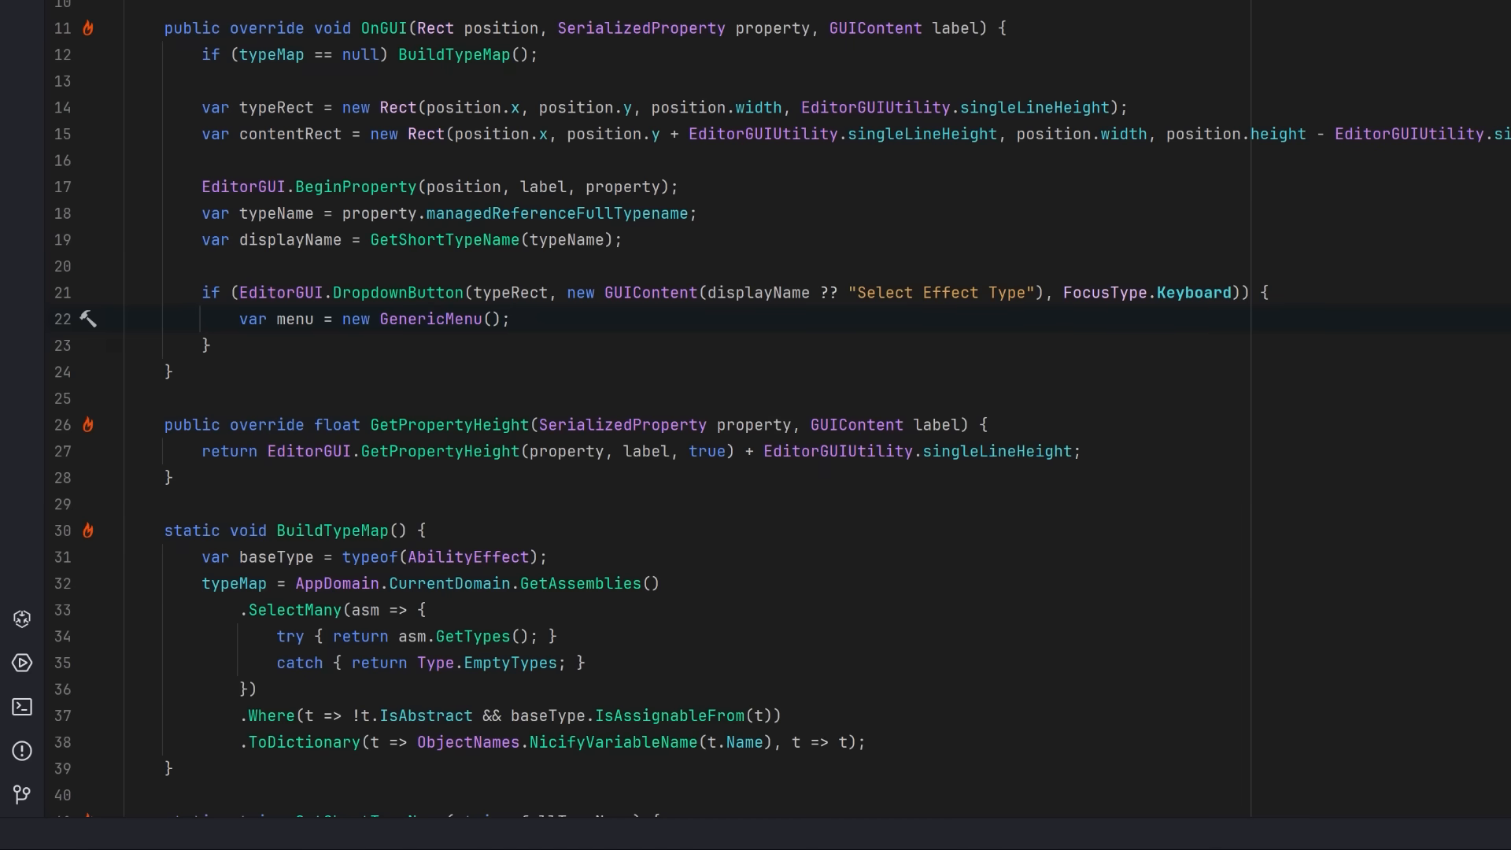
type("if (typeMap == null || typeMap.Count == 0) {")
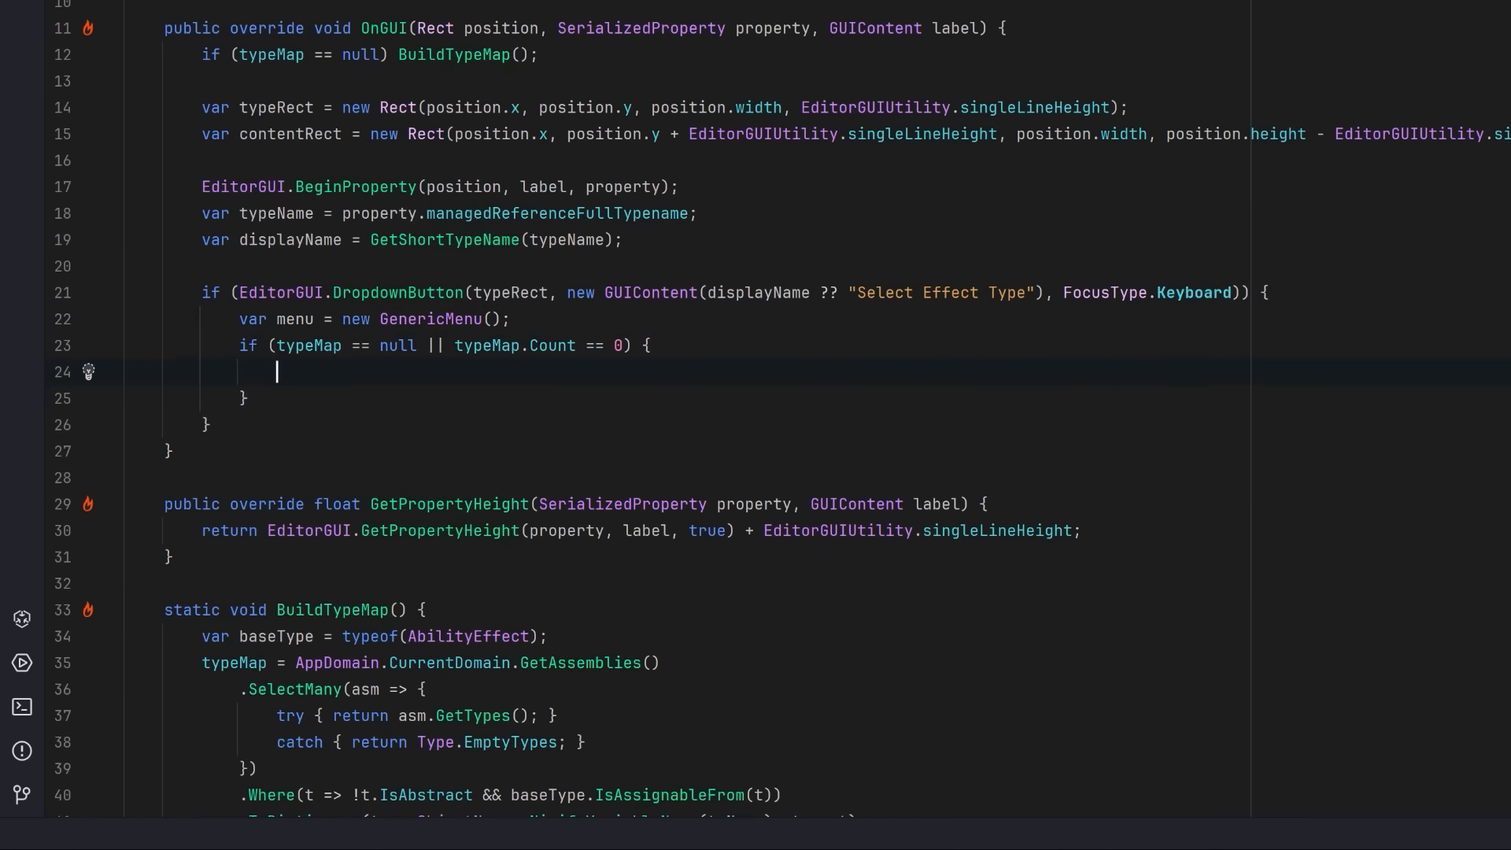
type("menu.AddDisabledItem(new GUIContent(\"No Ability Effects available\"));")
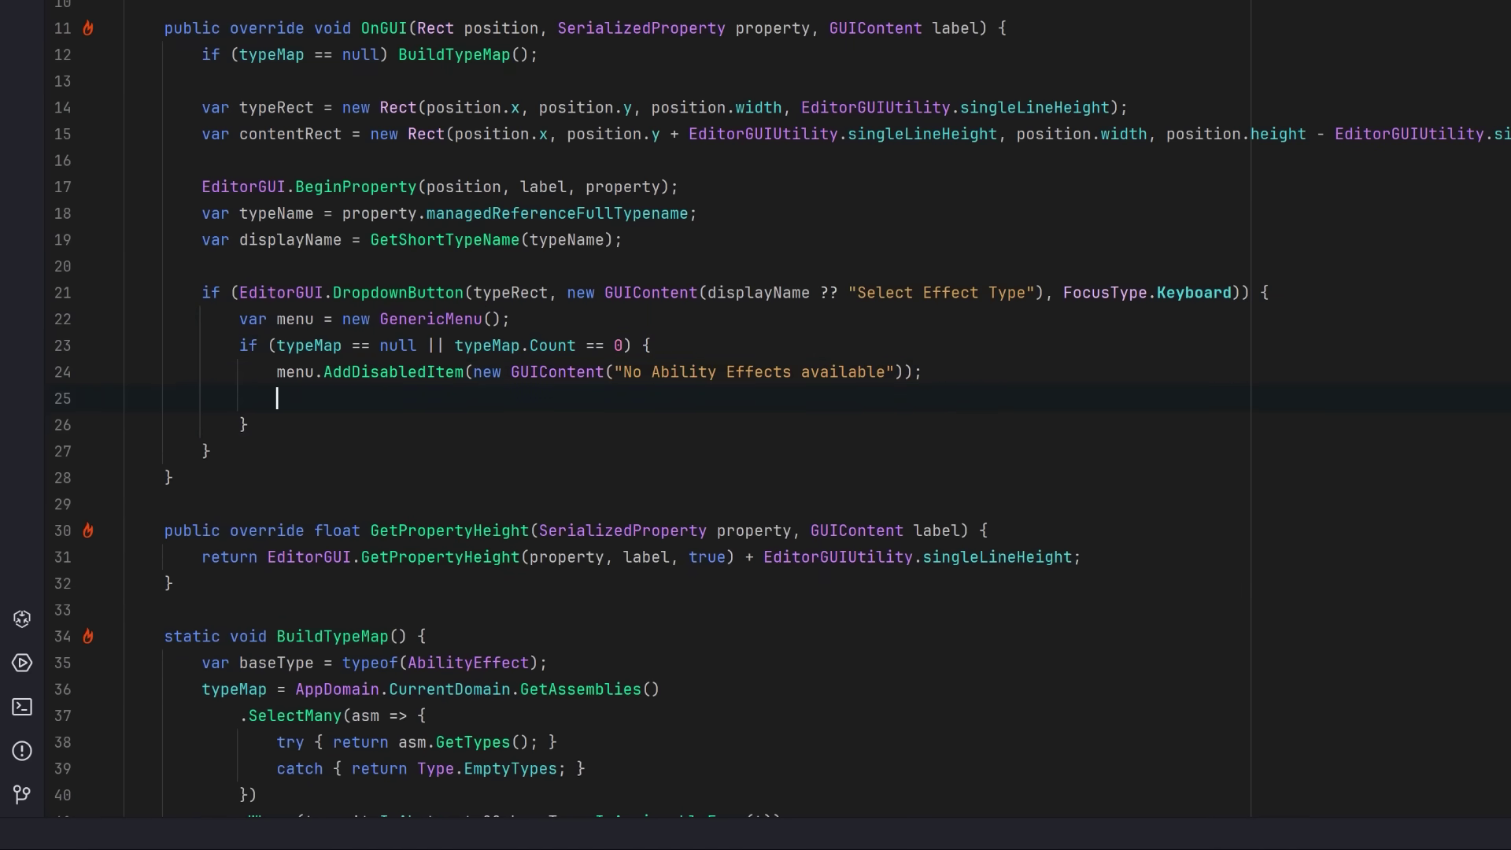
type("menu.ShowAsContext();")
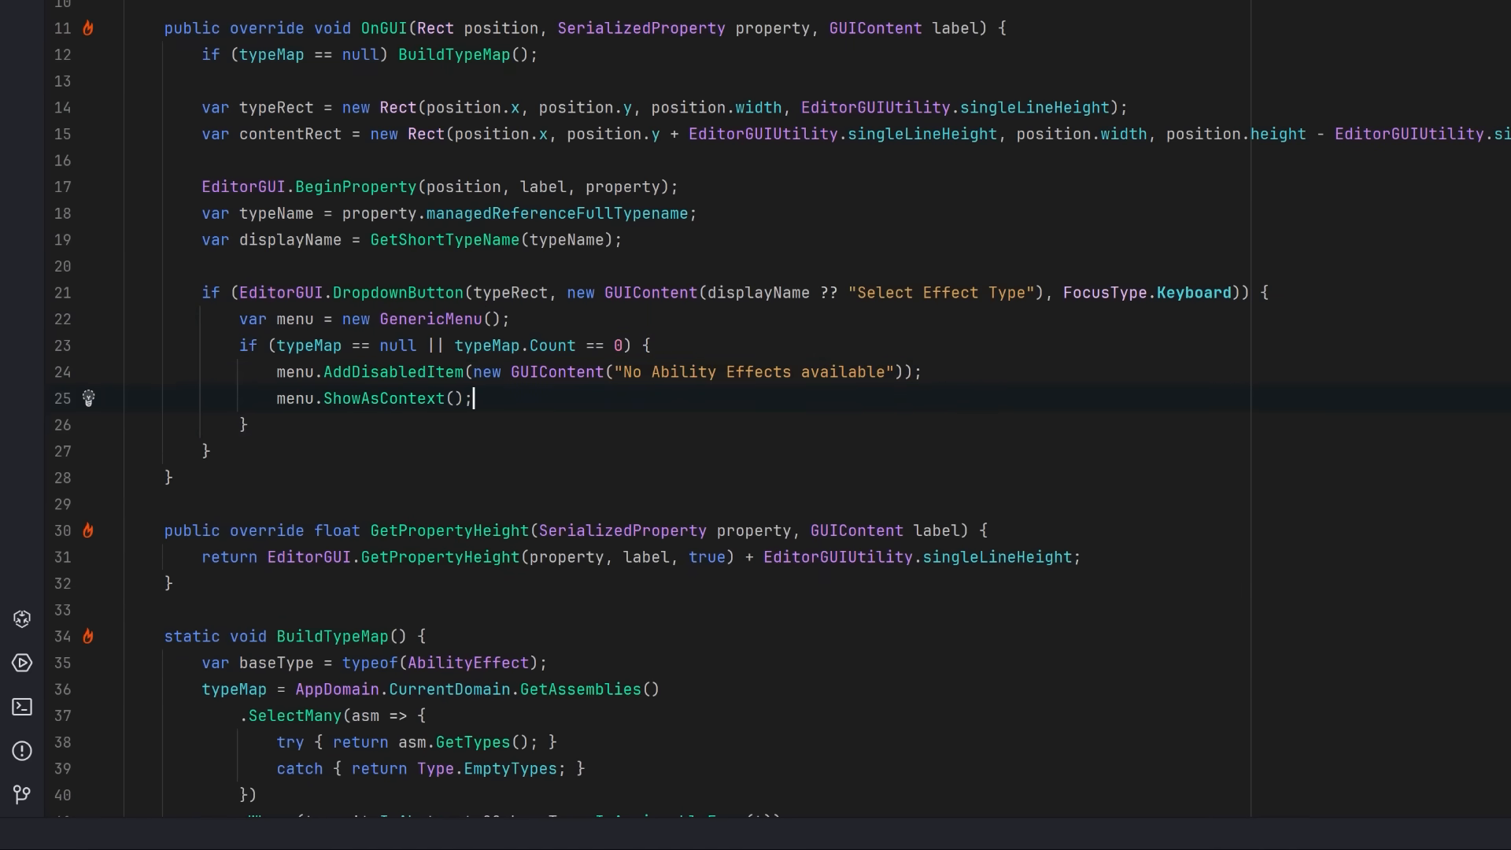
type("return;")
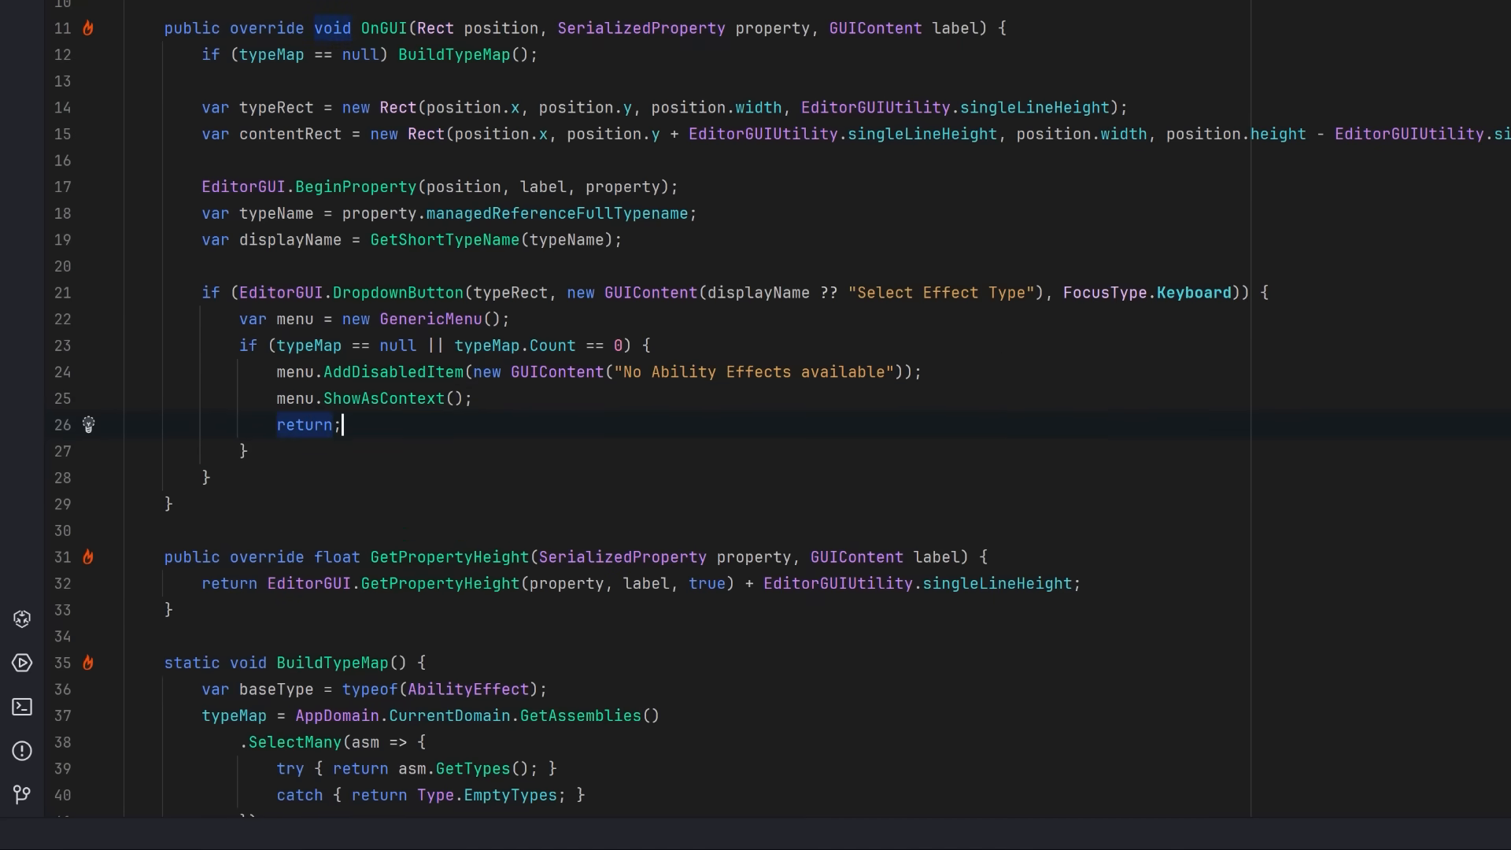
key("Enter")
type("foreach (var kvp in typeMap) {")
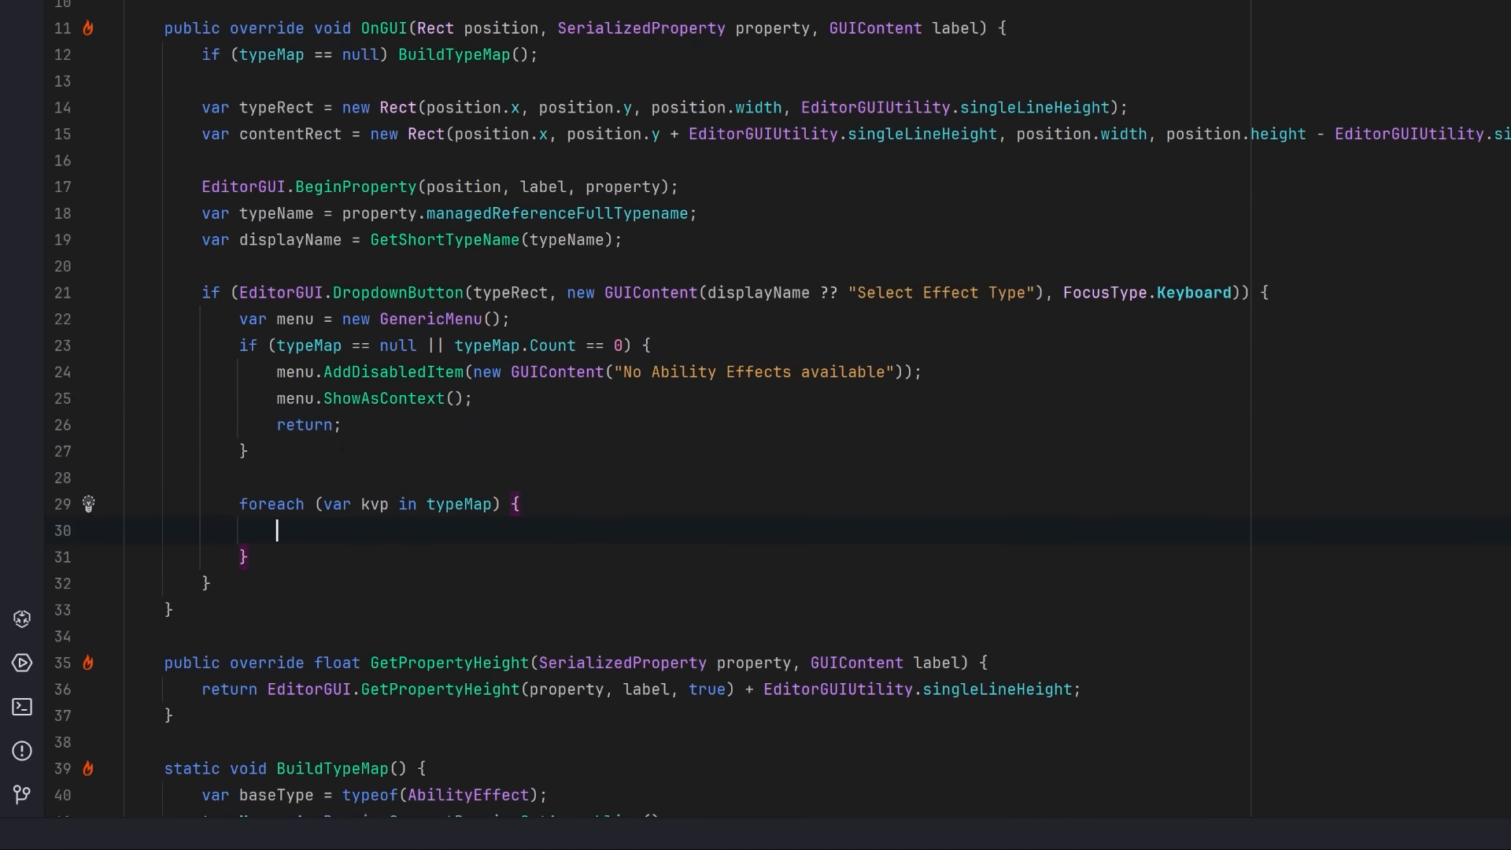
- Add a menu item per effect type that creates the instance via Activator and applies it, then show the menu
type("var name = kvp.Key;")
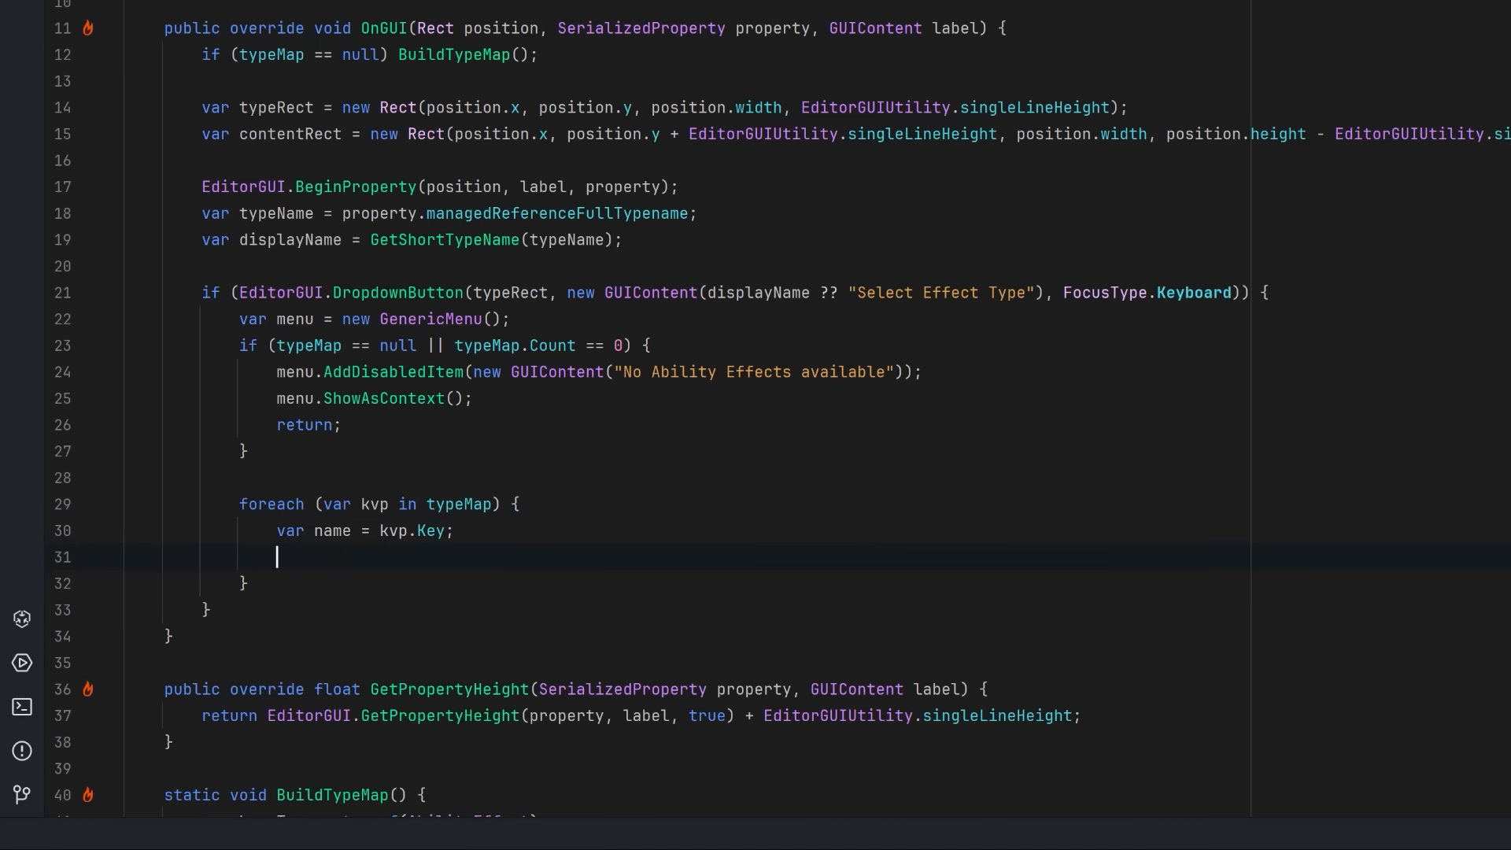
type("var type = kvp.Value;")
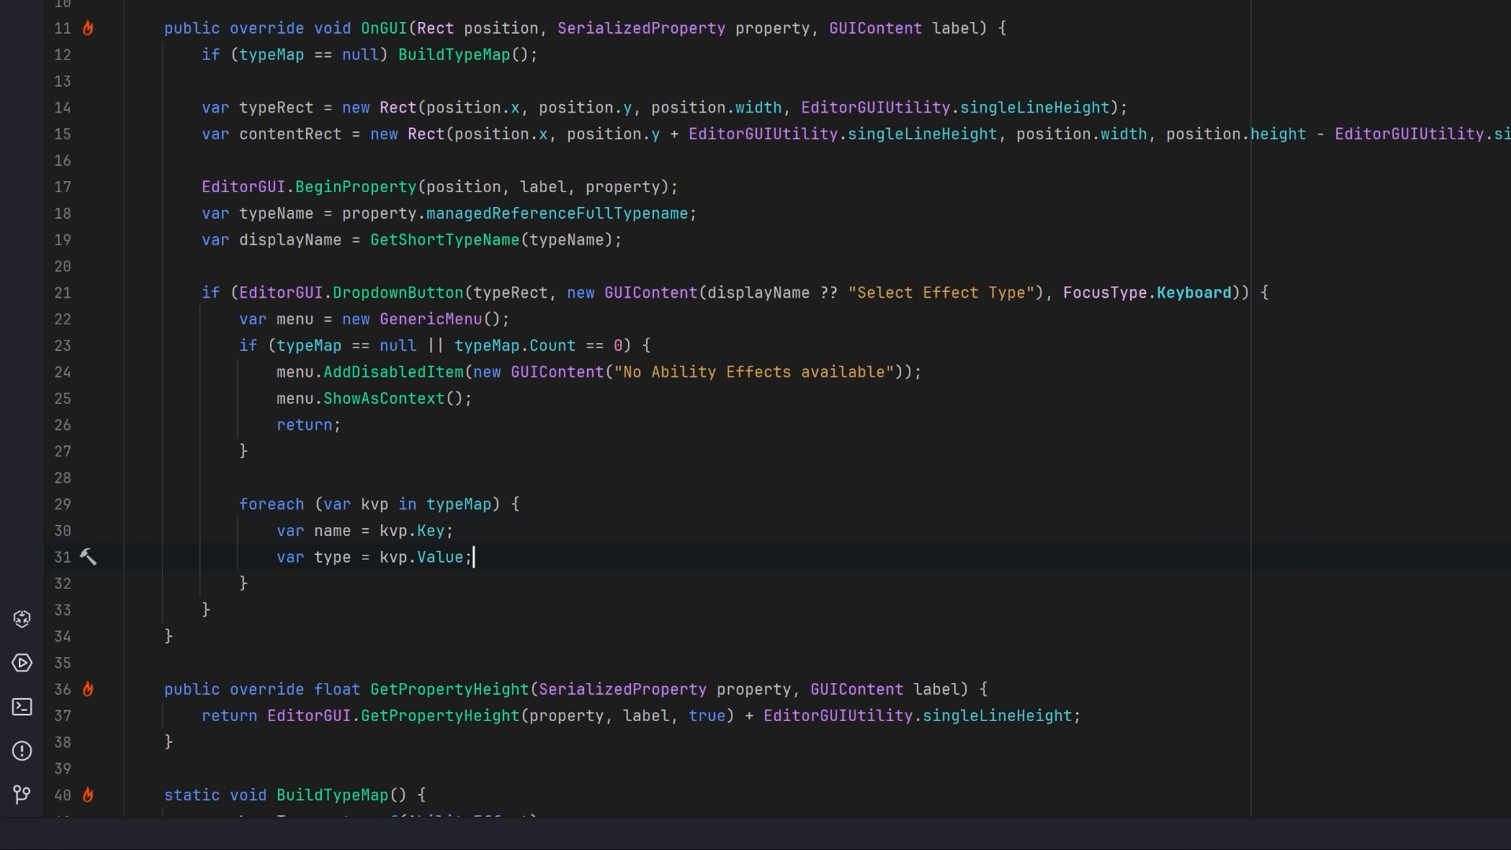
type("menu.AddItem(new GUIContent(name), type.FullName == typeName, () => {});")
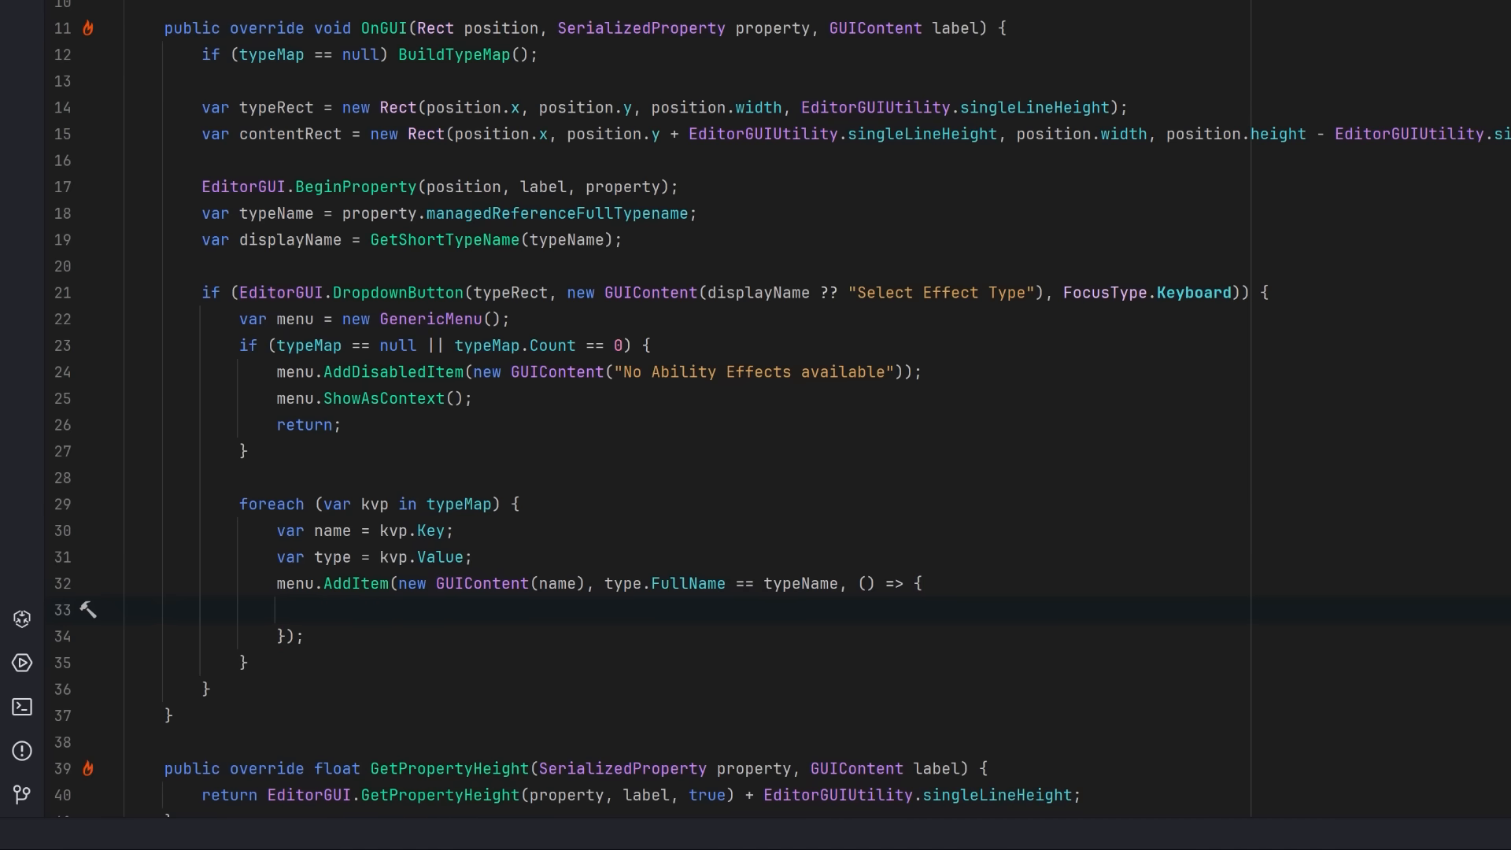
type("property.managedReferenceValue = Activator.CreateInstance(type);")
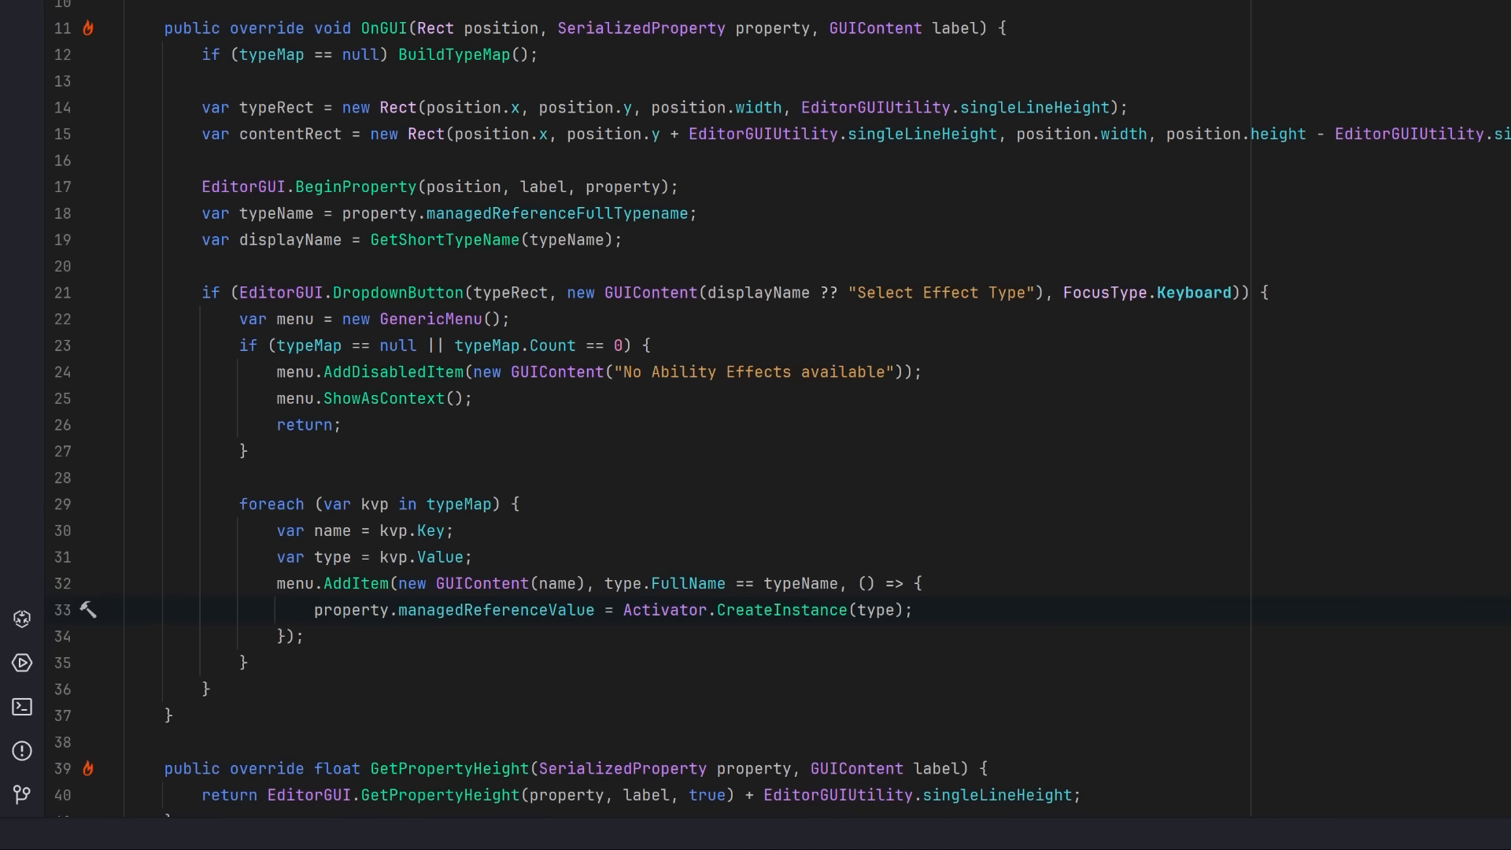
type("property.serializedObject.ApplyModifiedProperties();")
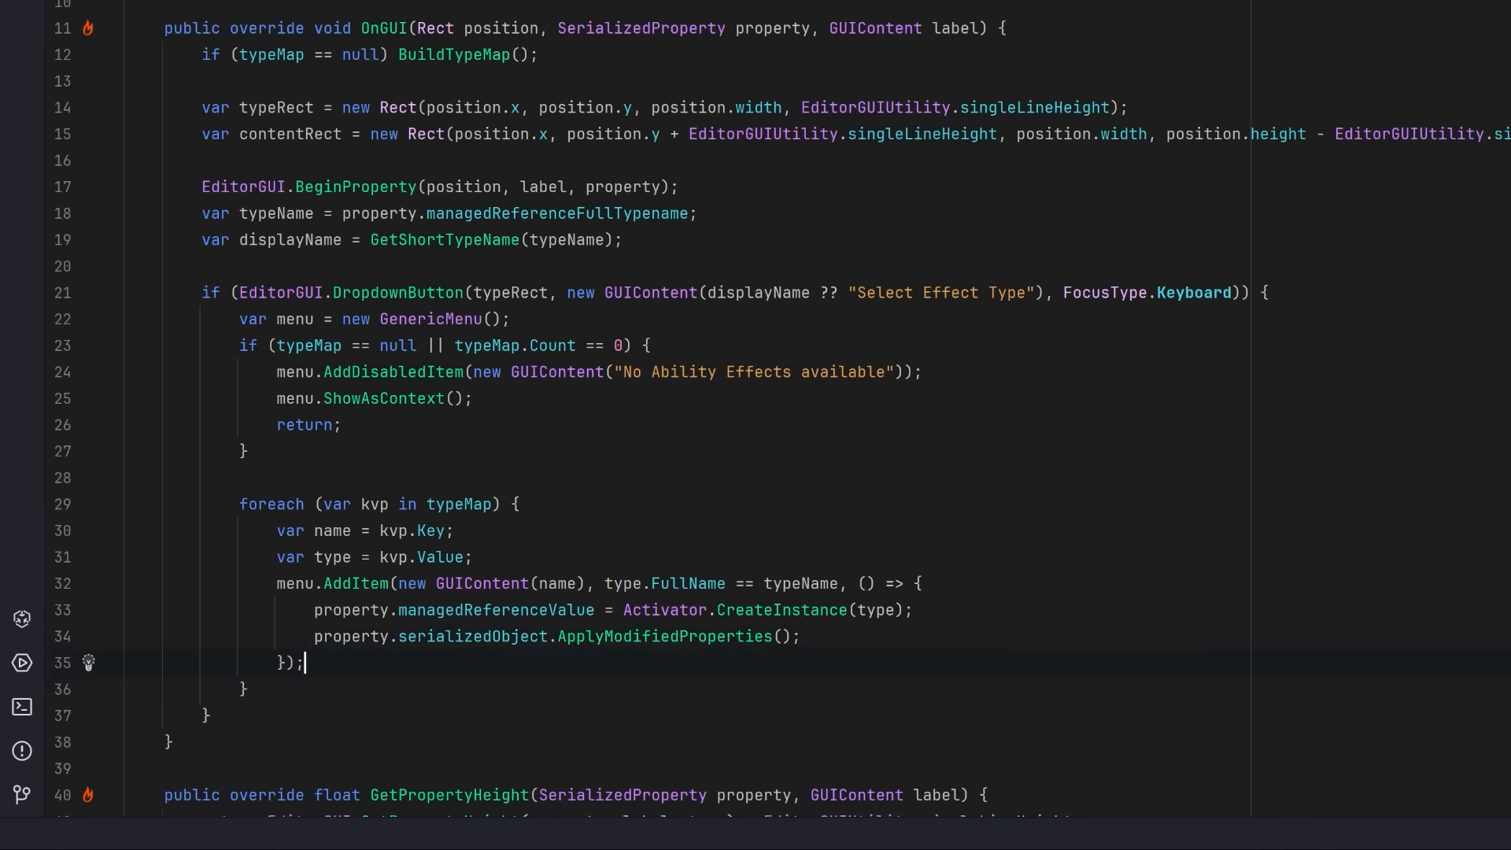
type("menu.ShowAsContext();")
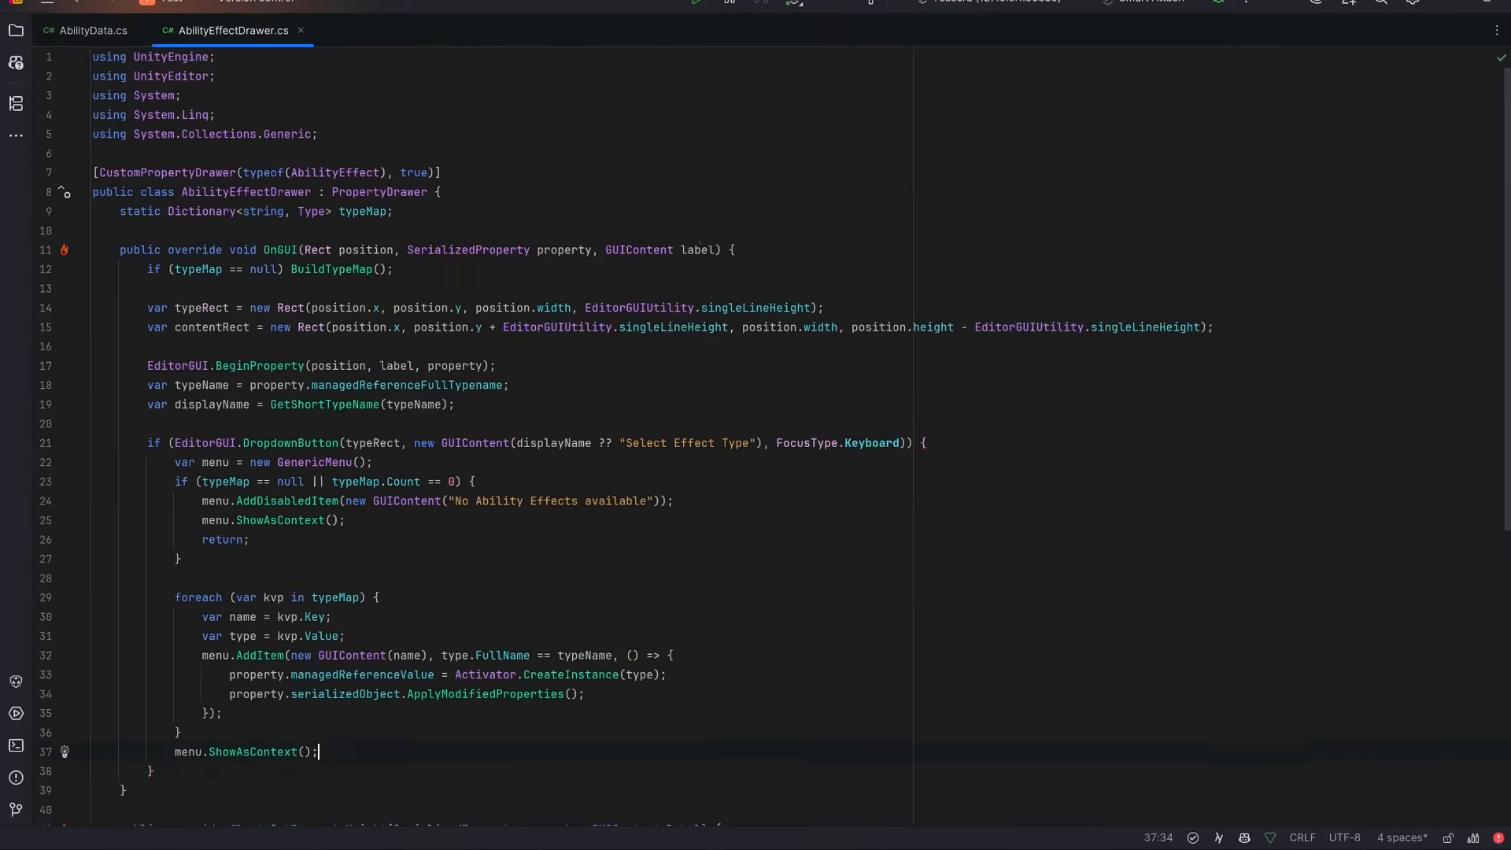
- Draw the chosen effect's fields with an indented PropertyField in contentRect when managedReferenceValue isn't null
scroll("down", 3)
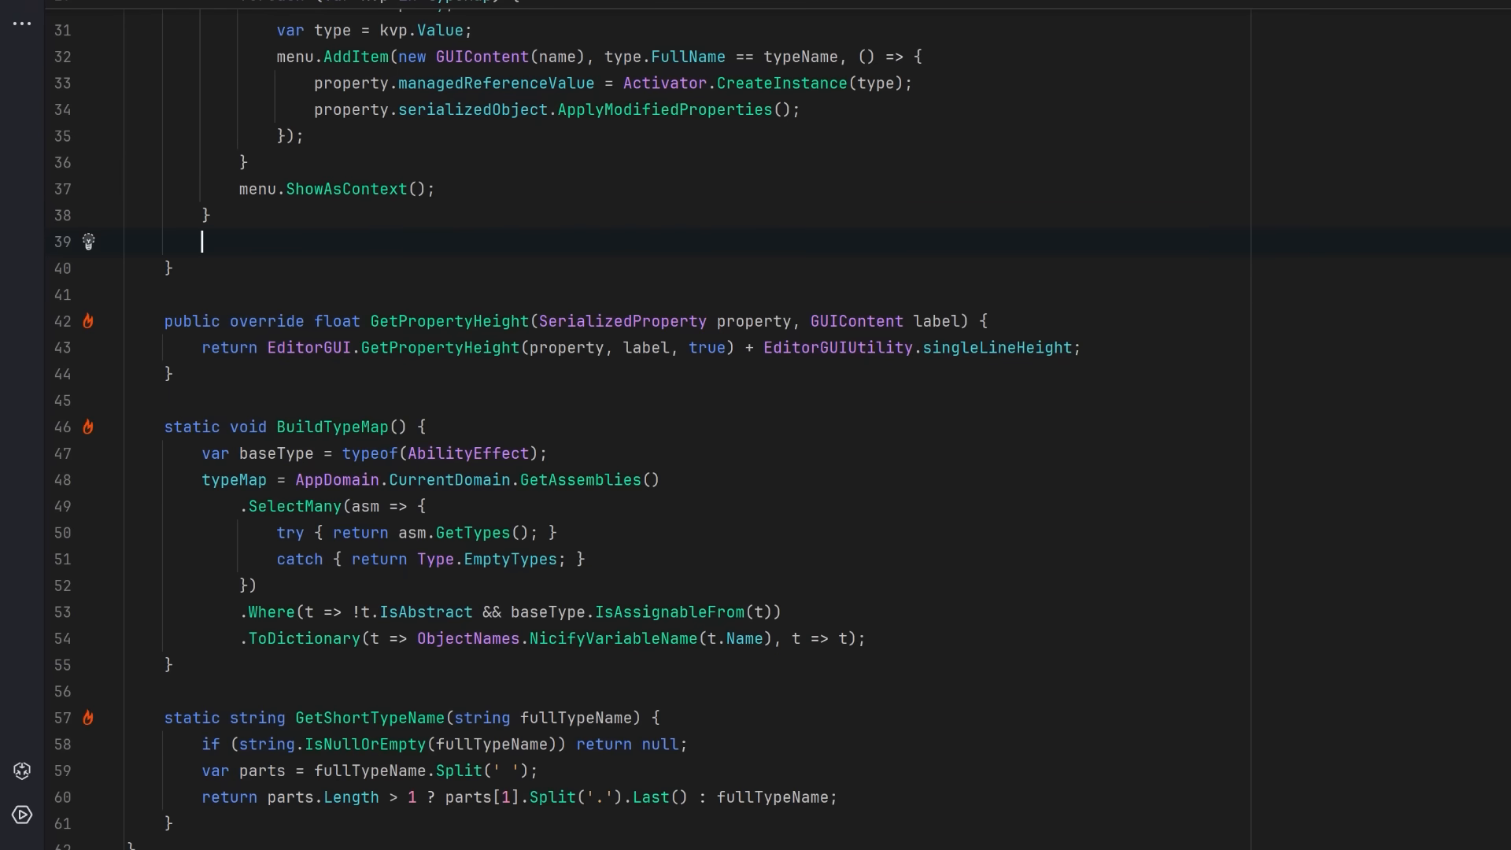
type("if (property.managedReferenceValue != null) {")
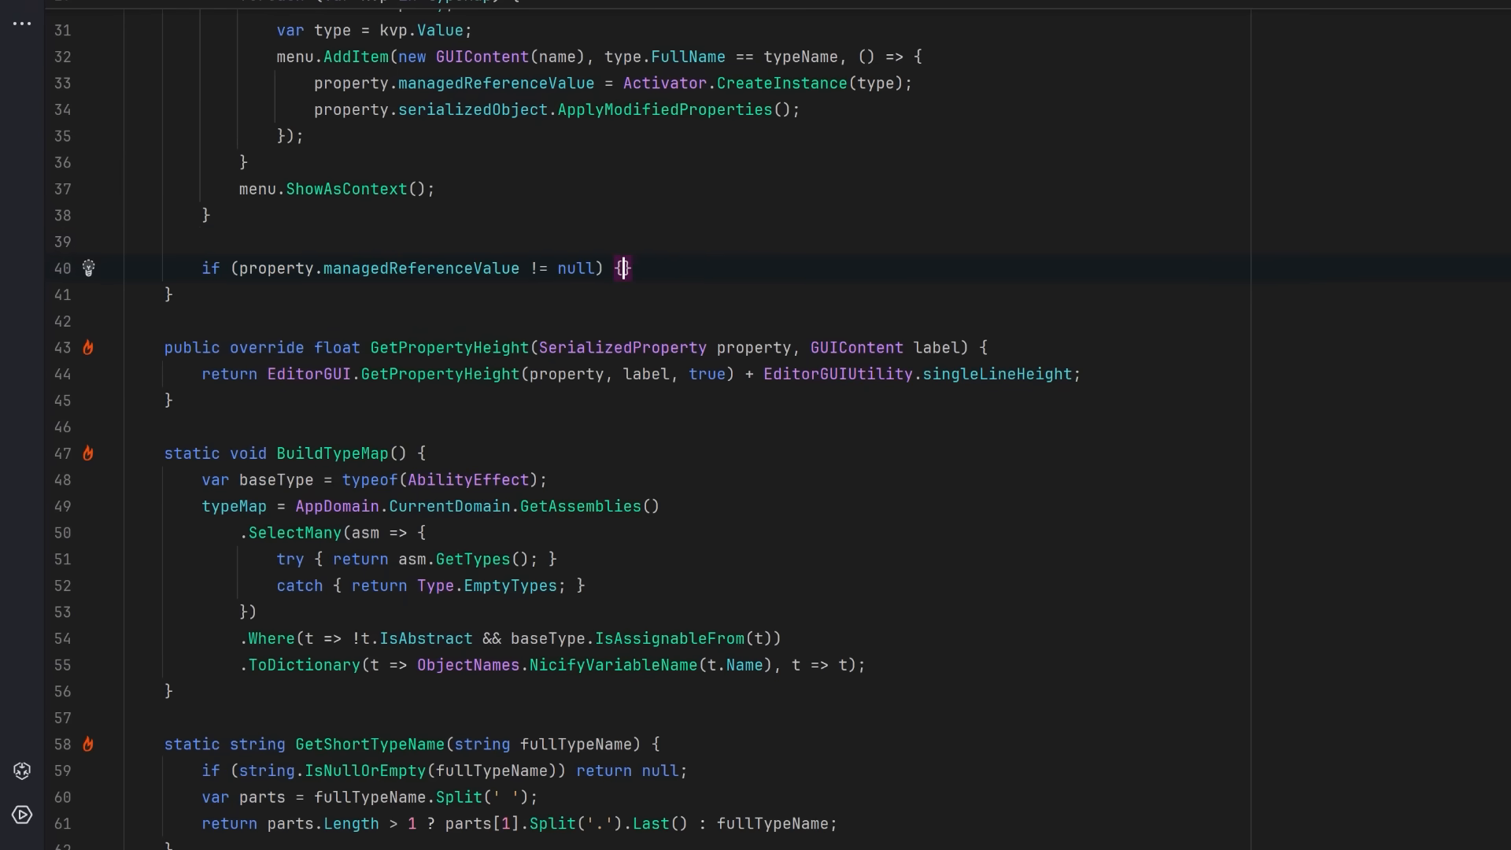
type("EditorGUI.indentLevel++;")
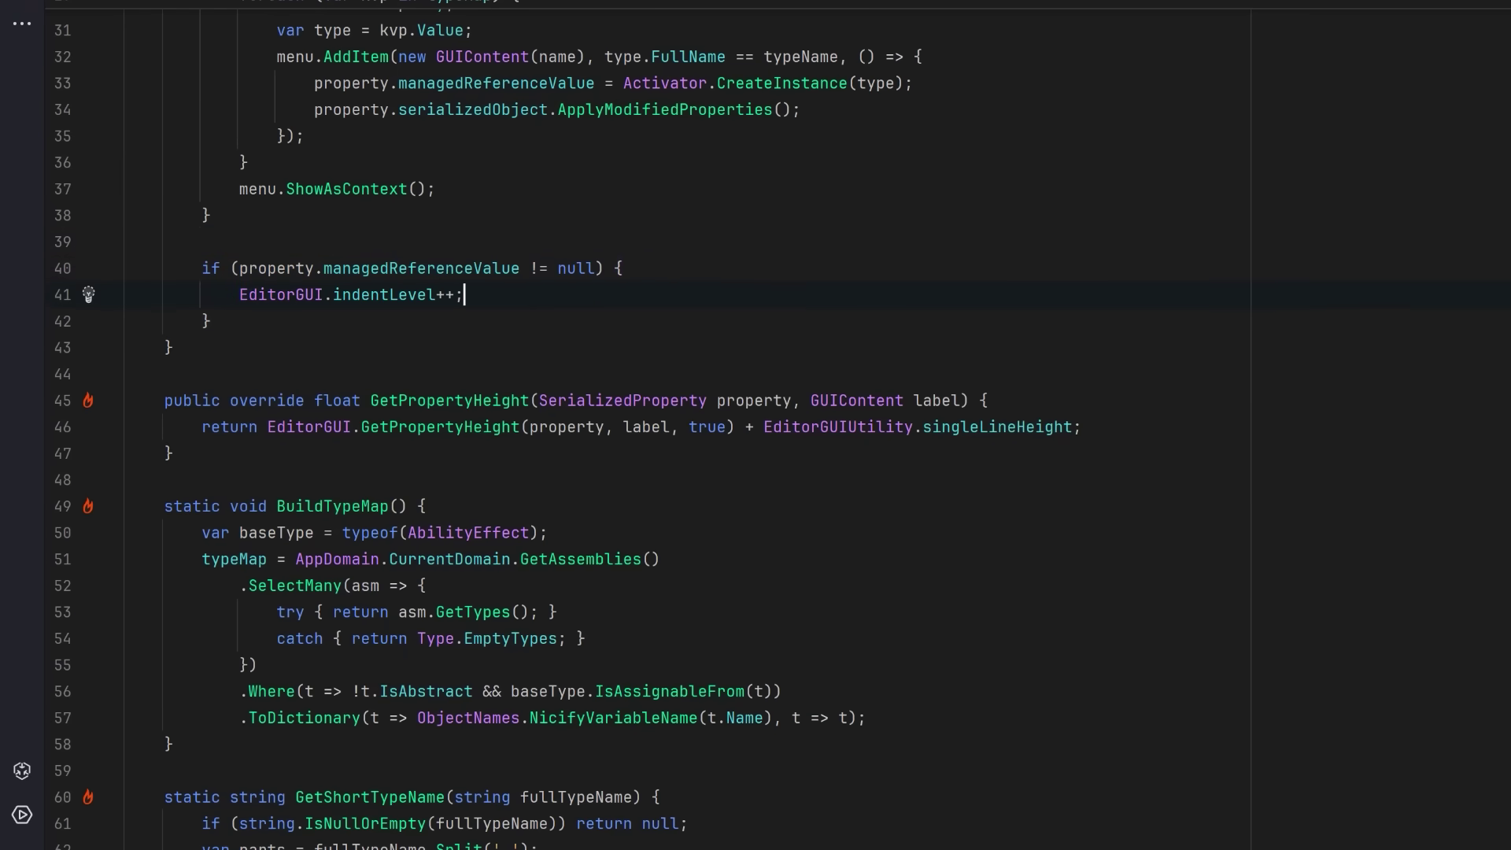
type("EditorGUI.PropertyField(contentRect, property, GUIContent.none, true);")
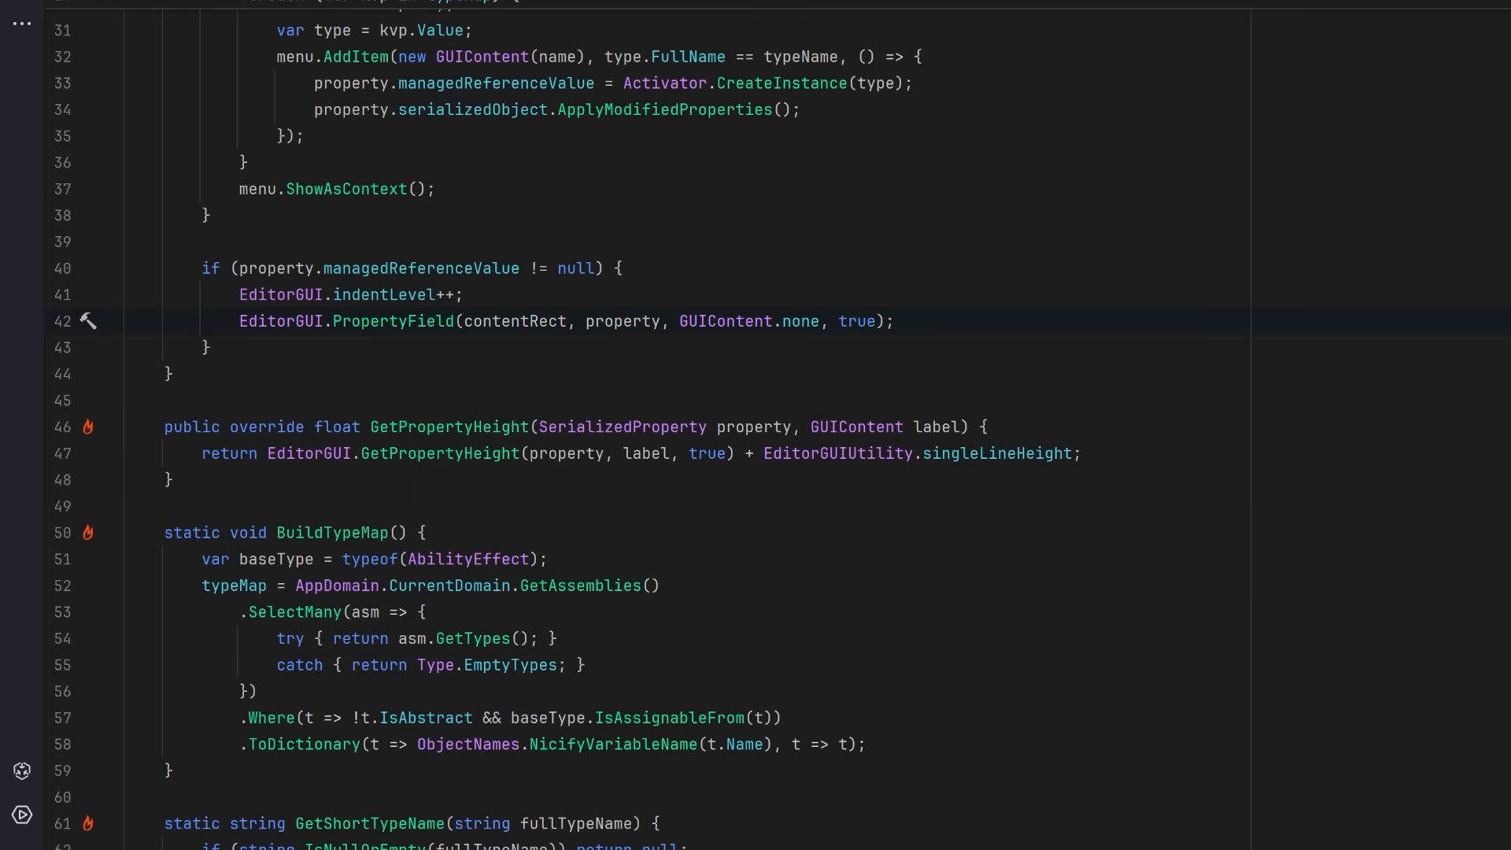
type("EditorGUI.indentLevel--;")
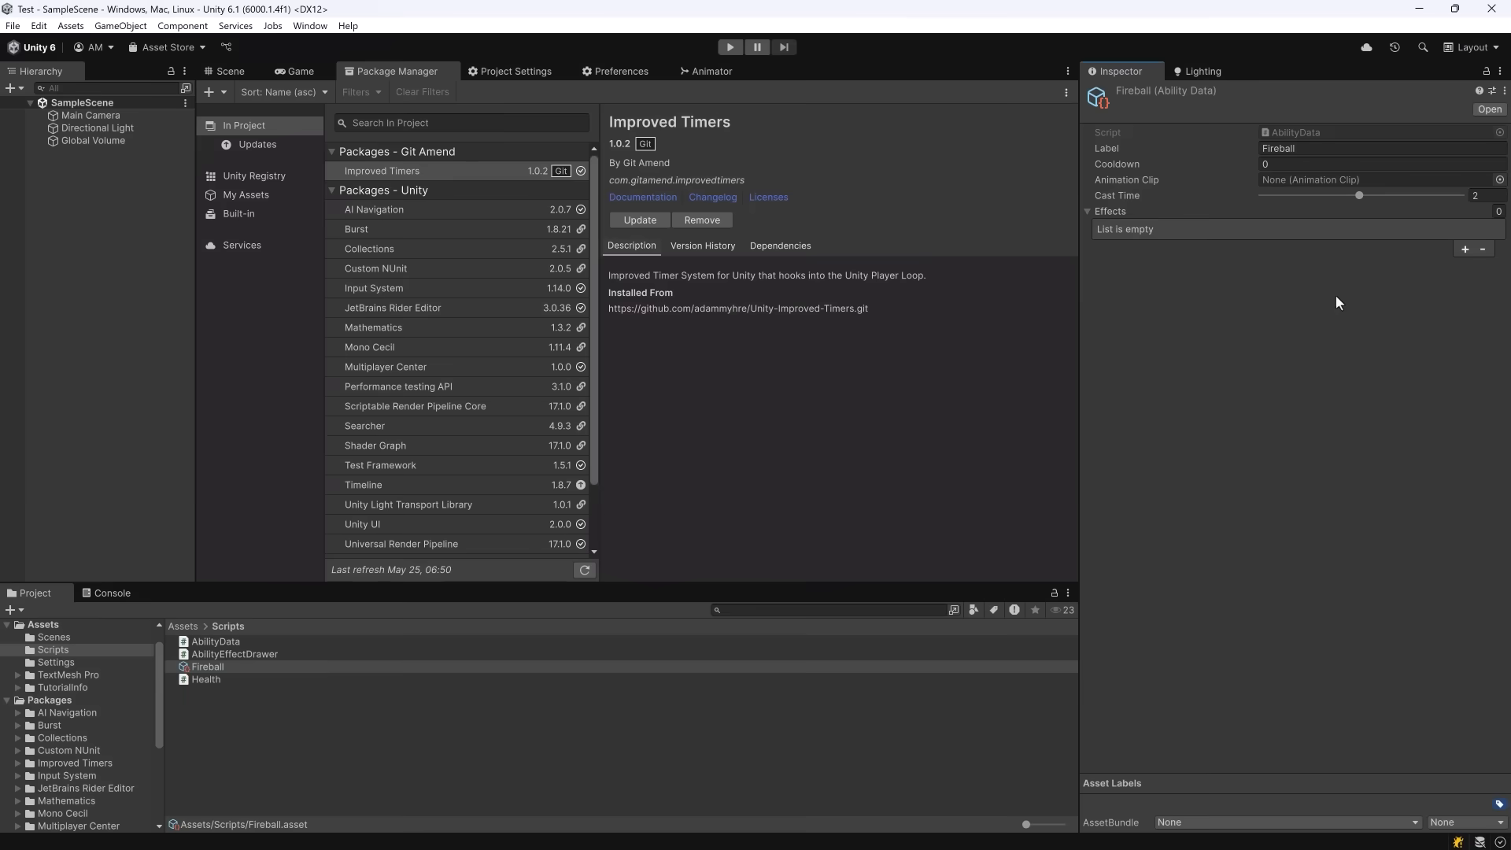
- Add a Knockback Effect entry to Fireball's Effects list with Force 5
left_click(1465, 248)
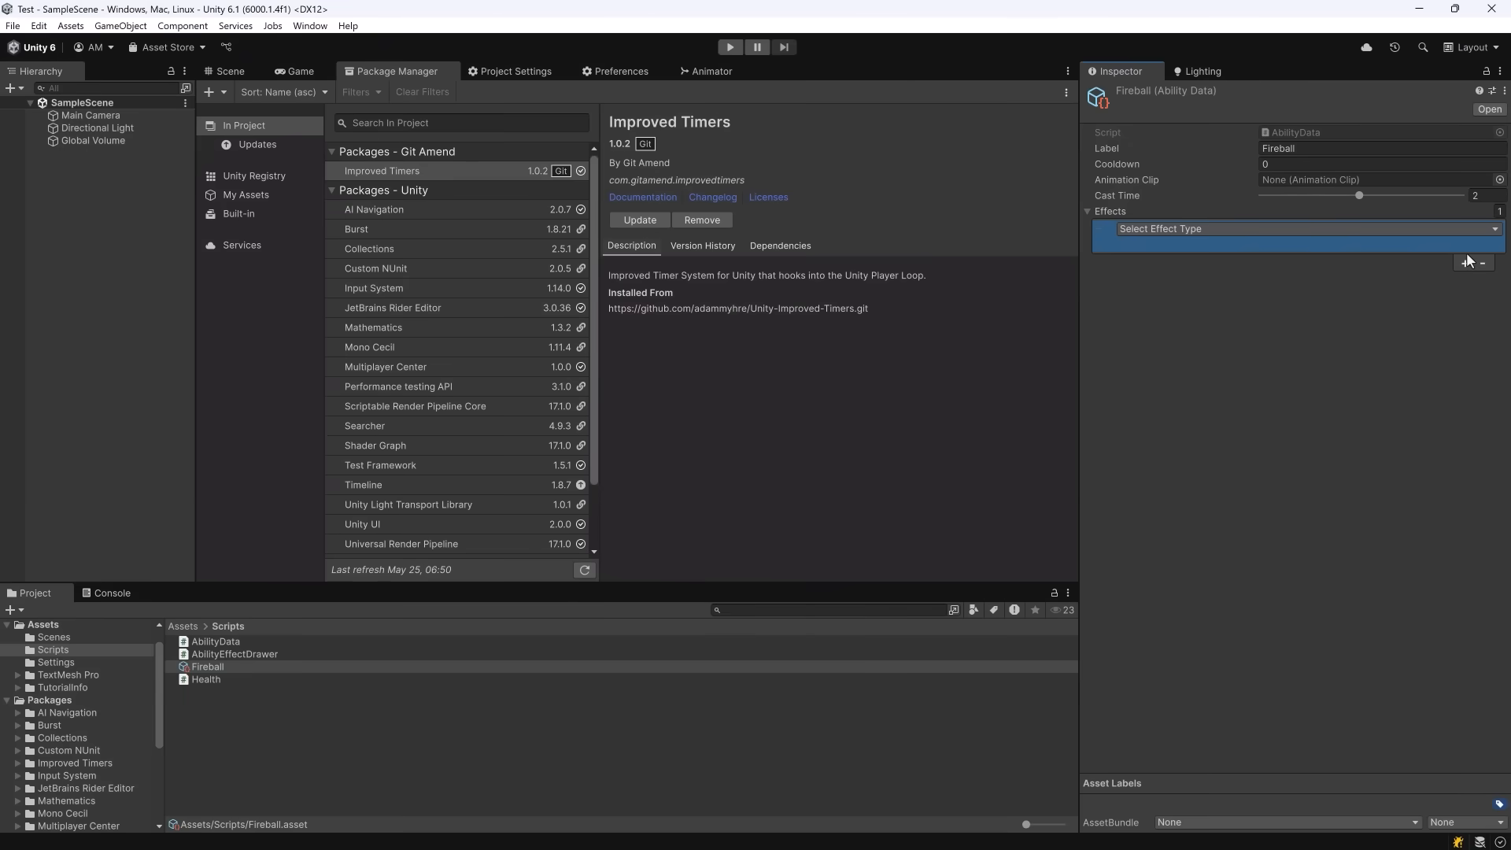
left_click(1307, 228)
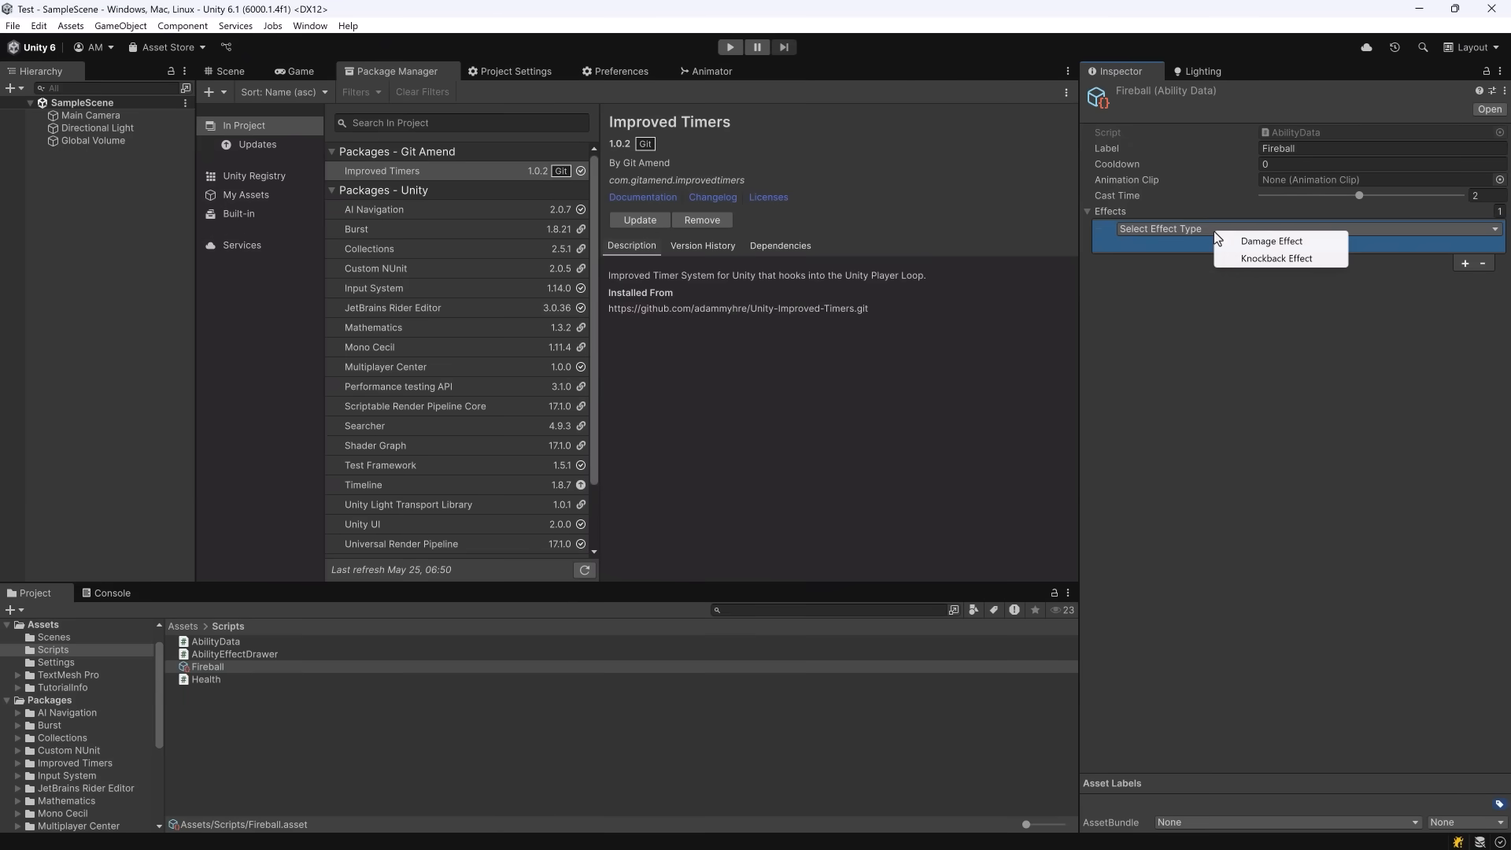
mouse_move(1316, 260)
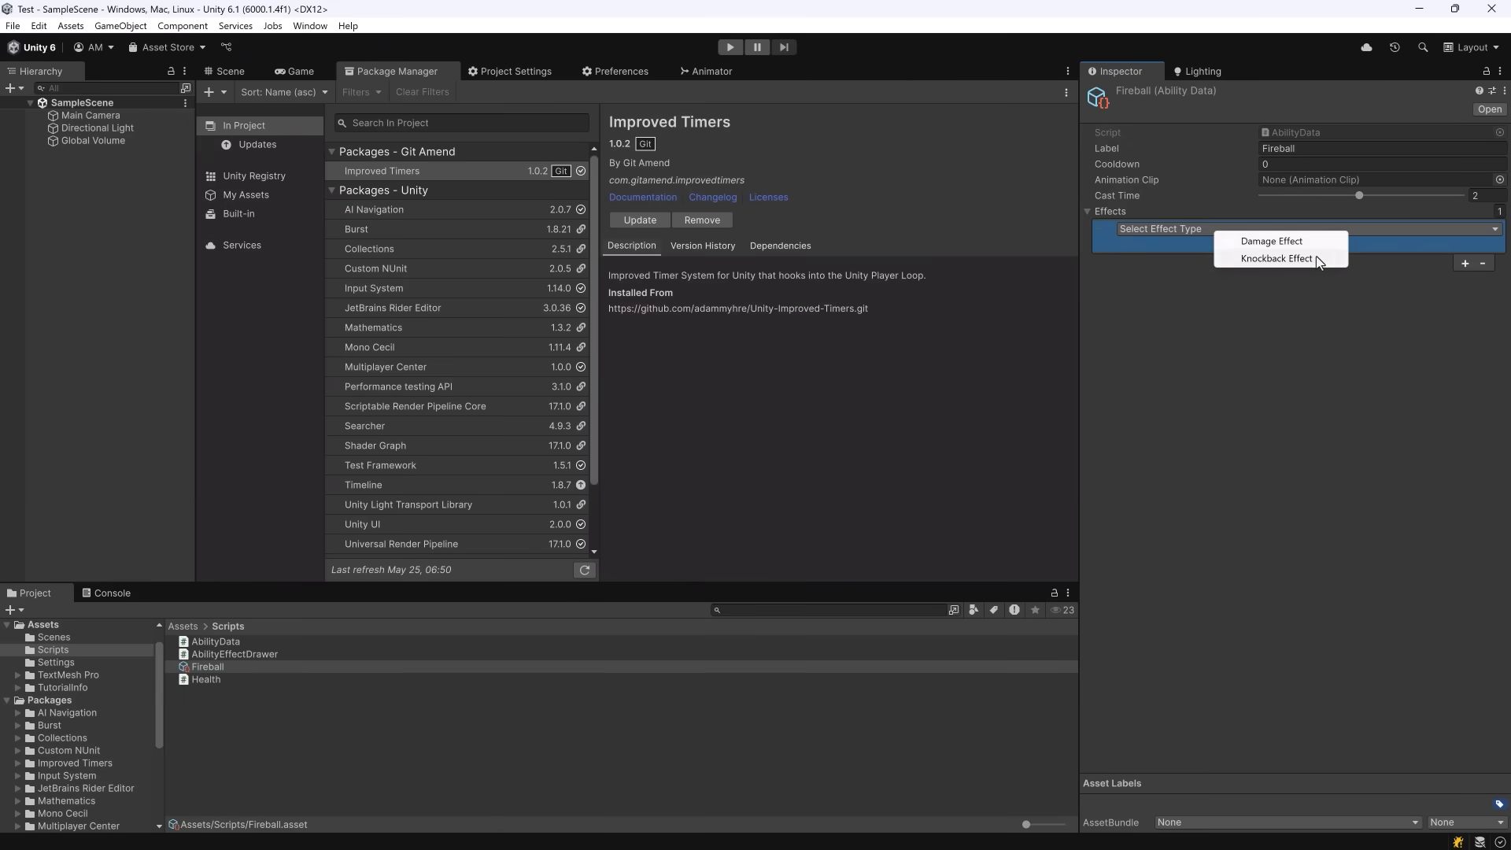
left_click(1276, 258)
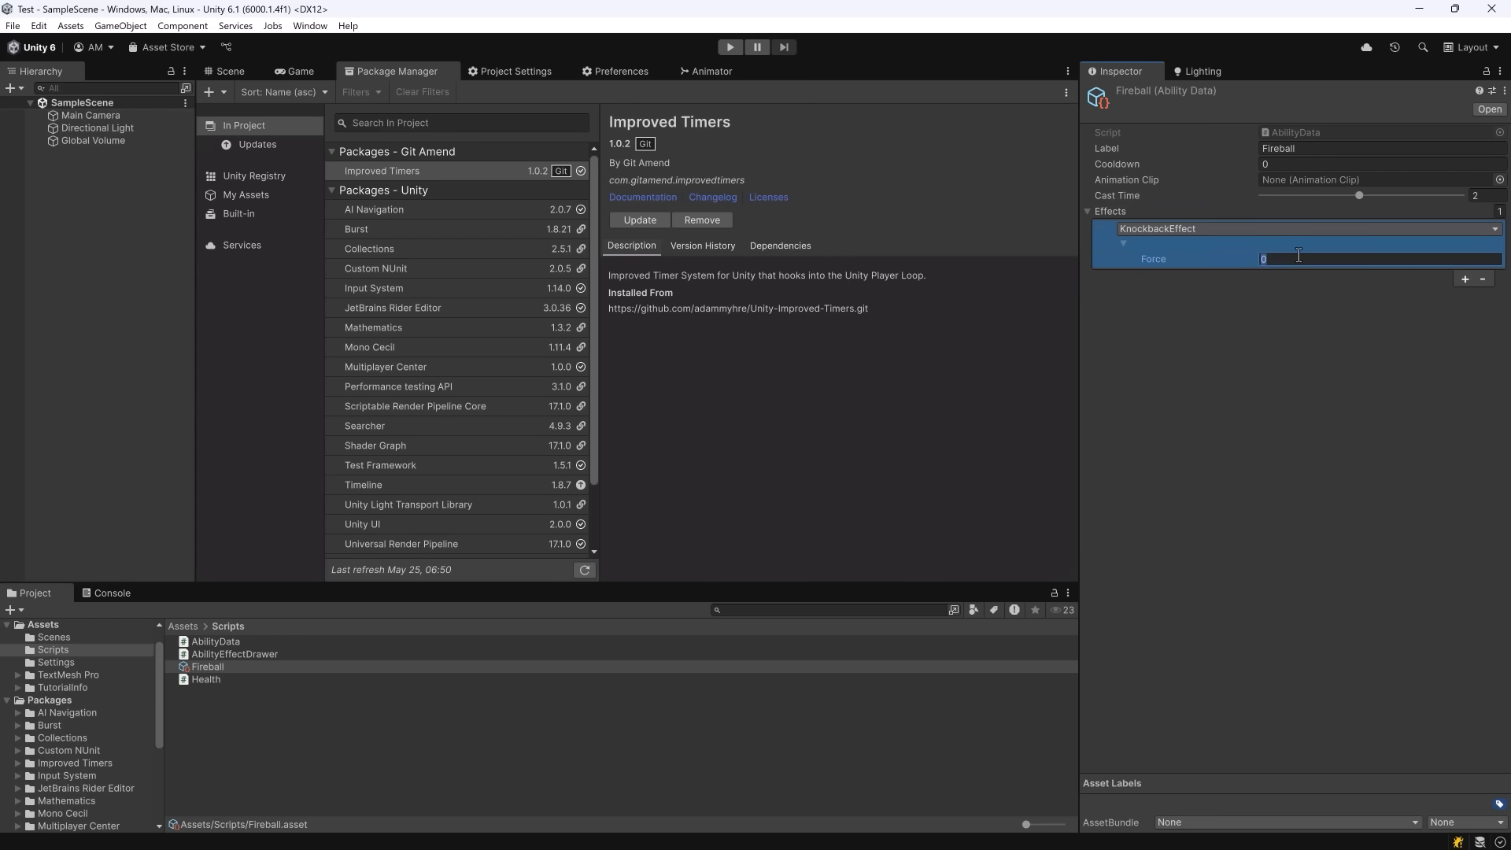
type("5")
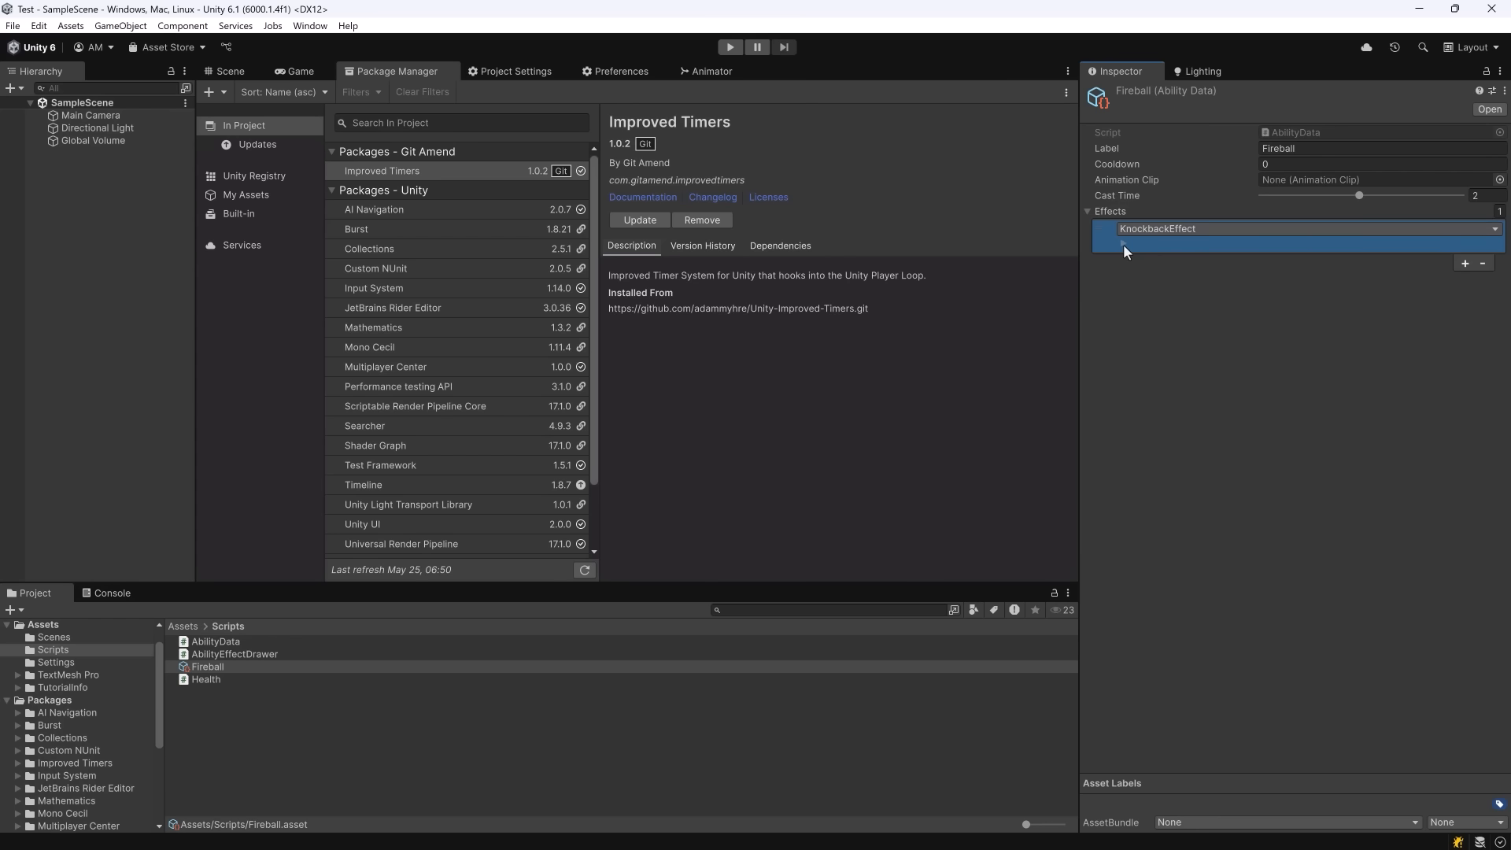
- Add a second entry as a DamageEffect with Amount 20
left_click(1124, 244)
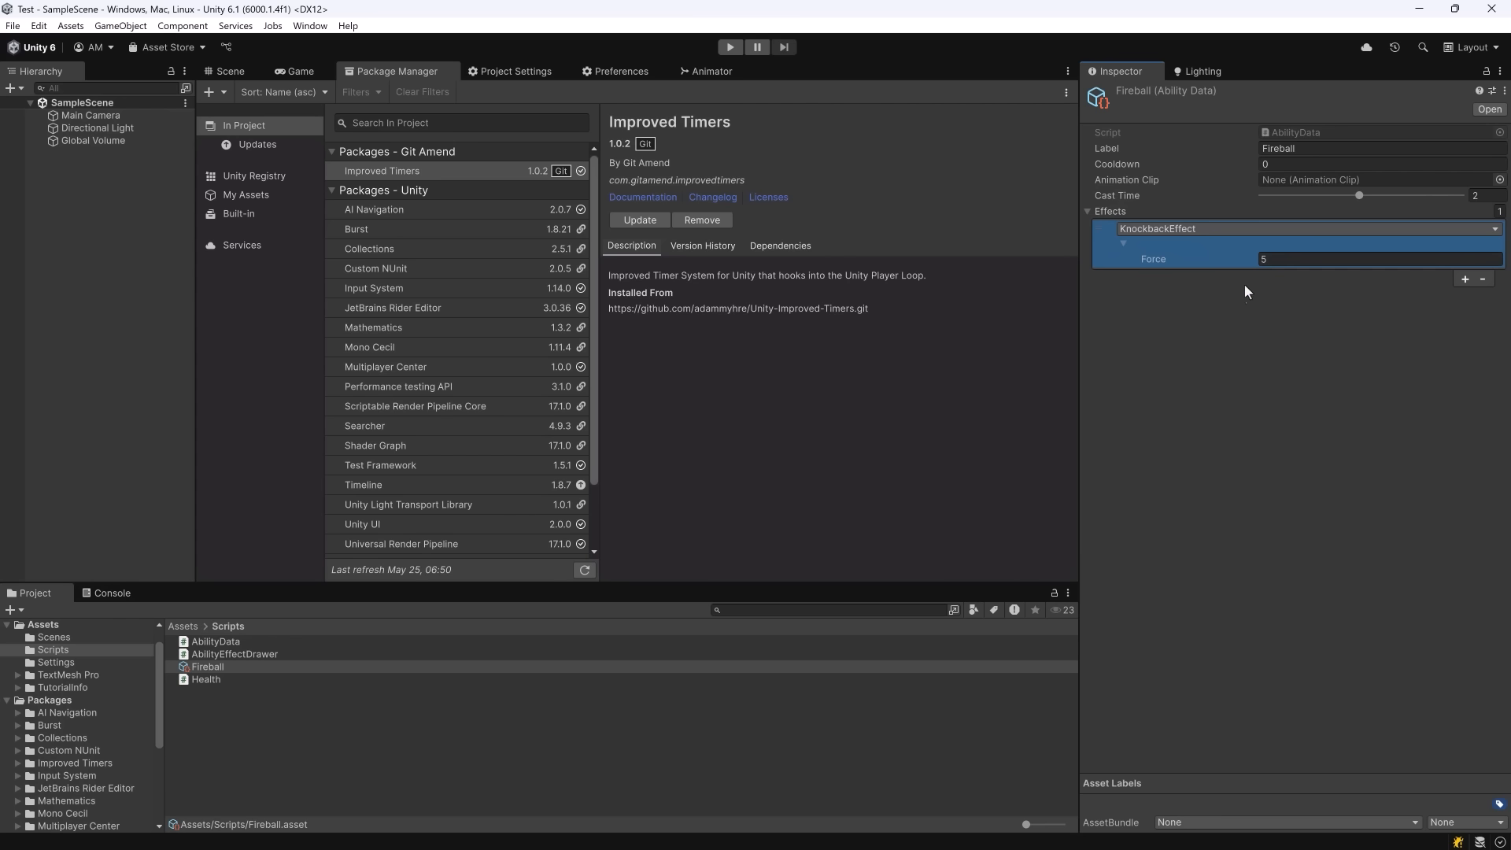
left_click(1466, 279)
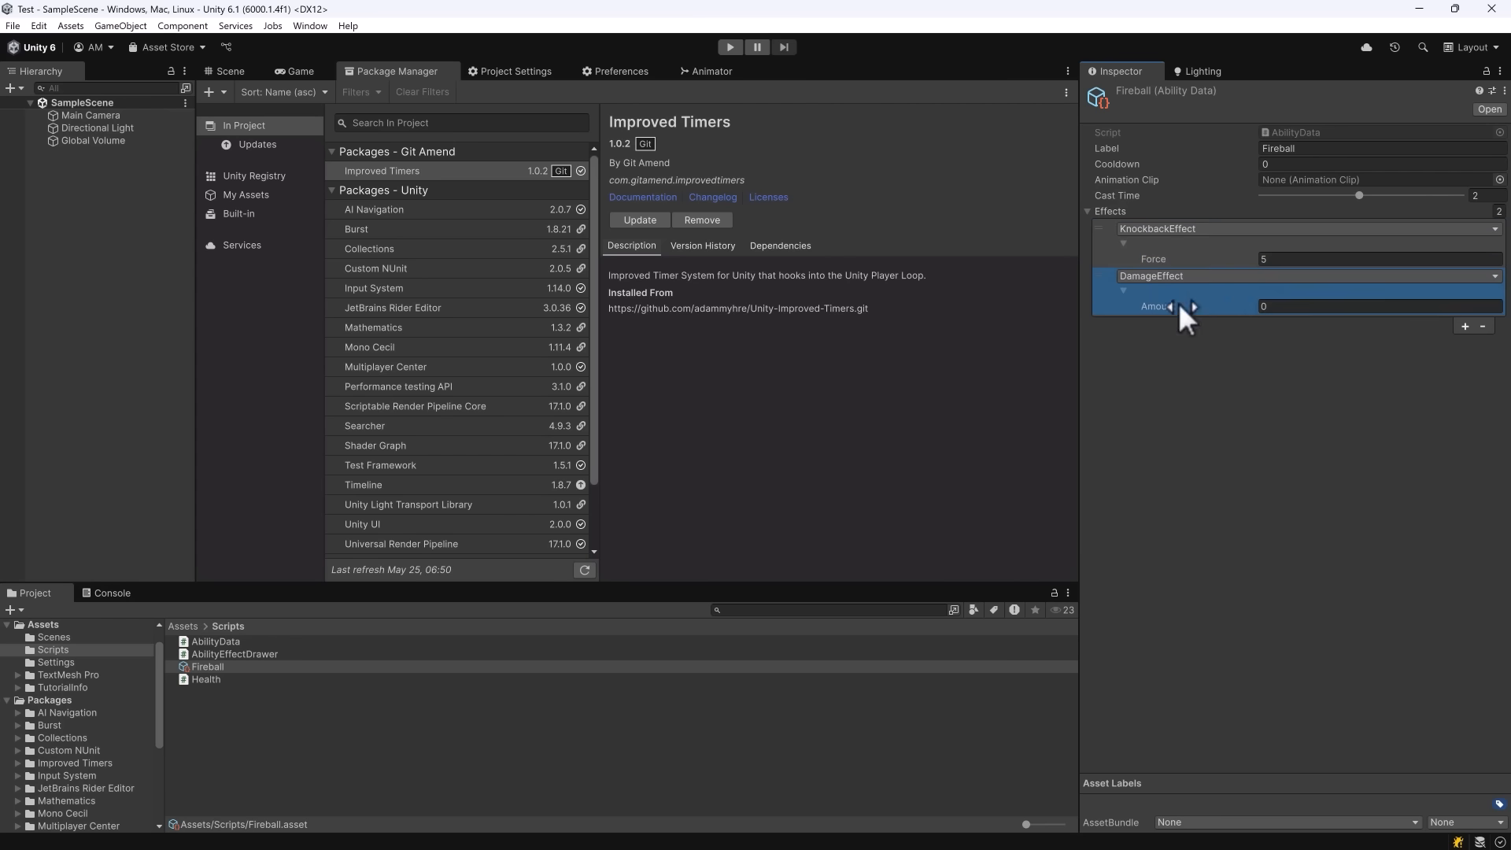
type("20")
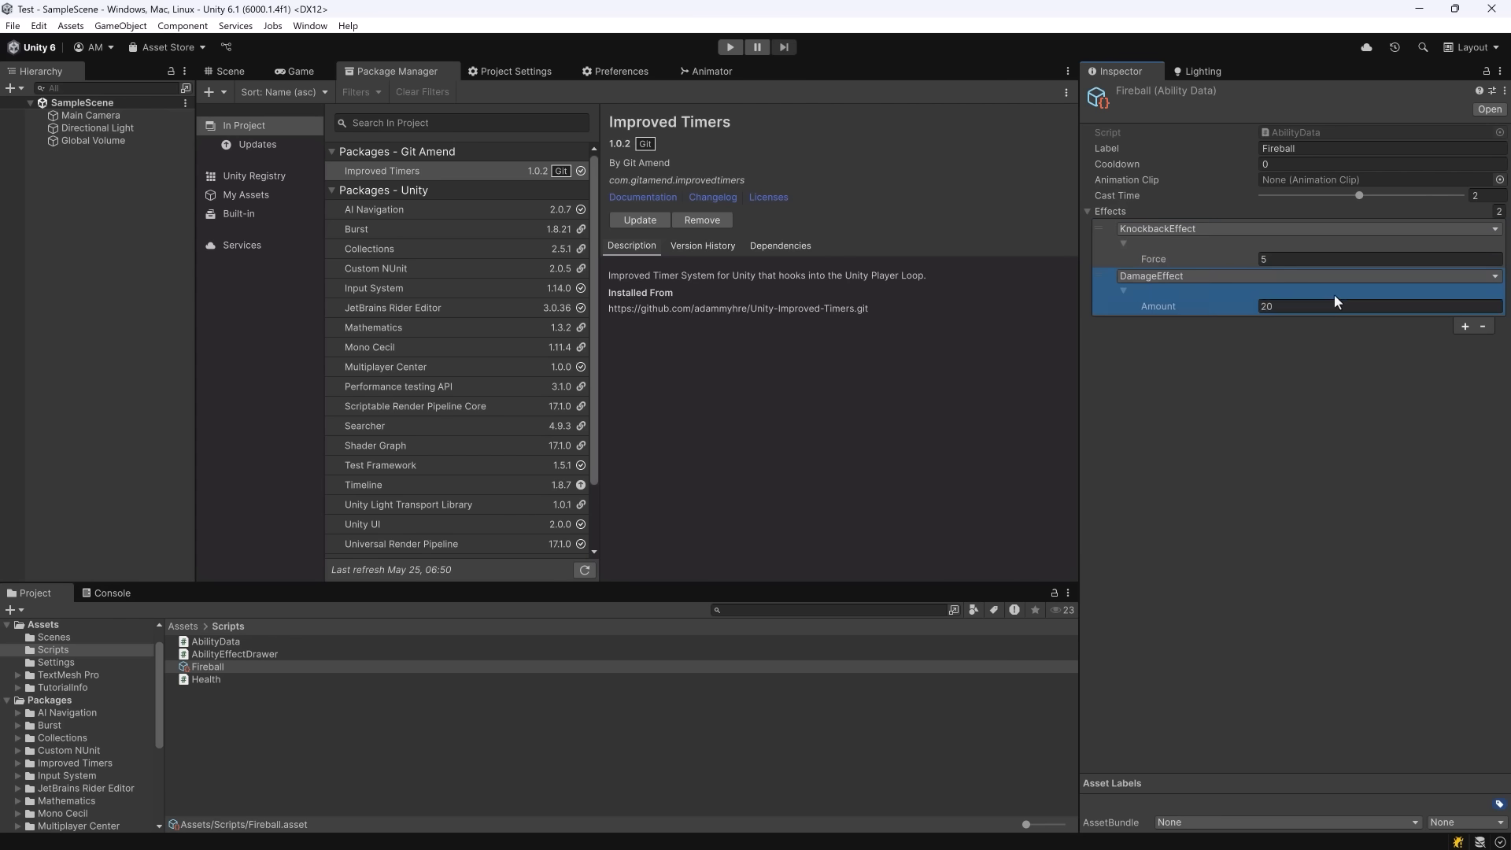
mouse_move(1187, 236)
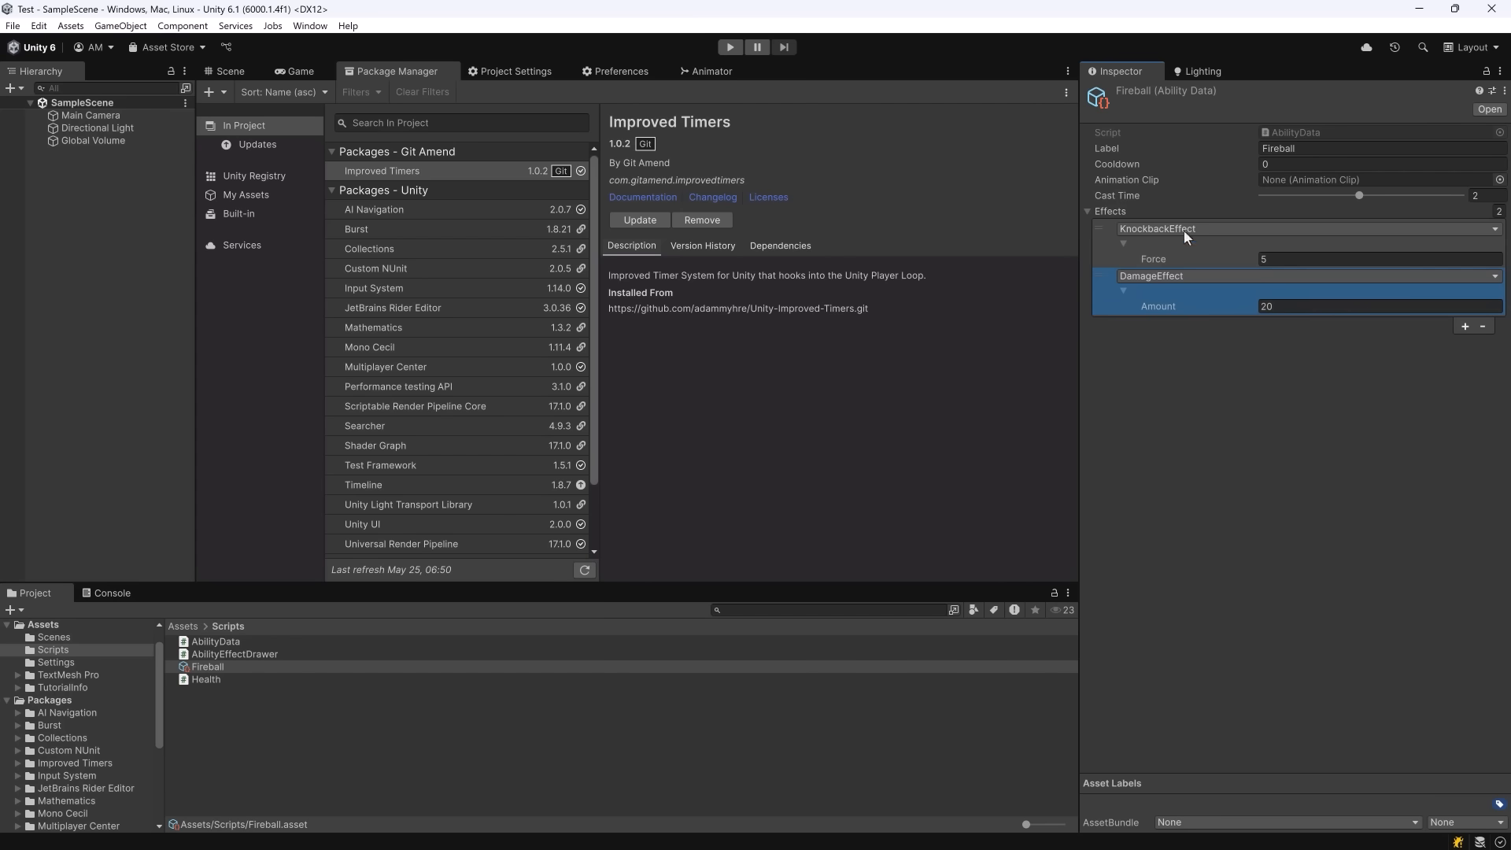
mouse_move(1177, 335)
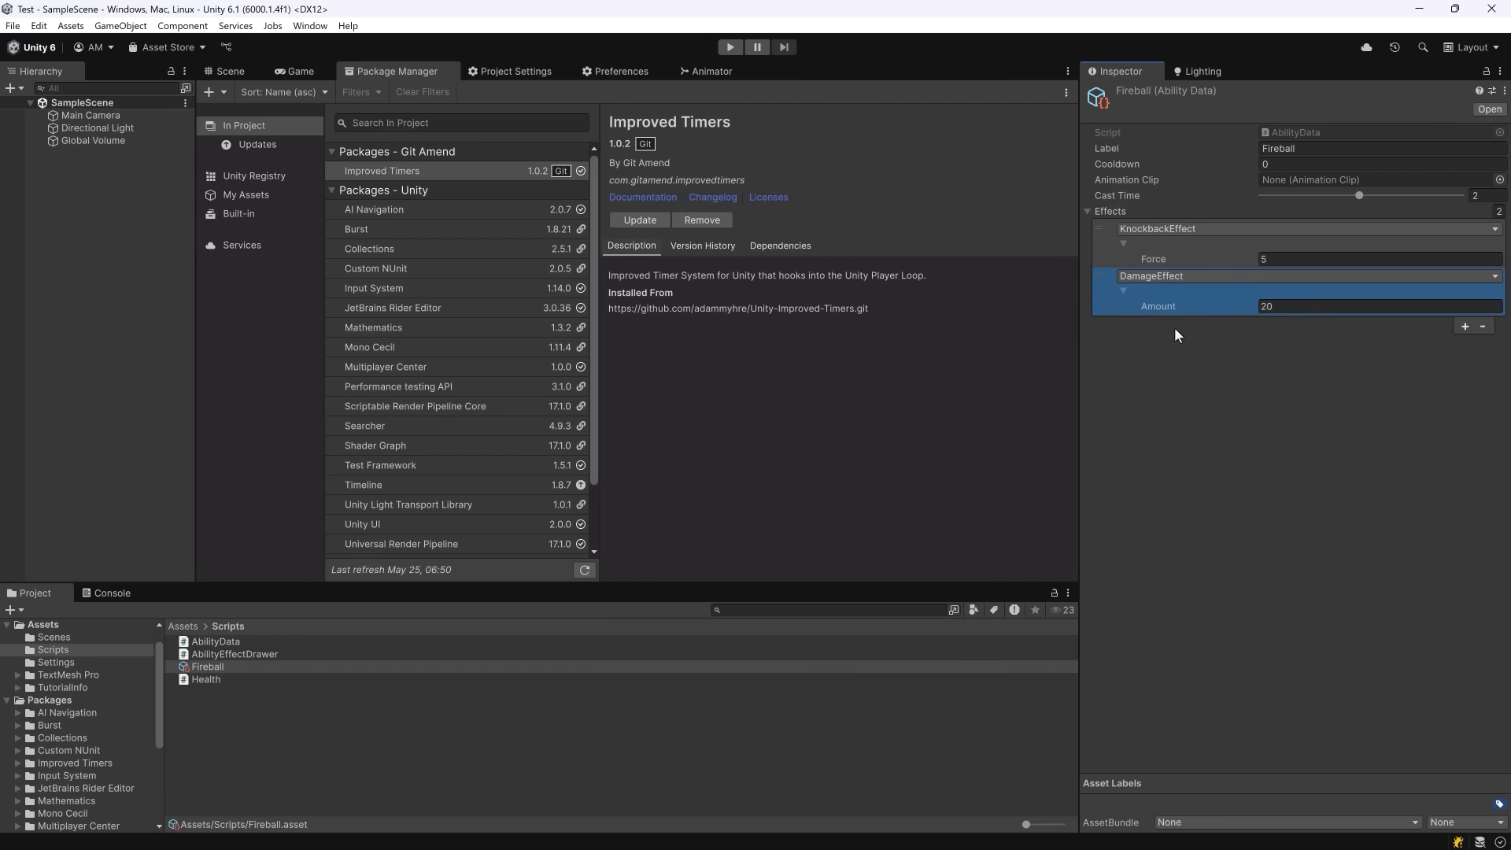
mouse_move(1194, 328)
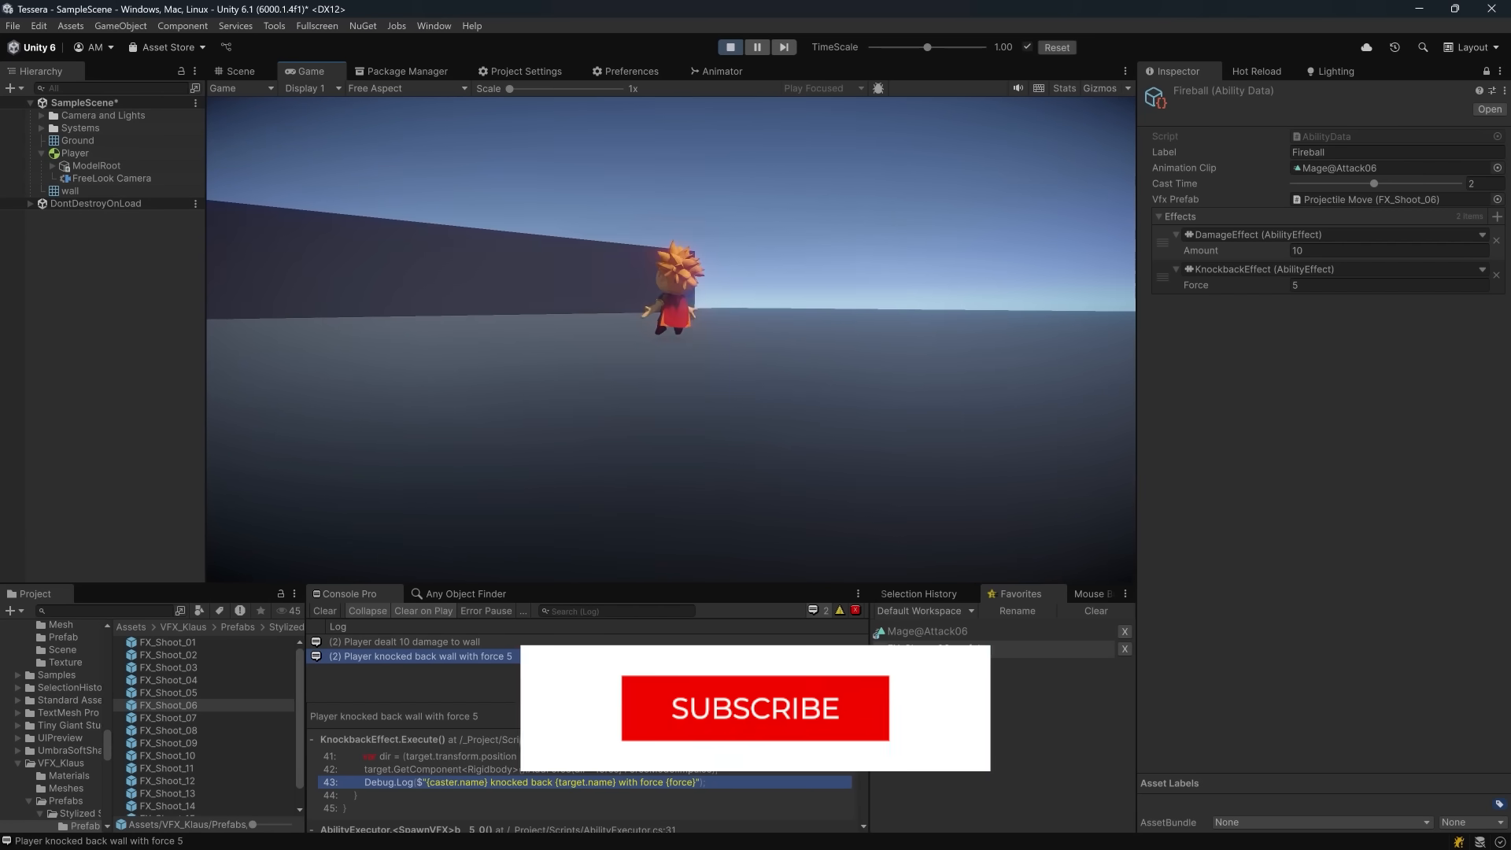
- Cast Fireball at the wall in play mode, logging the damage and knockback force 5 messages
left_click(755, 709)
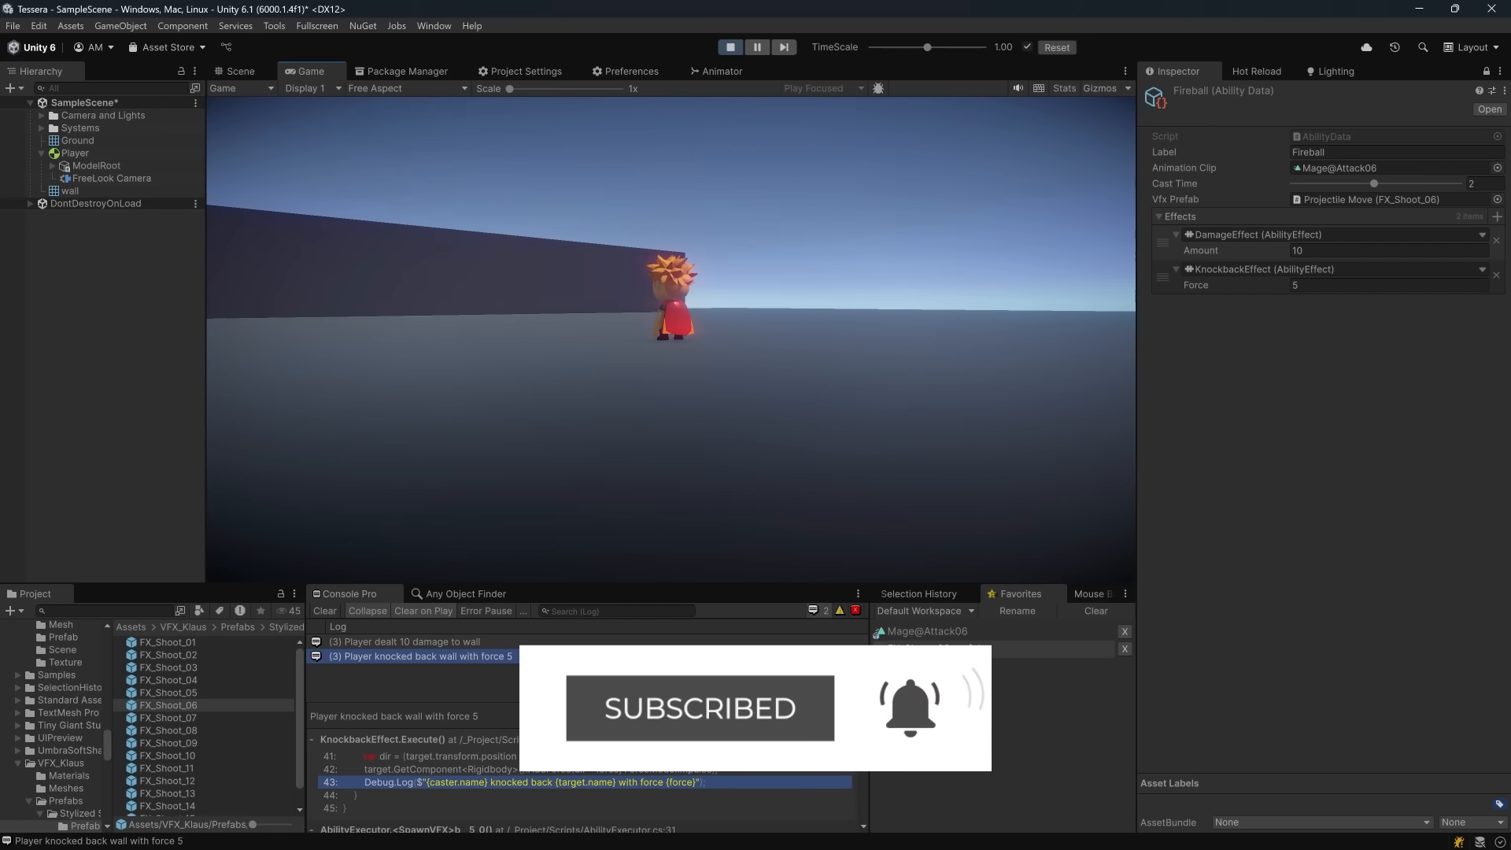